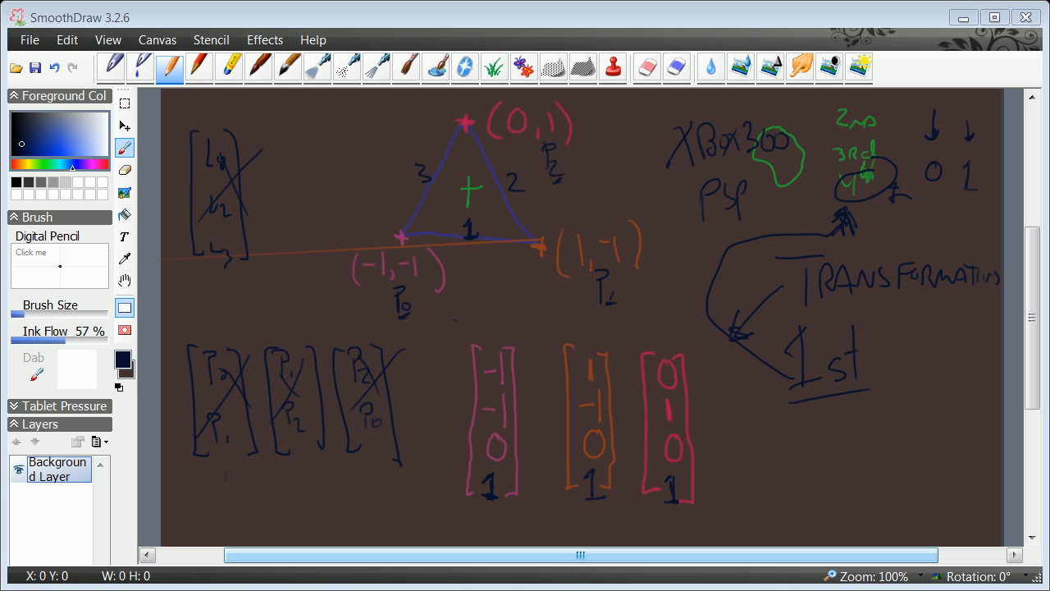
mouse_move(664, 181)
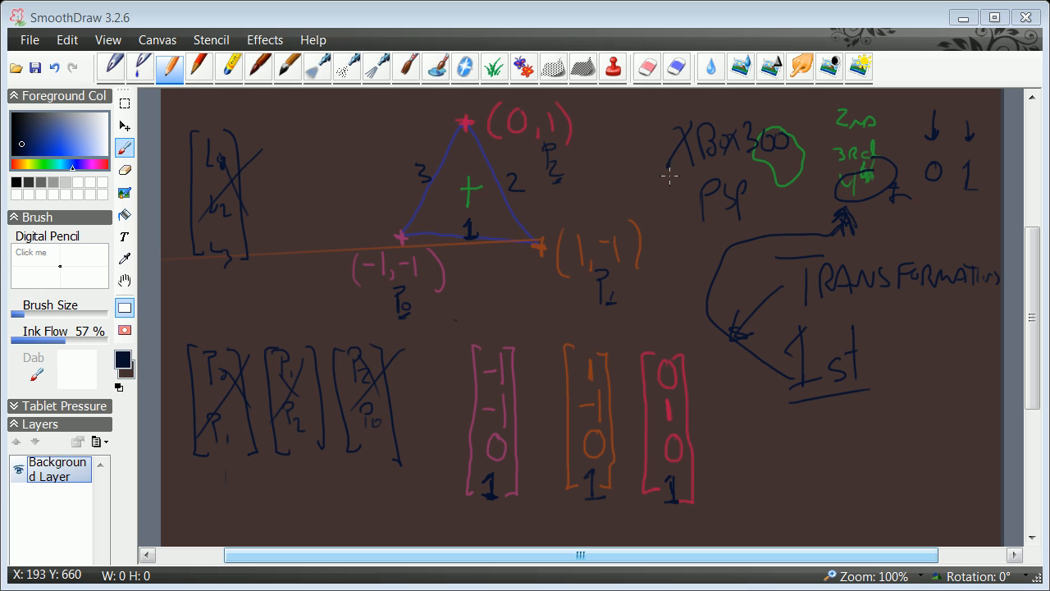
mouse_move(677, 149)
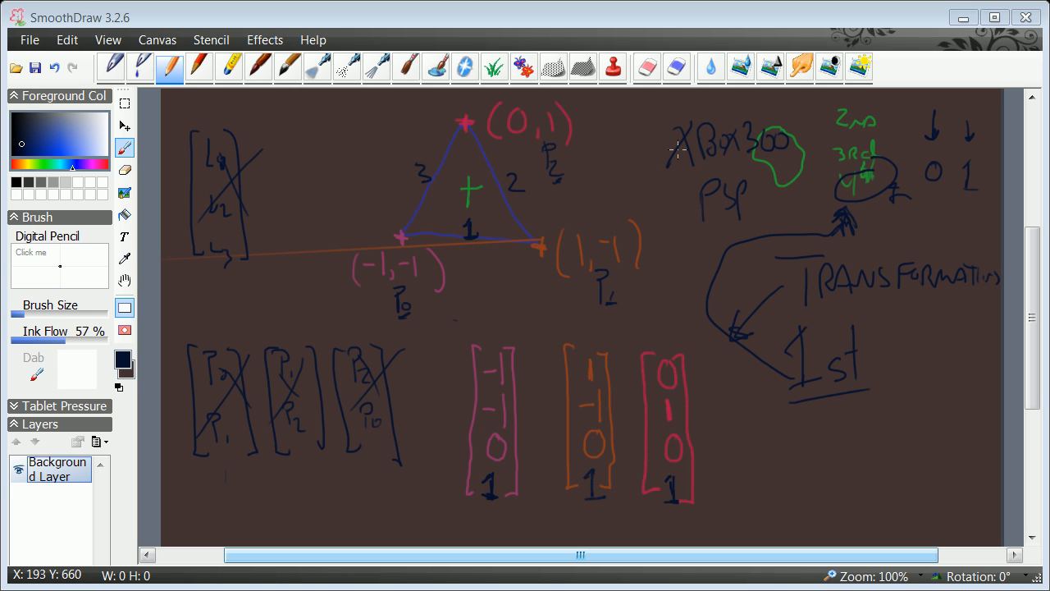
mouse_move(447, 222)
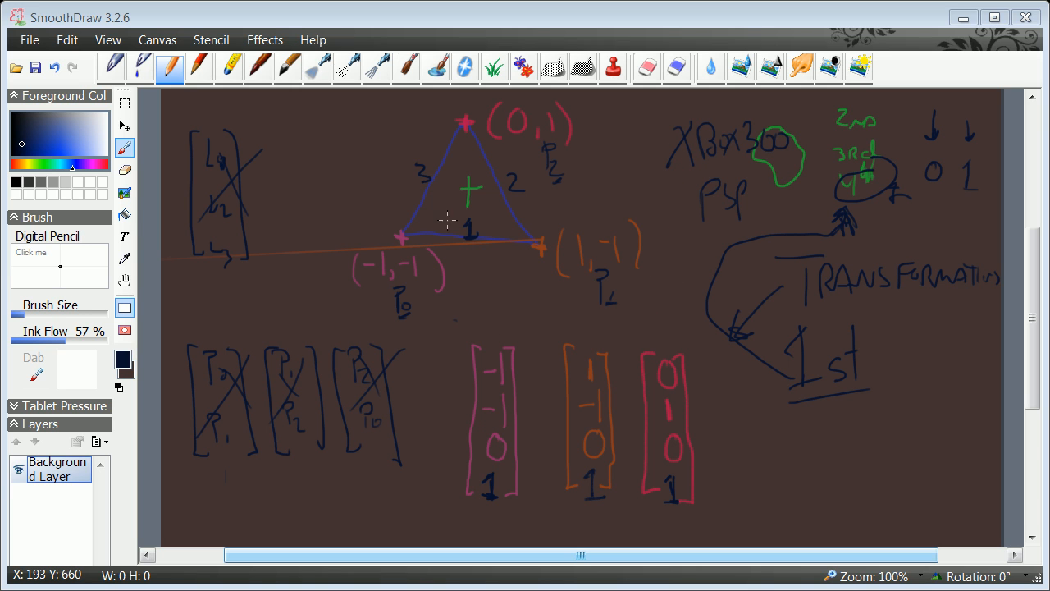
mouse_move(120, 125)
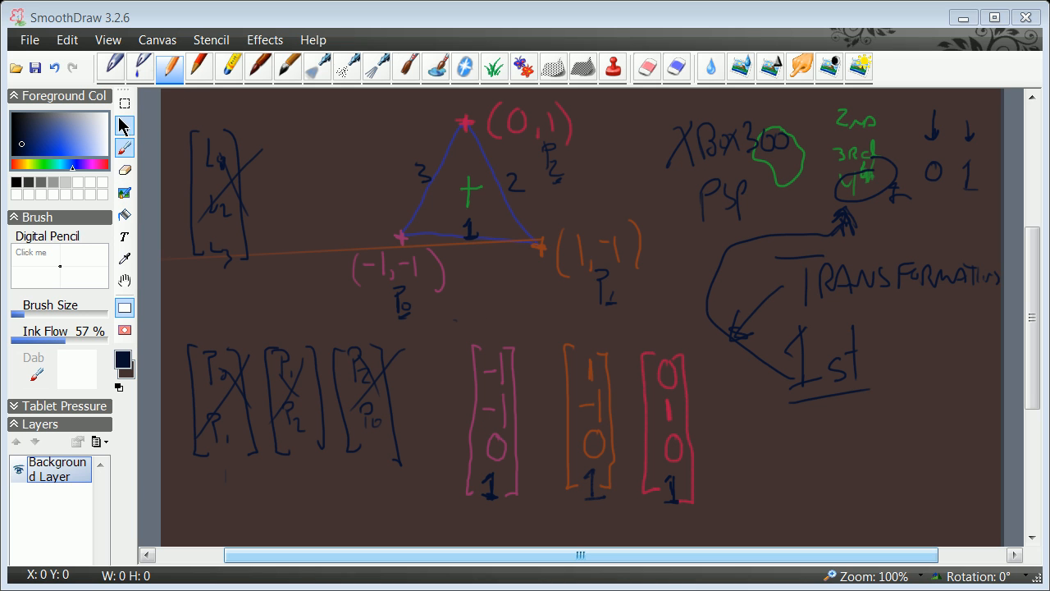
Step: Box-select and delete the crossed-out left vectors and the upper-right XBox, PSP and transformation notes
left_click(124, 103)
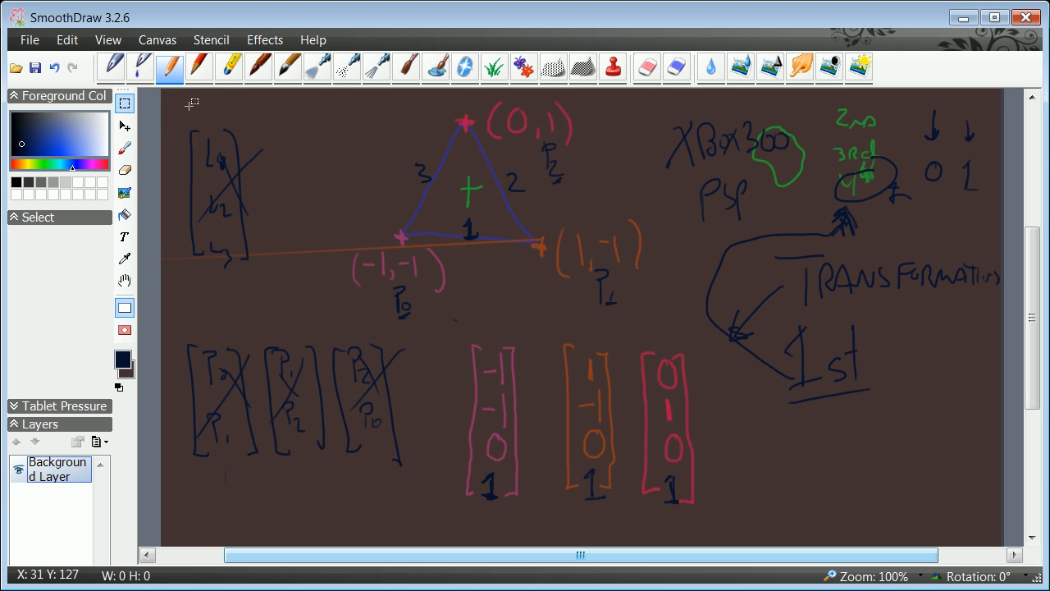
mouse_move(173, 99)
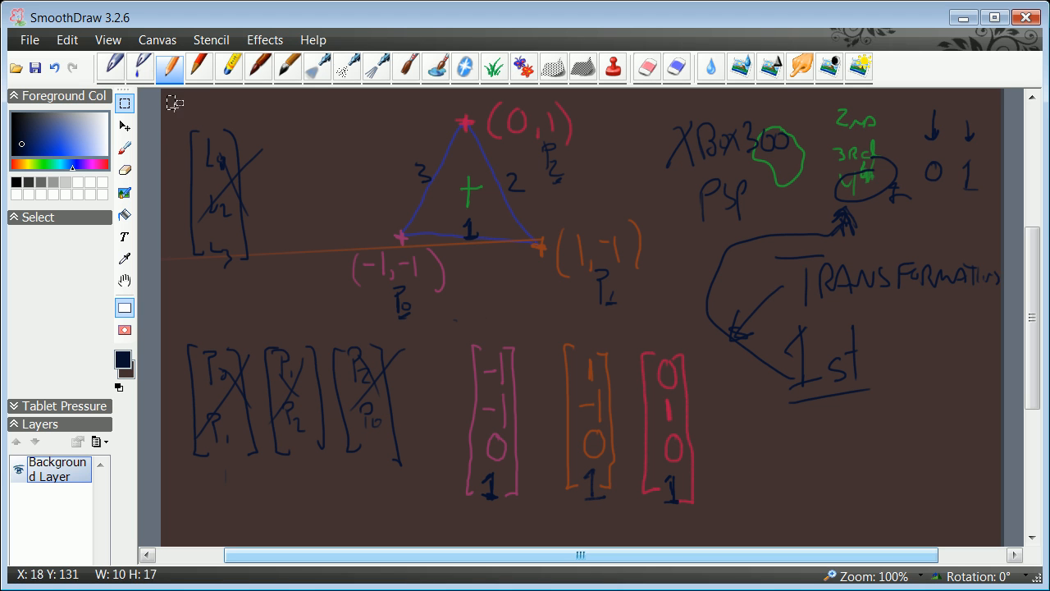
left_click_drag(172, 98, 385, 508)
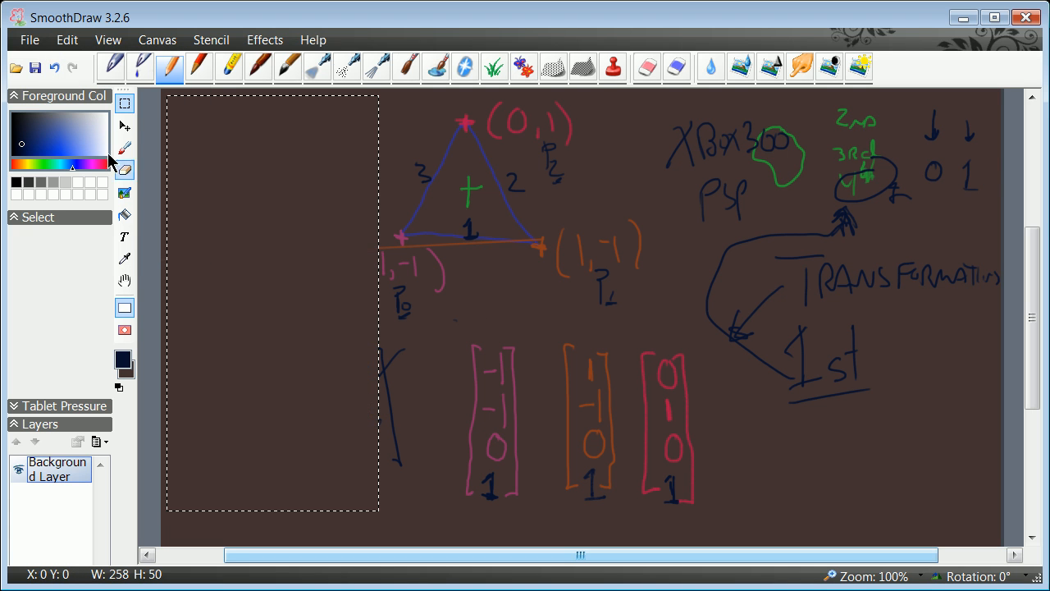
mouse_move(656, 109)
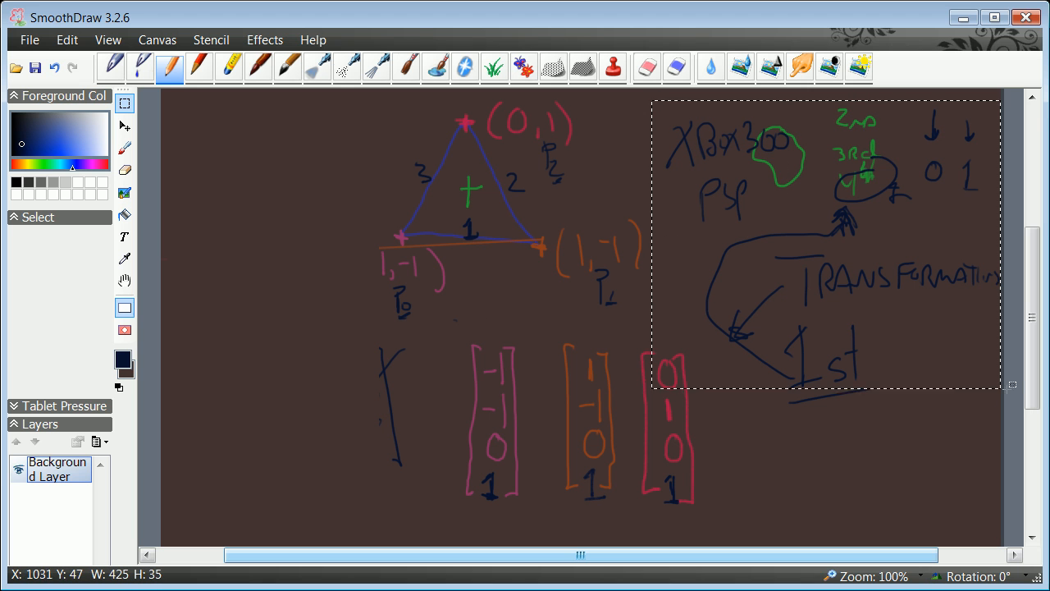
mouse_move(240, 129)
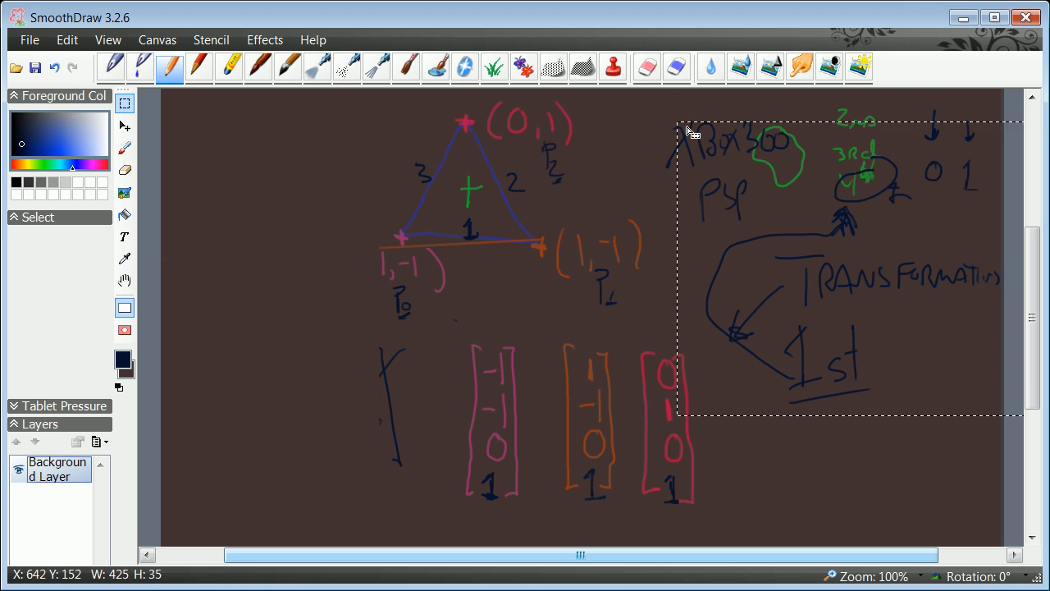
left_click_drag(689, 131, 690, 105)
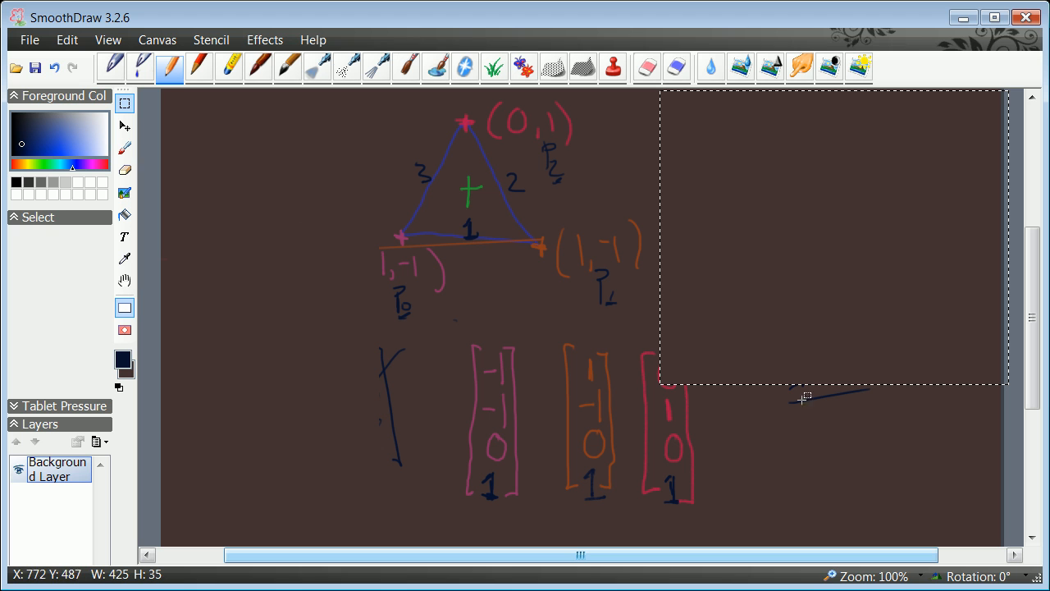
mouse_move(587, 363)
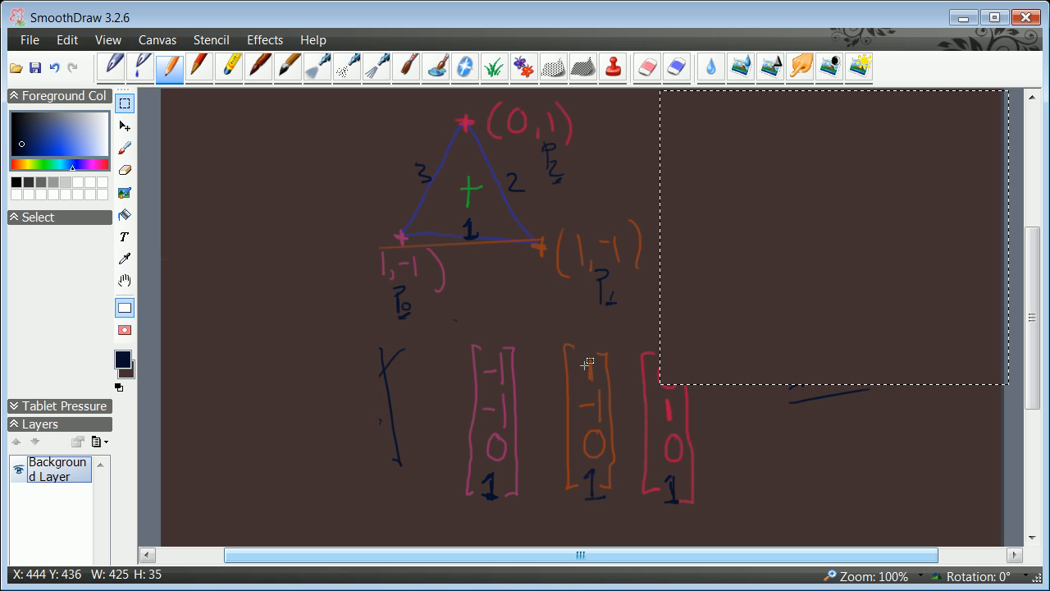
left_click(200, 67)
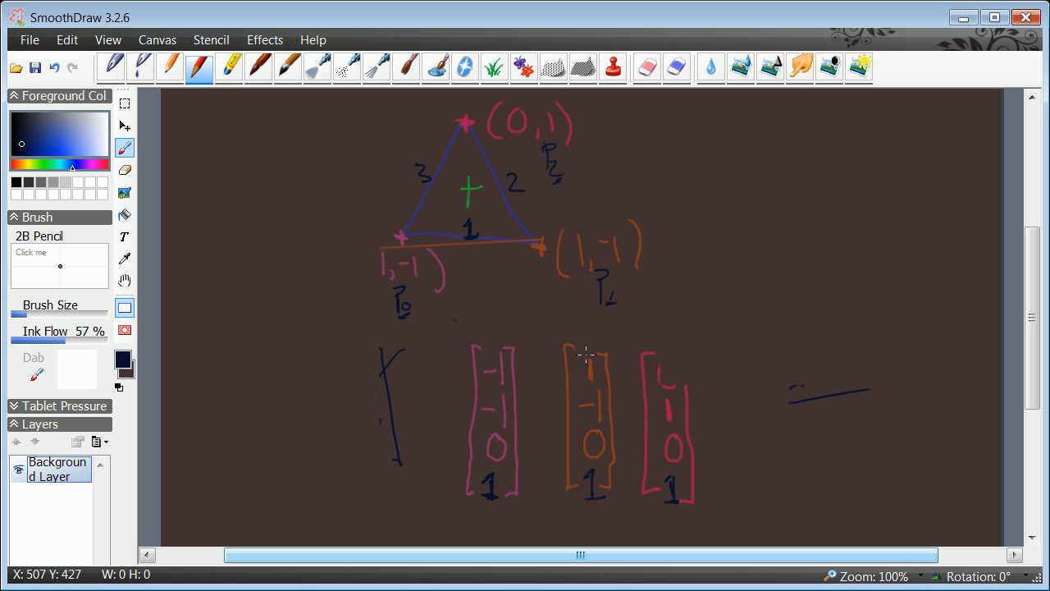
mouse_move(447, 171)
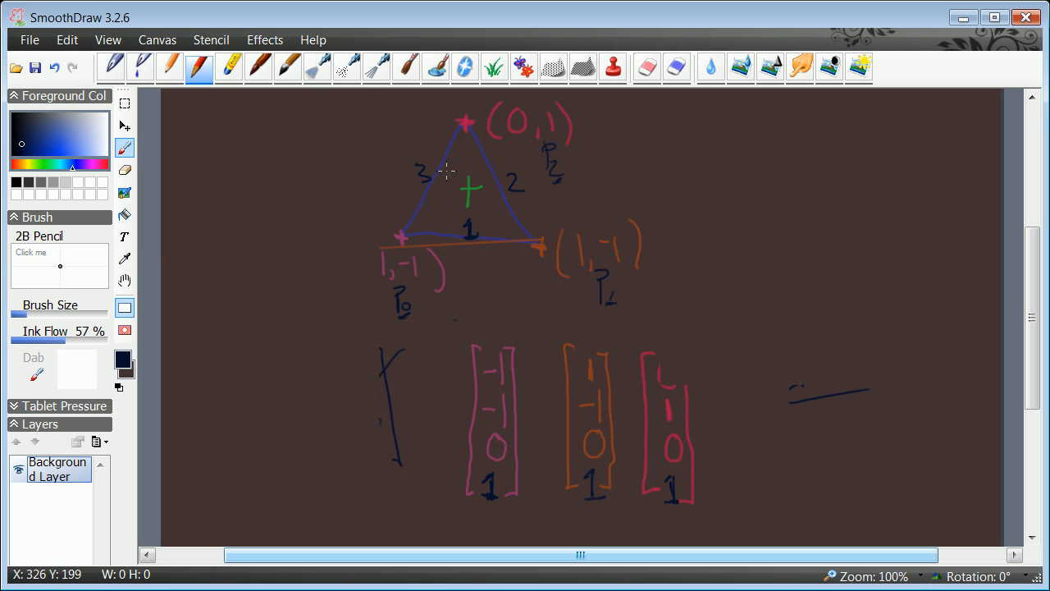
Step: Eyedrop the rightmost column vector's red as the pencil colour, ending on the 2B pencil
left_click(125, 257)
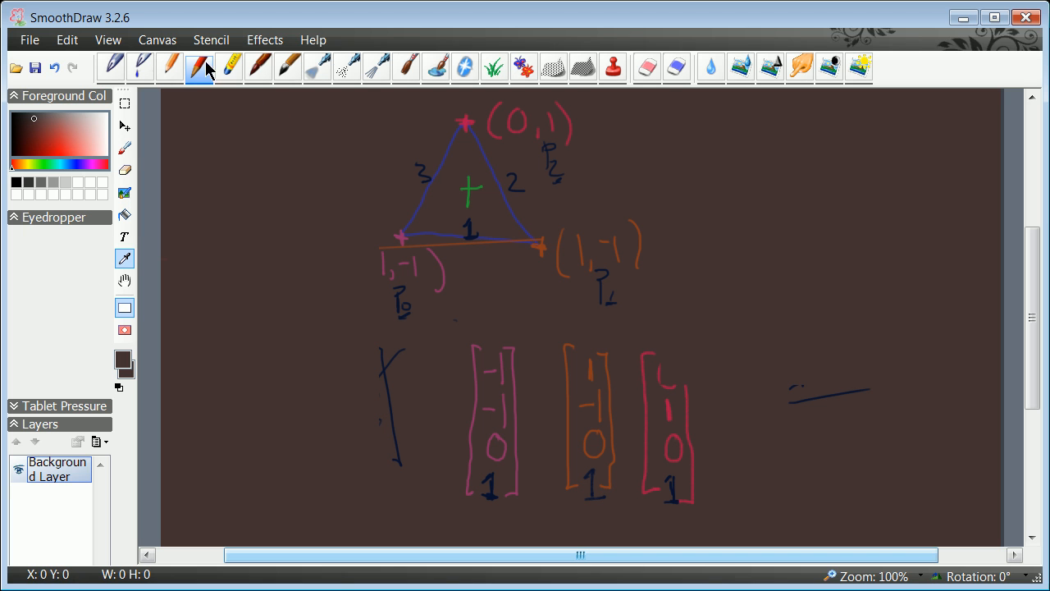
left_click(170, 68)
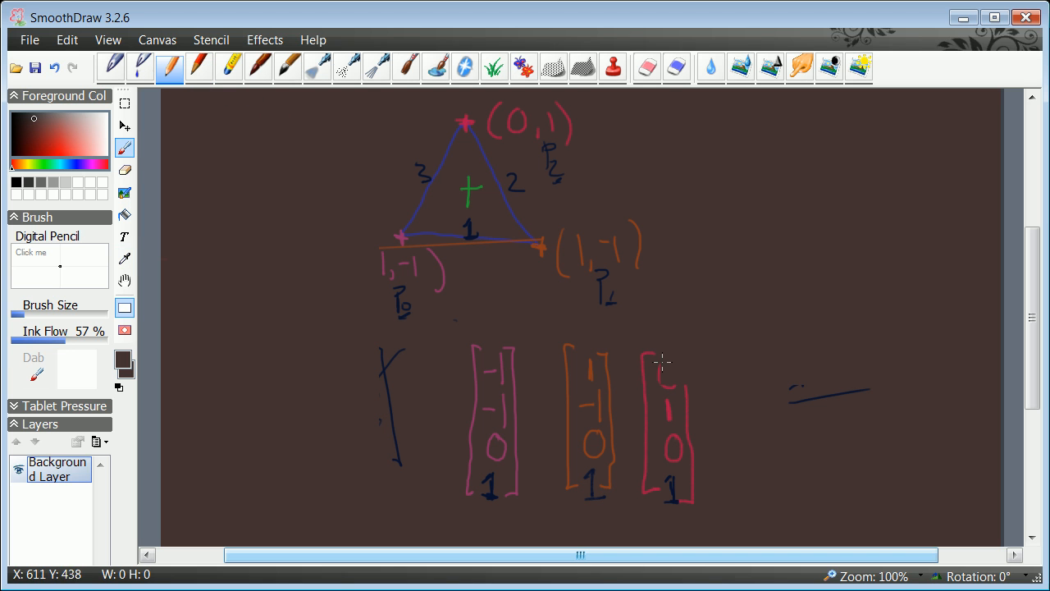
mouse_move(144, 132)
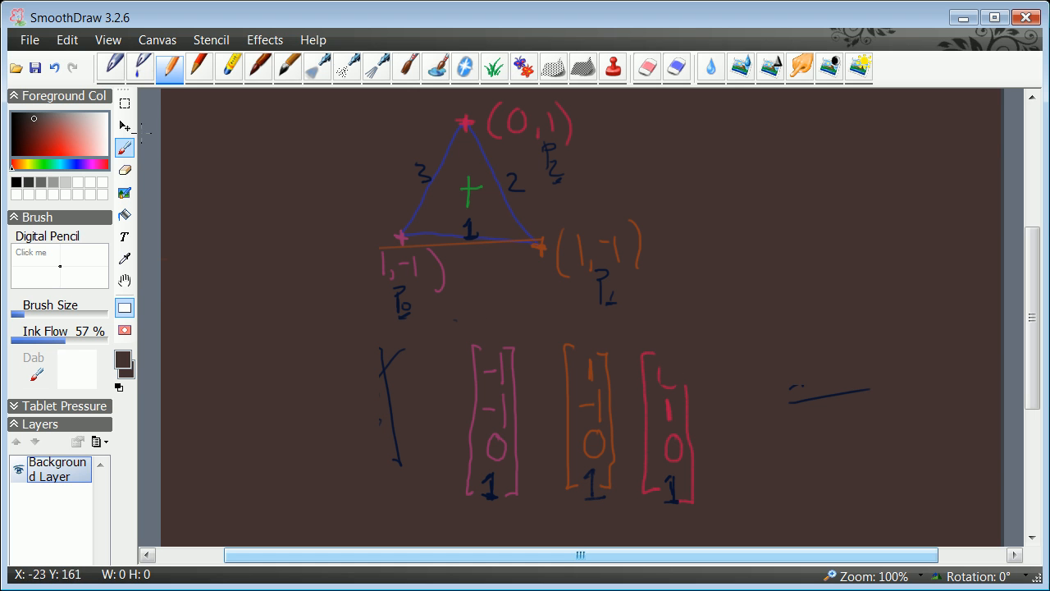
mouse_move(640, 343)
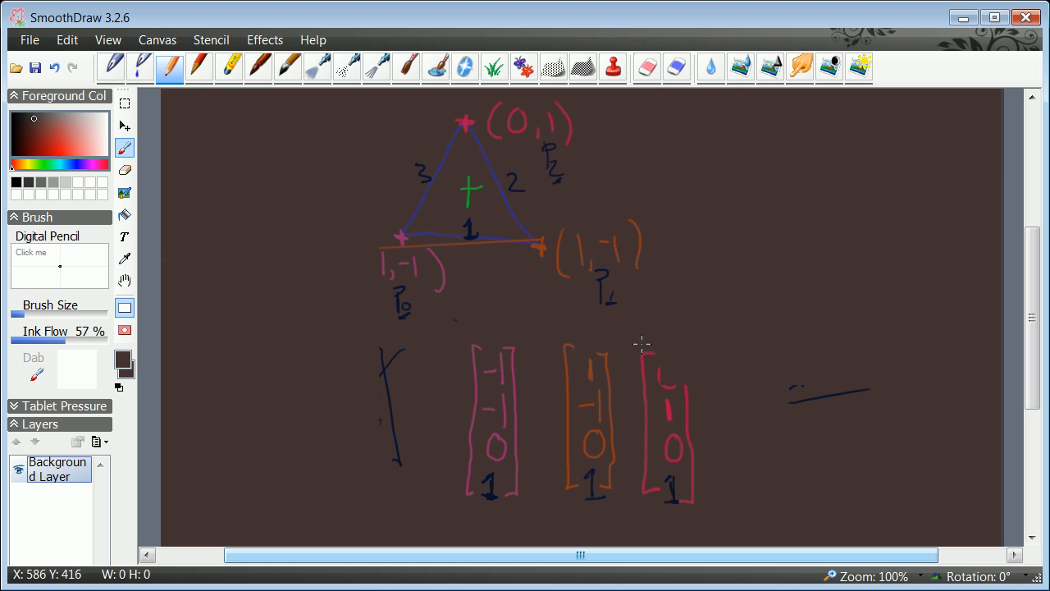
mouse_move(76, 40)
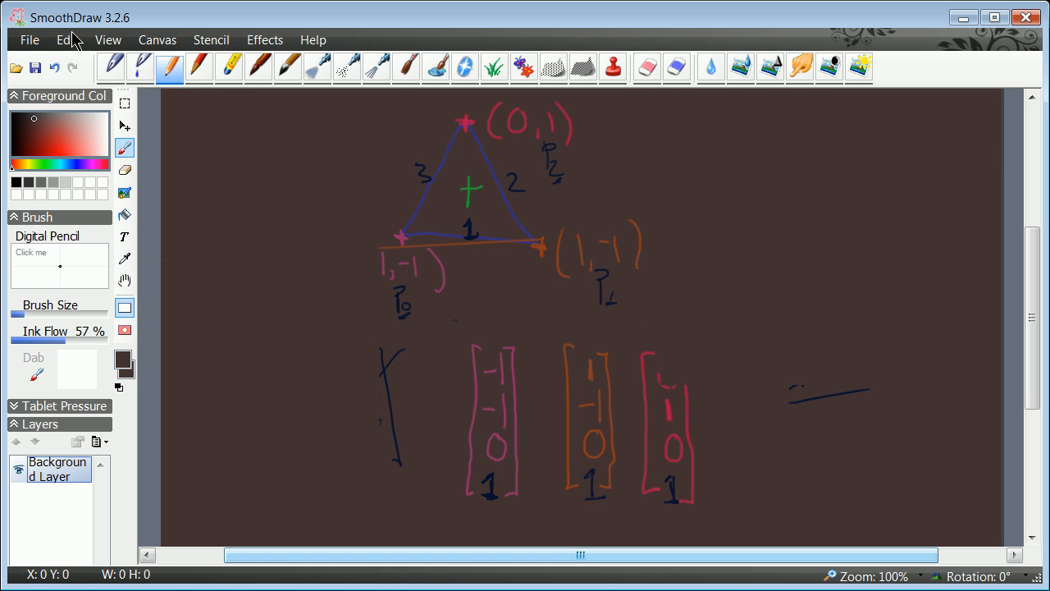
left_click(125, 257)
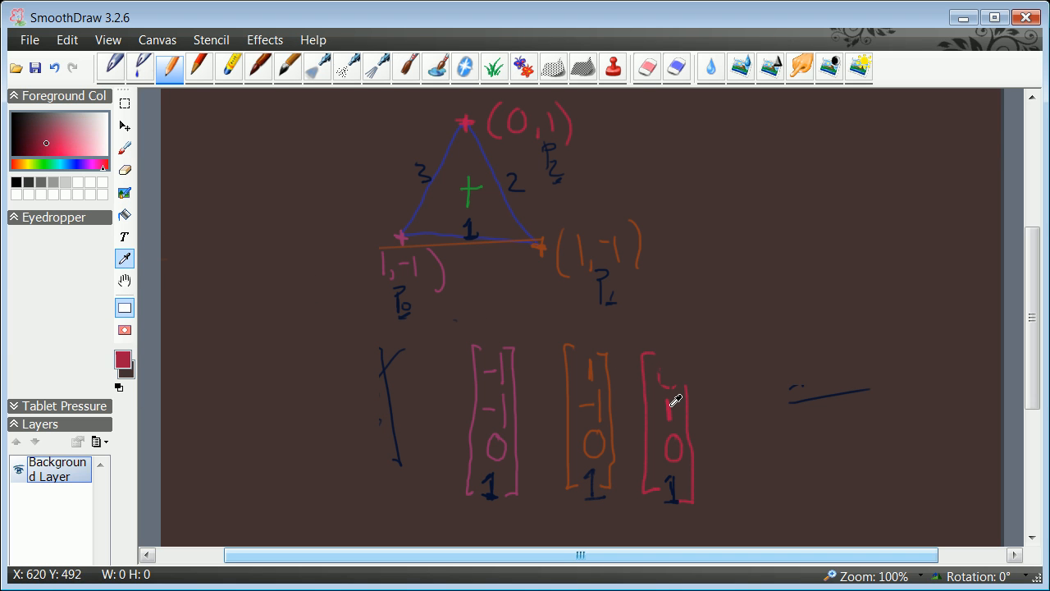
left_click(199, 68)
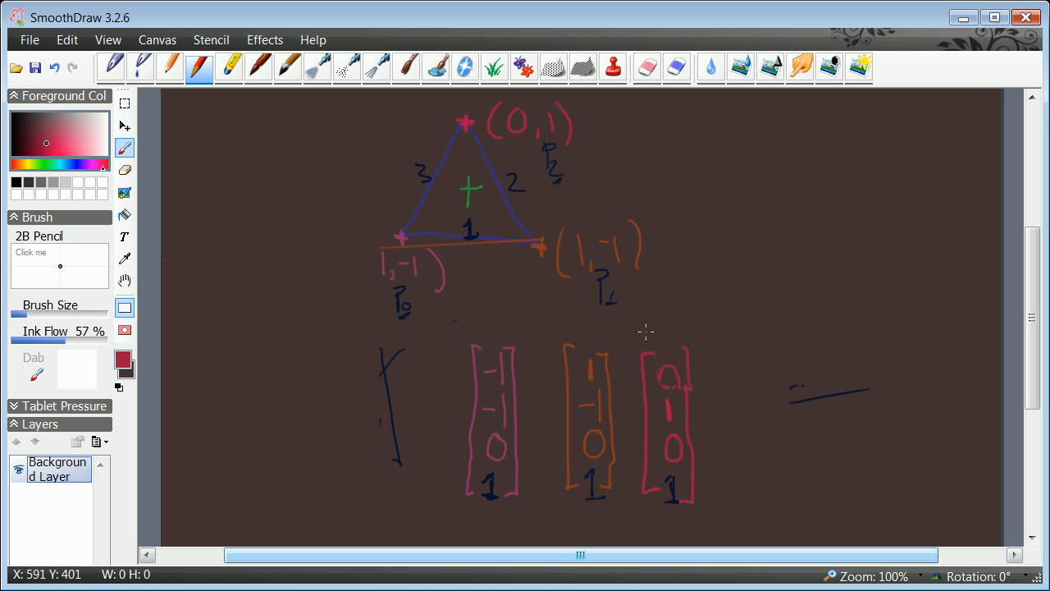
mouse_move(447, 305)
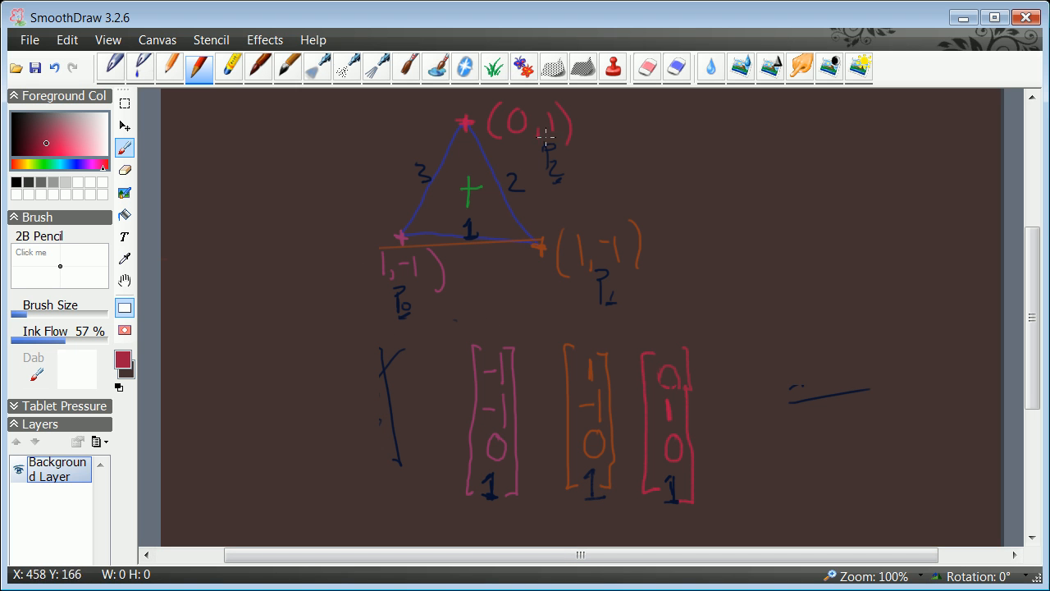
mouse_move(471, 182)
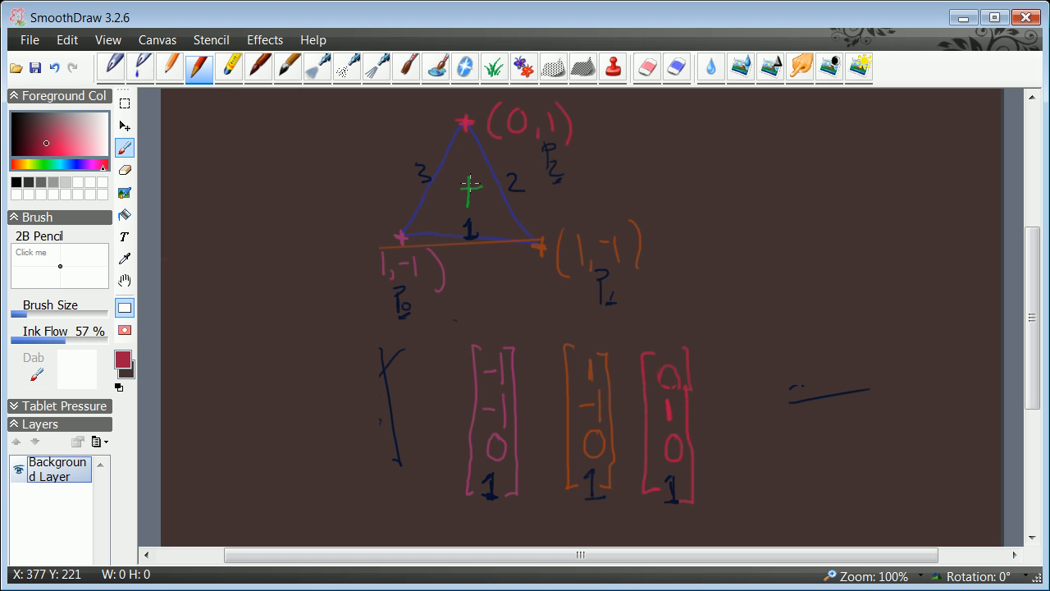
mouse_move(470, 185)
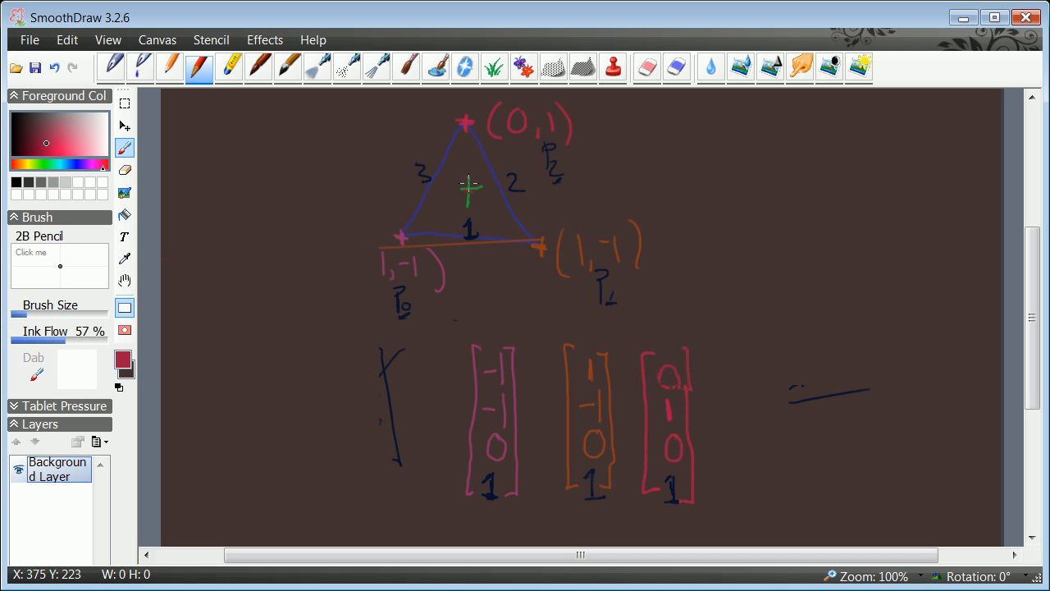
mouse_move(469, 187)
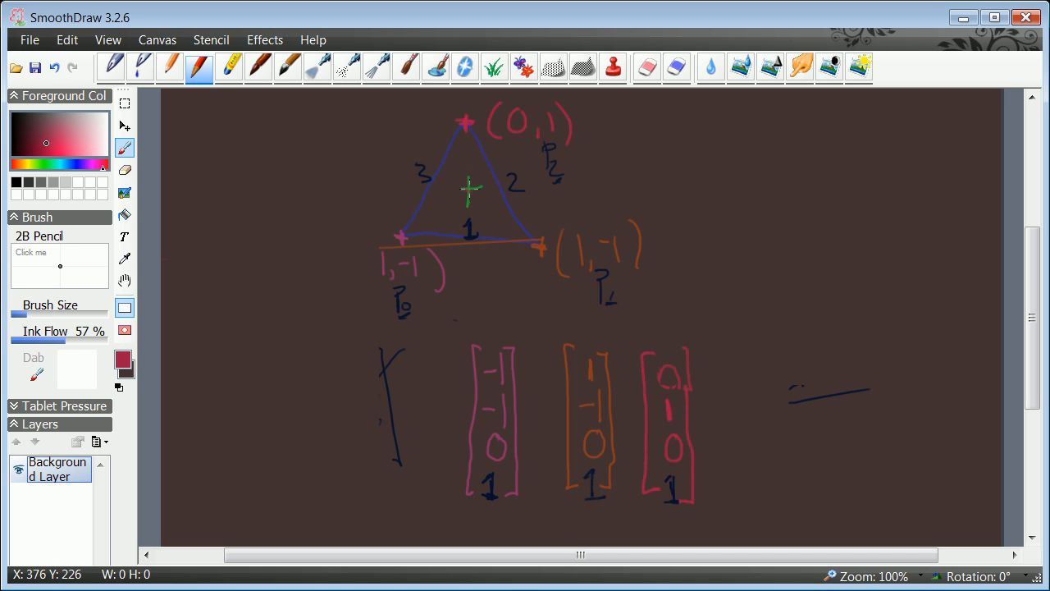
mouse_move(470, 184)
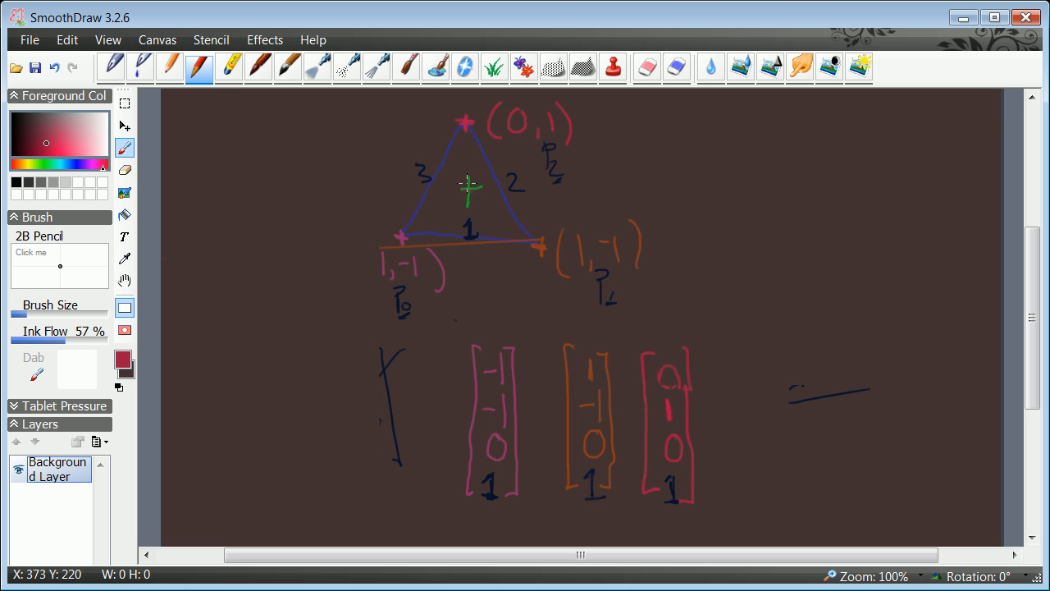
mouse_move(466, 184)
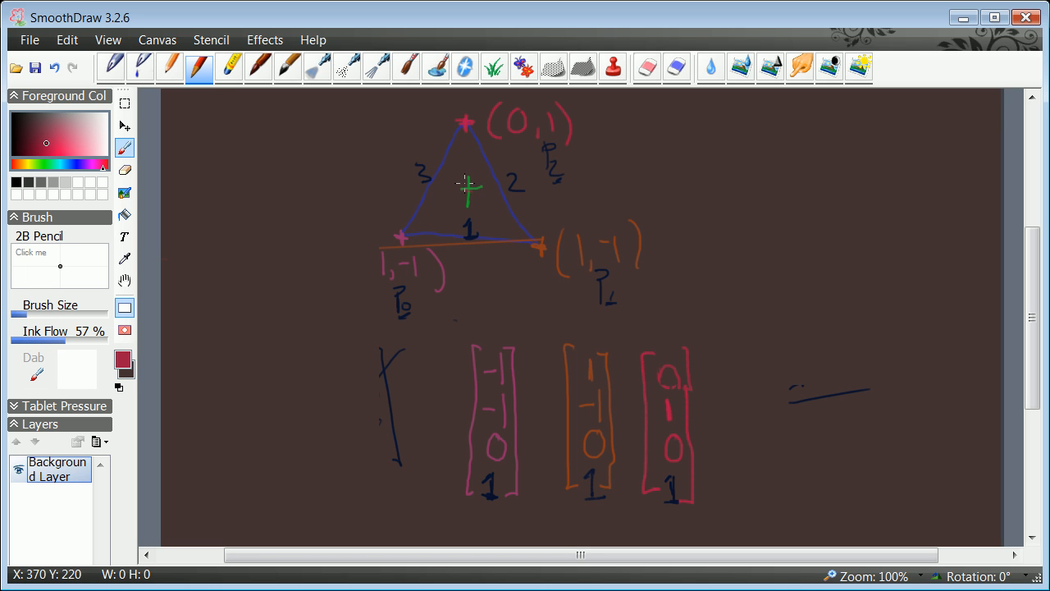
mouse_move(460, 265)
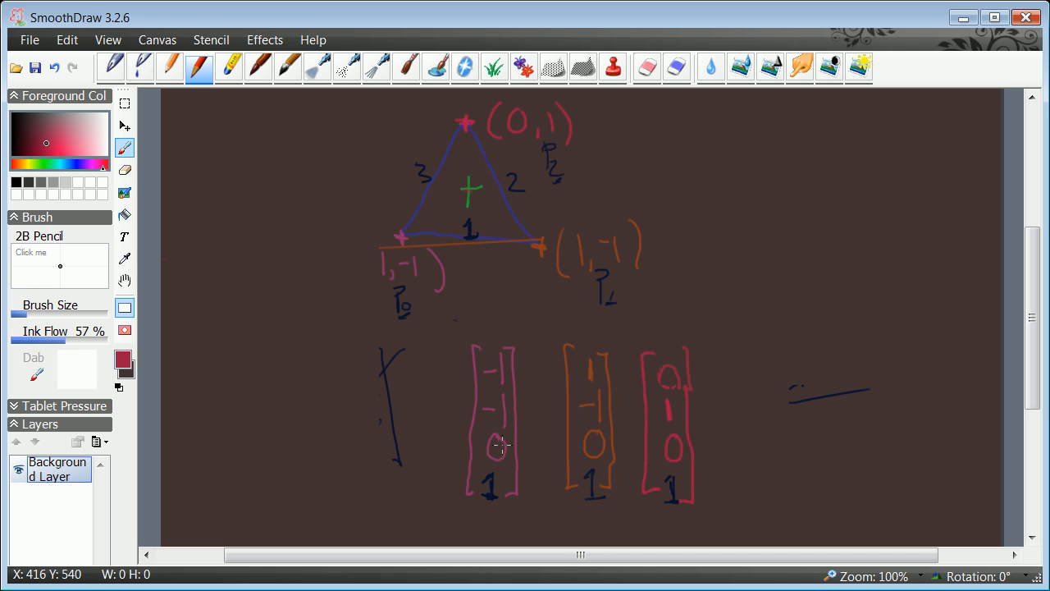
mouse_move(675, 427)
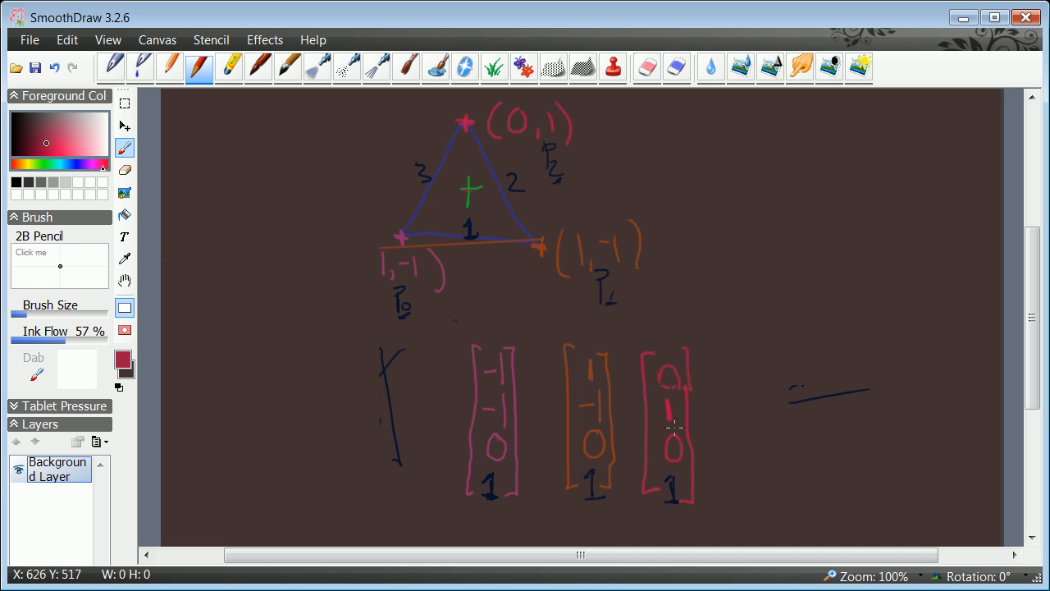
mouse_move(397, 271)
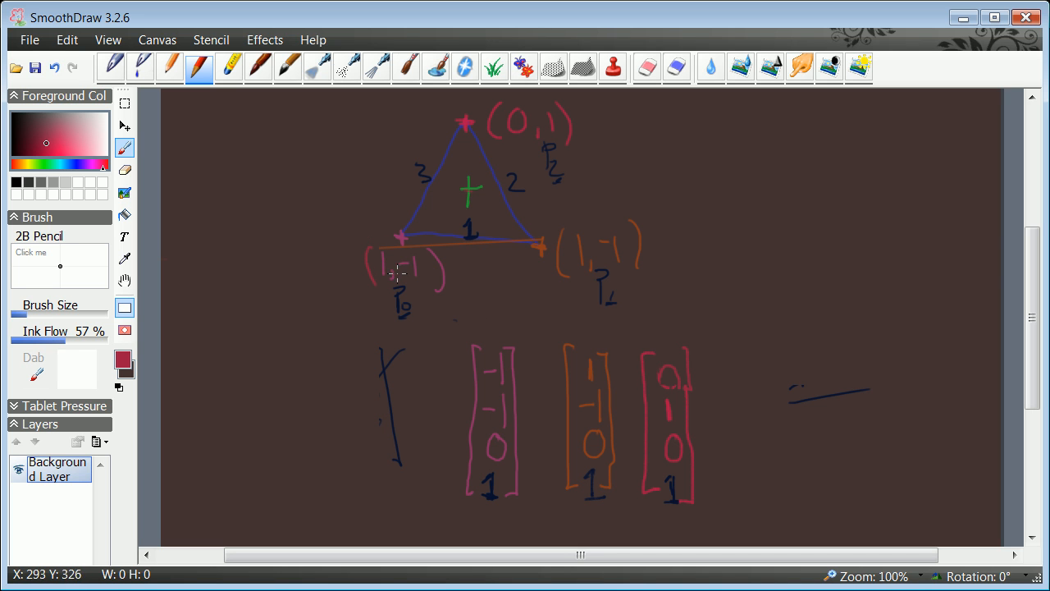
mouse_move(396, 273)
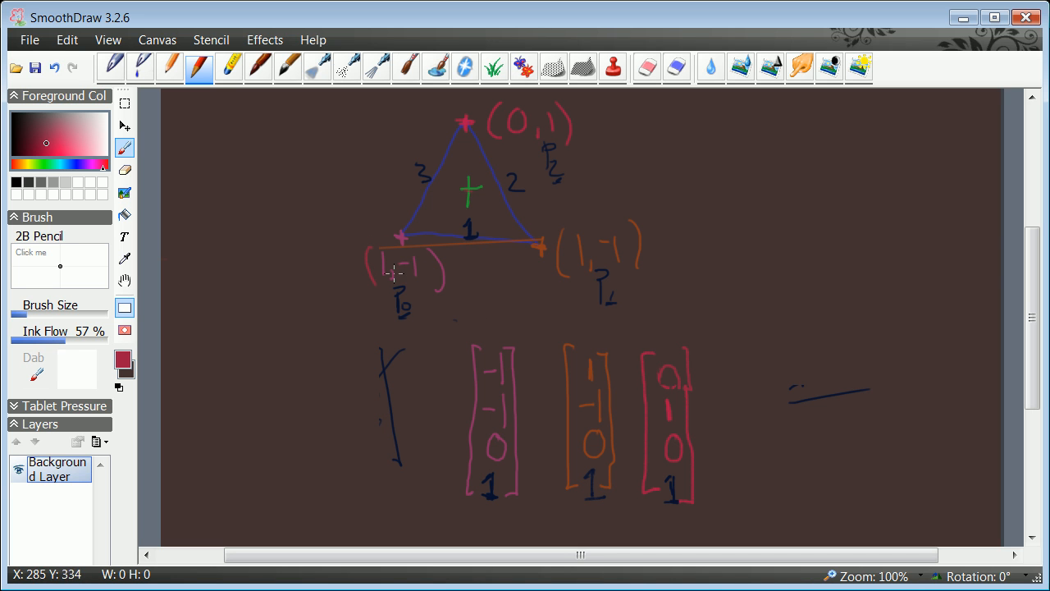
mouse_move(395, 276)
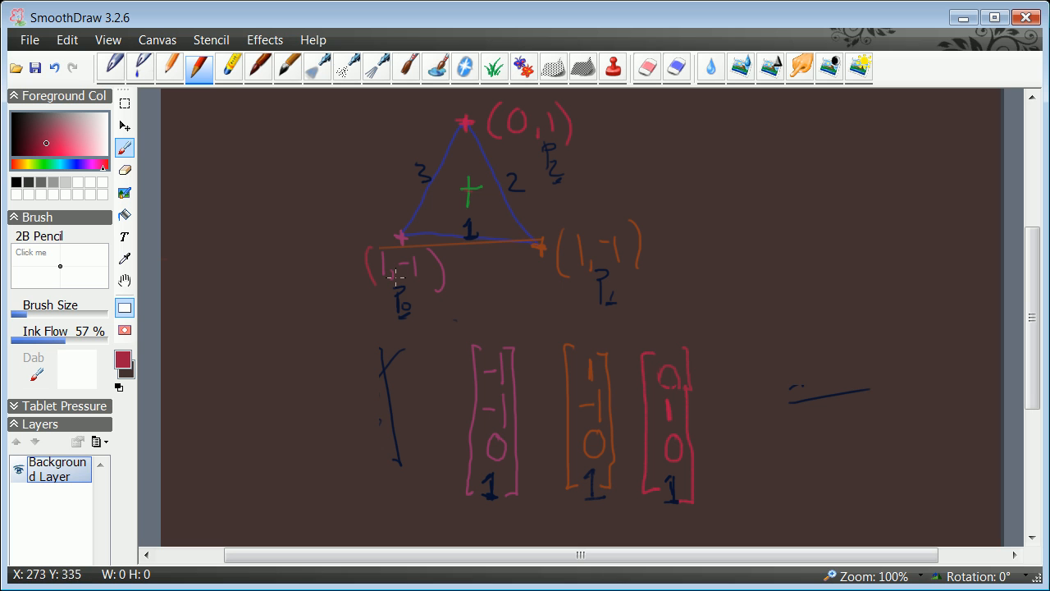
mouse_move(373, 254)
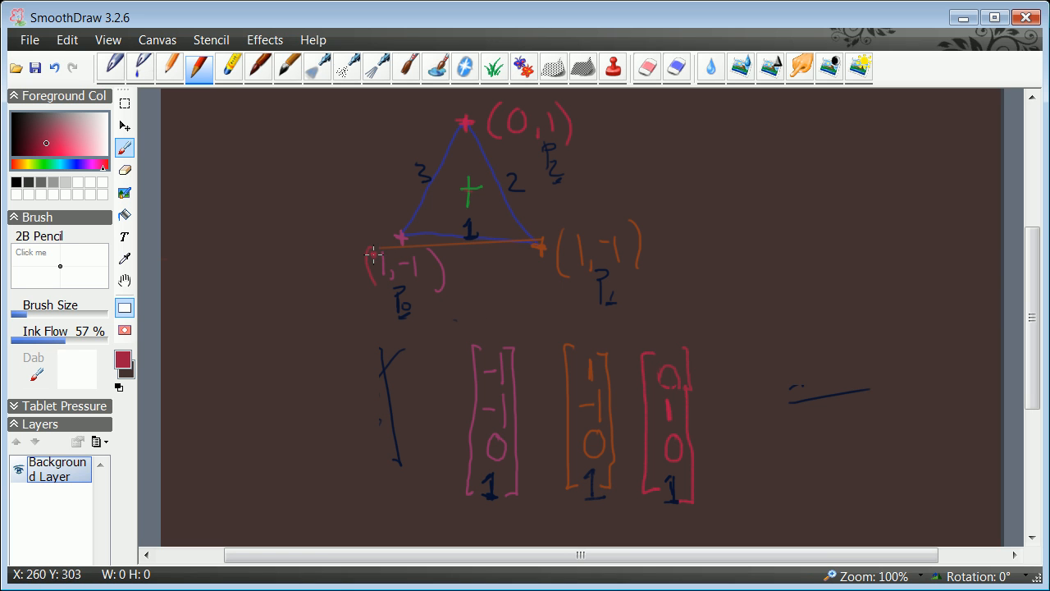
mouse_move(495, 456)
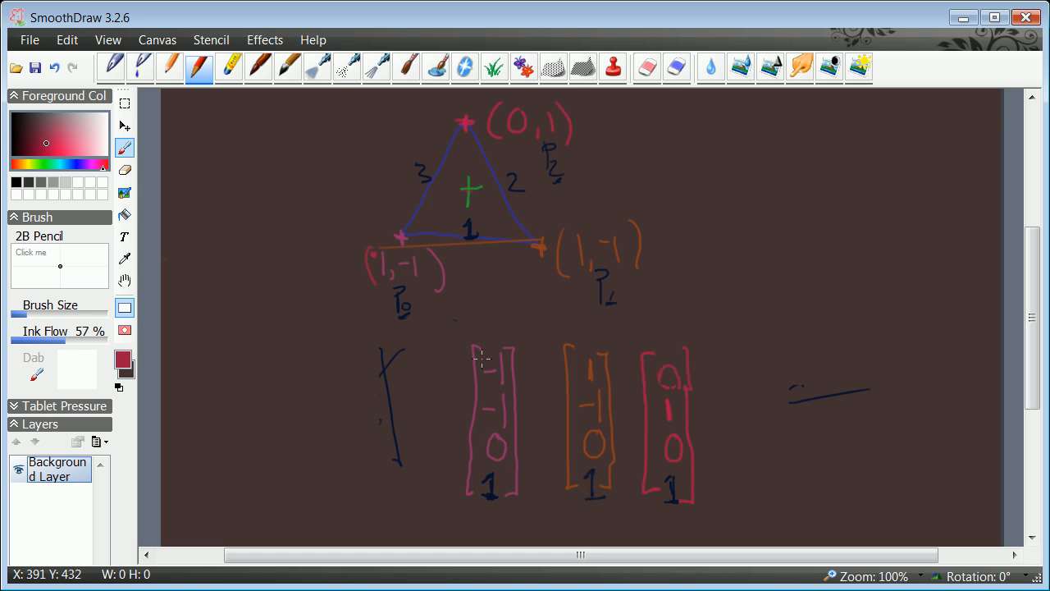
mouse_move(491, 500)
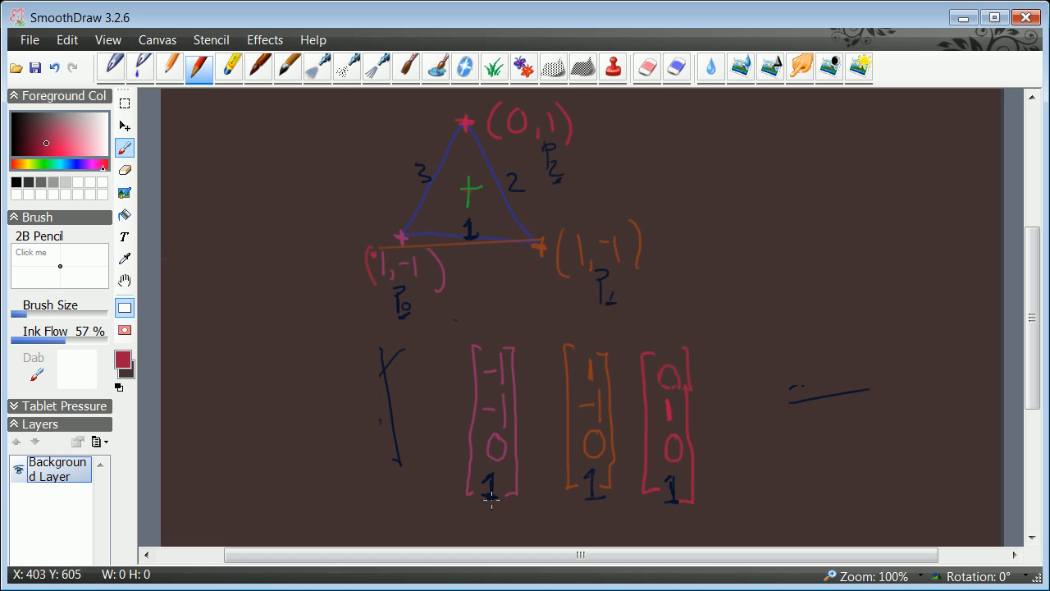
mouse_move(490, 499)
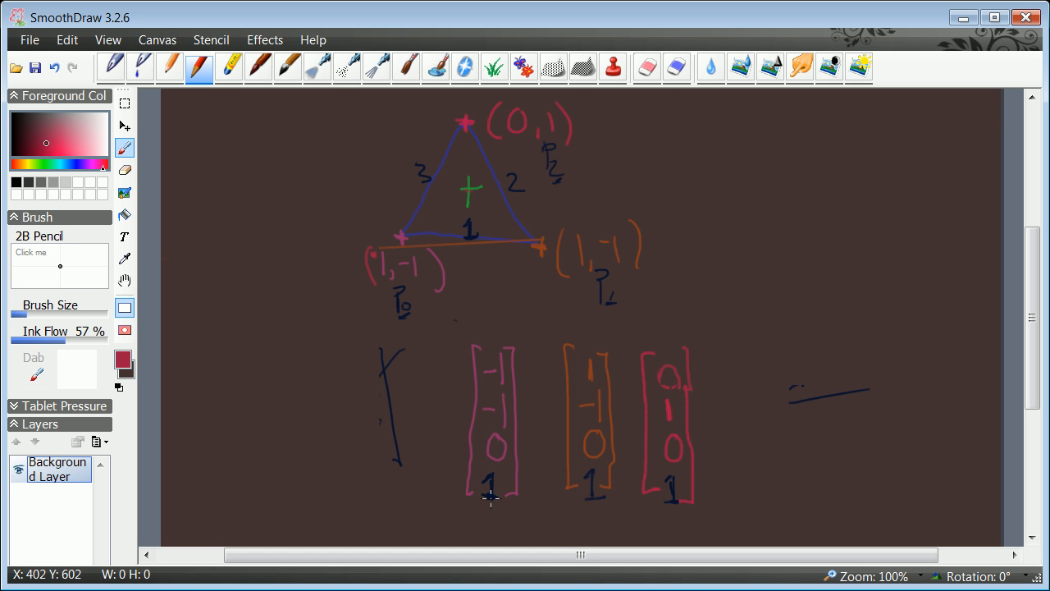
mouse_move(533, 436)
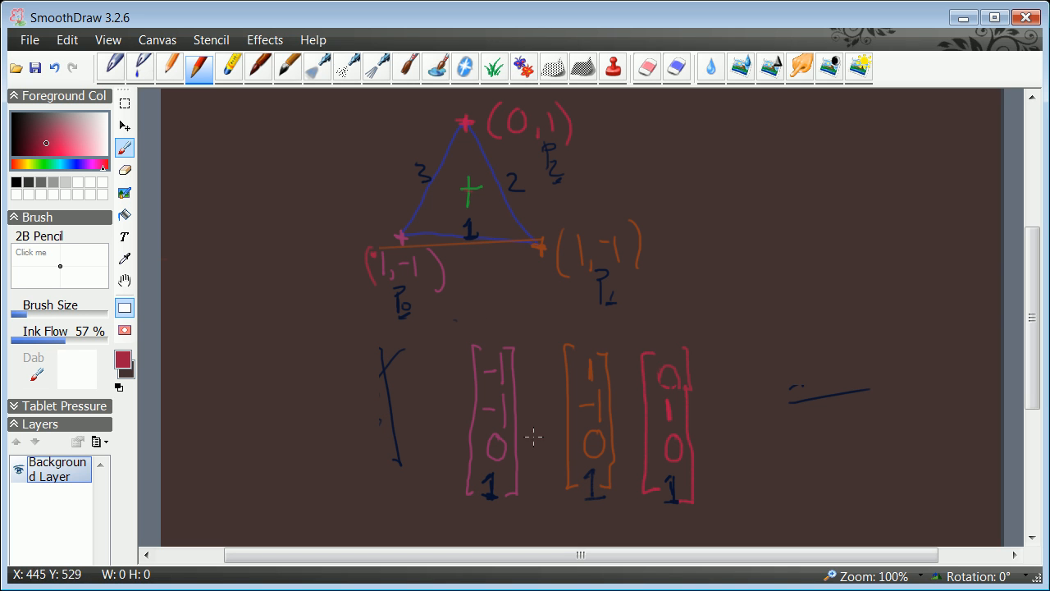
mouse_move(505, 498)
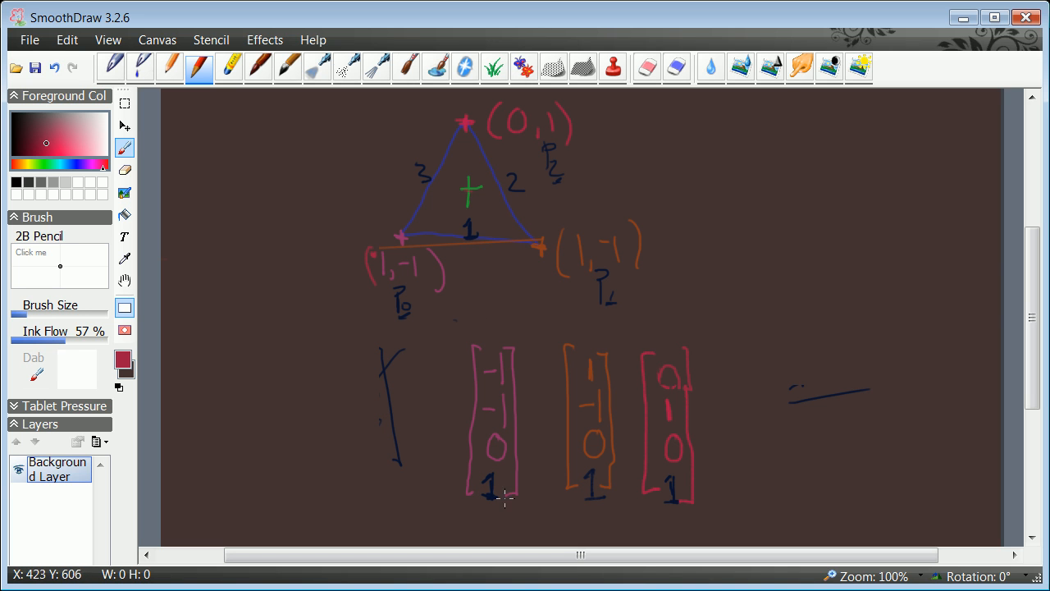
mouse_move(507, 427)
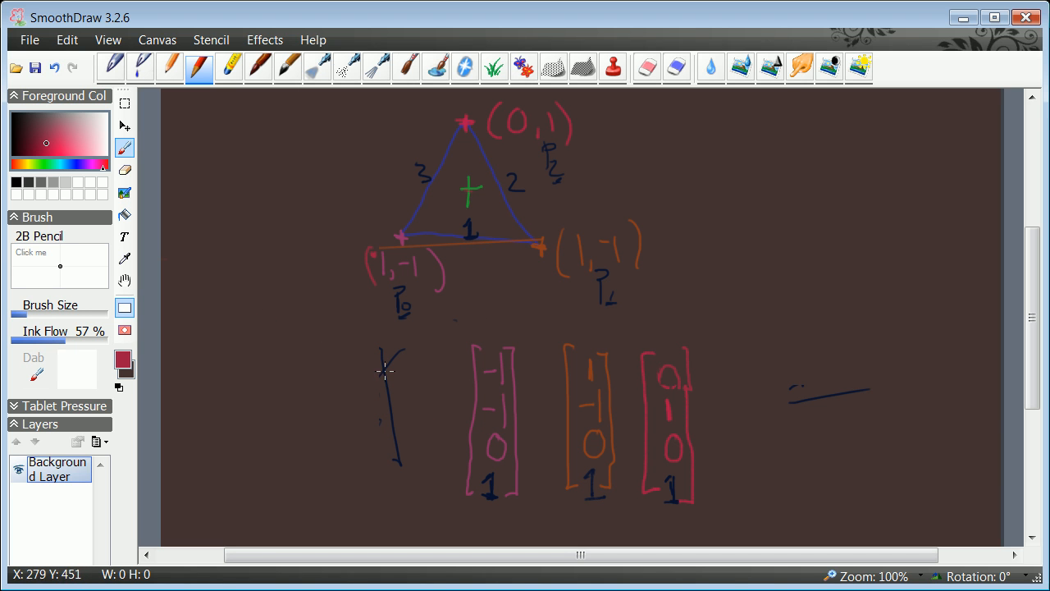
mouse_move(403, 275)
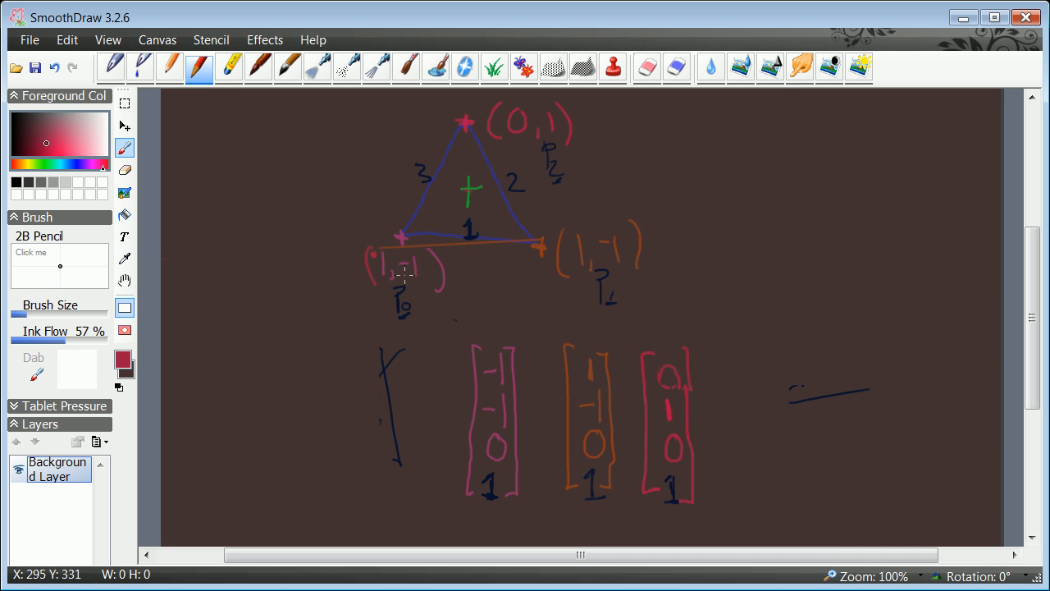
mouse_move(403, 256)
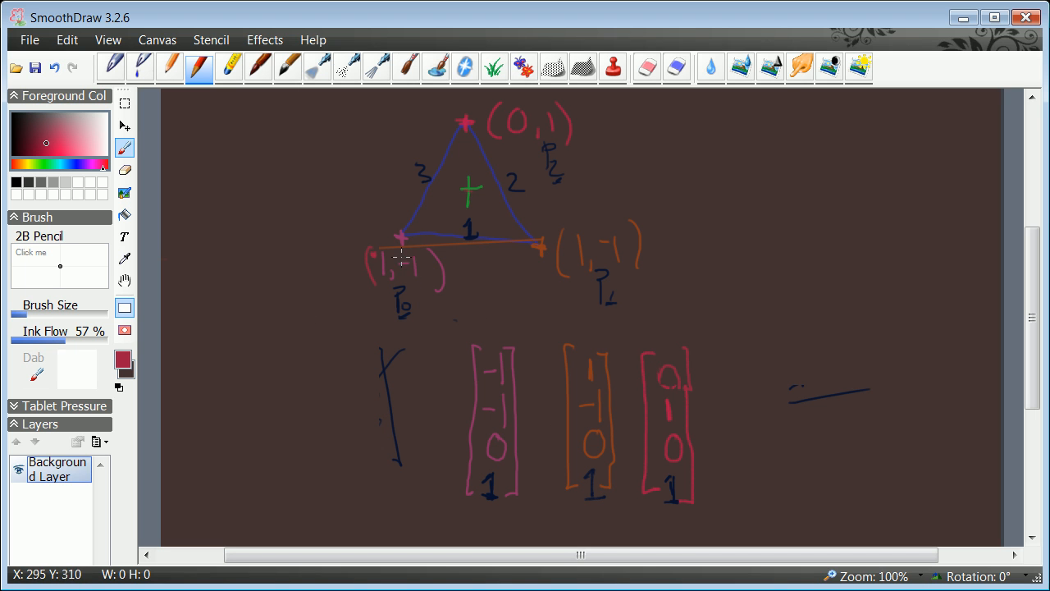
mouse_move(470, 149)
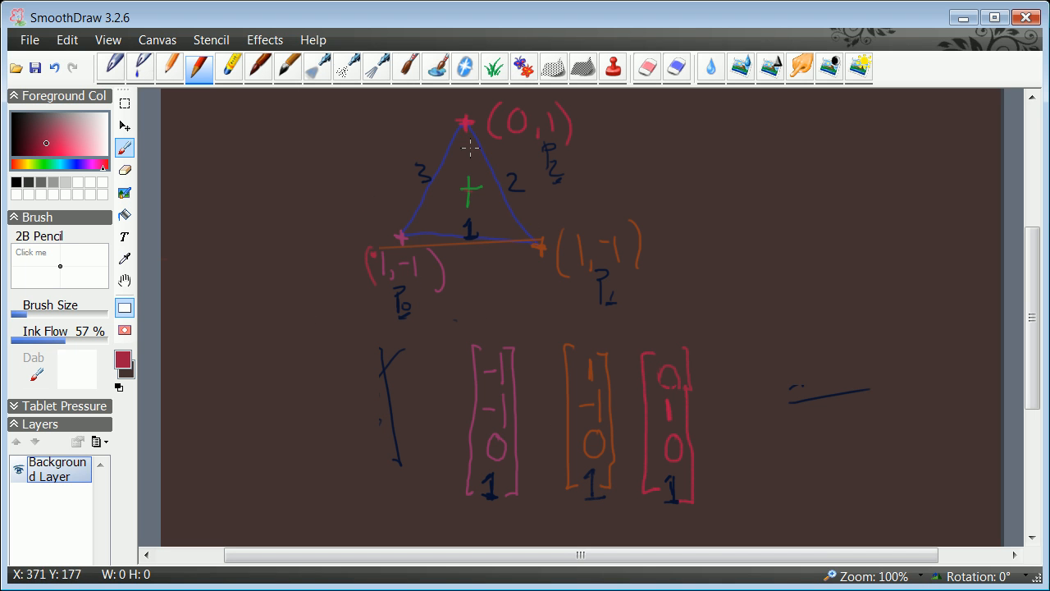
mouse_move(497, 204)
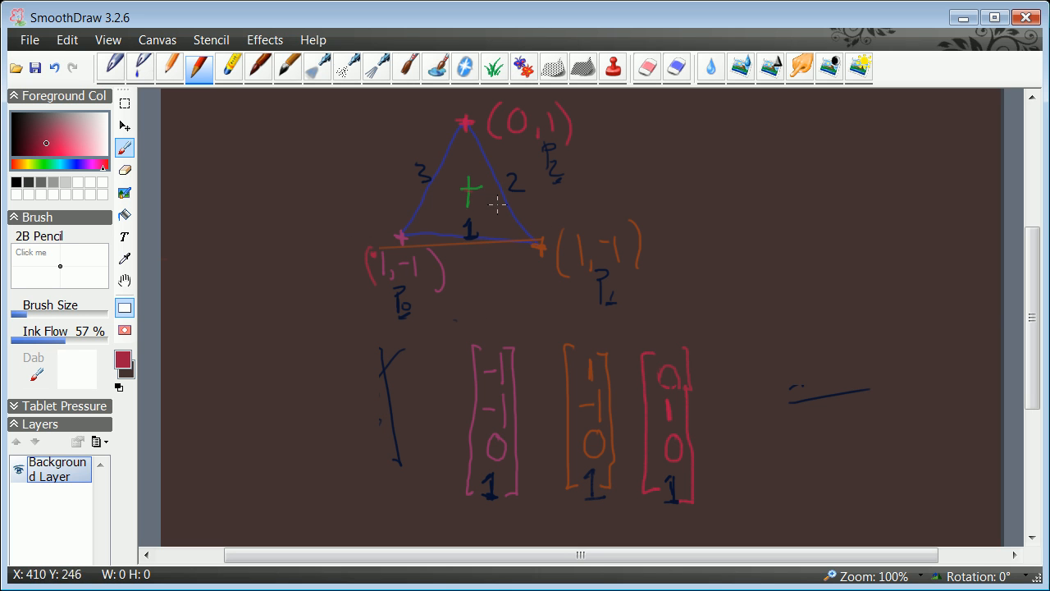
mouse_move(519, 216)
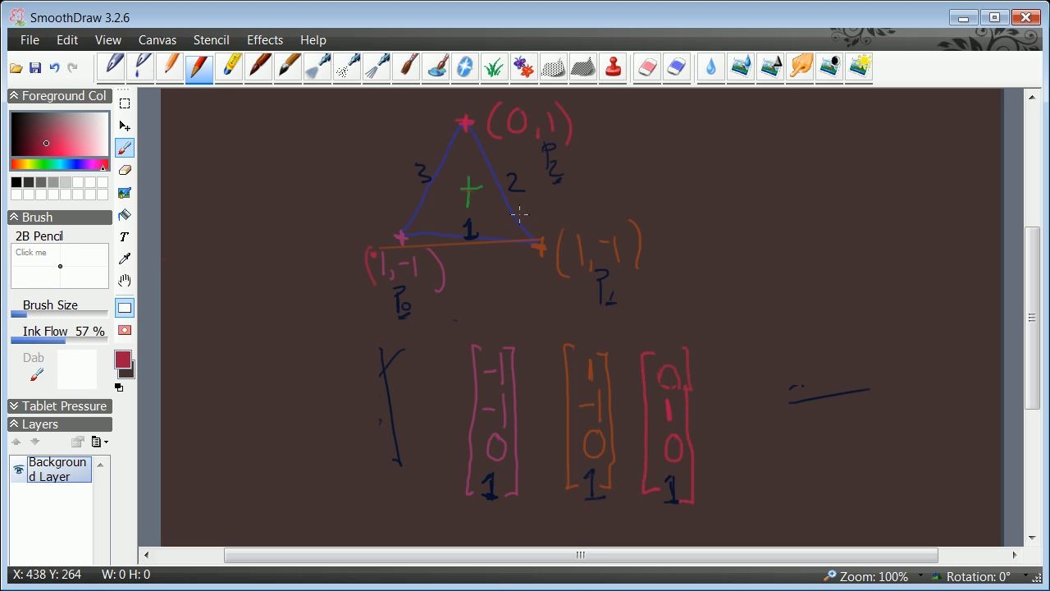
mouse_move(488, 241)
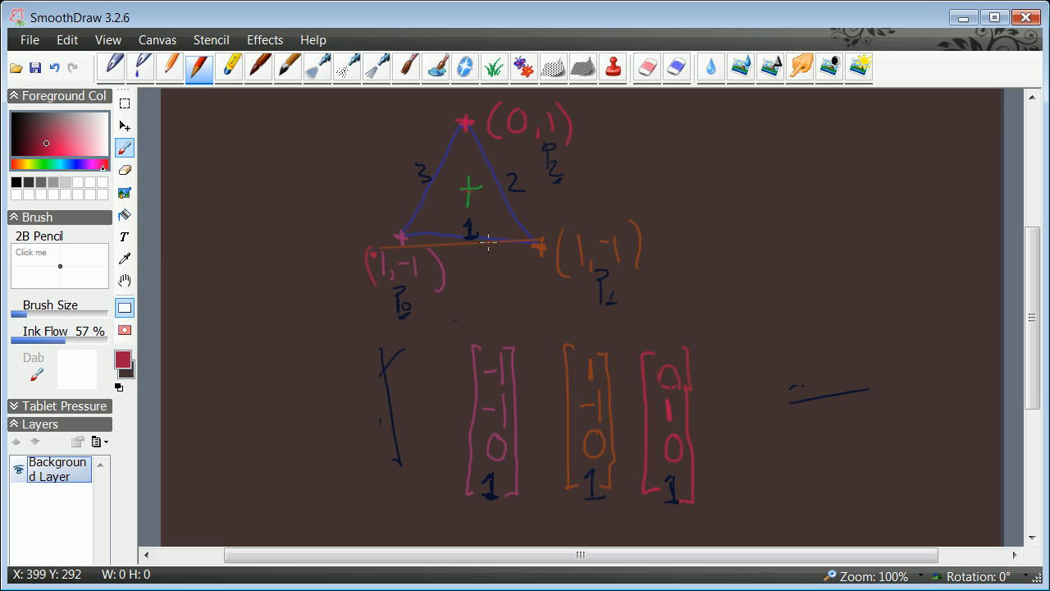
mouse_move(564, 232)
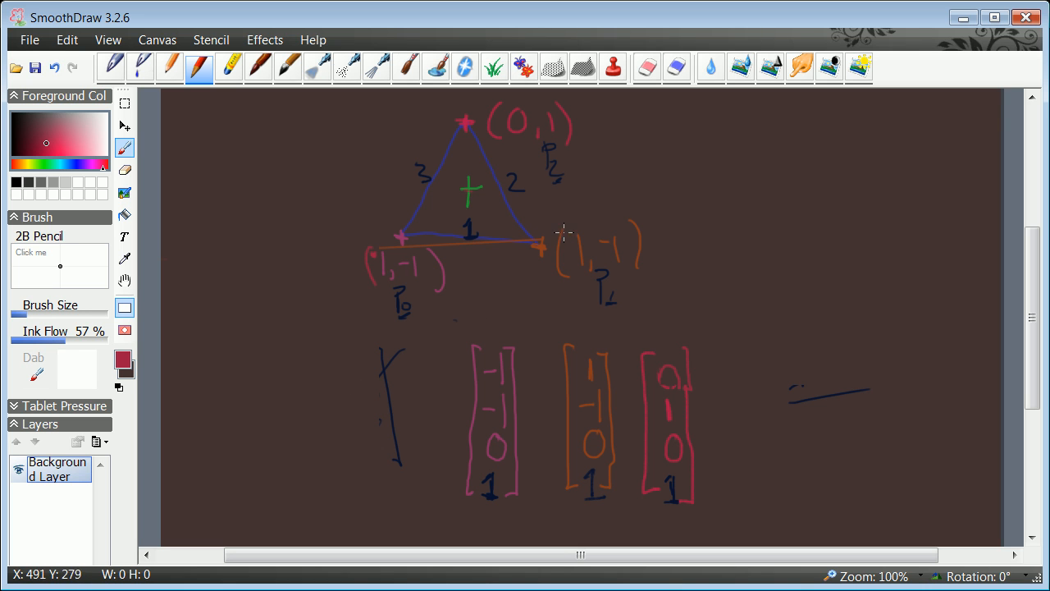
mouse_move(449, 271)
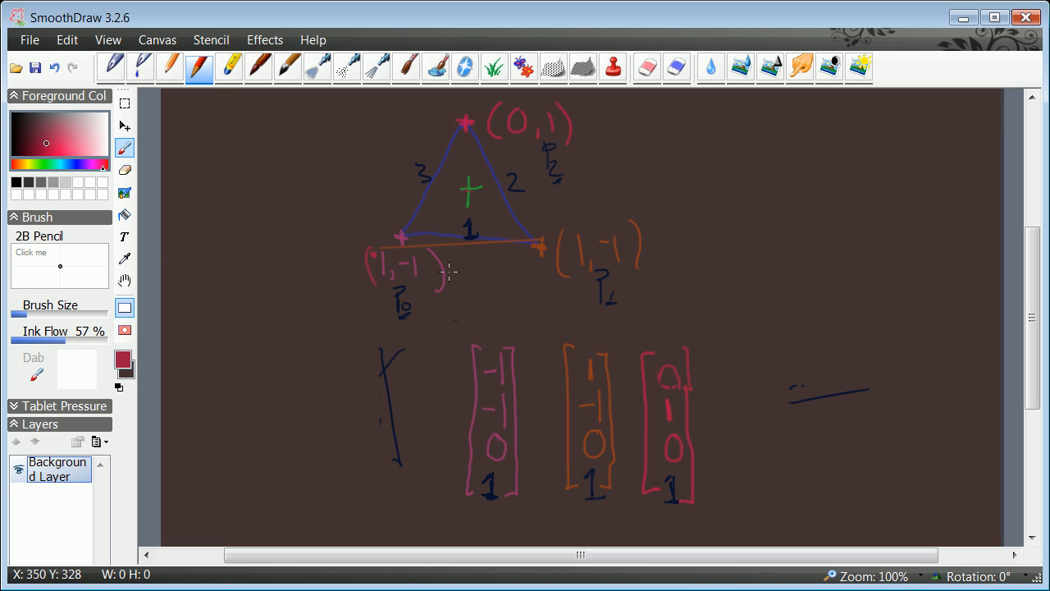
mouse_move(547, 178)
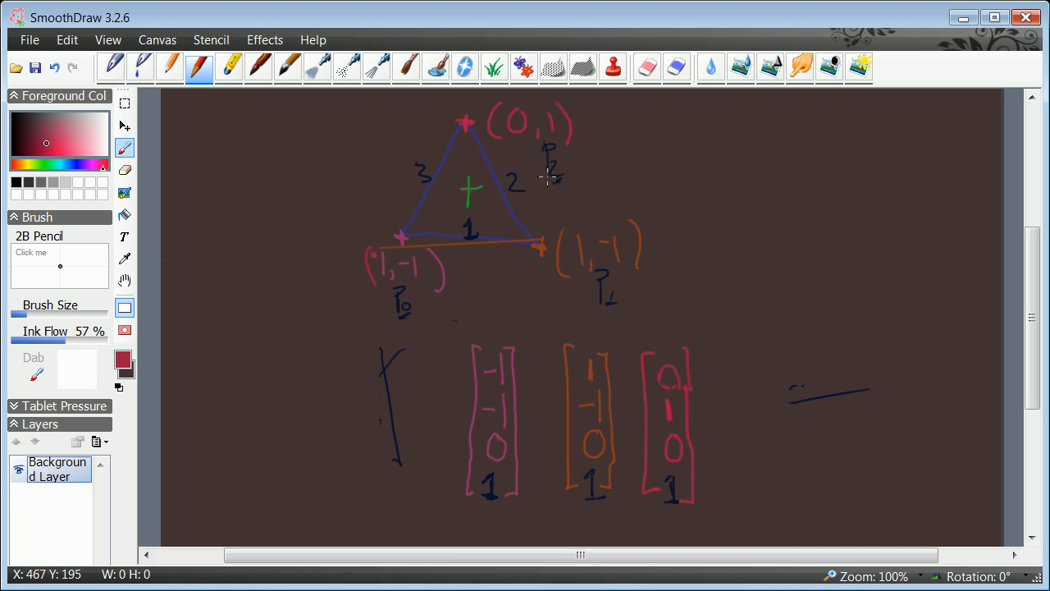
mouse_move(490, 239)
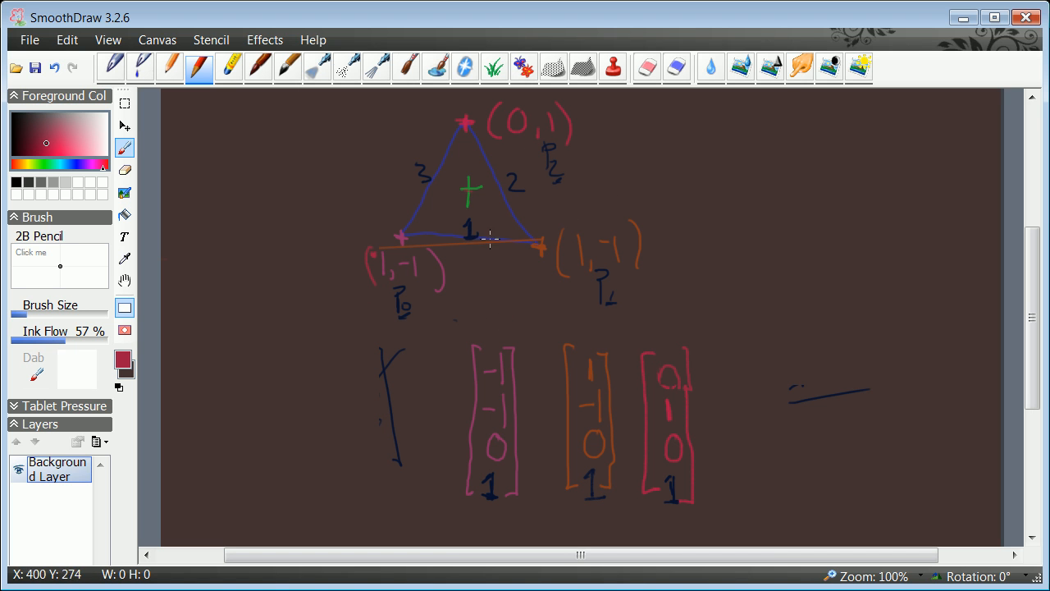
mouse_move(489, 218)
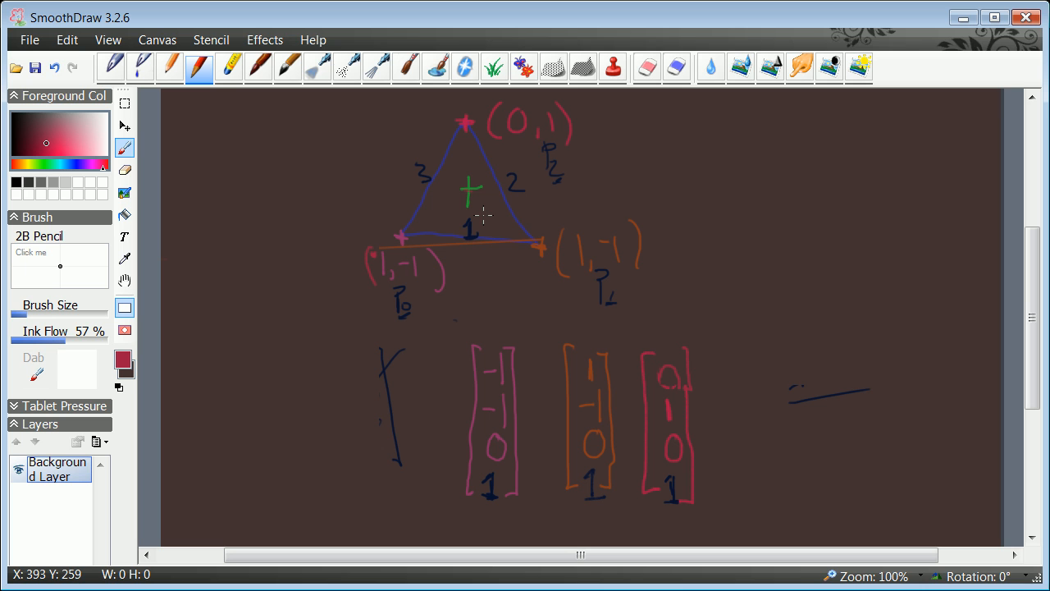
mouse_move(476, 260)
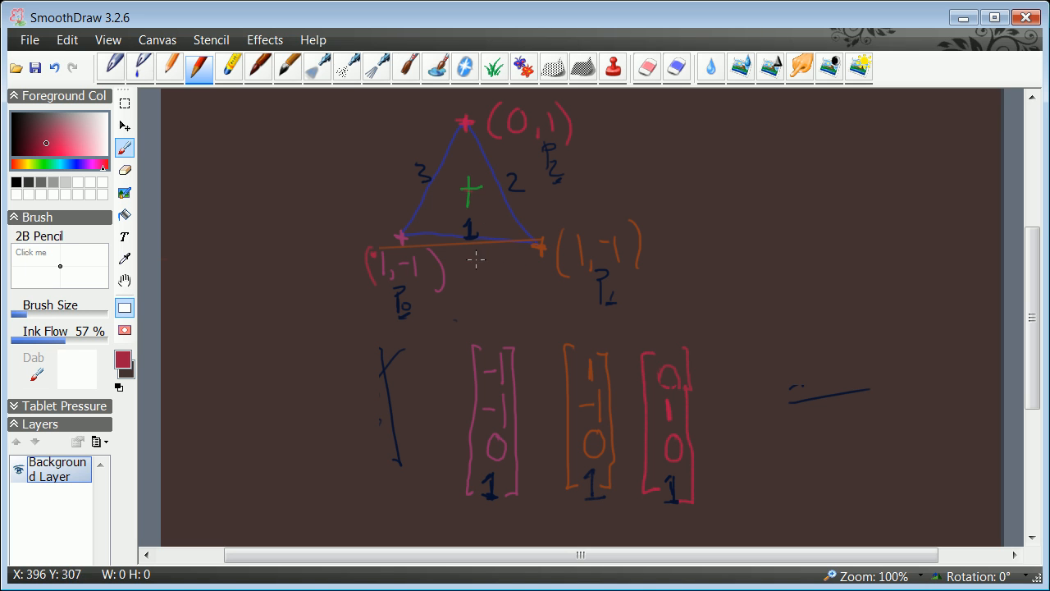
mouse_move(410, 279)
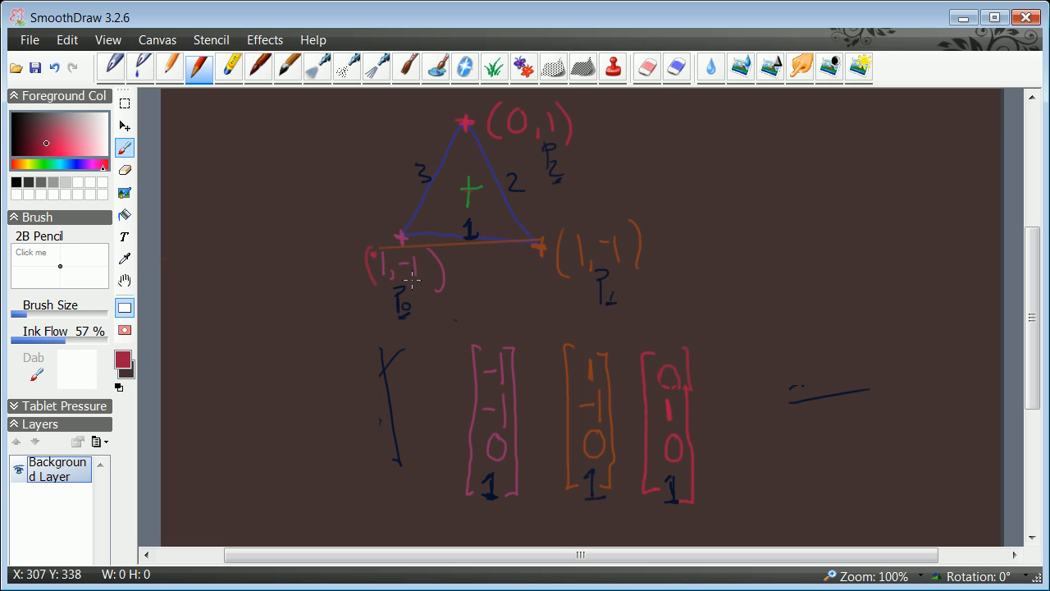
mouse_move(451, 308)
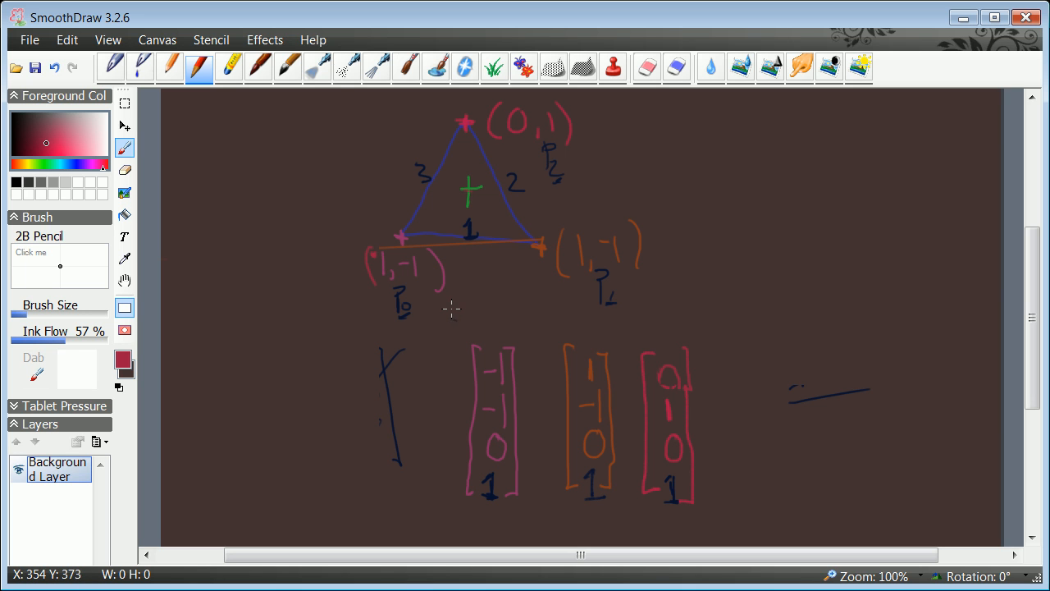
mouse_move(443, 310)
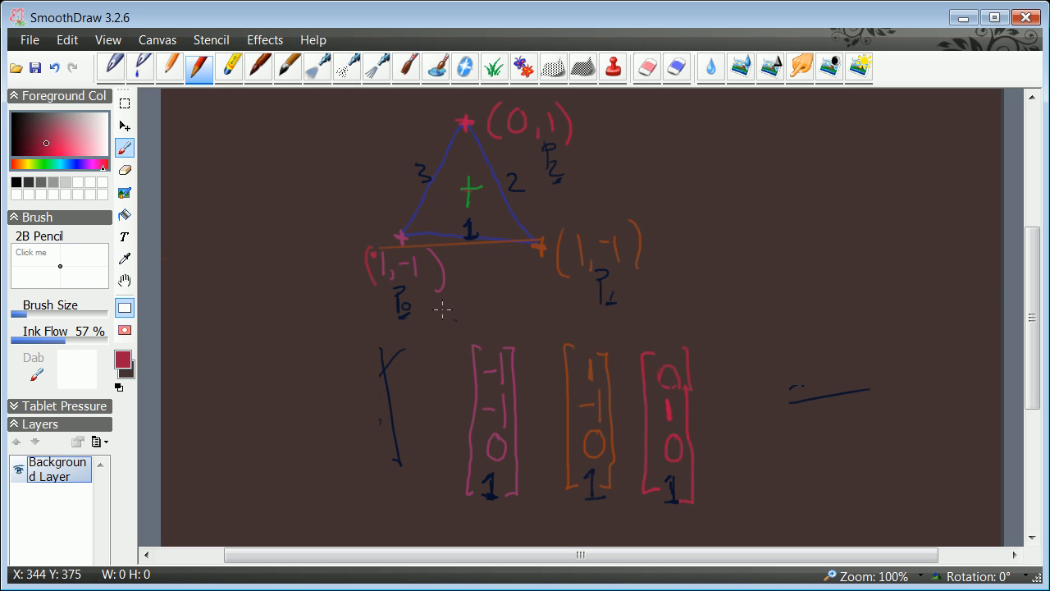
mouse_move(449, 320)
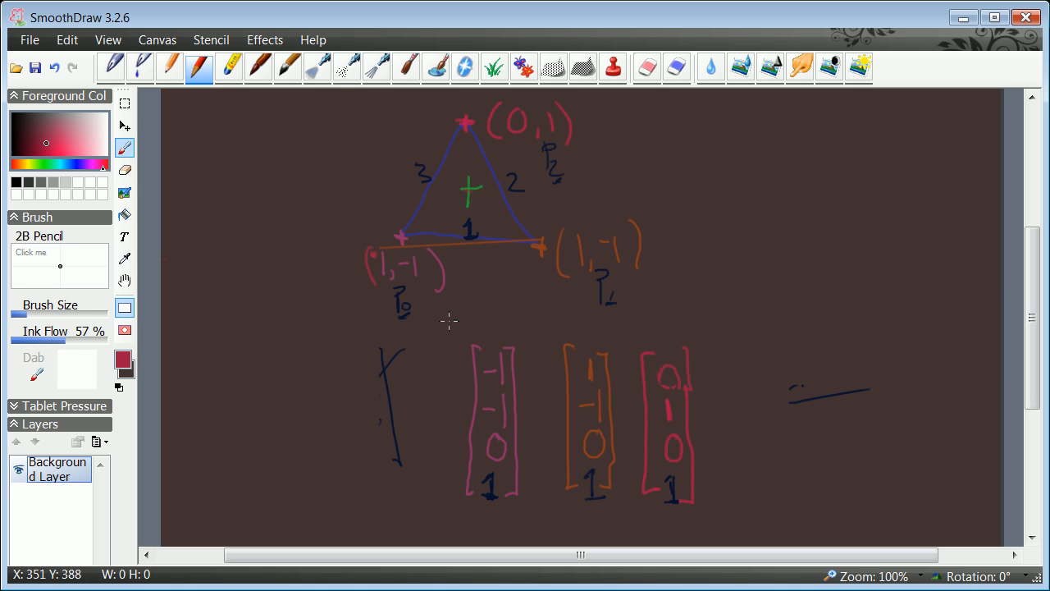
mouse_move(451, 316)
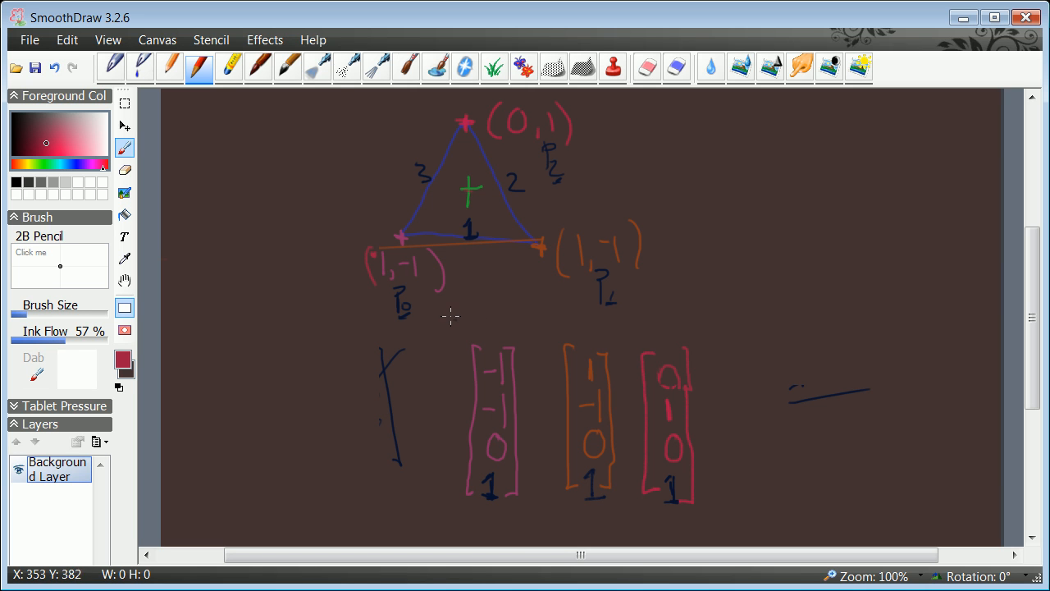
mouse_move(307, 340)
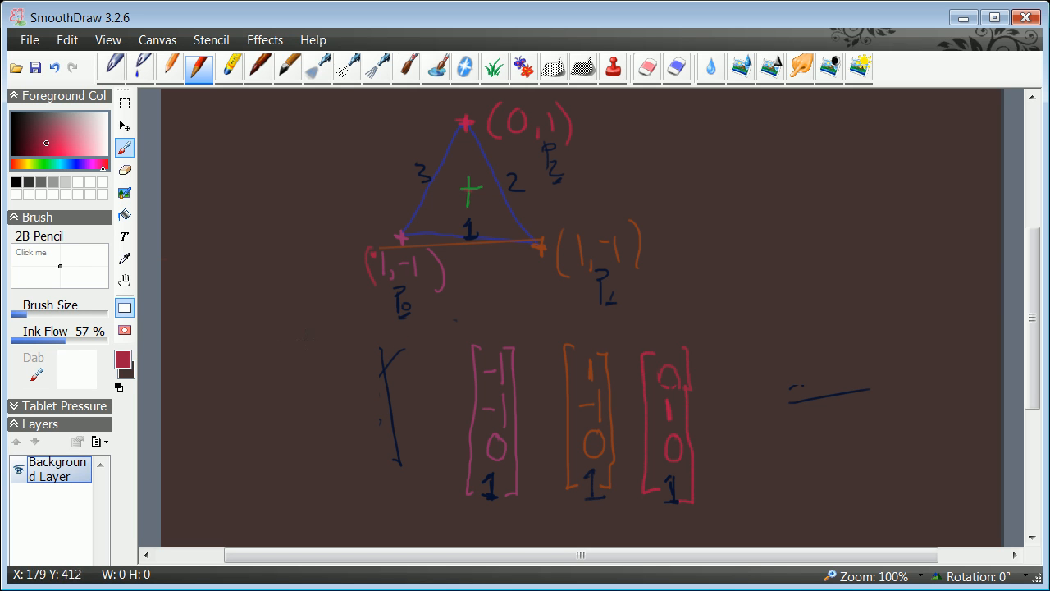
mouse_move(452, 321)
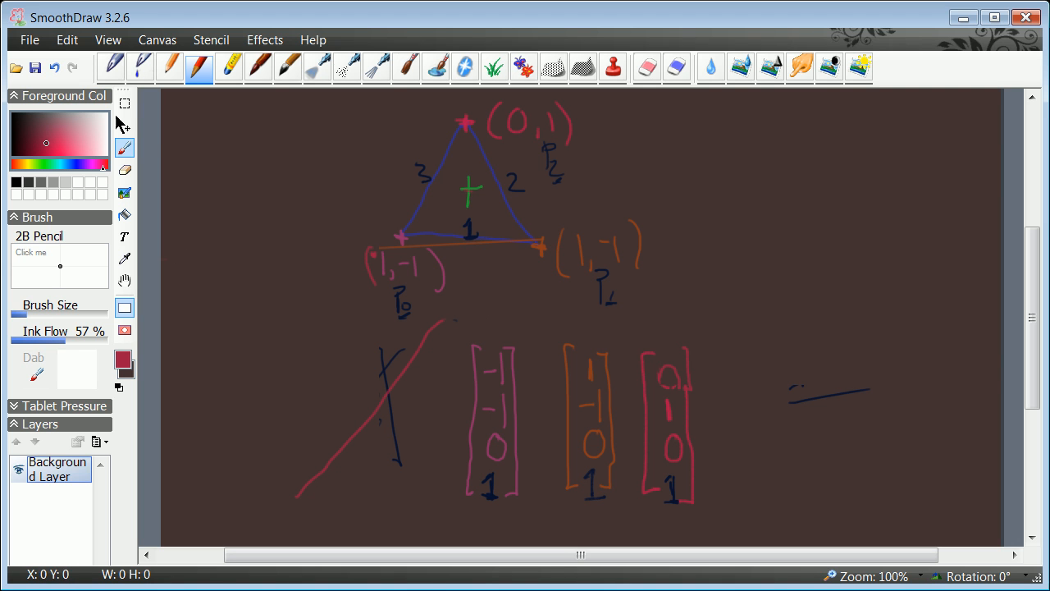
Step: Box-select the crossed diagonal sketch and delete it
left_click(125, 102)
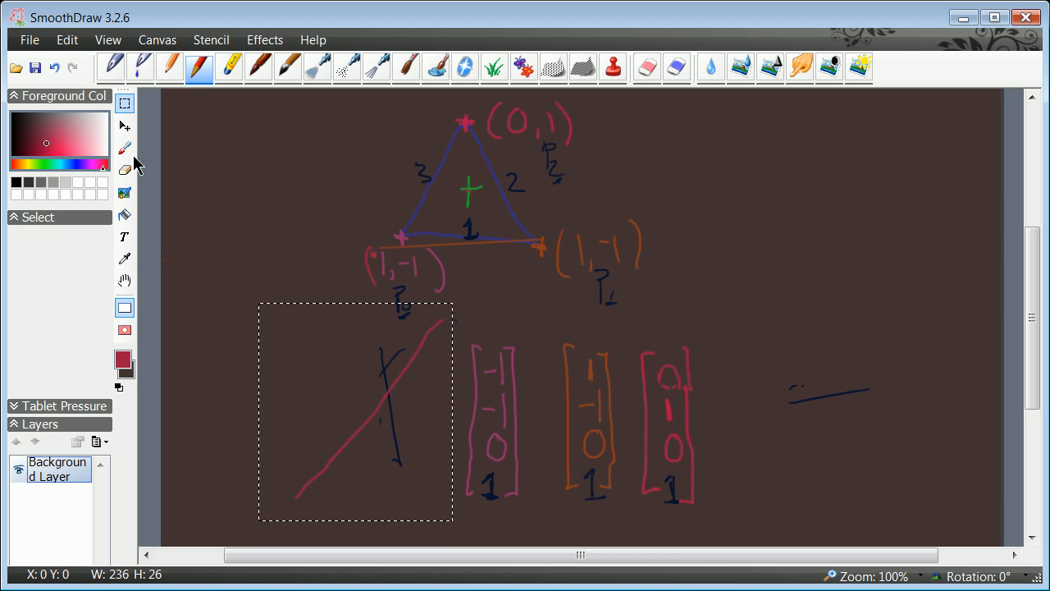
key("Delete")
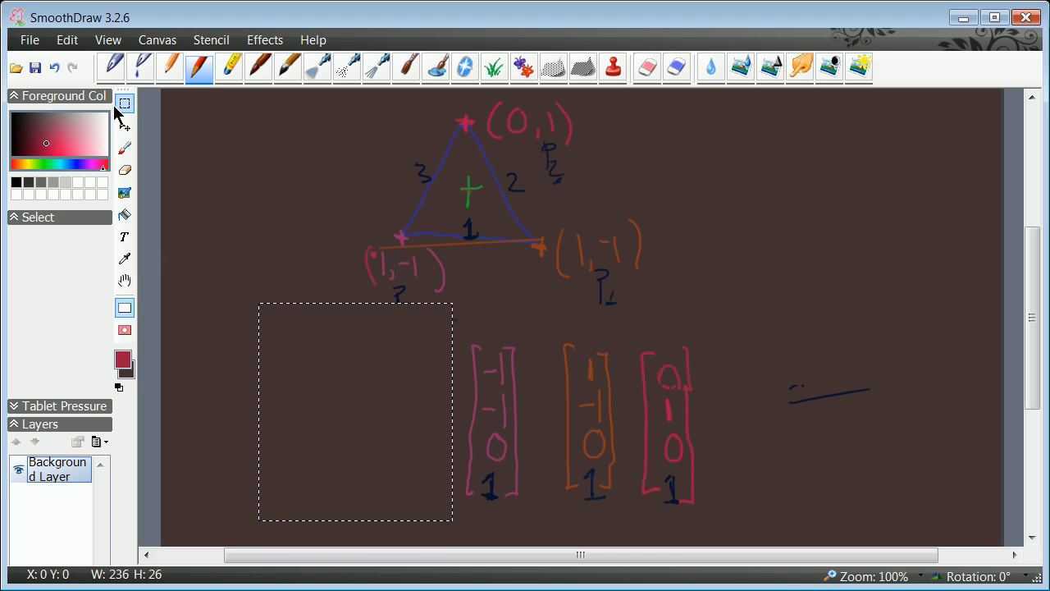
mouse_move(550, 388)
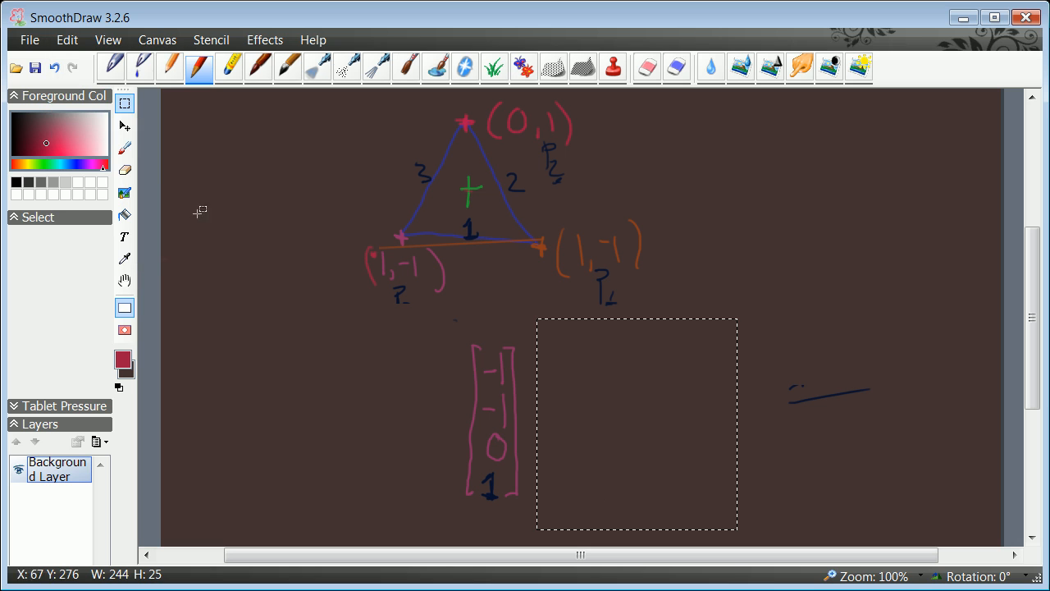
mouse_move(501, 435)
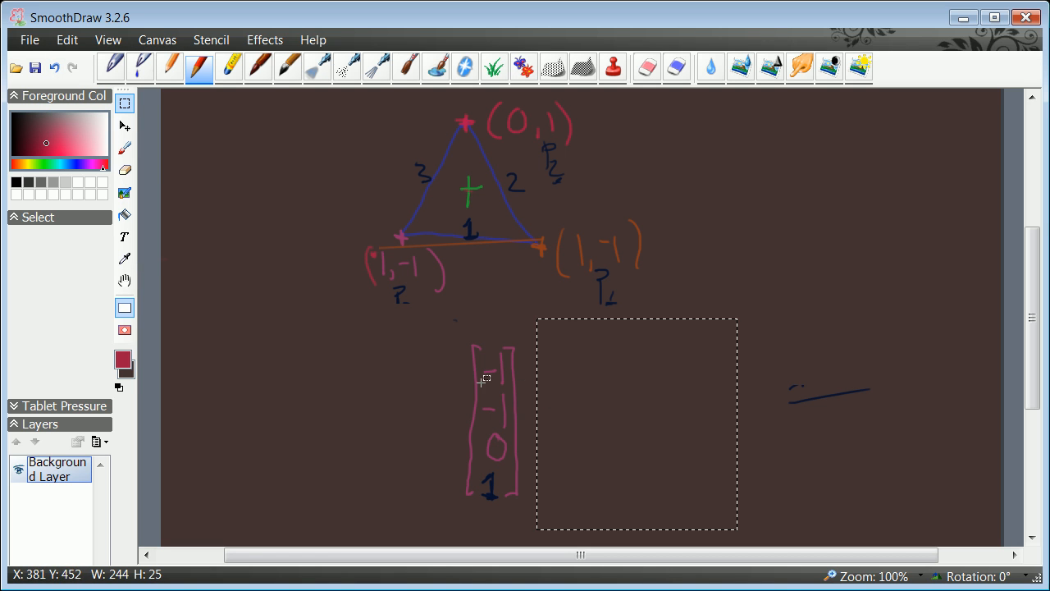
mouse_move(536, 250)
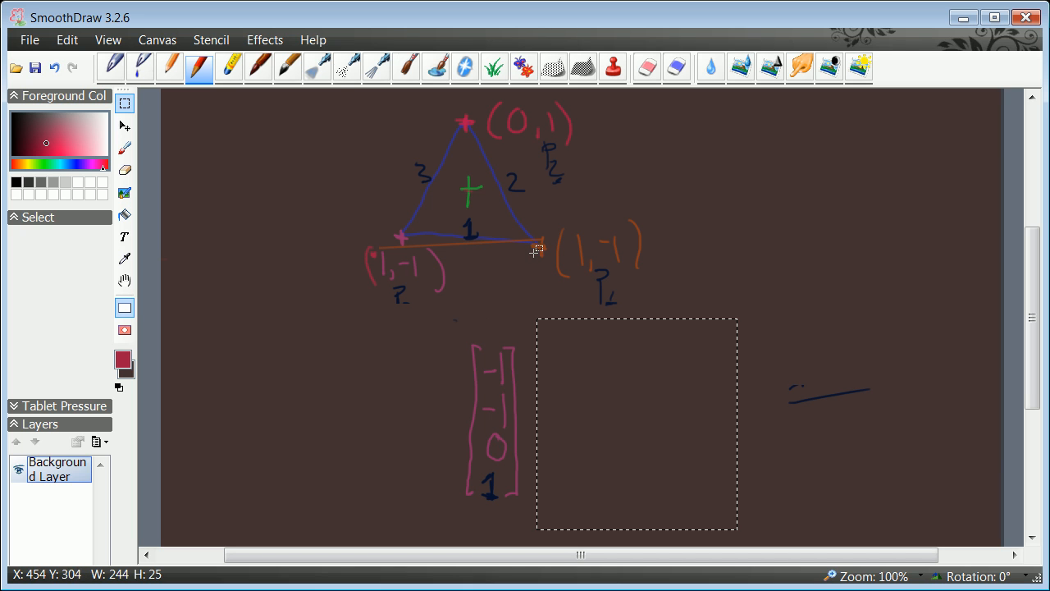
mouse_move(769, 401)
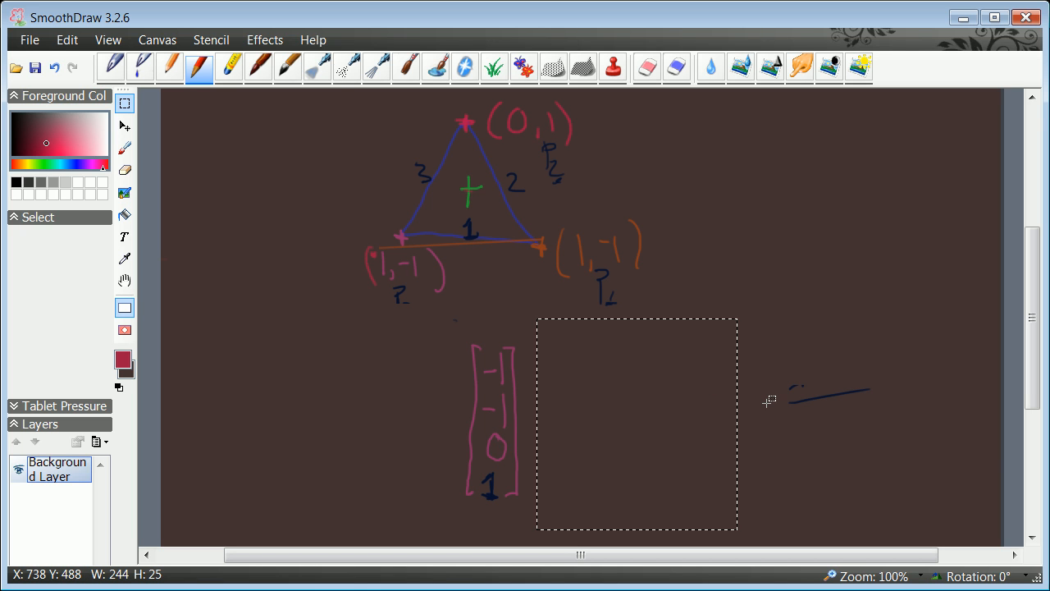
mouse_move(548, 283)
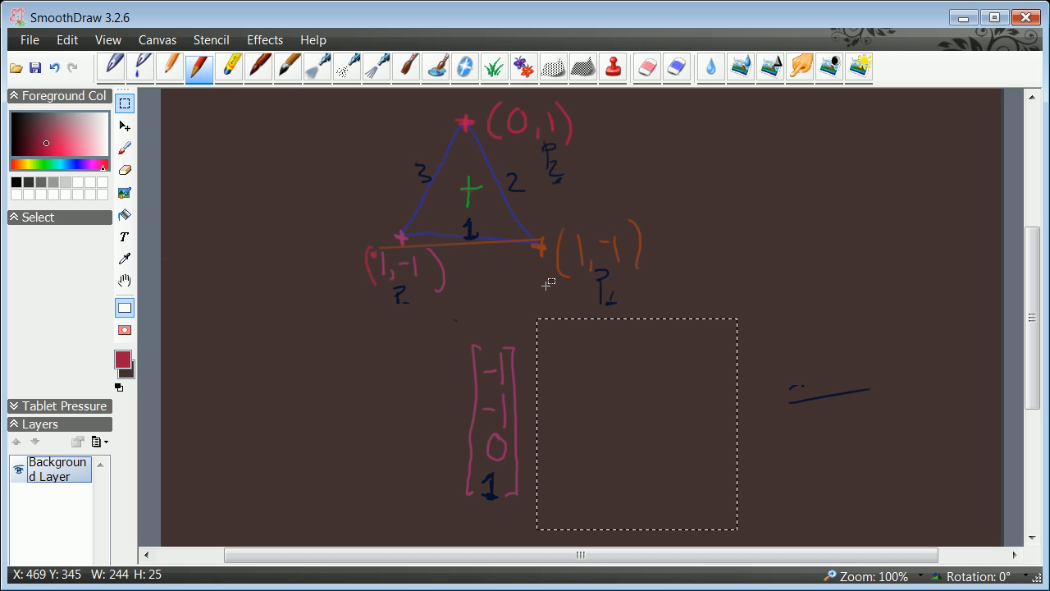
mouse_move(483, 358)
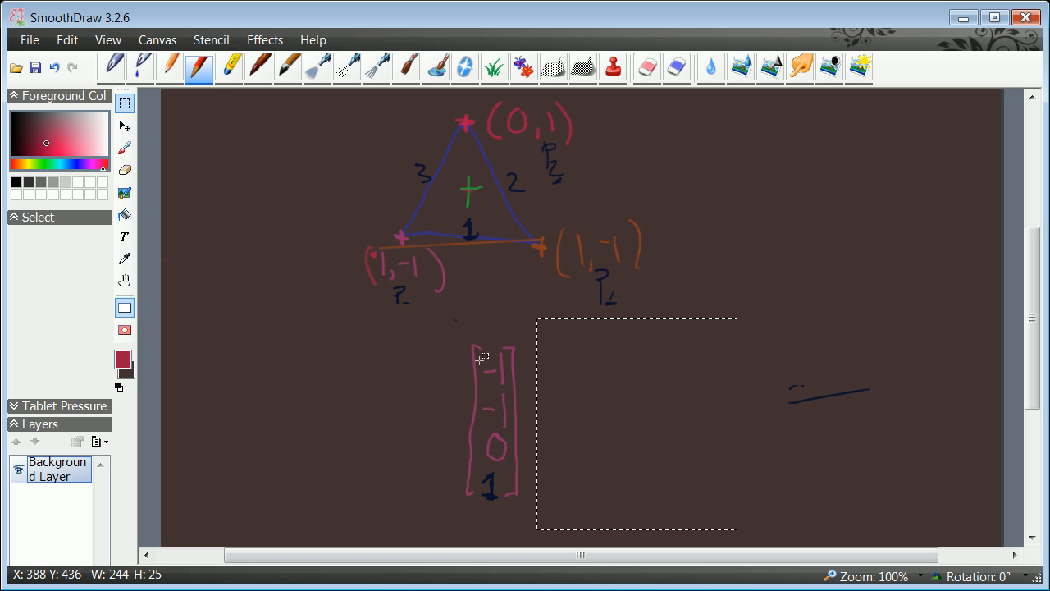
mouse_move(507, 351)
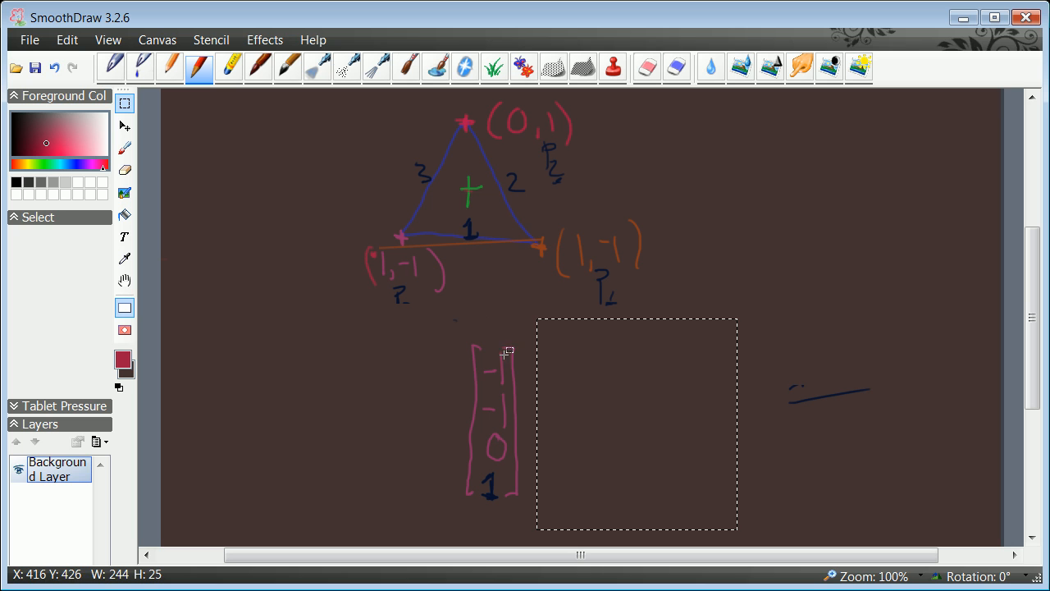
mouse_move(462, 351)
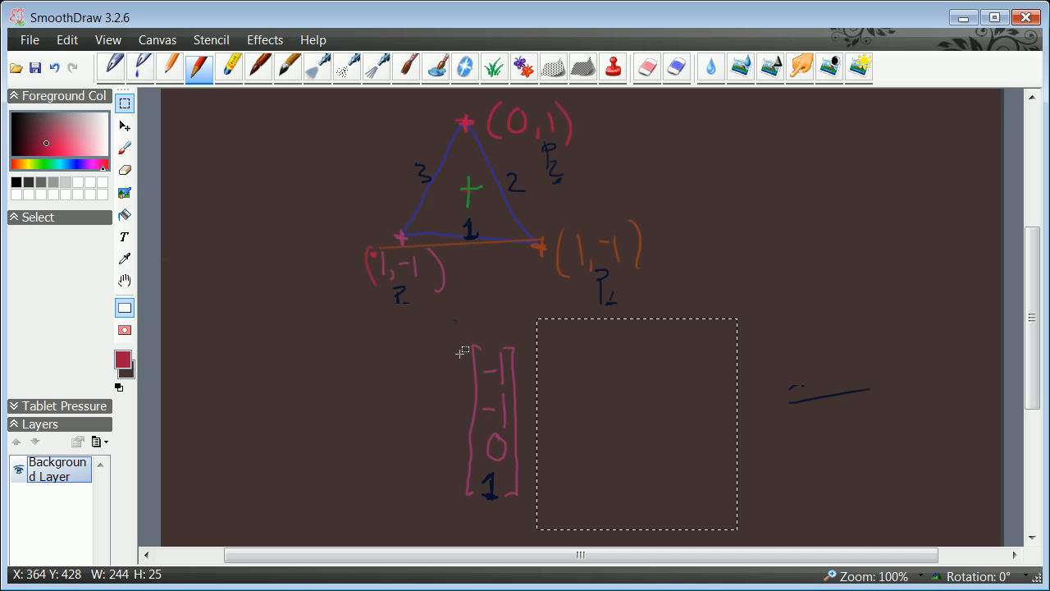
mouse_move(467, 362)
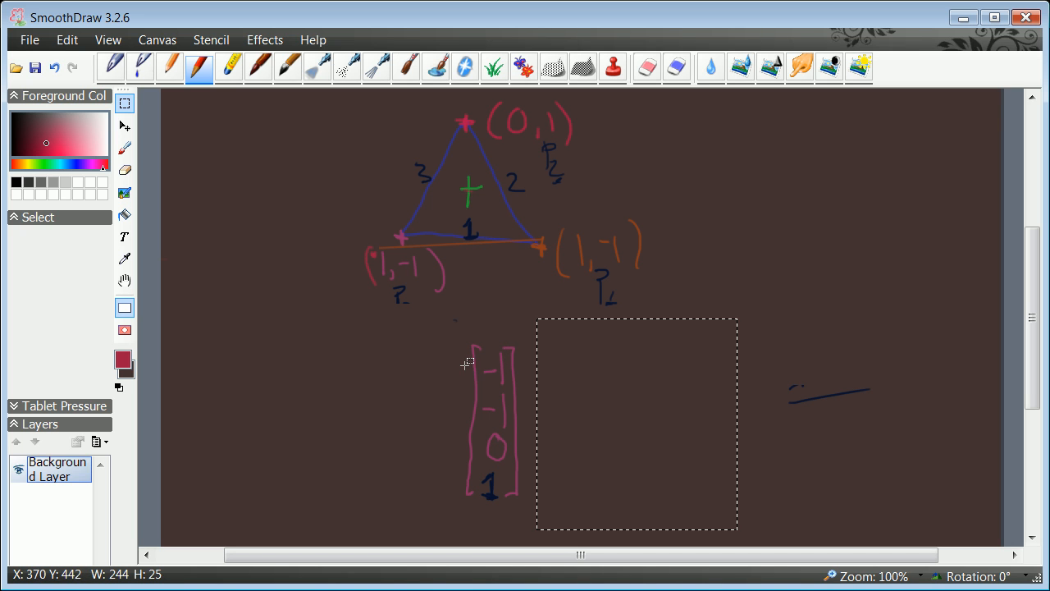
mouse_move(468, 315)
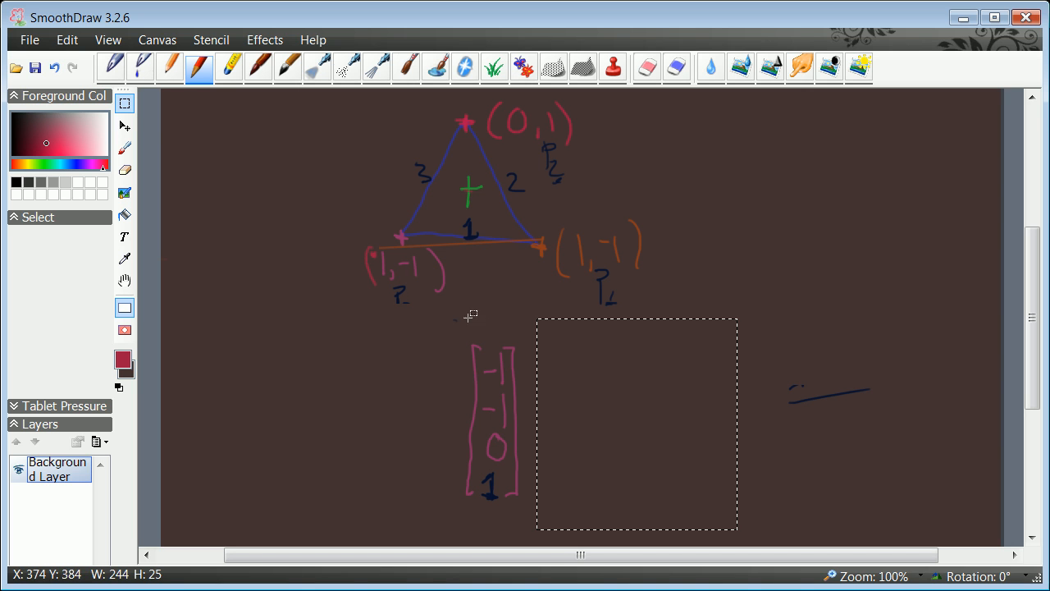
mouse_move(125, 125)
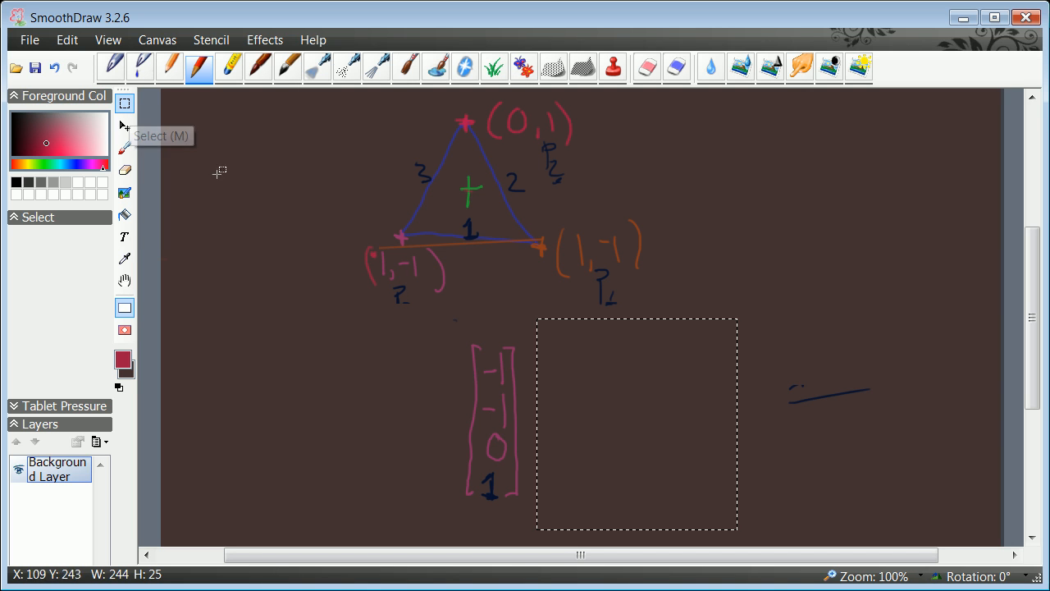
mouse_move(503, 363)
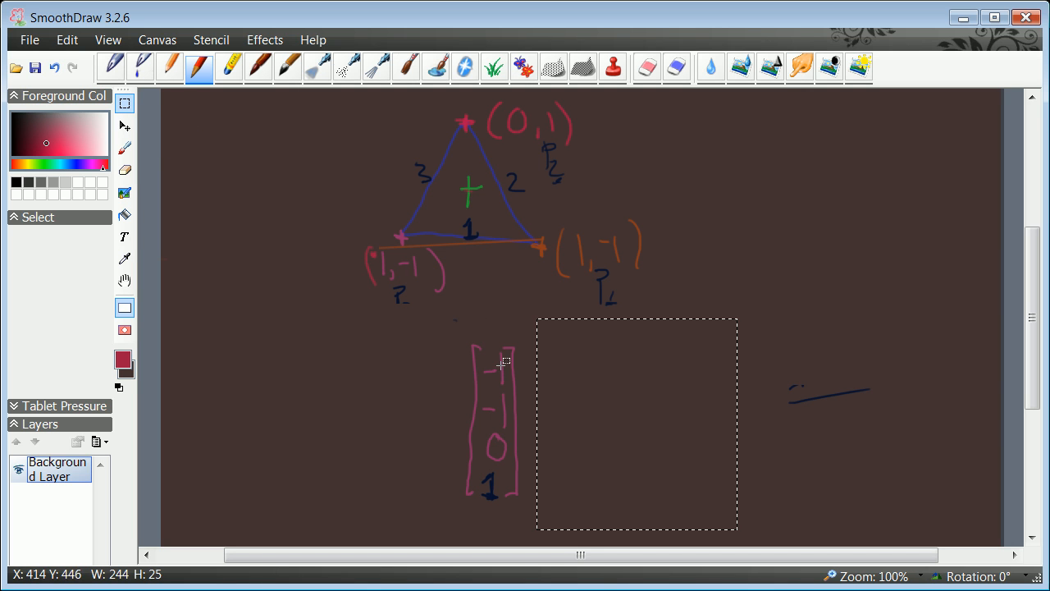
Step: Switch to the freehand pencil brush to draw the −1, −1, 0, 1 column vector
left_click(168, 67)
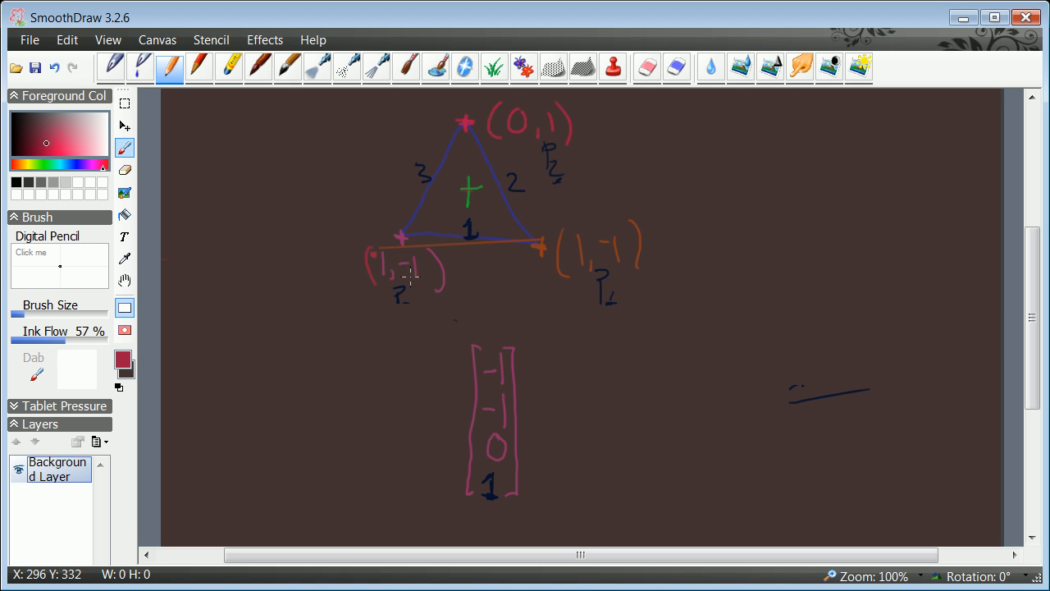
mouse_move(374, 256)
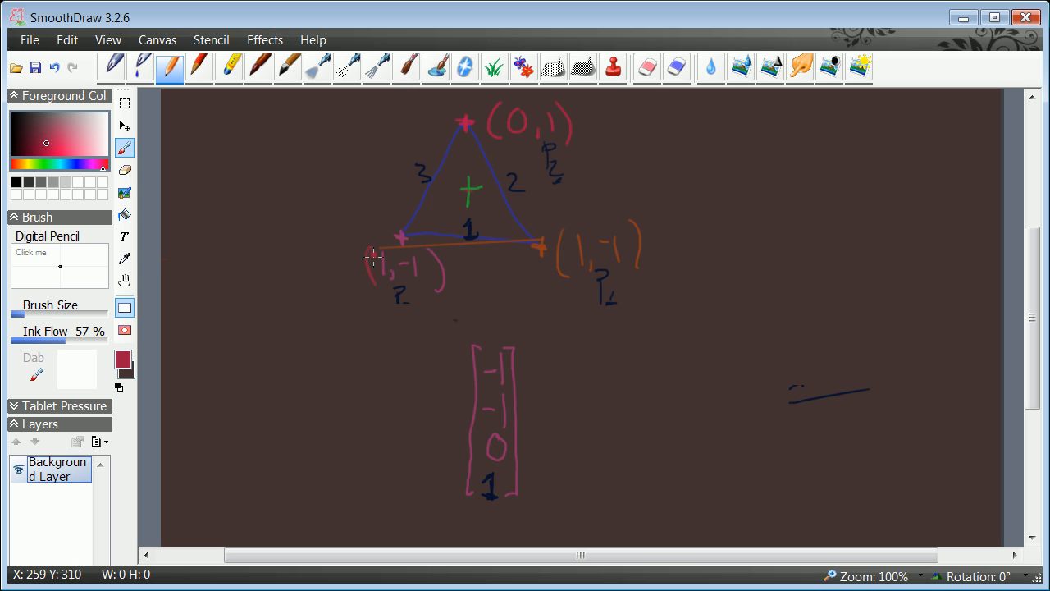
mouse_move(438, 343)
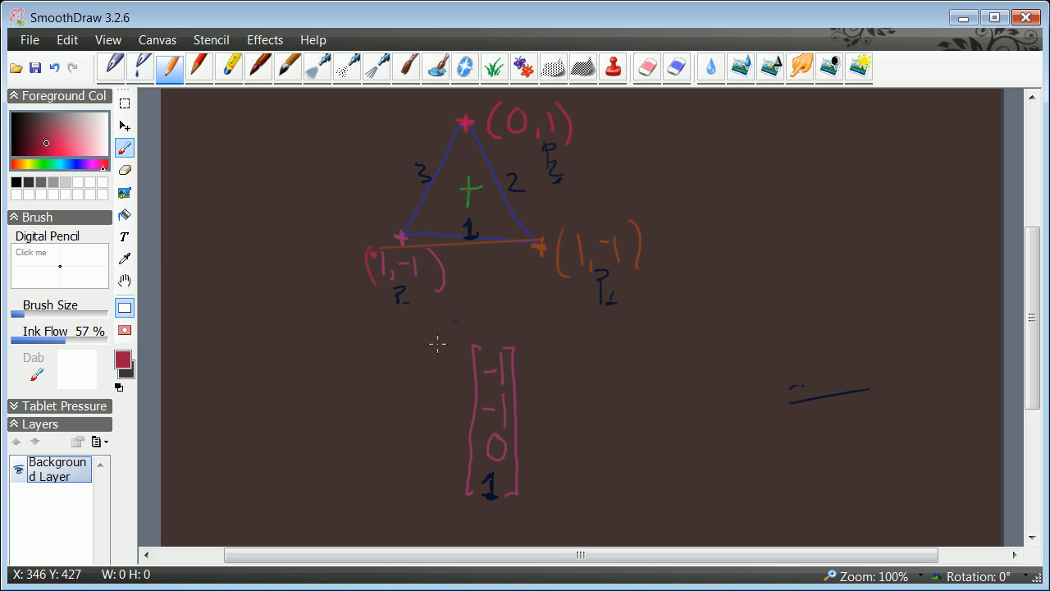
mouse_move(503, 456)
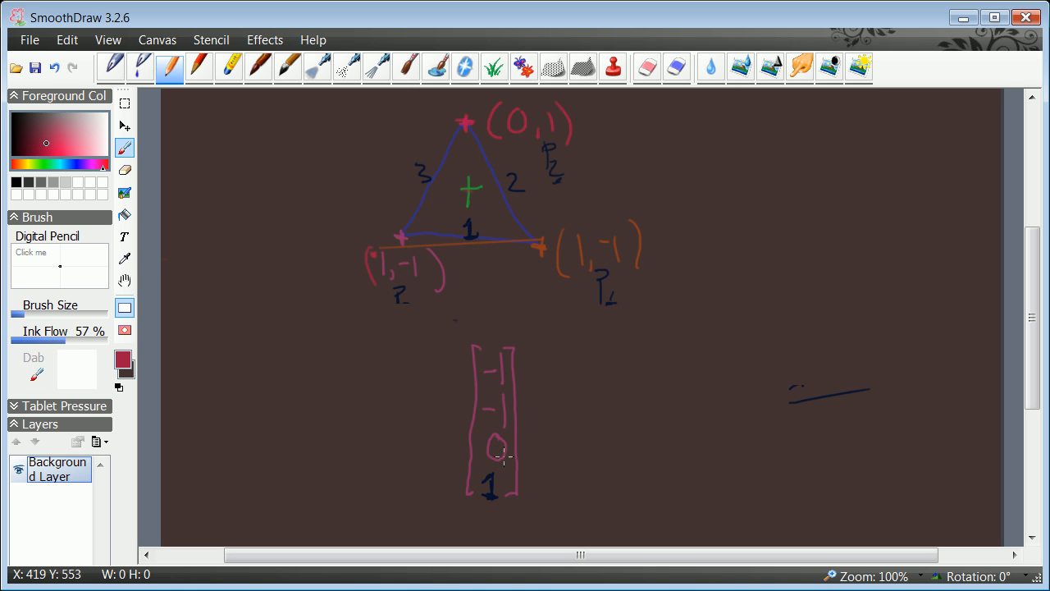
mouse_move(493, 449)
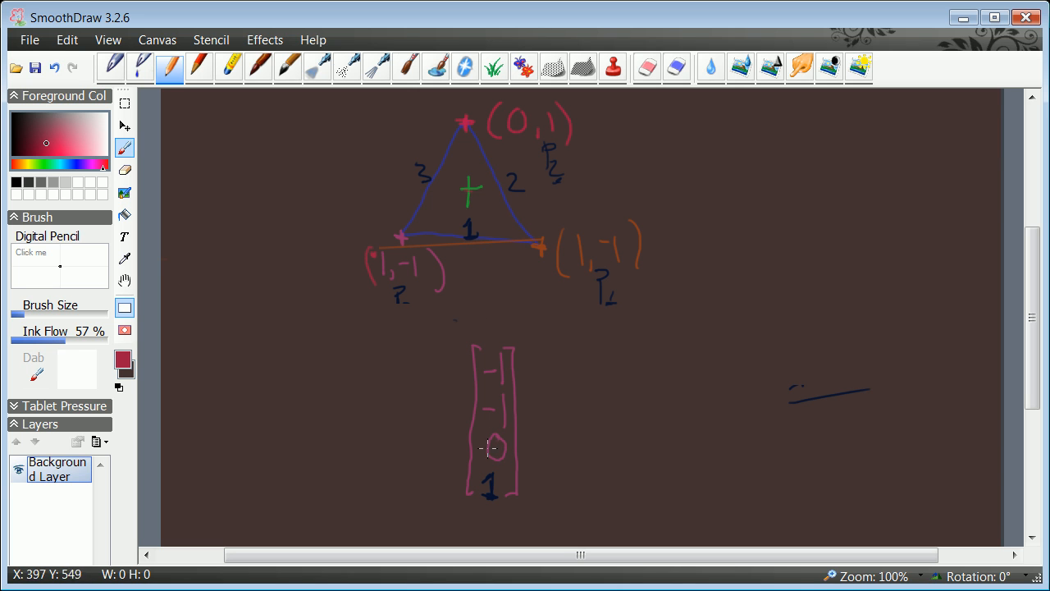
mouse_move(496, 446)
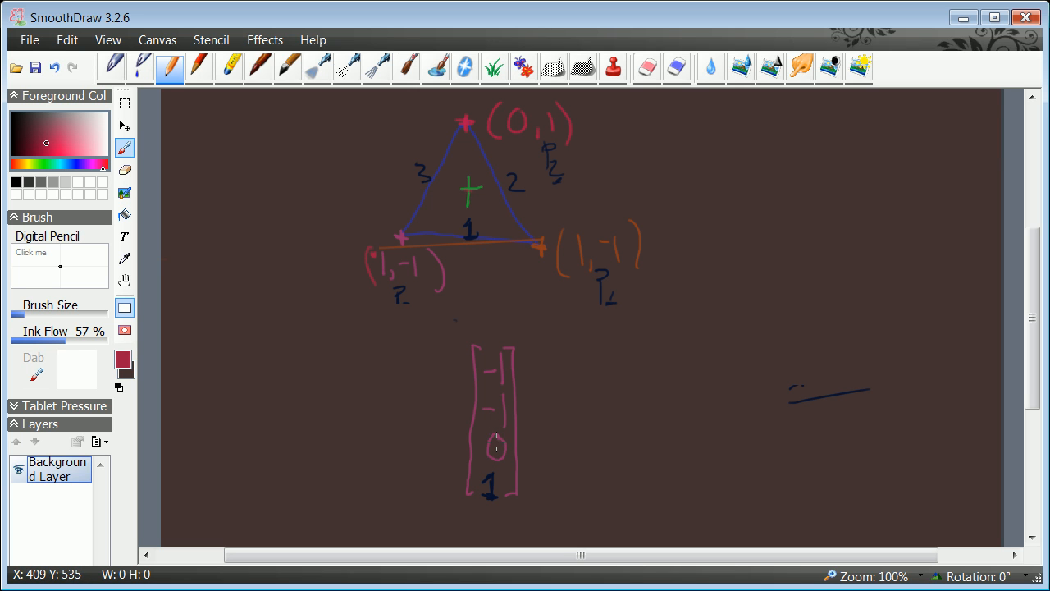
mouse_move(496, 457)
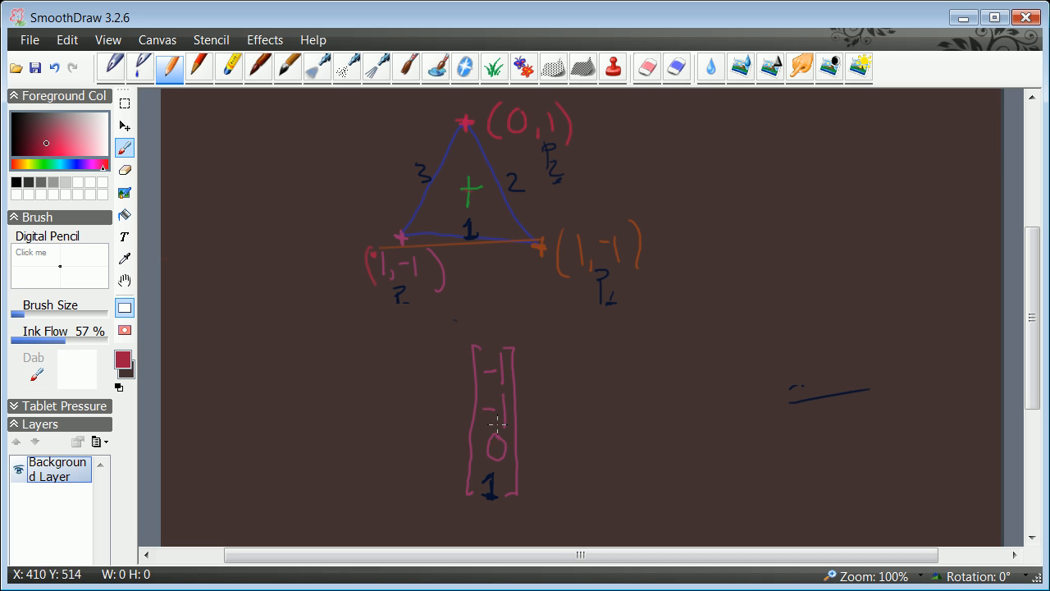
mouse_move(501, 432)
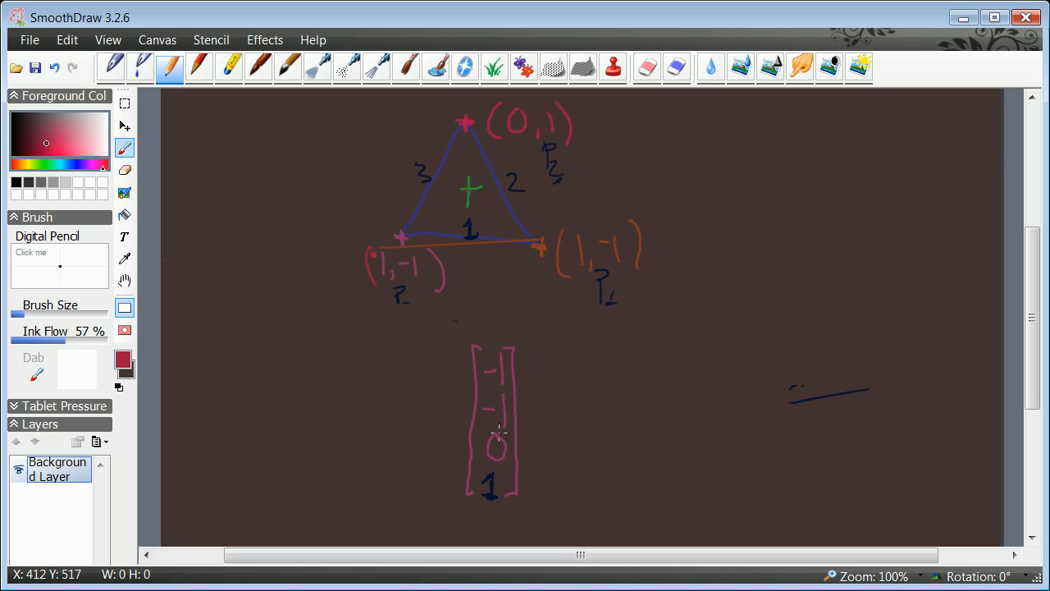
mouse_move(497, 439)
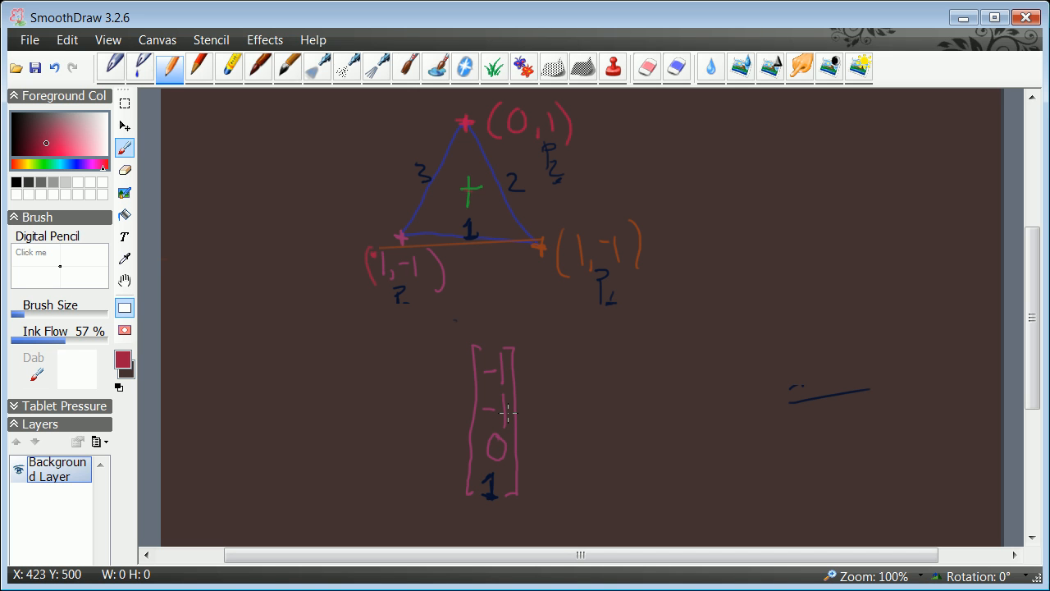
mouse_move(432, 398)
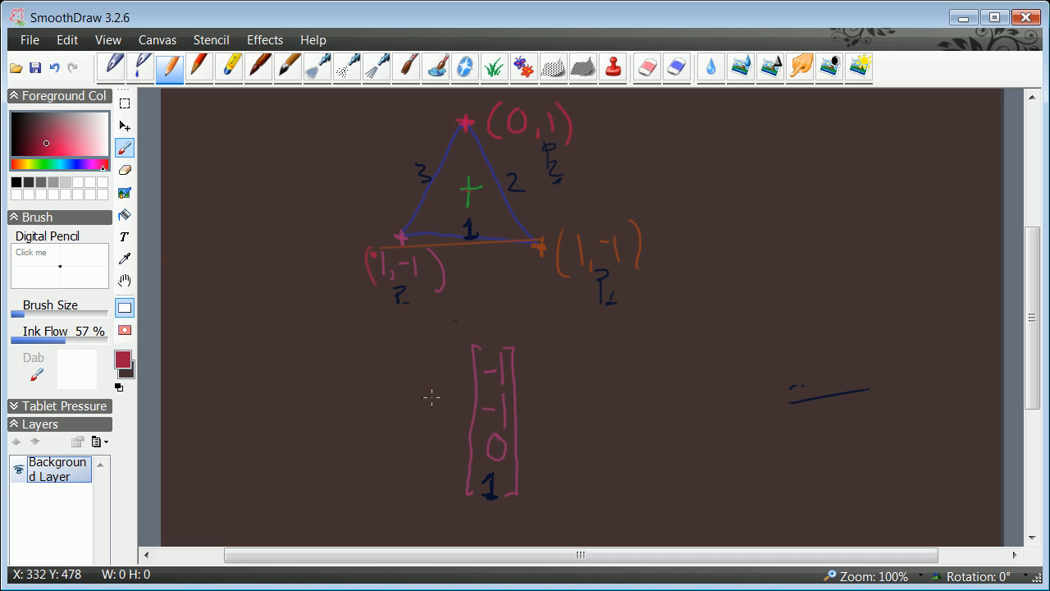
mouse_move(597, 340)
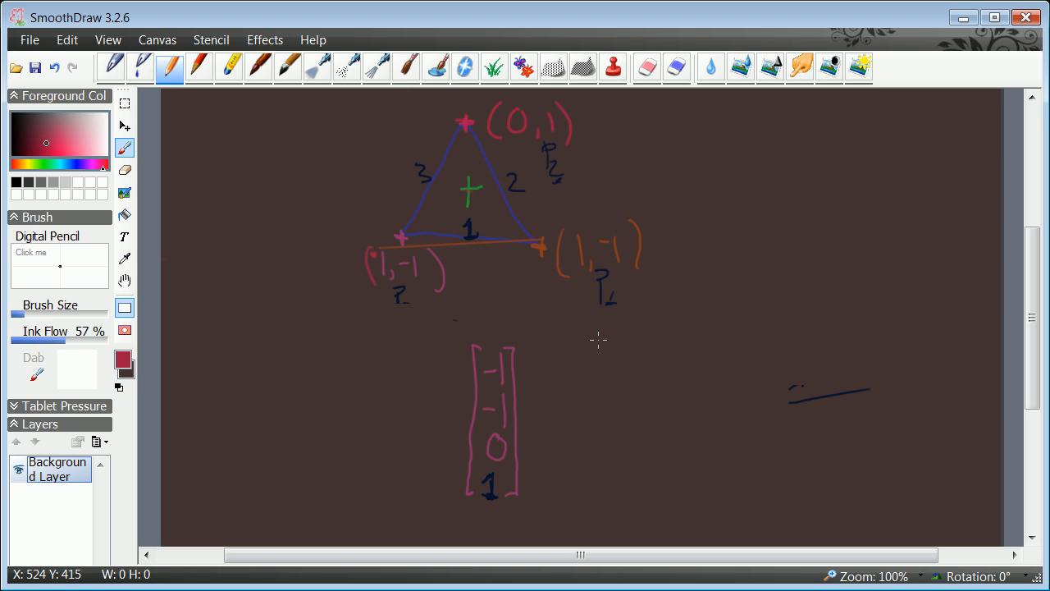
mouse_move(476, 361)
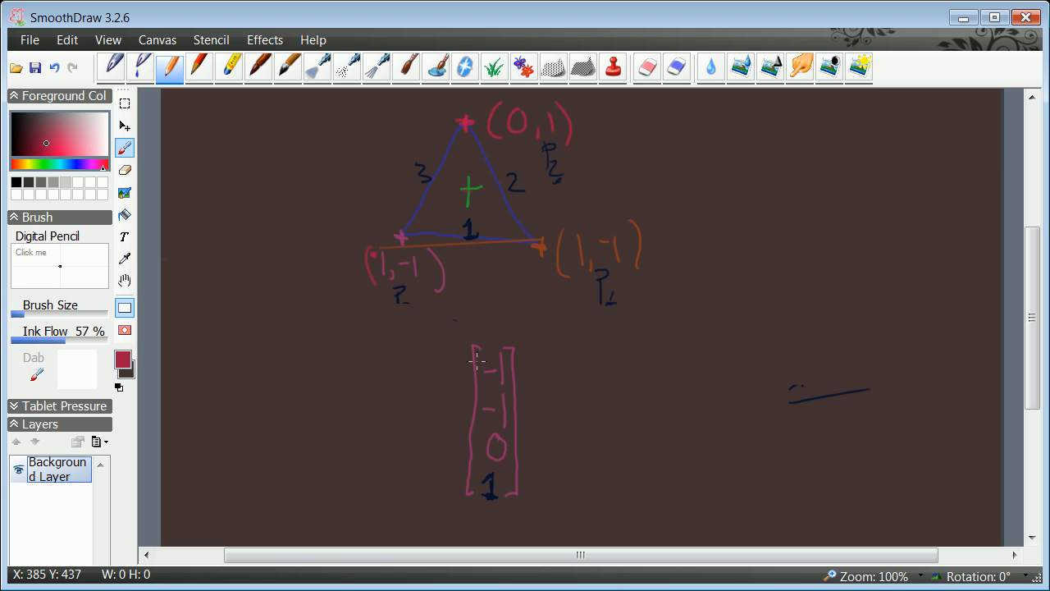
mouse_move(515, 432)
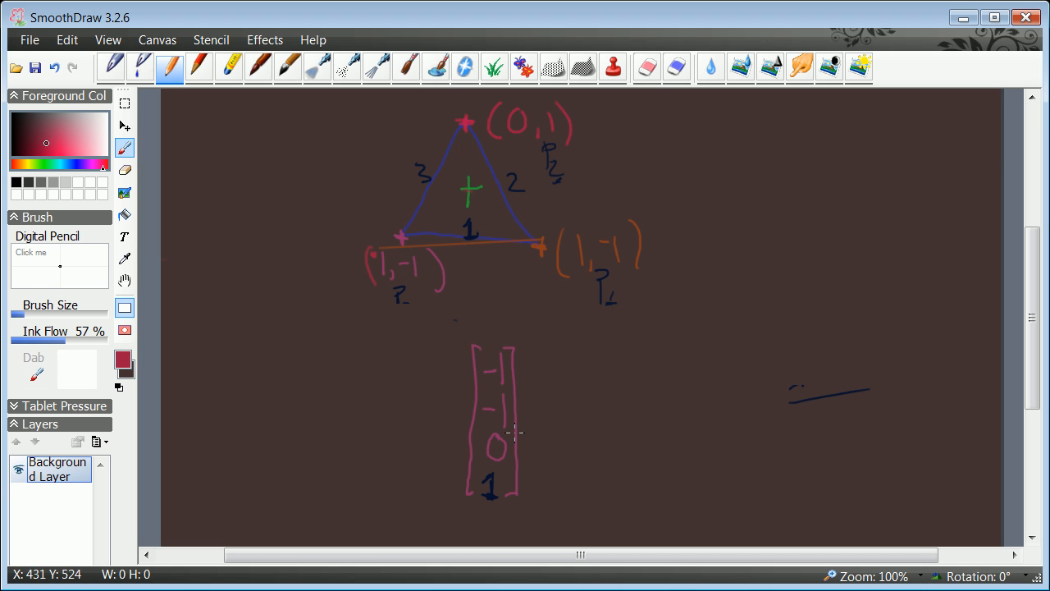
mouse_move(536, 458)
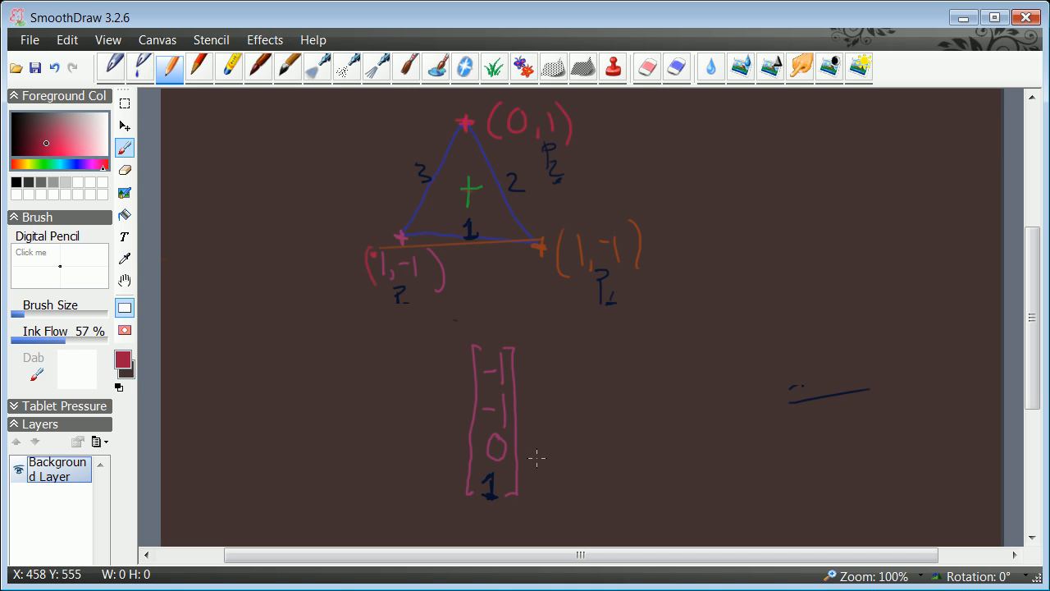
mouse_move(520, 287)
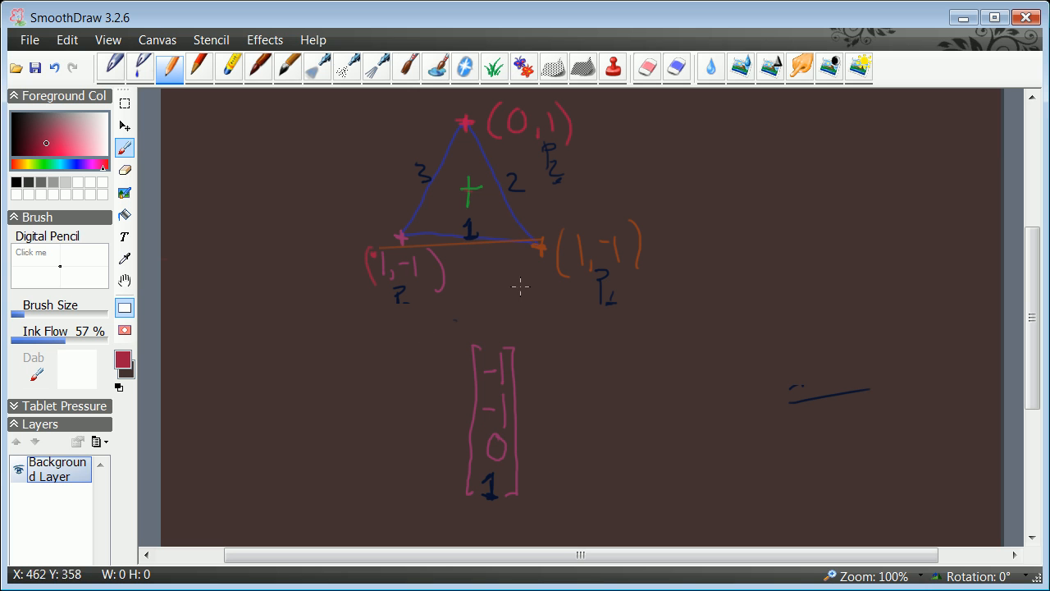
mouse_move(517, 373)
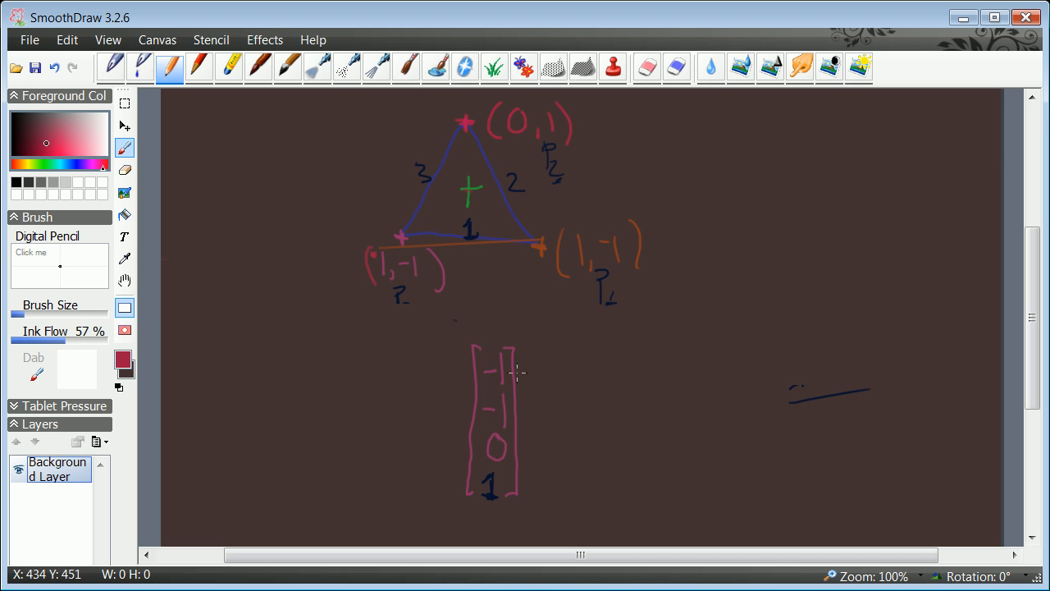
mouse_move(502, 342)
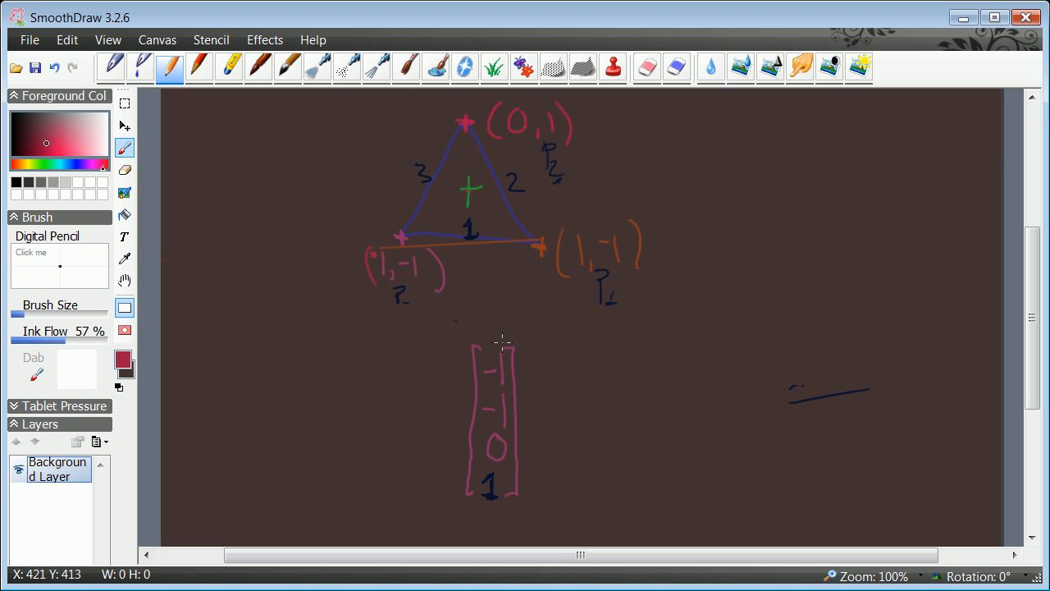
mouse_move(456, 372)
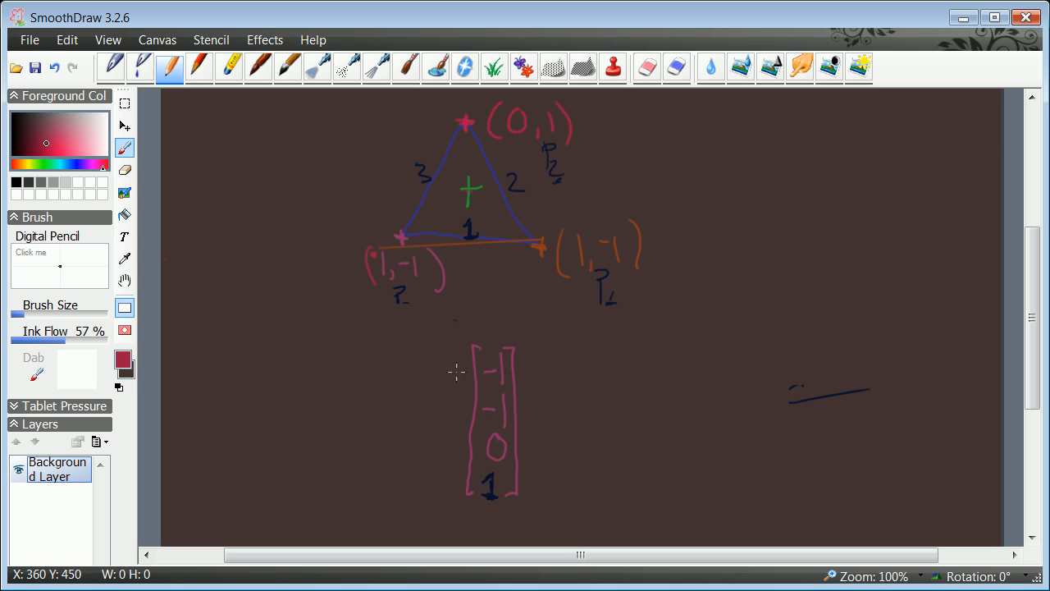
mouse_move(431, 356)
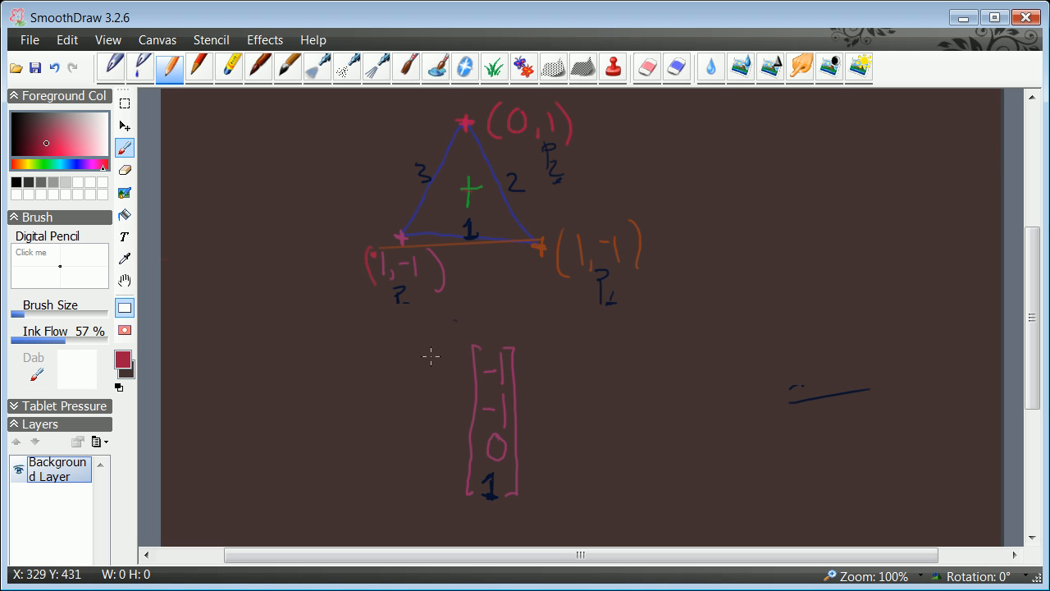
mouse_move(386, 345)
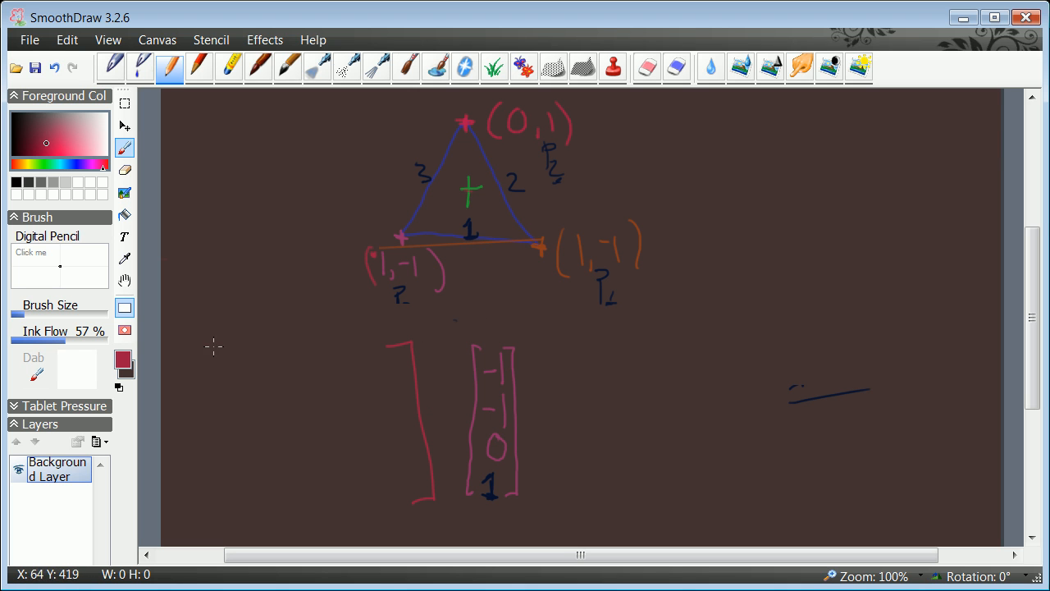
Step: Draw the tall left bracket of the empty matrix beside the pink column vector
left_click_drag(212, 347, 232, 513)
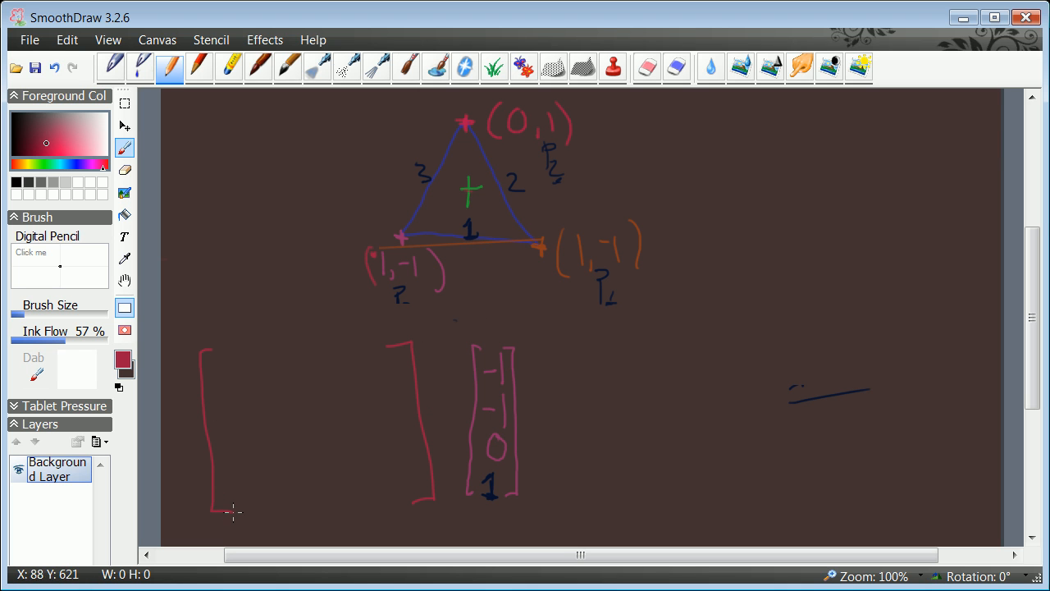
mouse_move(300, 392)
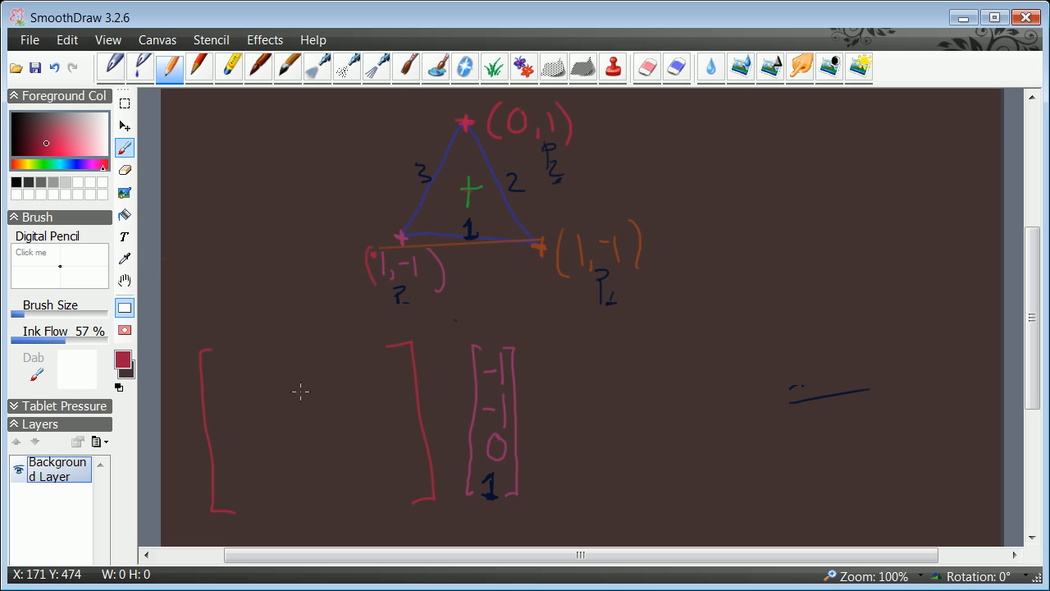
mouse_move(515, 375)
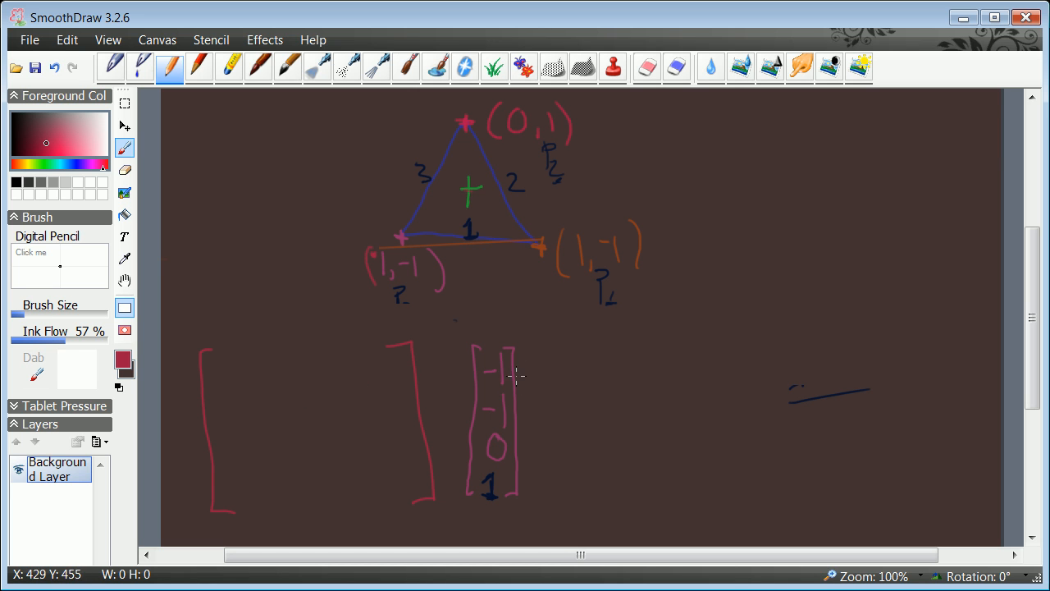
mouse_move(489, 437)
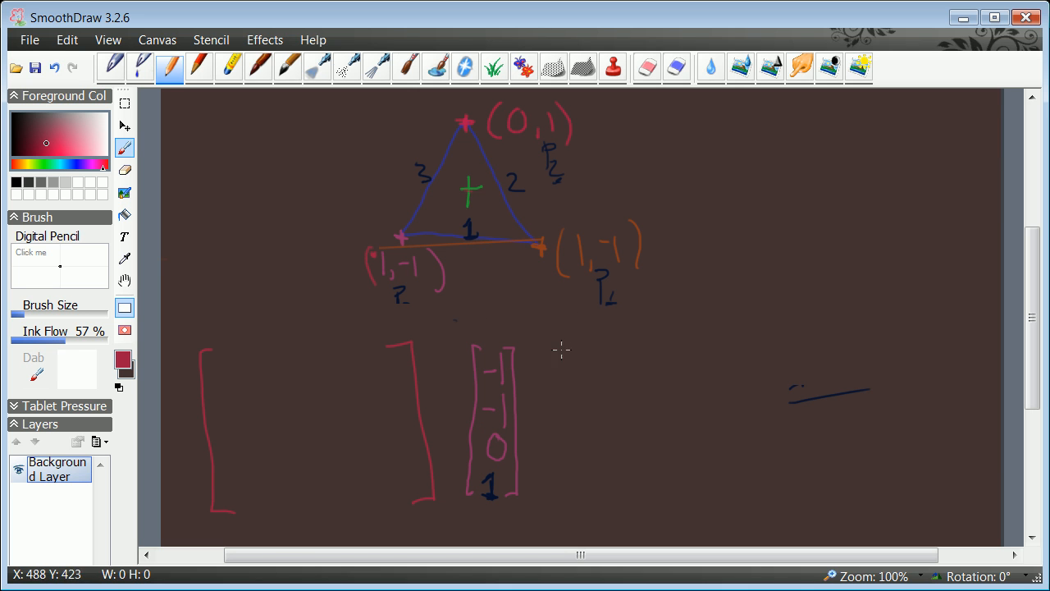
mouse_move(759, 127)
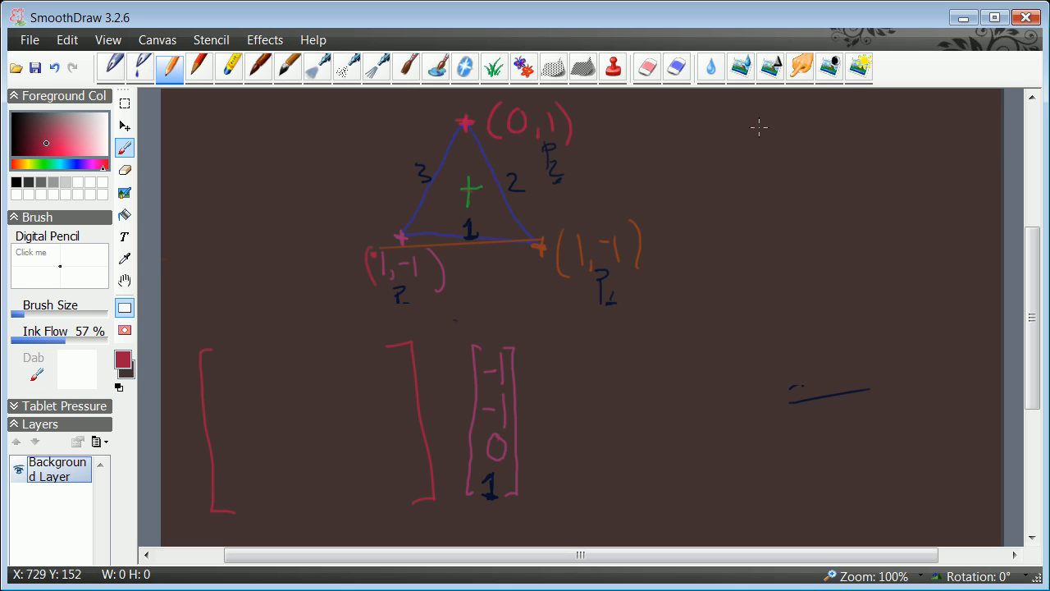
mouse_move(763, 127)
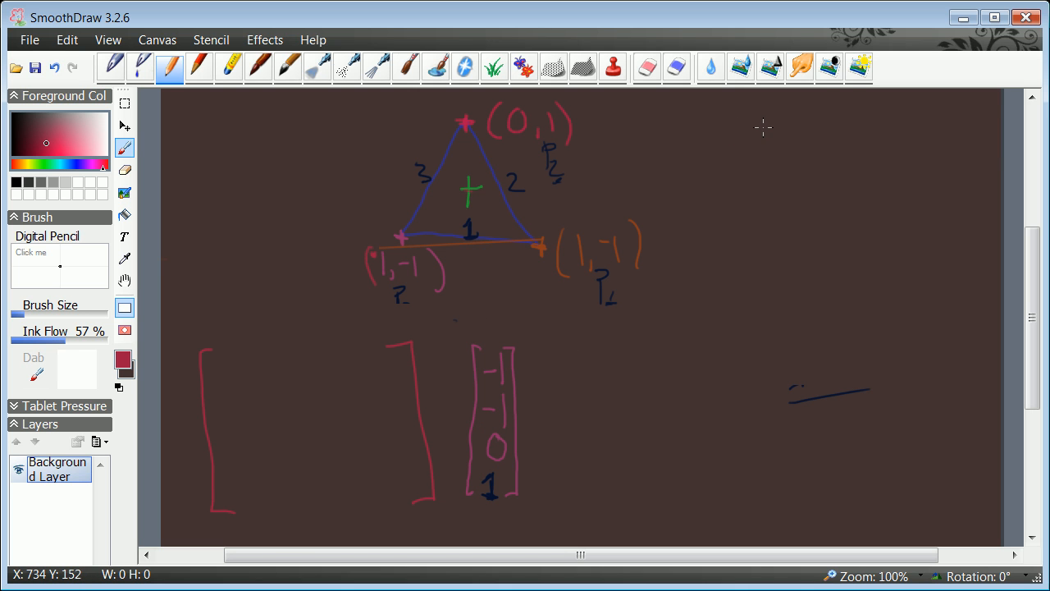
mouse_move(761, 125)
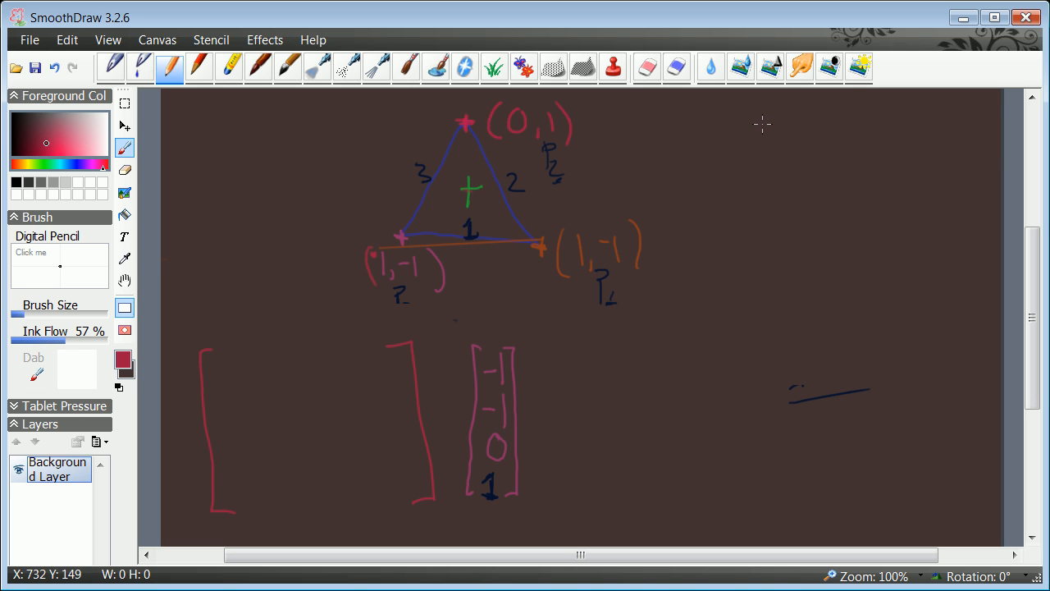
Step: Handwrite A·1 = A and 1·A = A at upper right and circle the 1
left_click_drag(755, 119, 754, 156)
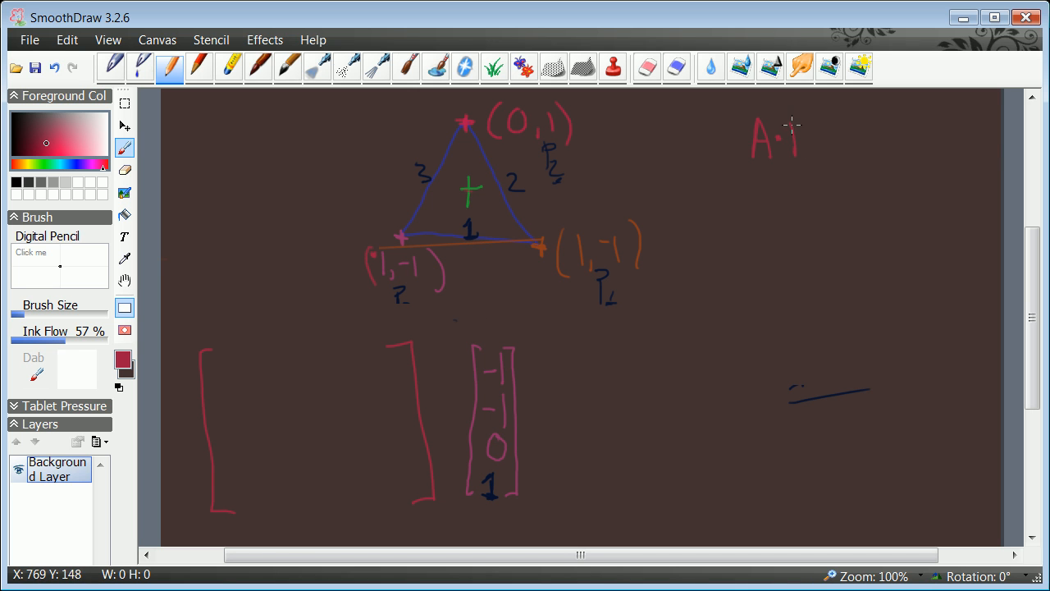
left_click_drag(820, 143, 845, 156)
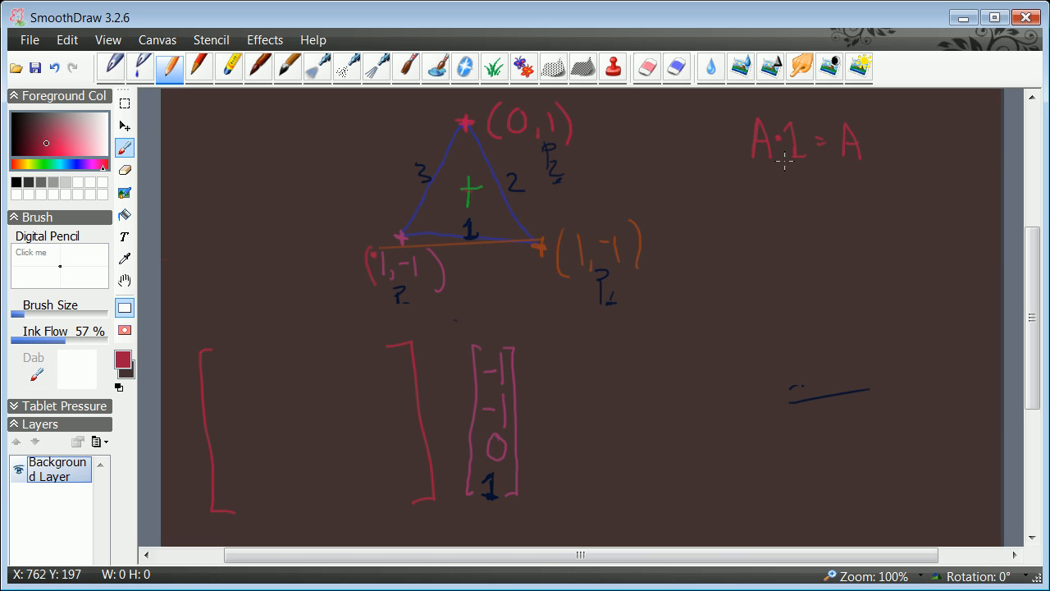
mouse_move(779, 186)
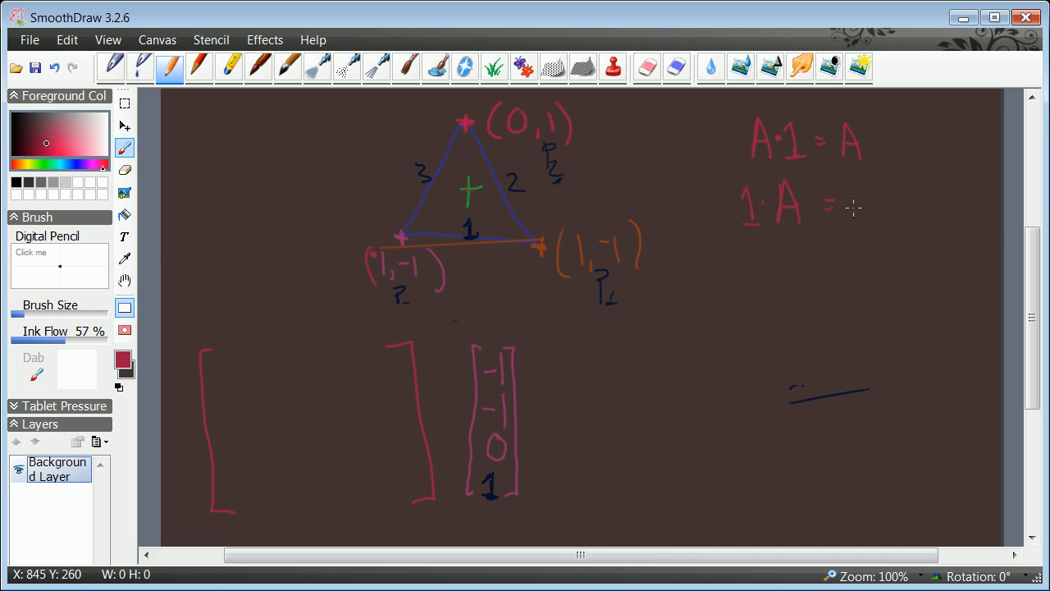
left_click_drag(845, 222, 878, 222)
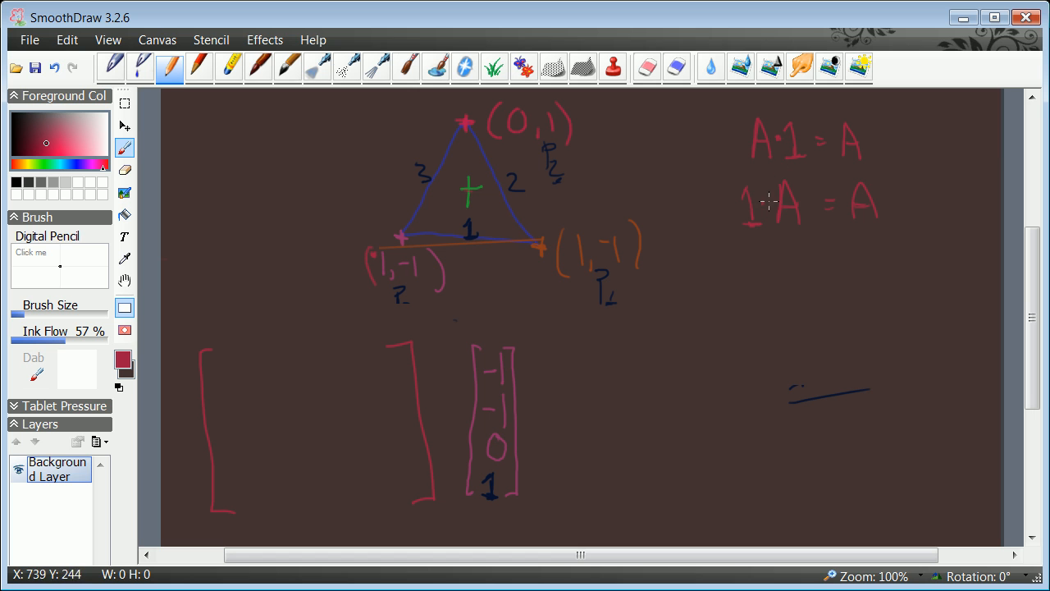
mouse_move(849, 212)
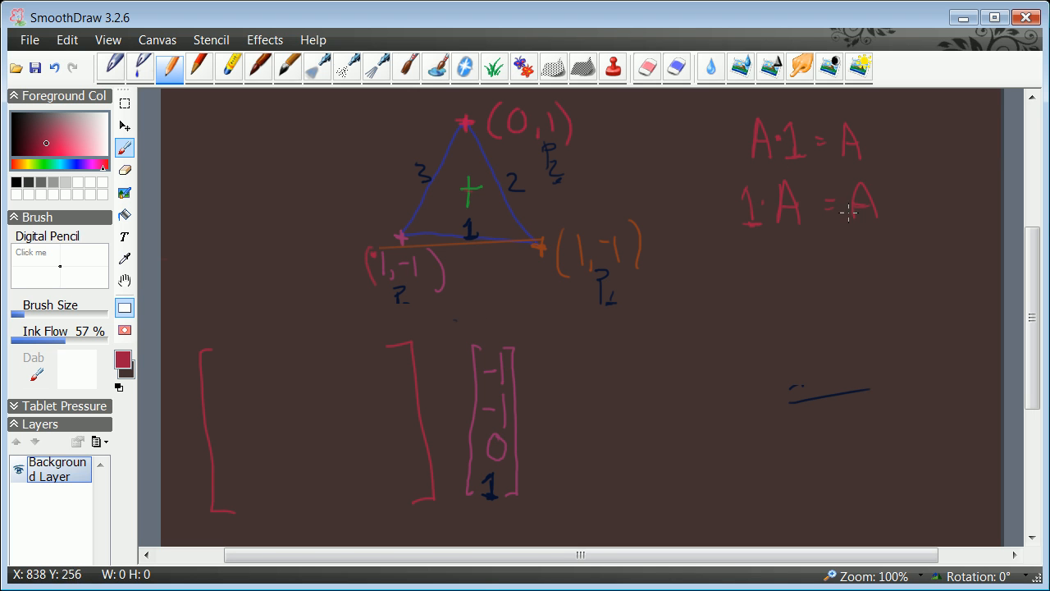
mouse_move(771, 216)
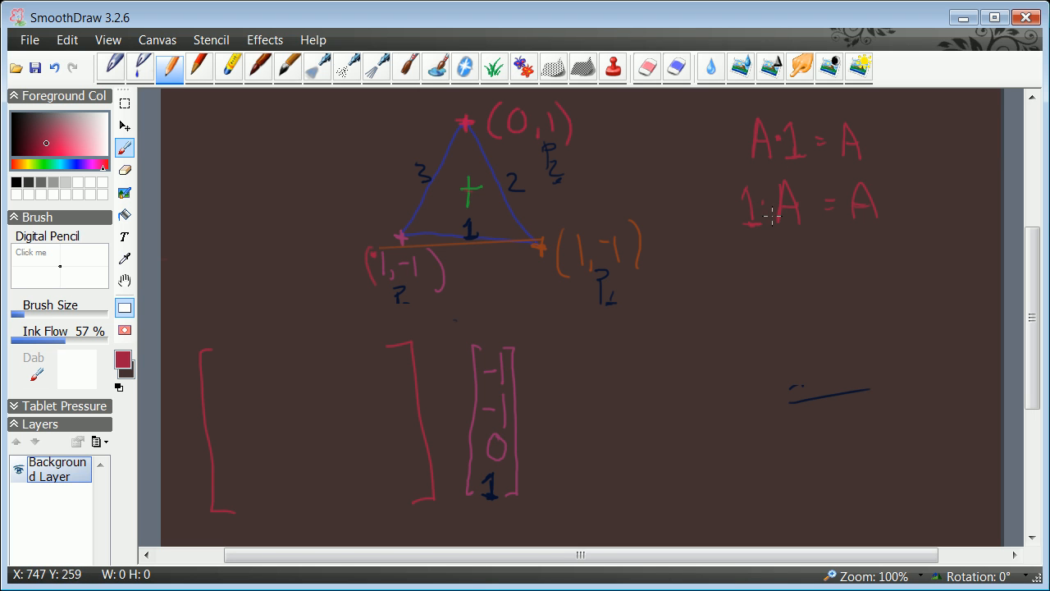
mouse_move(766, 243)
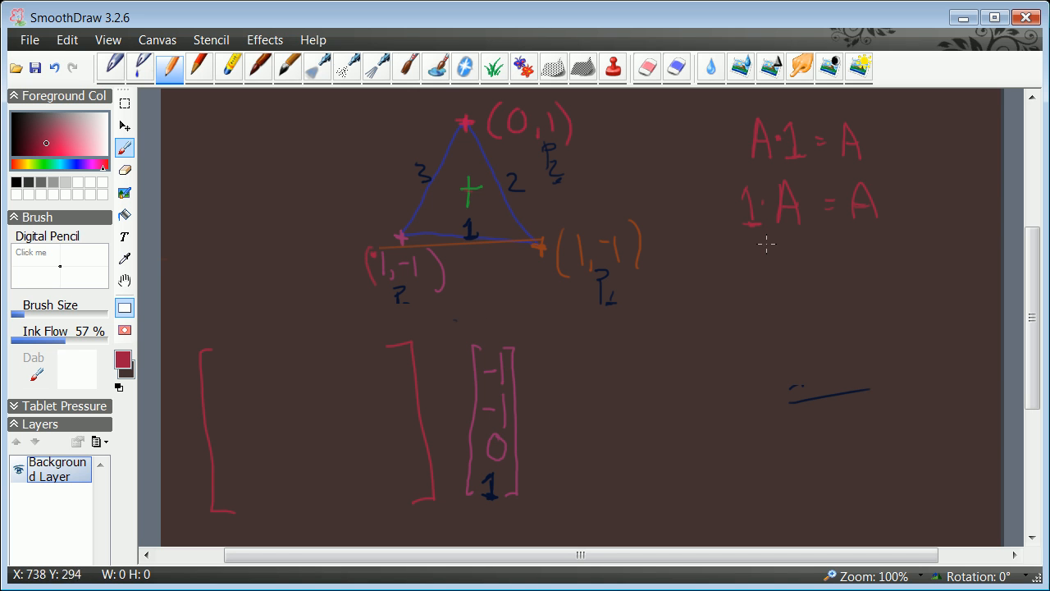
mouse_move(738, 193)
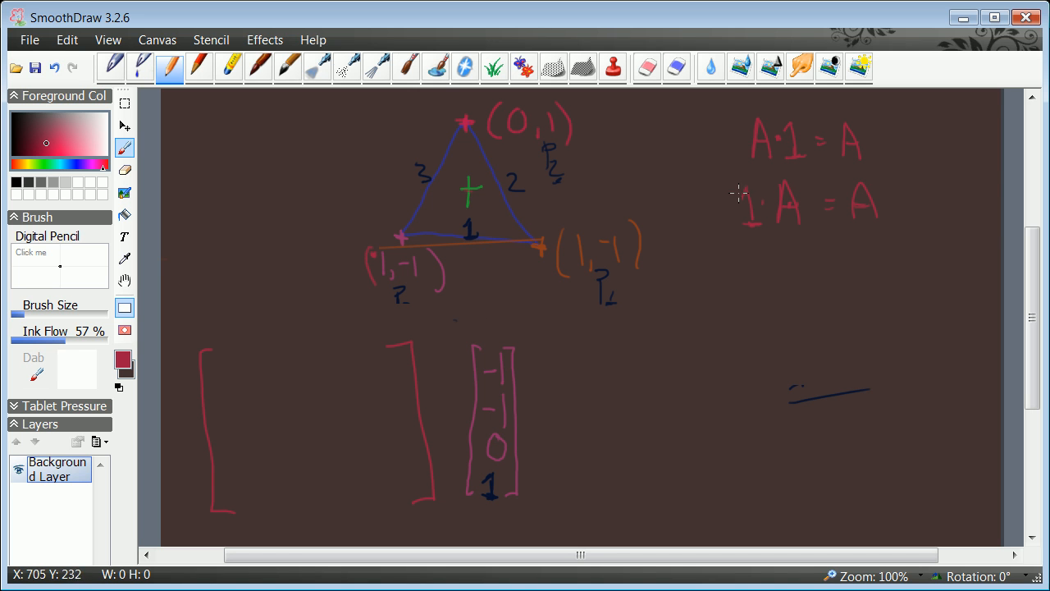
left_click_drag(746, 177, 746, 234)
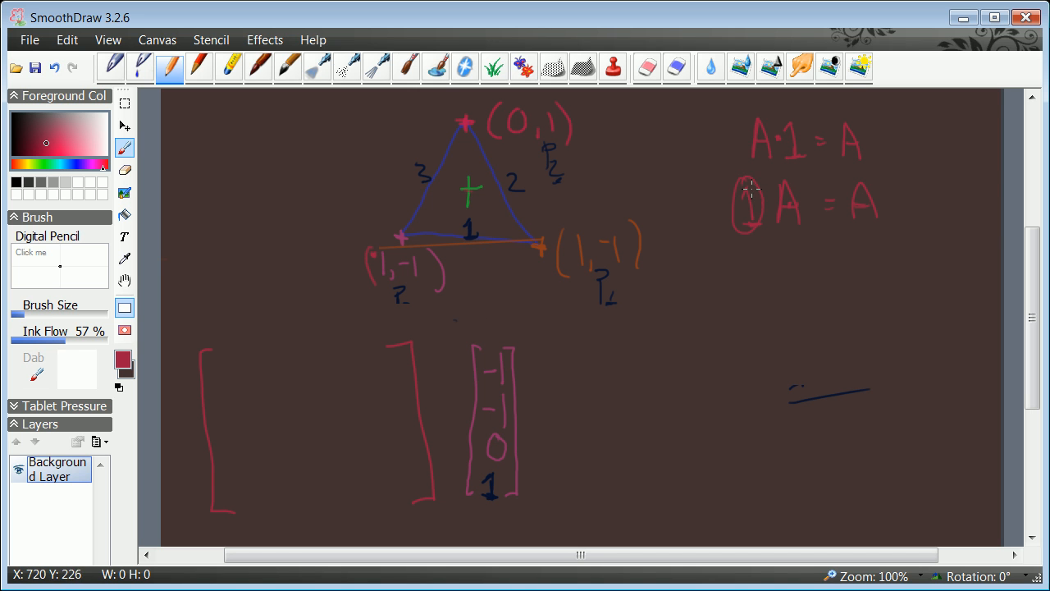
mouse_move(676, 258)
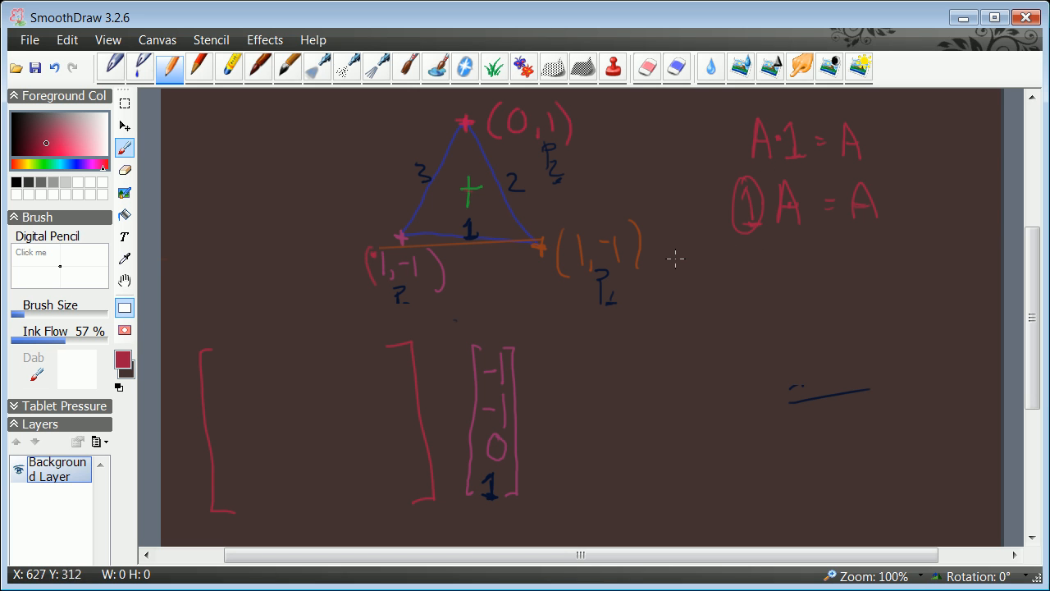
mouse_move(663, 254)
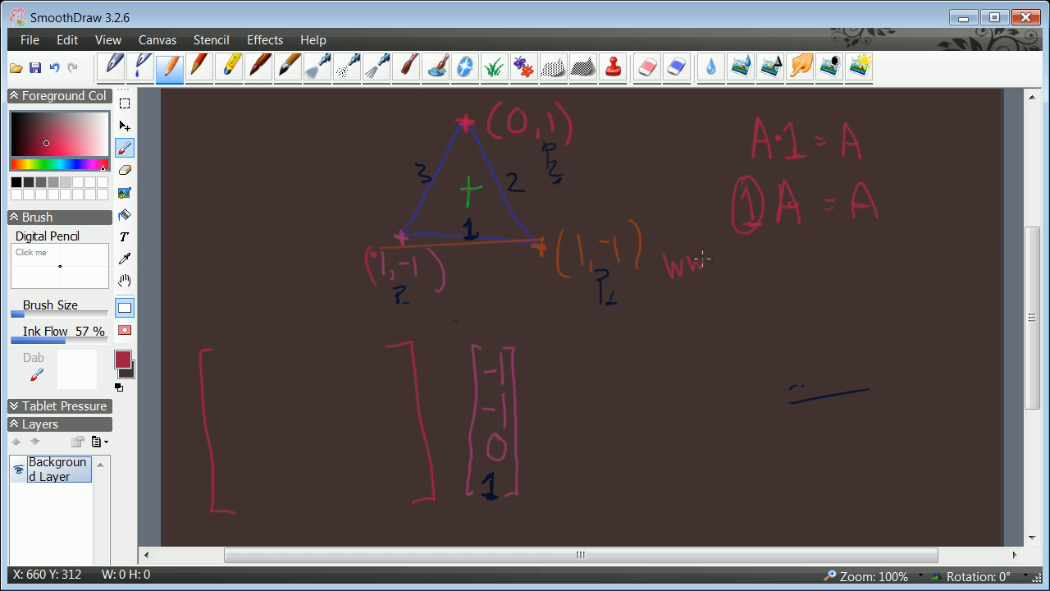
left_click_drag(701, 261, 736, 263)
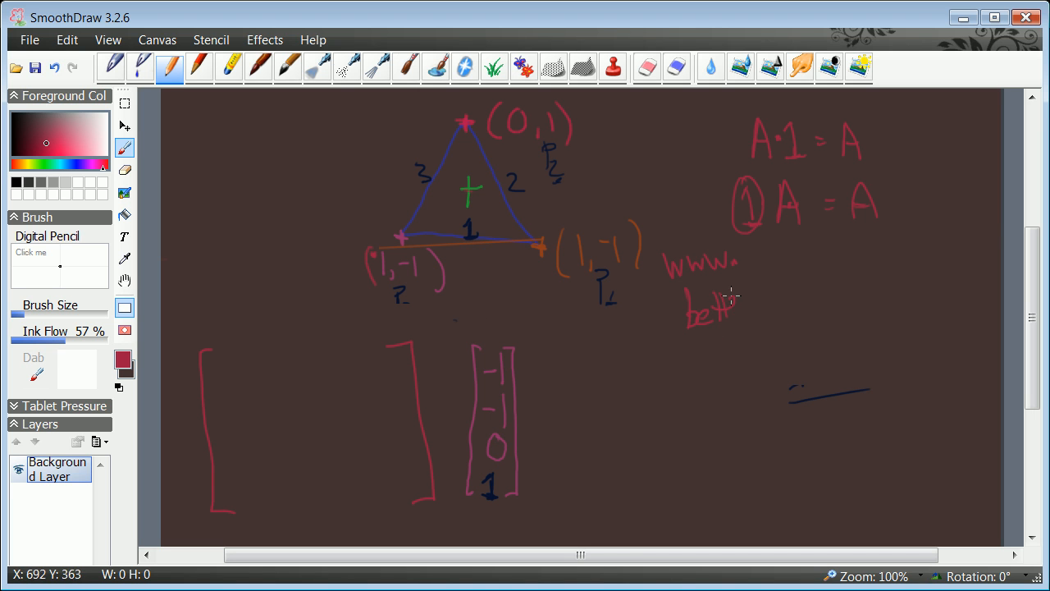
left_click_drag(738, 307, 779, 308)
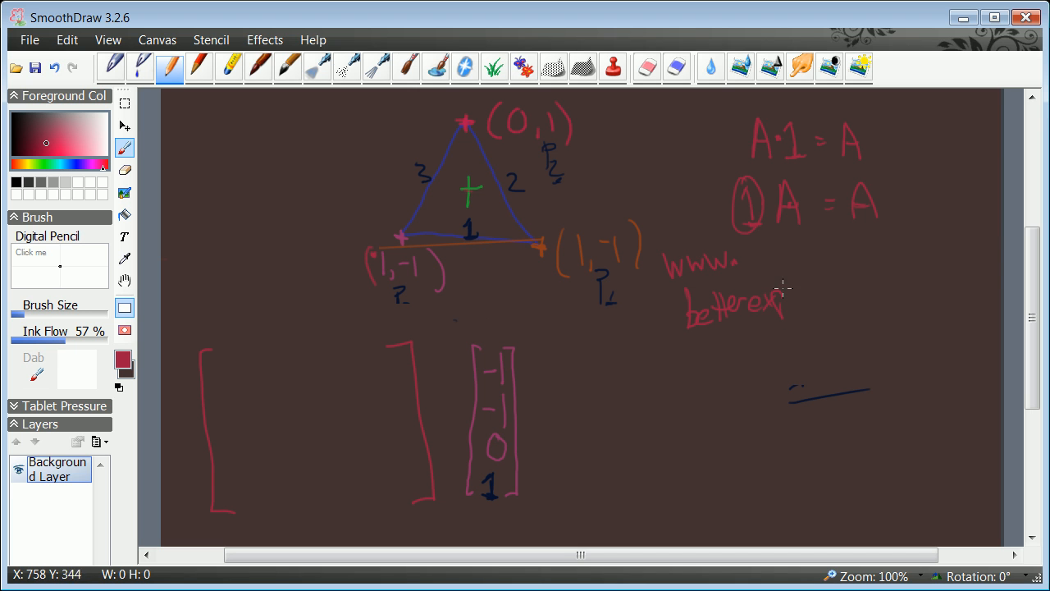
left_click_drag(784, 296, 853, 295)
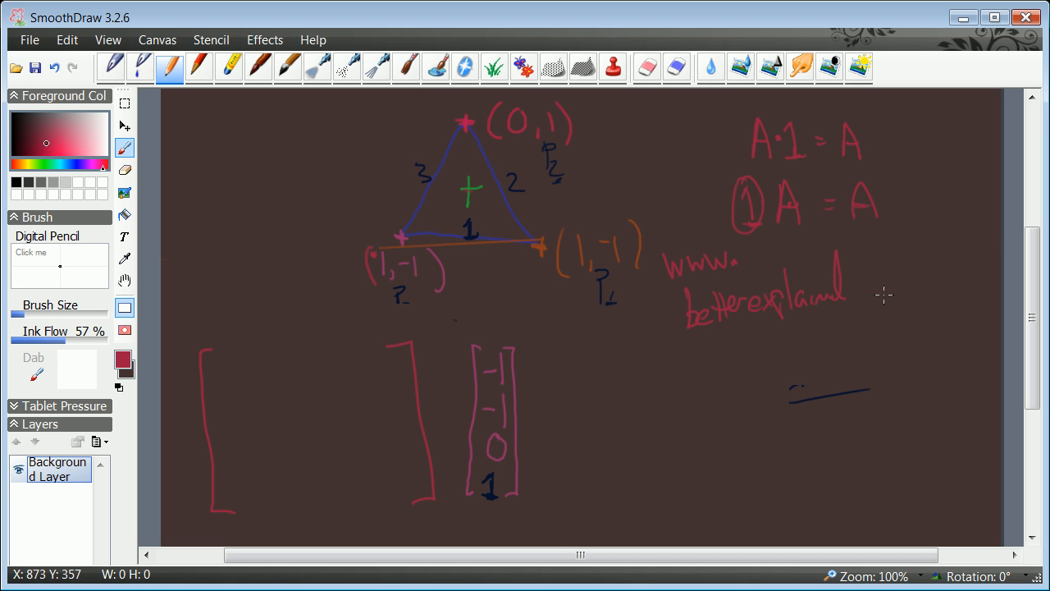
left_click_drag(853, 291, 911, 287)
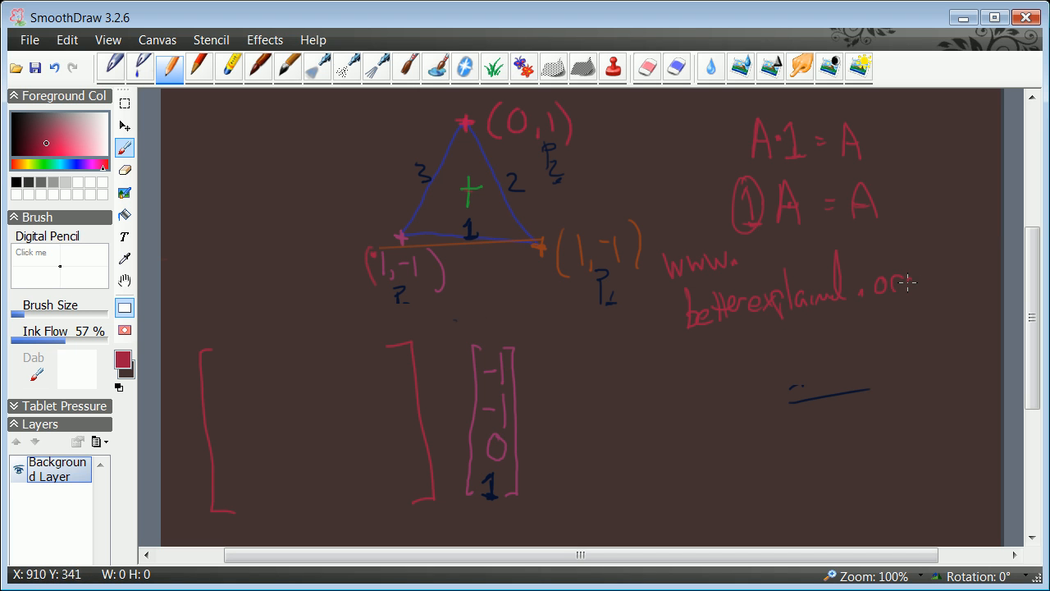
left_click_drag(903, 283, 907, 316)
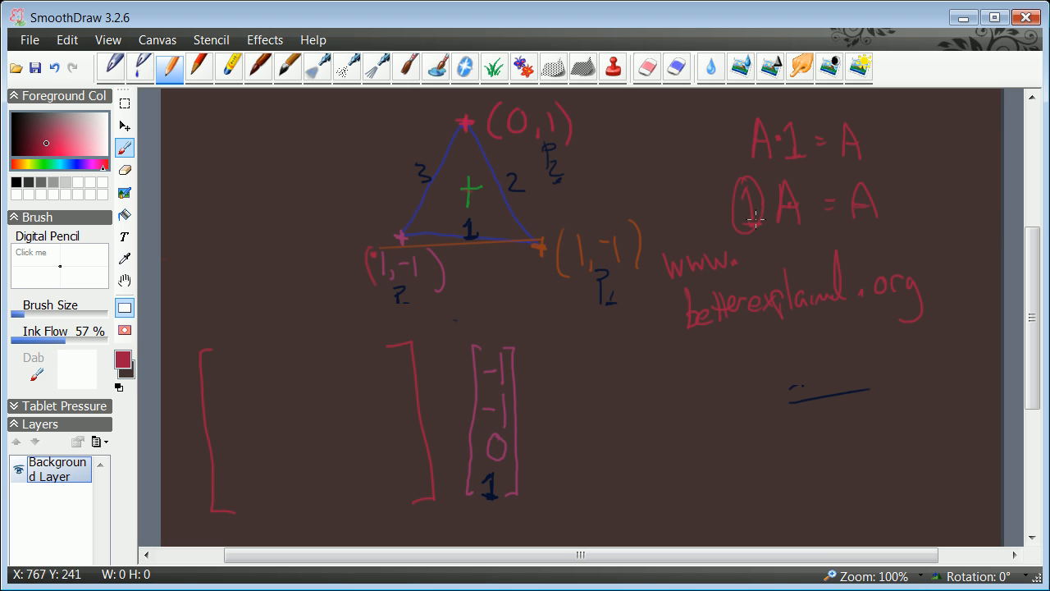
mouse_move(753, 212)
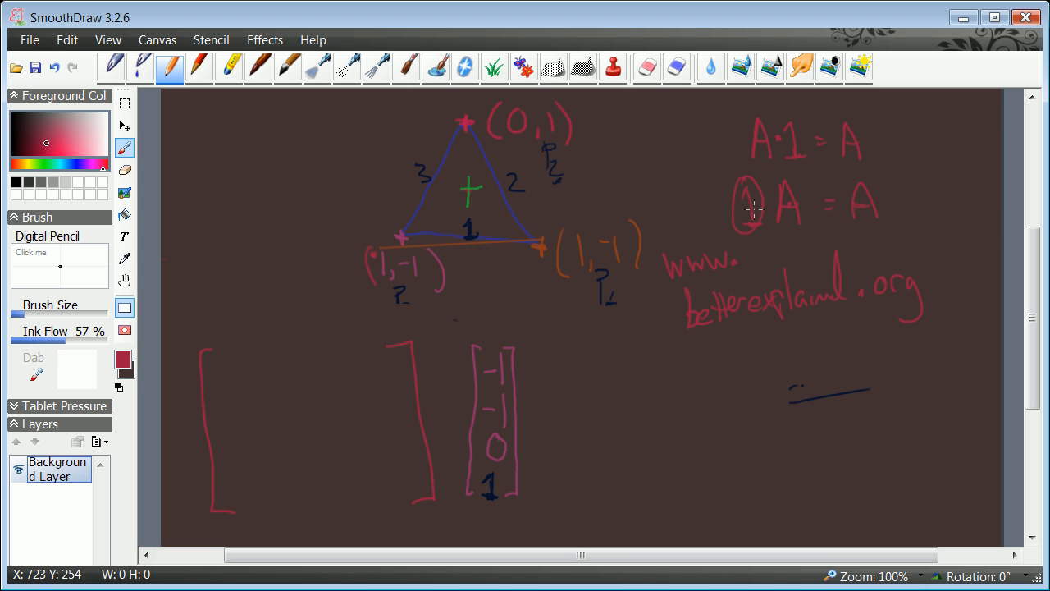
mouse_move(785, 205)
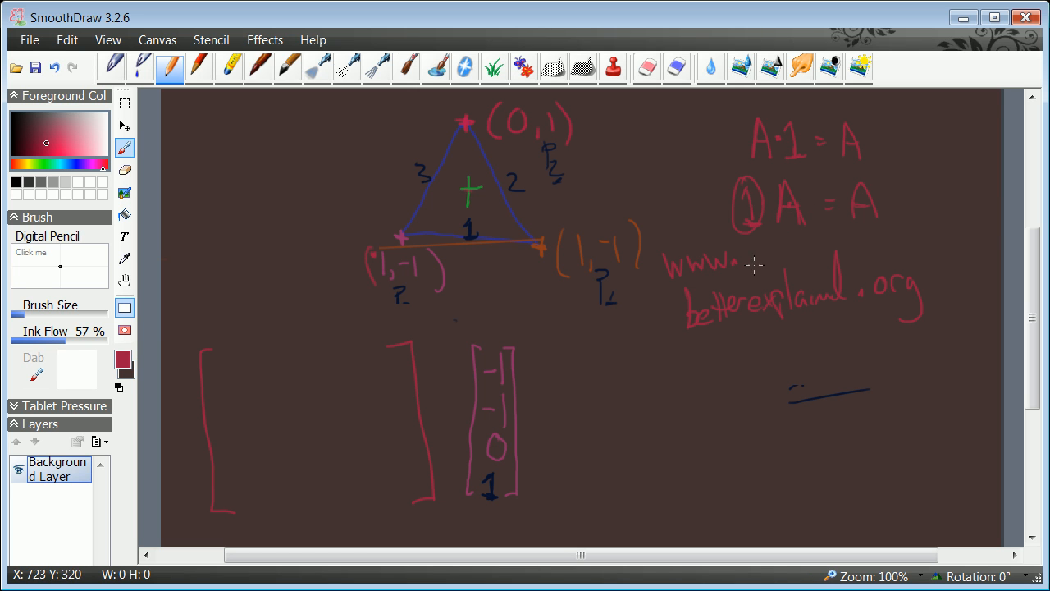
mouse_move(558, 376)
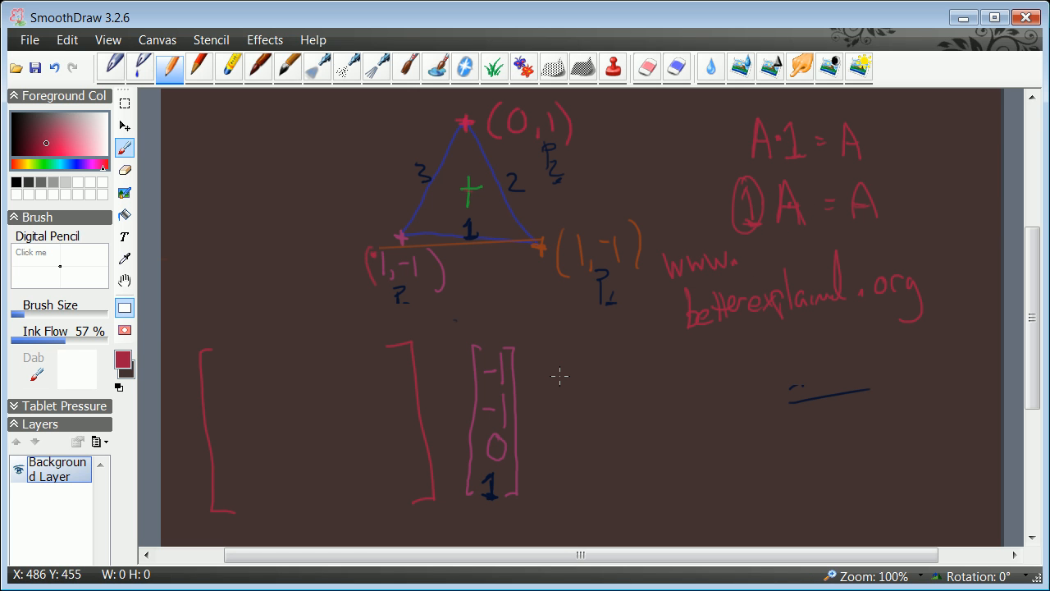
mouse_move(707, 209)
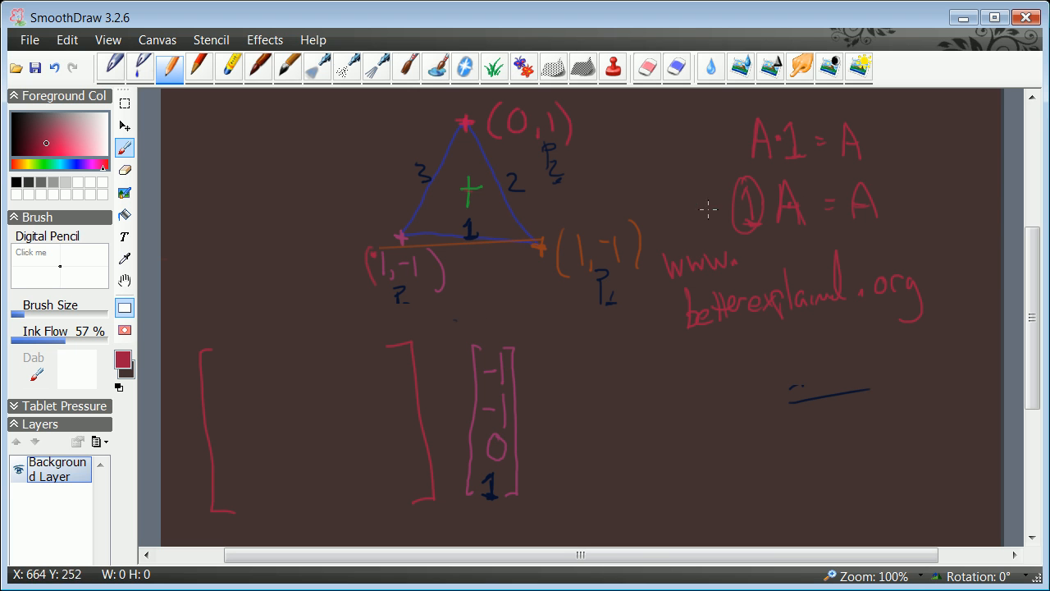
mouse_move(791, 190)
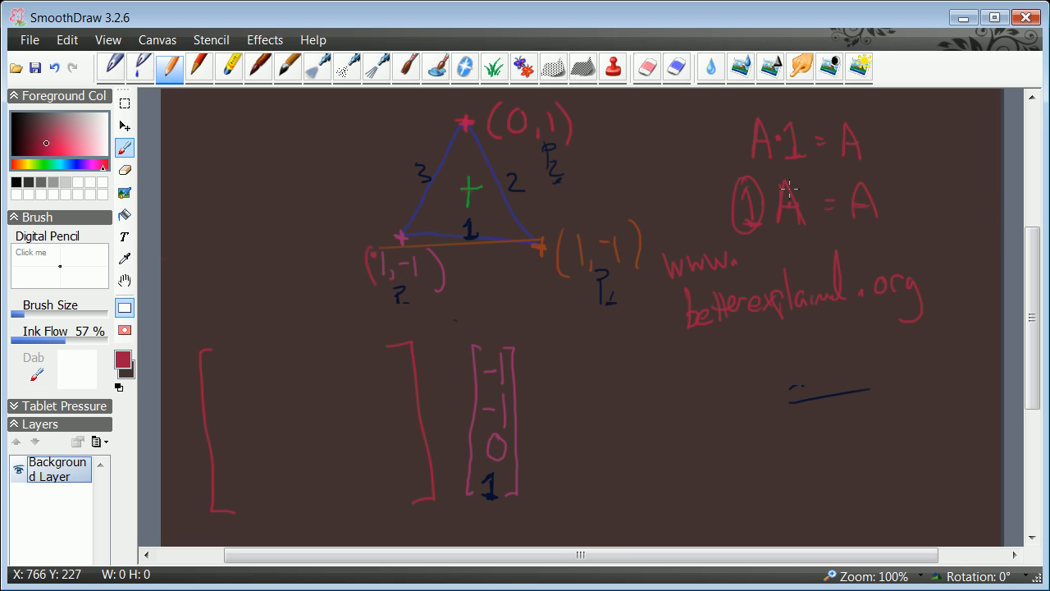
Step: Box the A in 1·A = A and add the 'Transform' label with arrows
left_click_drag(771, 176, 805, 234)
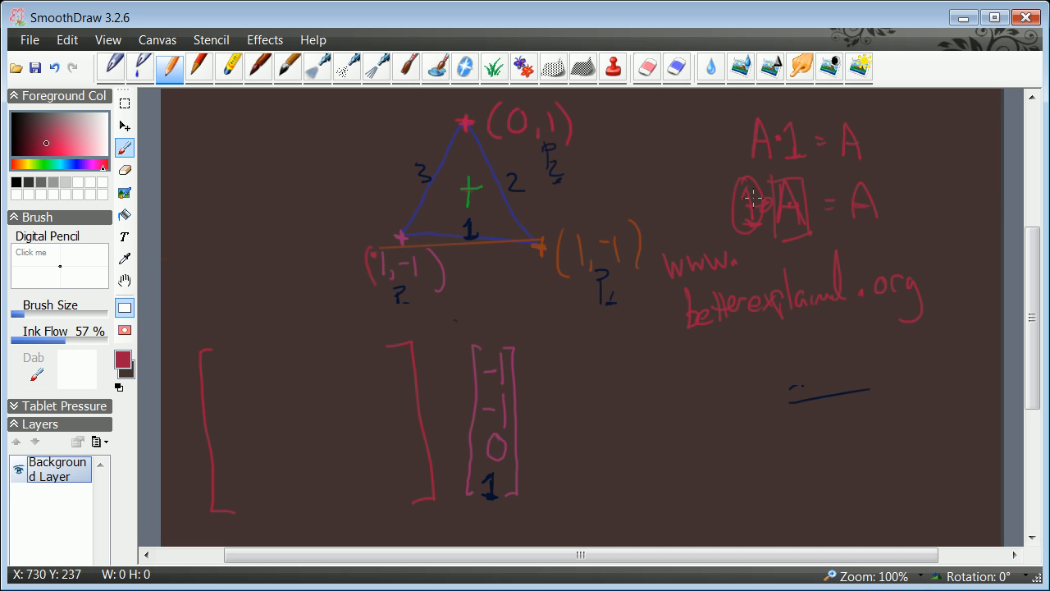
mouse_move(862, 203)
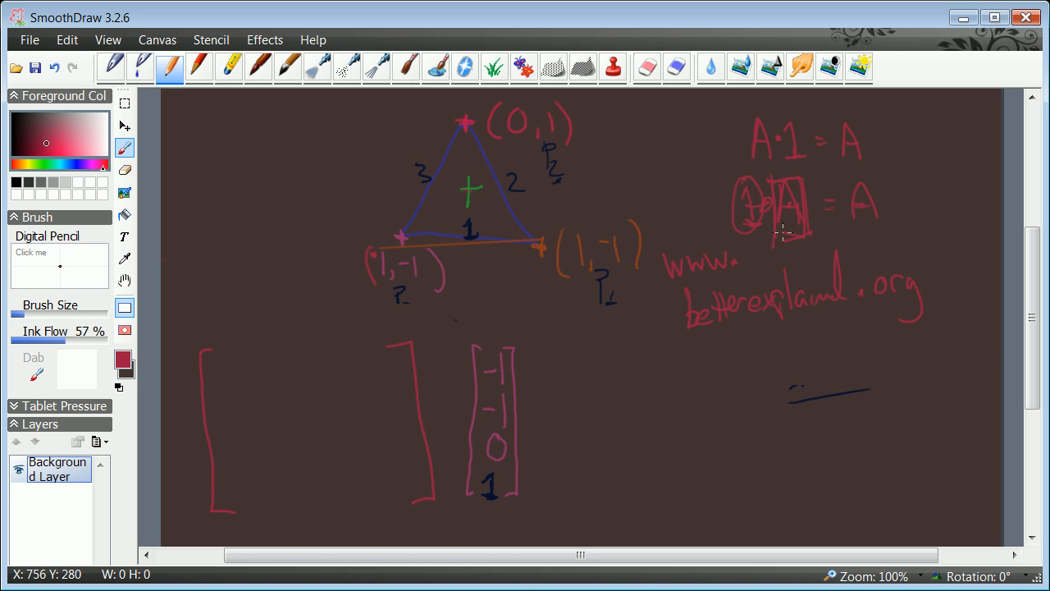
mouse_move(737, 211)
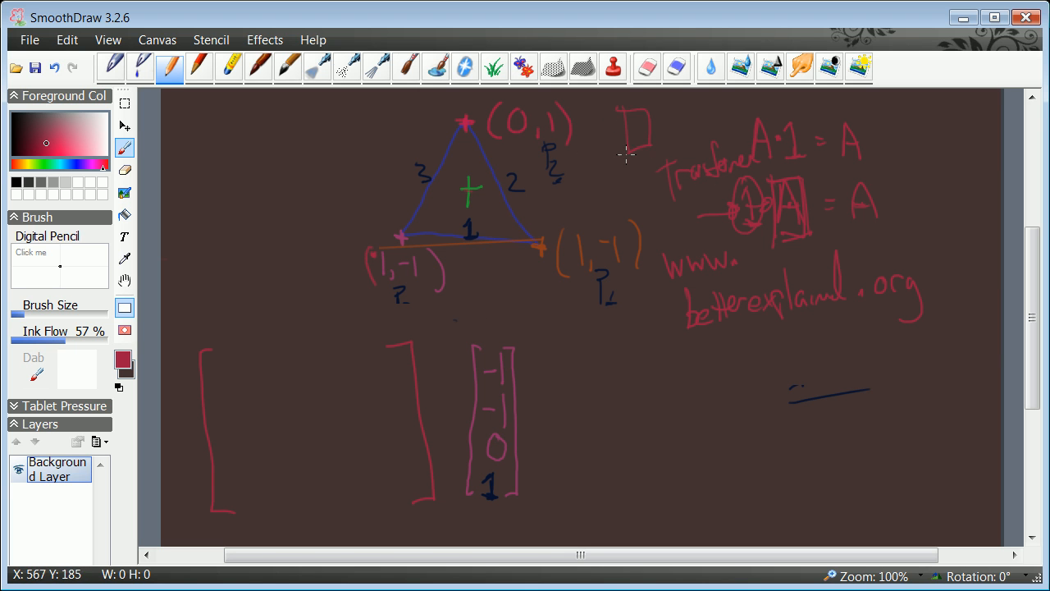
left_click_drag(628, 152, 652, 193)
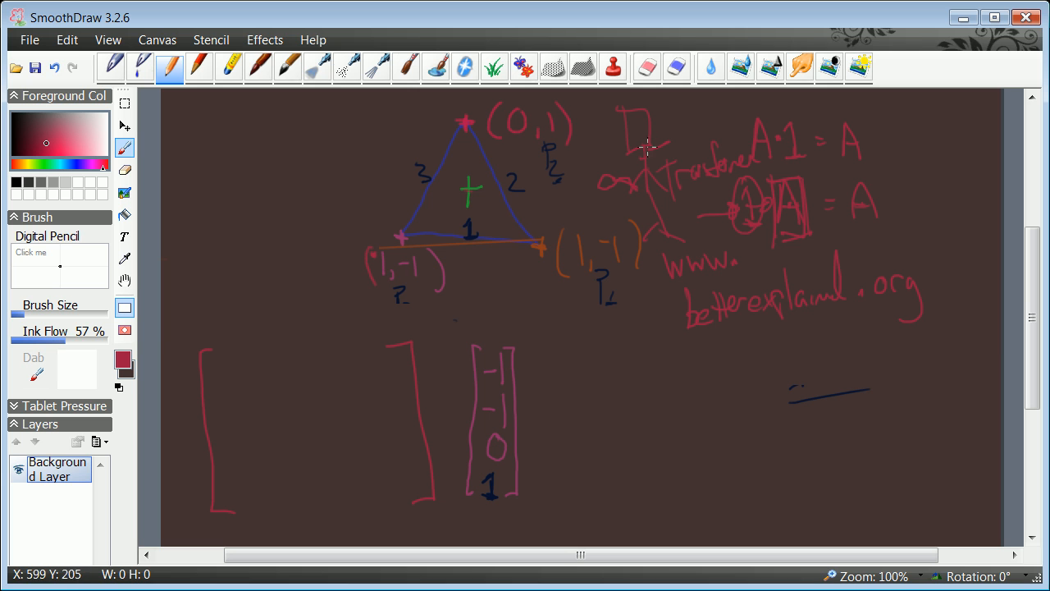
mouse_move(775, 204)
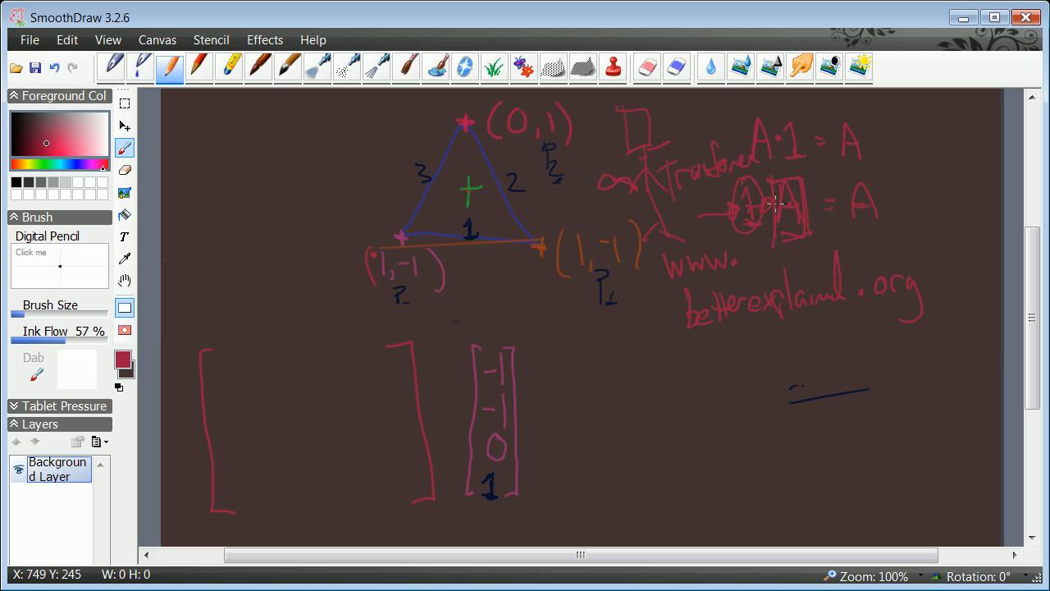
mouse_move(849, 208)
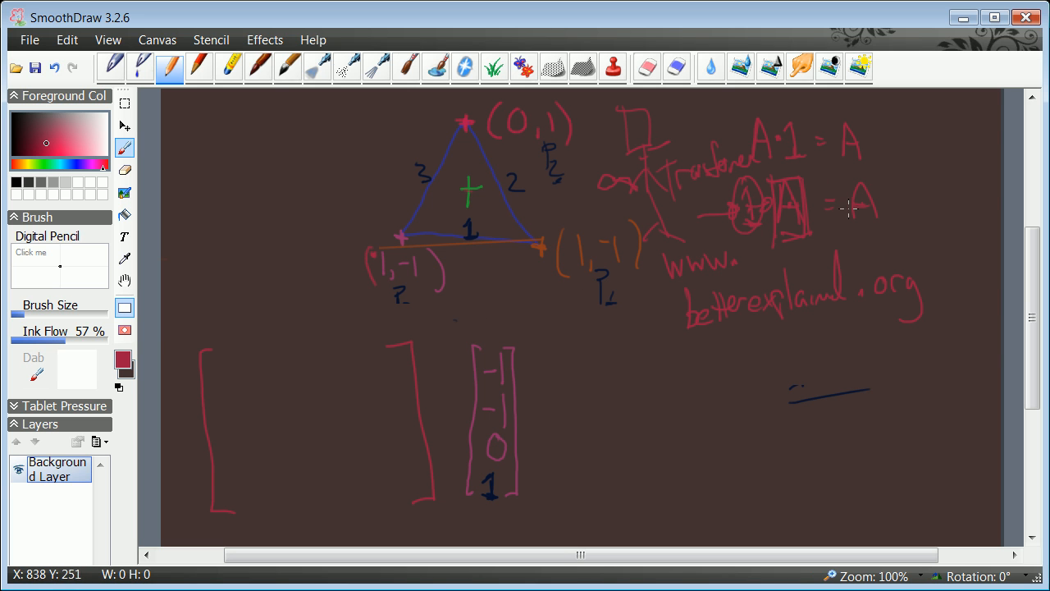
mouse_move(798, 193)
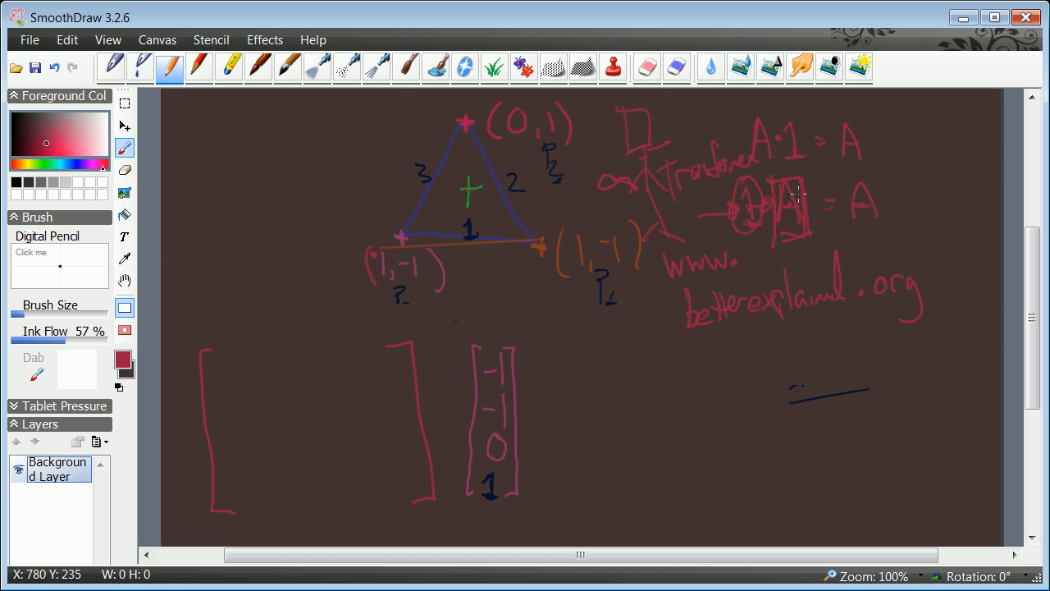
mouse_move(793, 195)
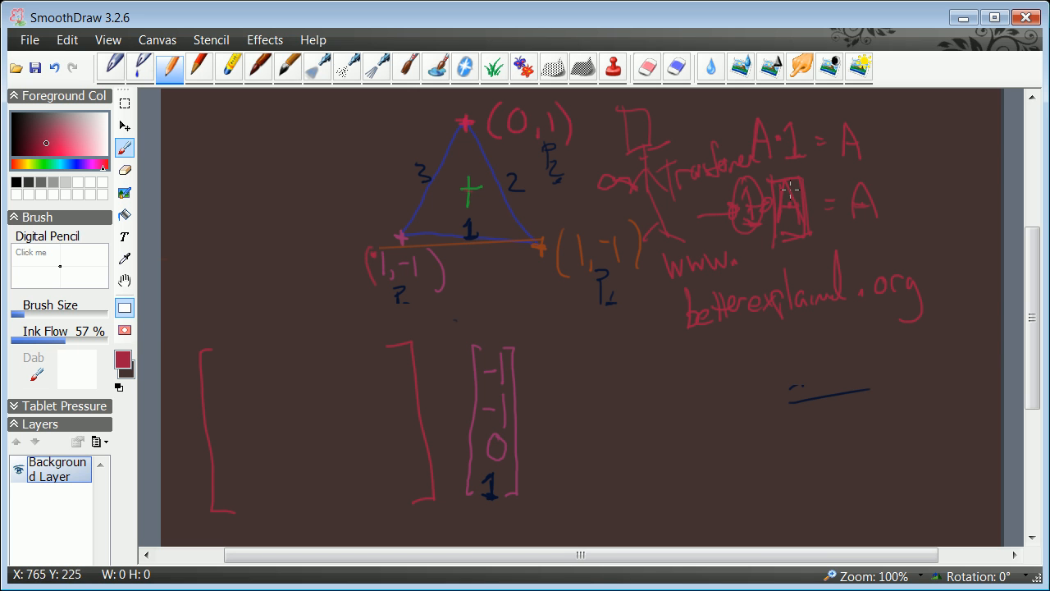
mouse_move(793, 203)
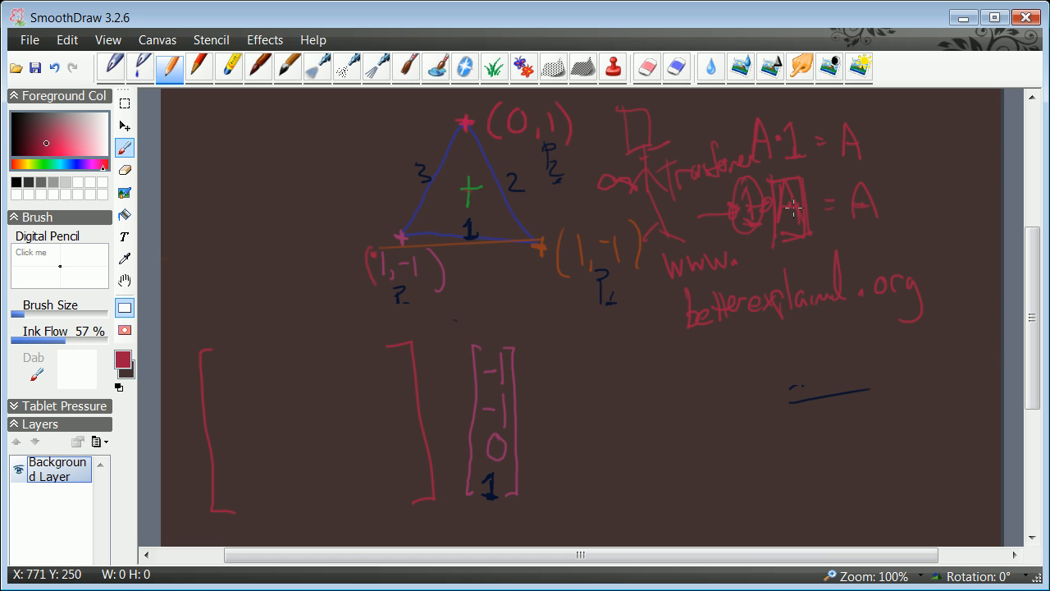
mouse_move(774, 214)
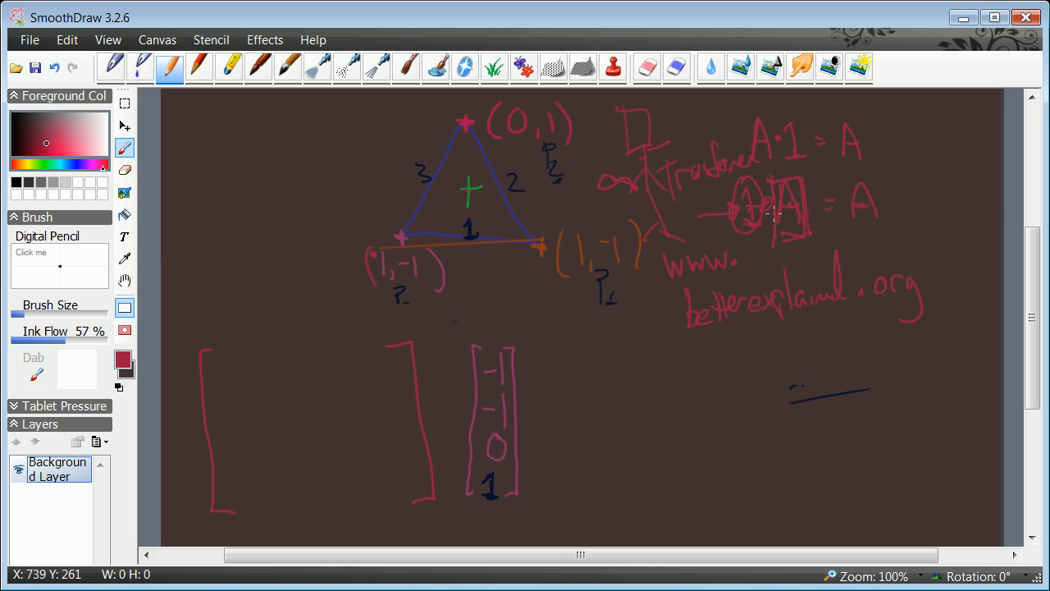
mouse_move(786, 206)
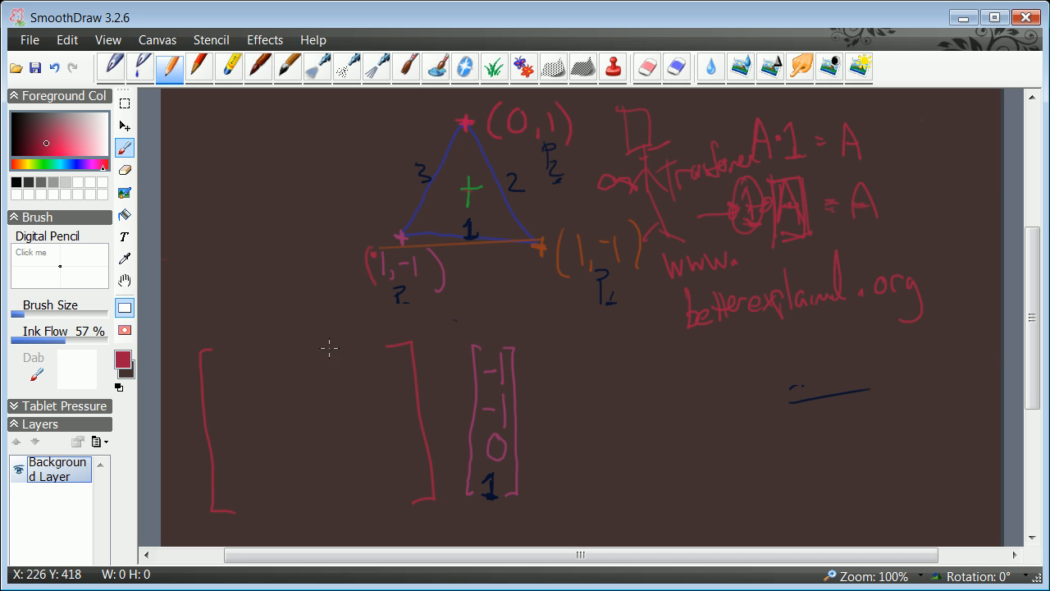
mouse_move(226, 367)
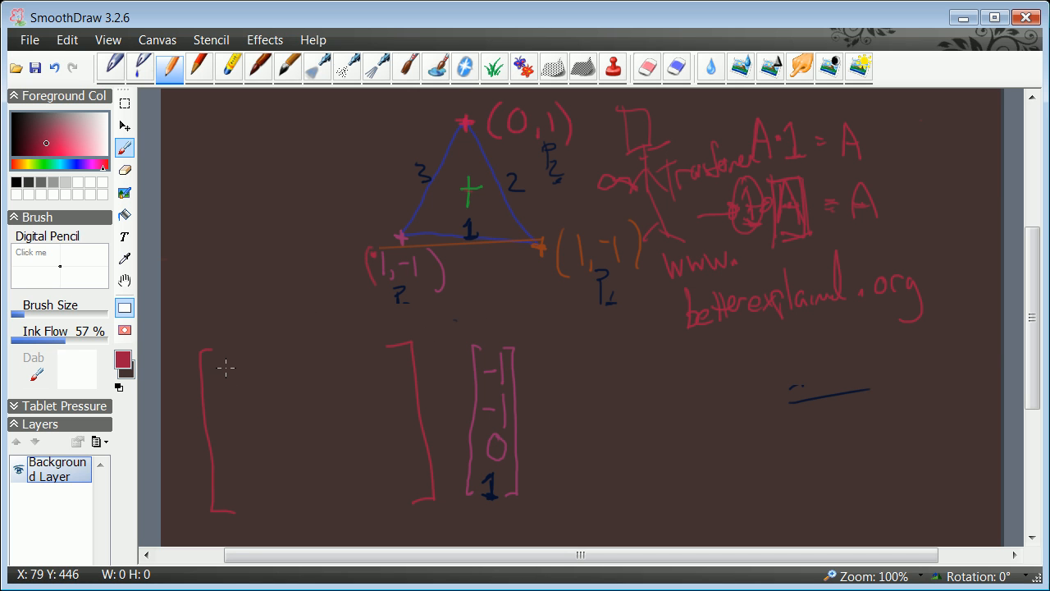
Step: Write the 4×4 identity matrix's diagonal 1s and off-diagonal 0s inside the brackets
left_click_drag(226, 373, 332, 373)
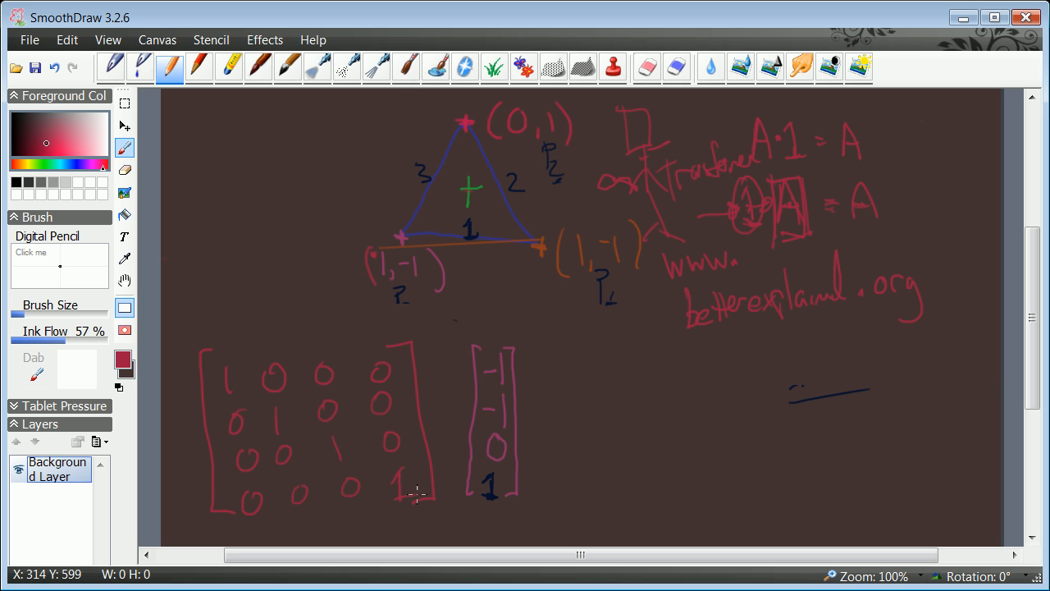
mouse_move(621, 306)
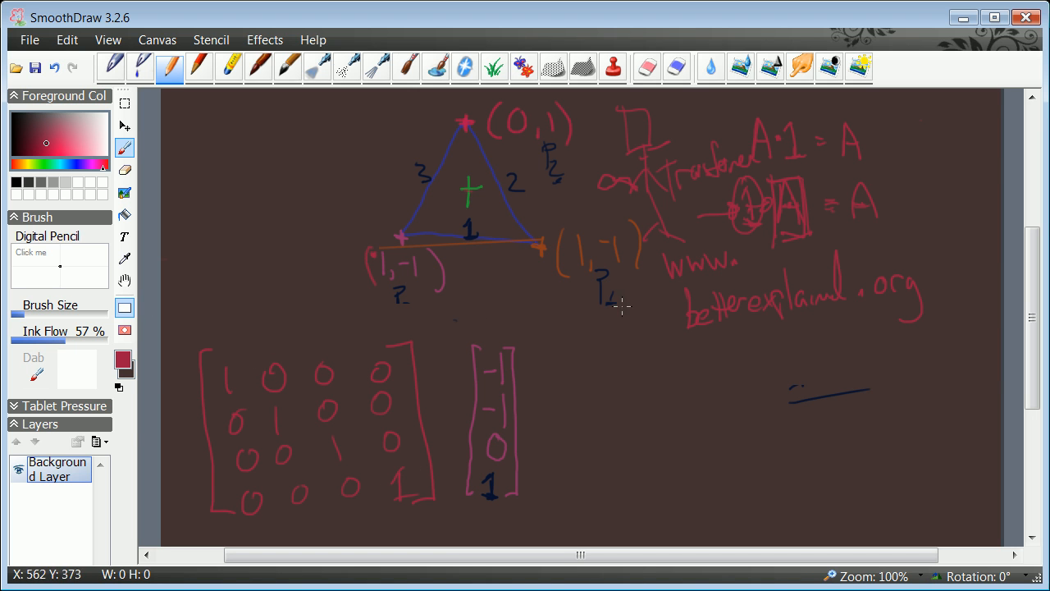
mouse_move(297, 450)
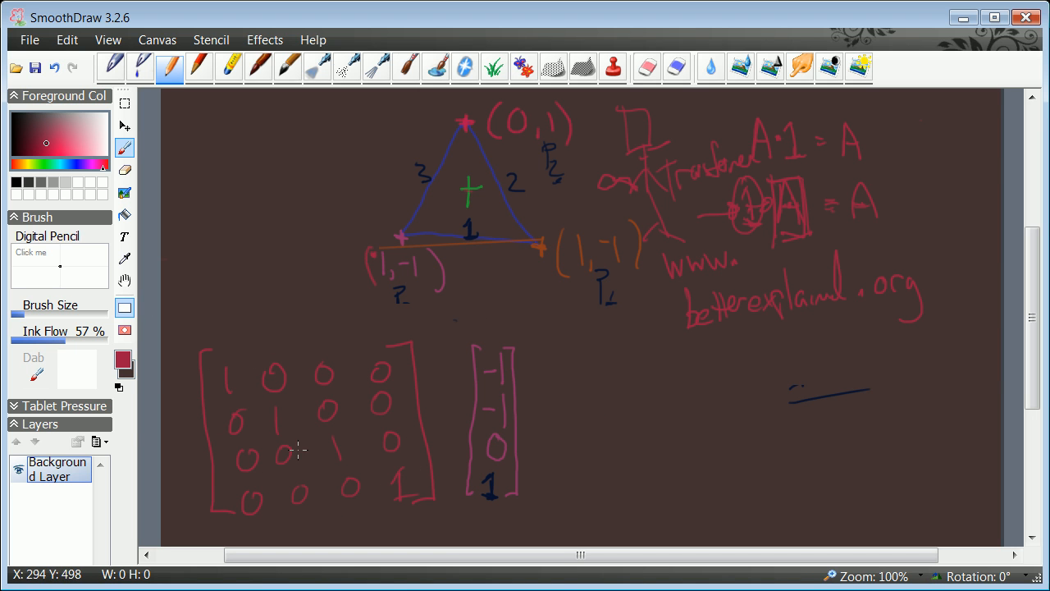
mouse_move(433, 347)
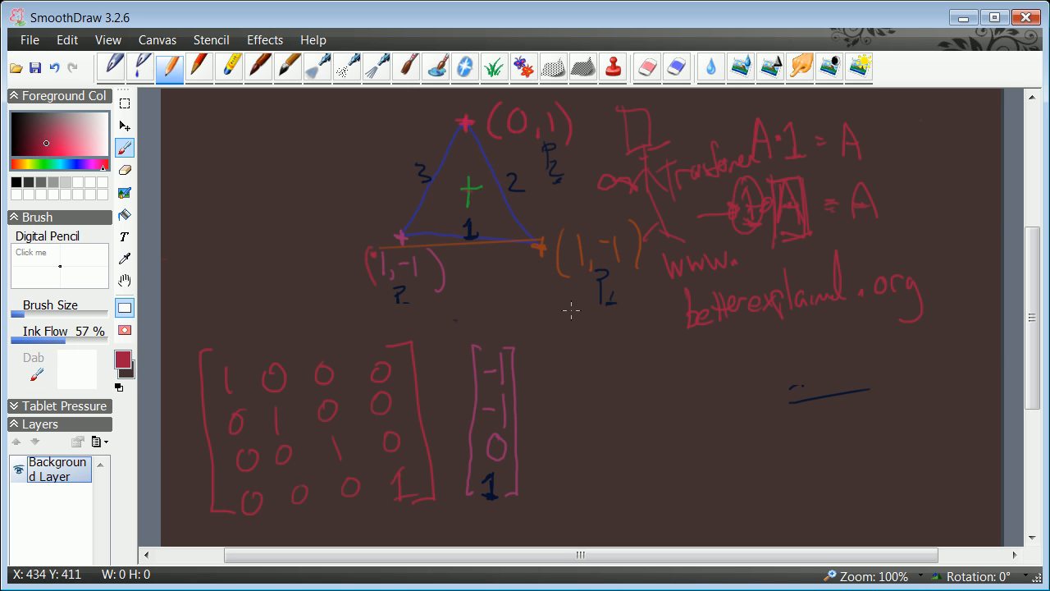
mouse_move(322, 344)
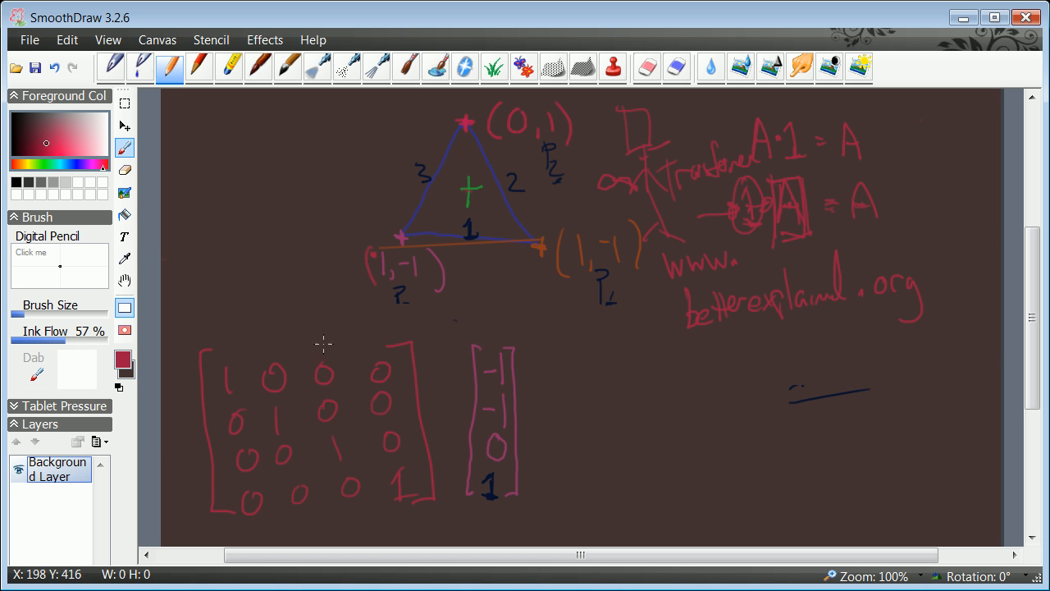
mouse_move(240, 318)
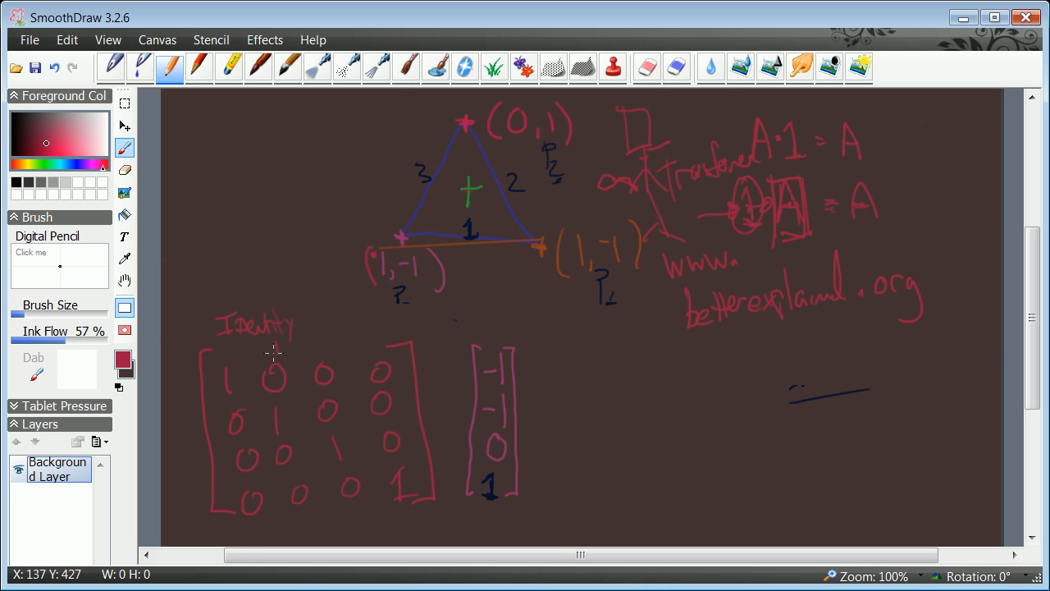
Step: Handwrite 'Identity transformation matrix' in red above the 4×4 matrix brackets
left_click_drag(266, 341, 337, 333)
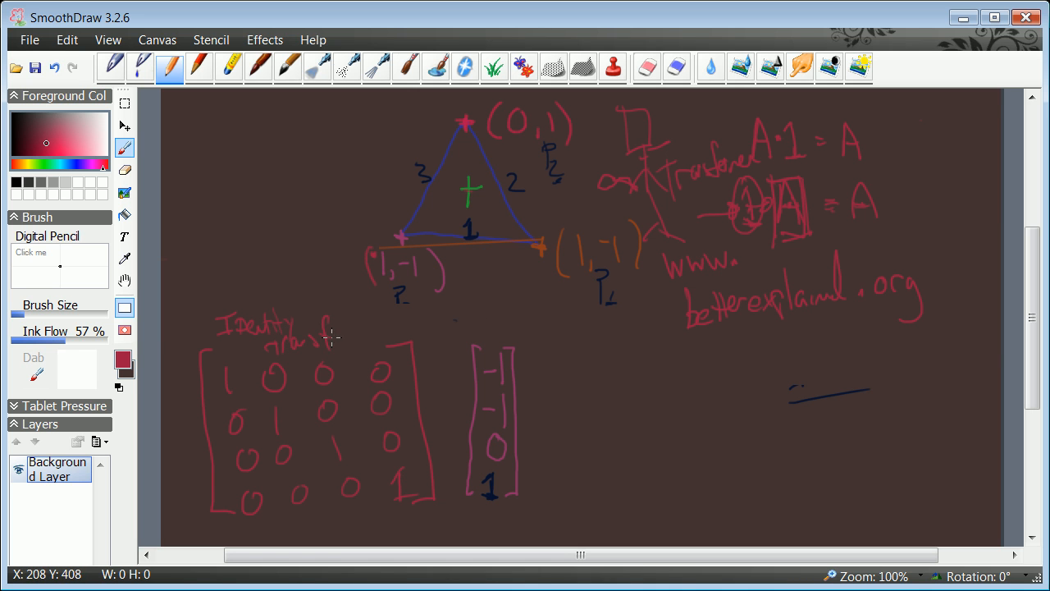
left_click_drag(328, 340, 390, 324)
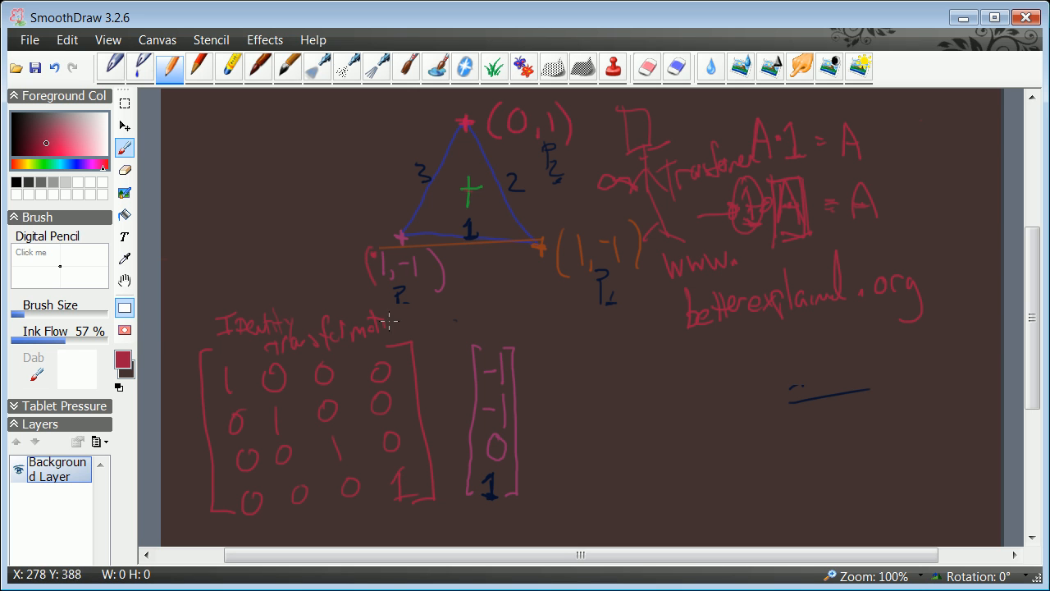
left_click_drag(392, 322, 447, 320)
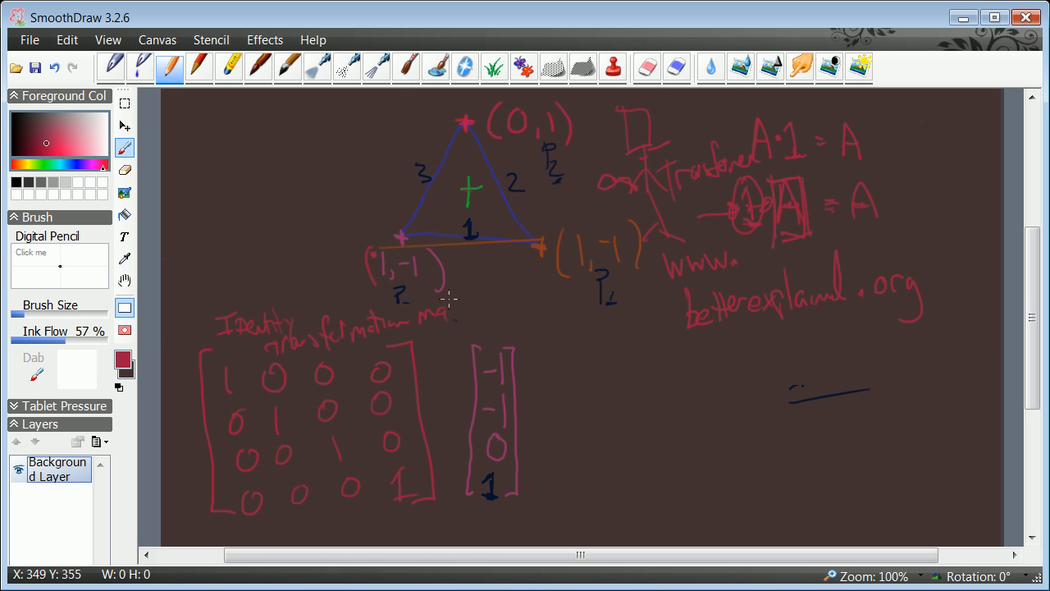
left_click_drag(447, 308, 492, 316)
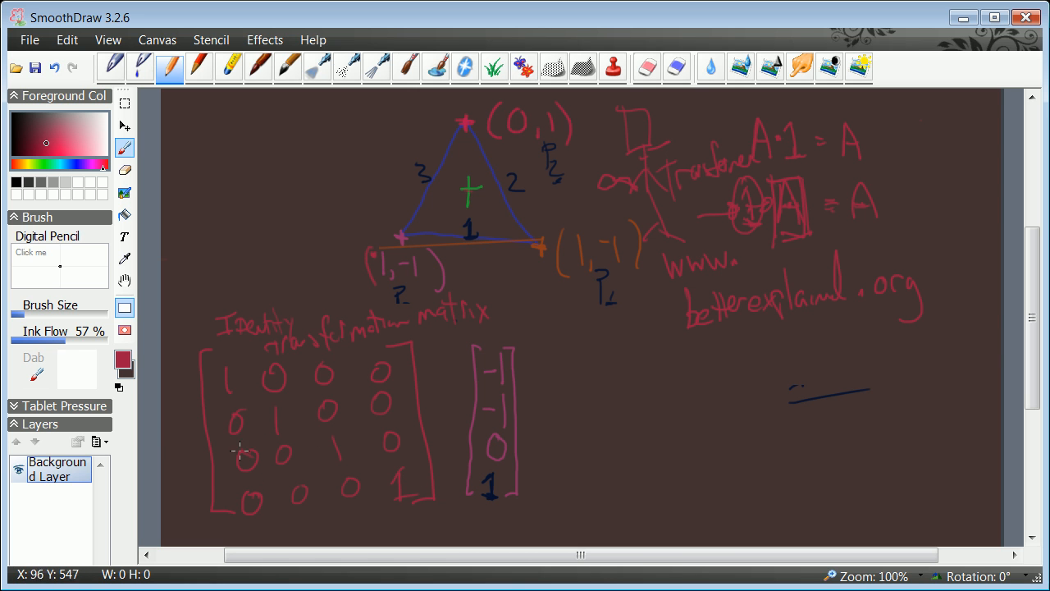
mouse_move(367, 417)
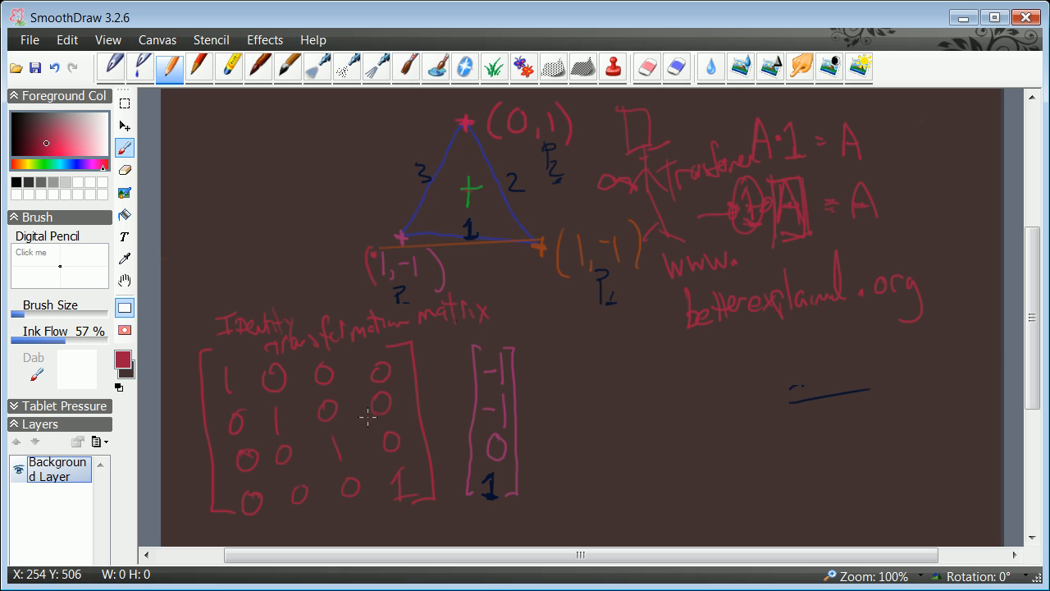
mouse_move(498, 367)
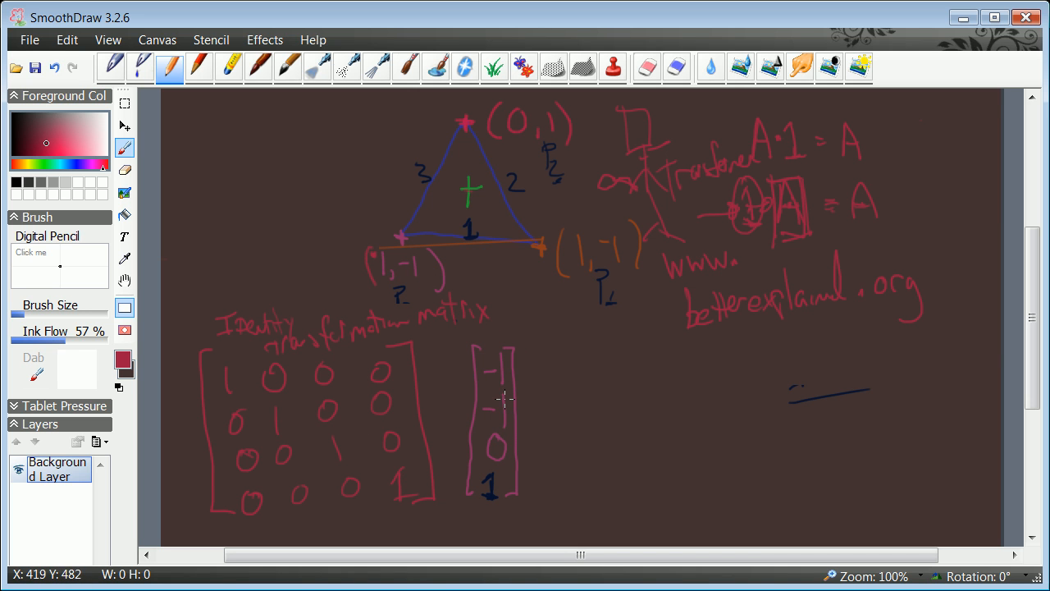
mouse_move(560, 400)
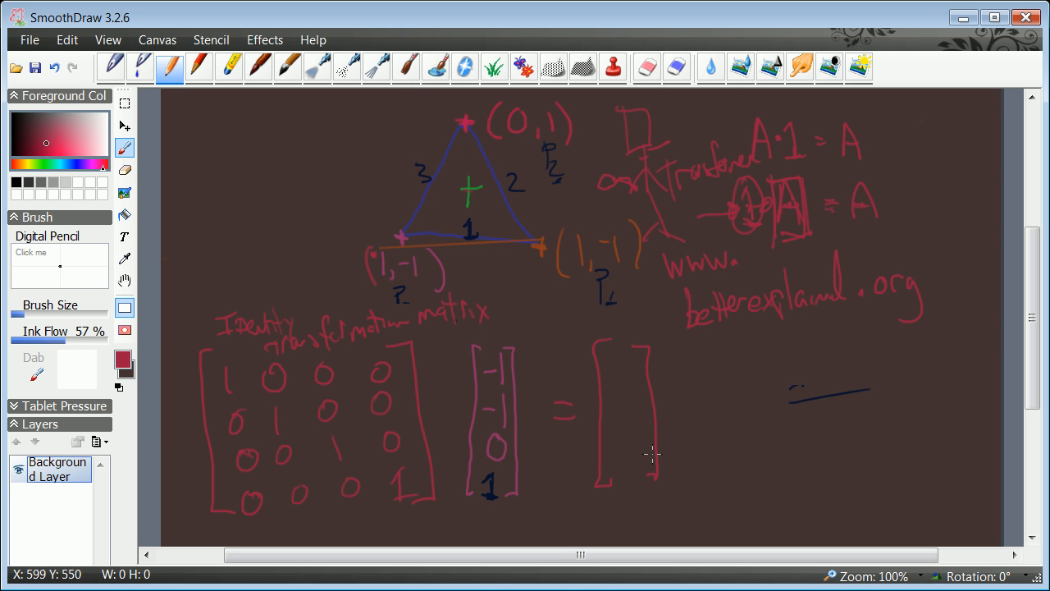
mouse_move(570, 402)
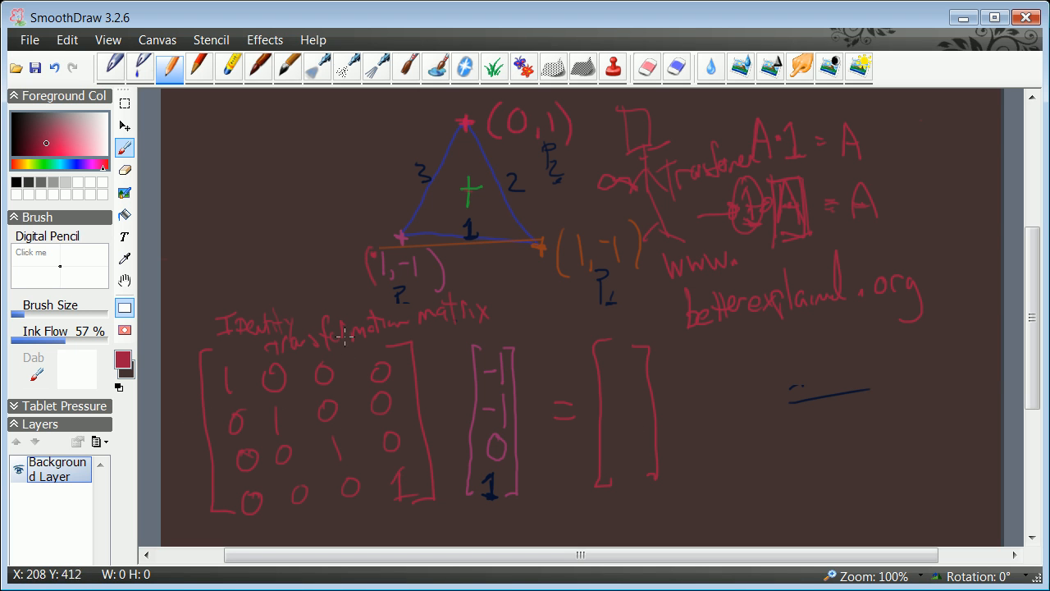
mouse_move(607, 356)
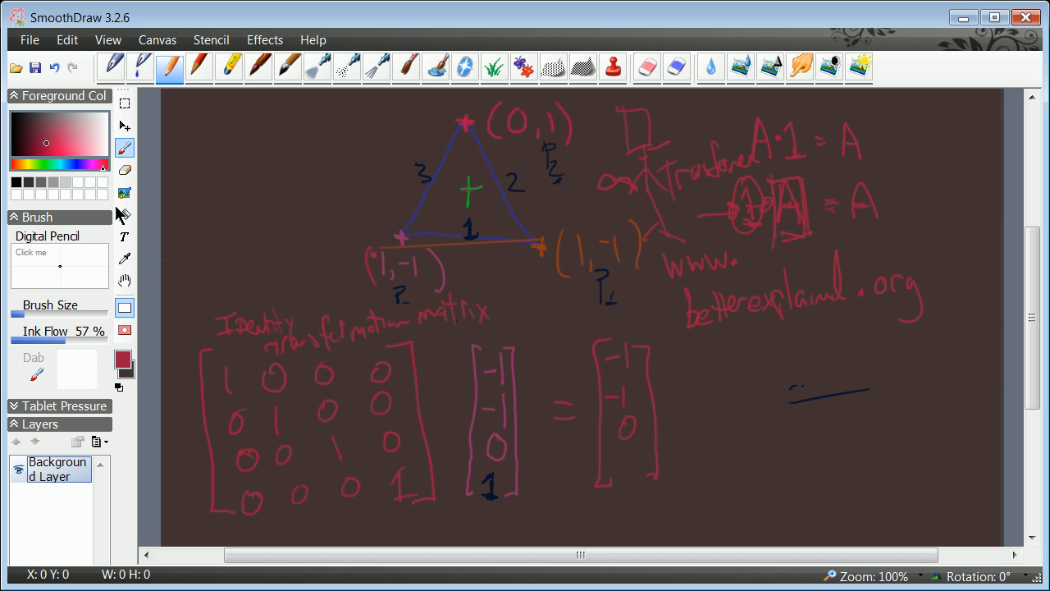
Step: Switch to dark blue and write 1 as the result vector's bottom entry
left_click(124, 258)
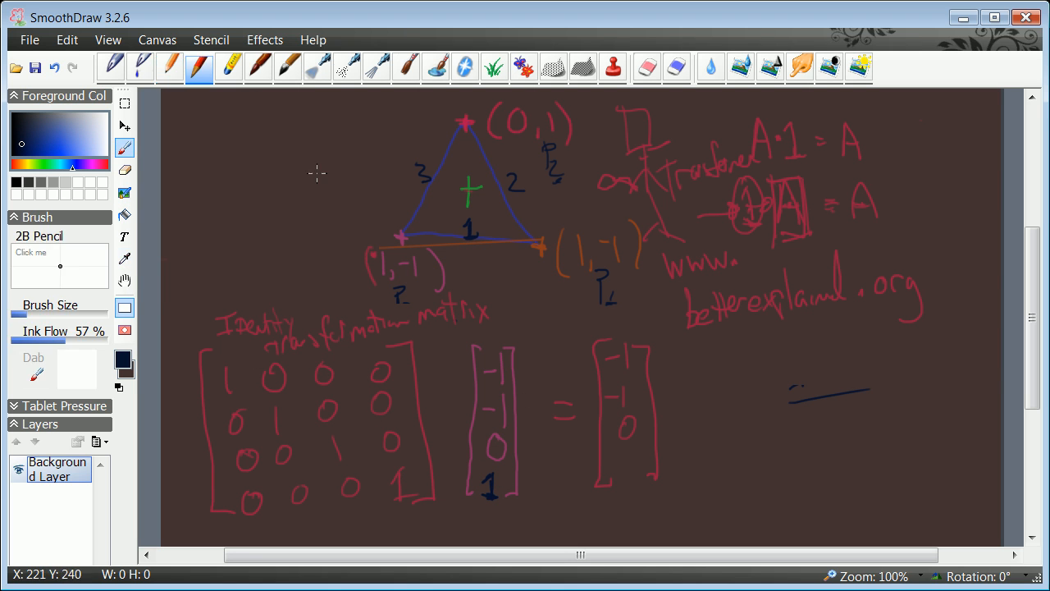
left_click_drag(628, 447, 624, 480)
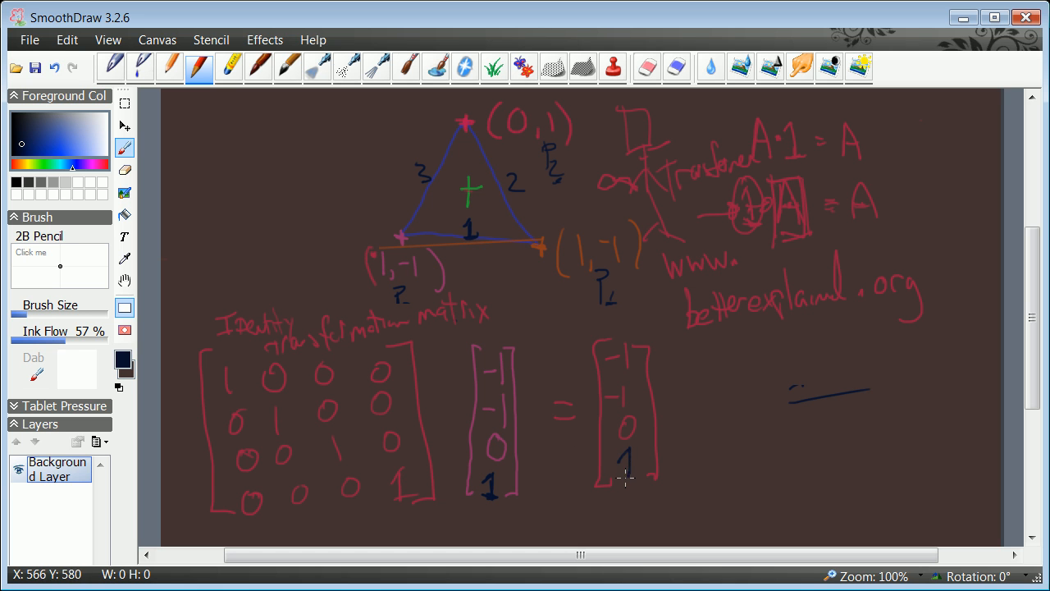
mouse_move(500, 487)
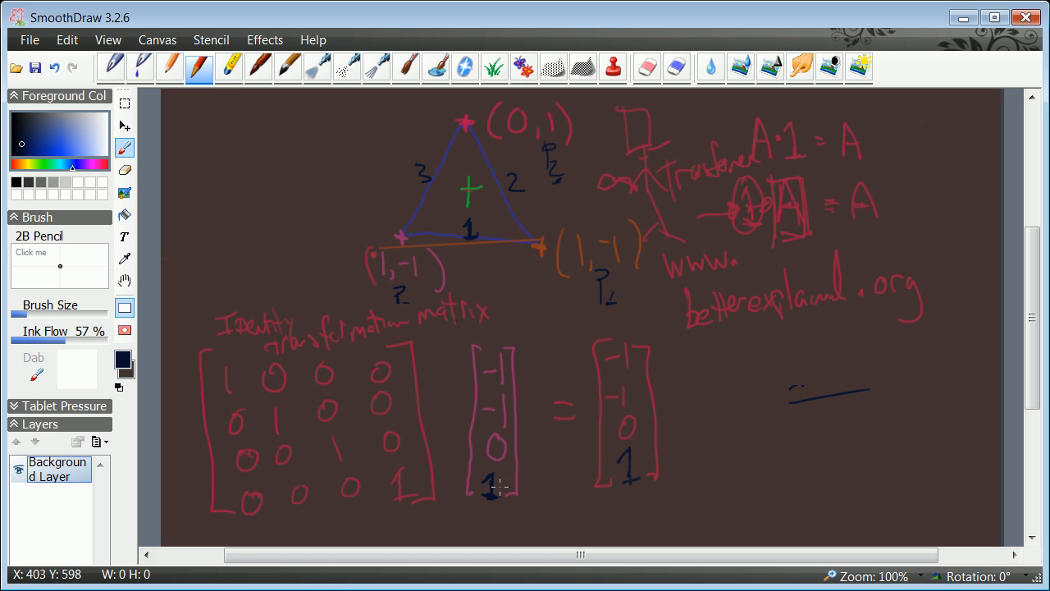
mouse_move(501, 484)
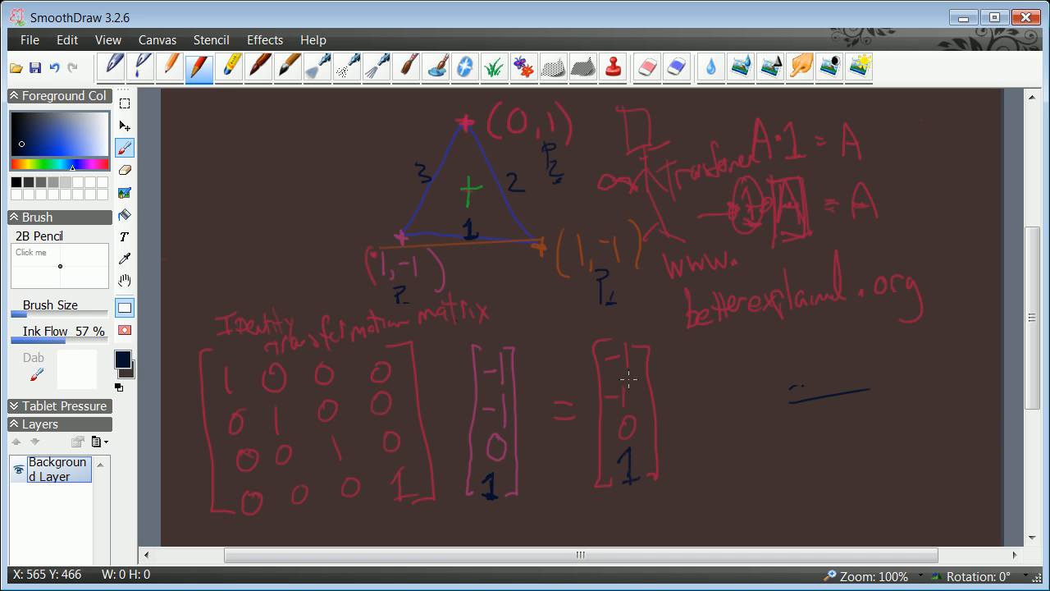
mouse_move(525, 398)
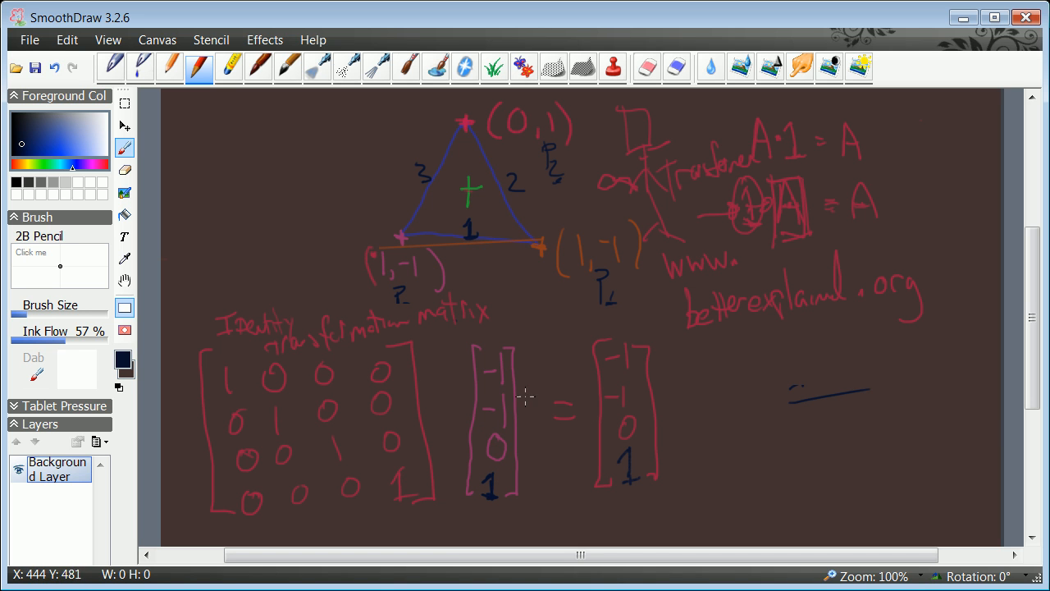
mouse_move(271, 391)
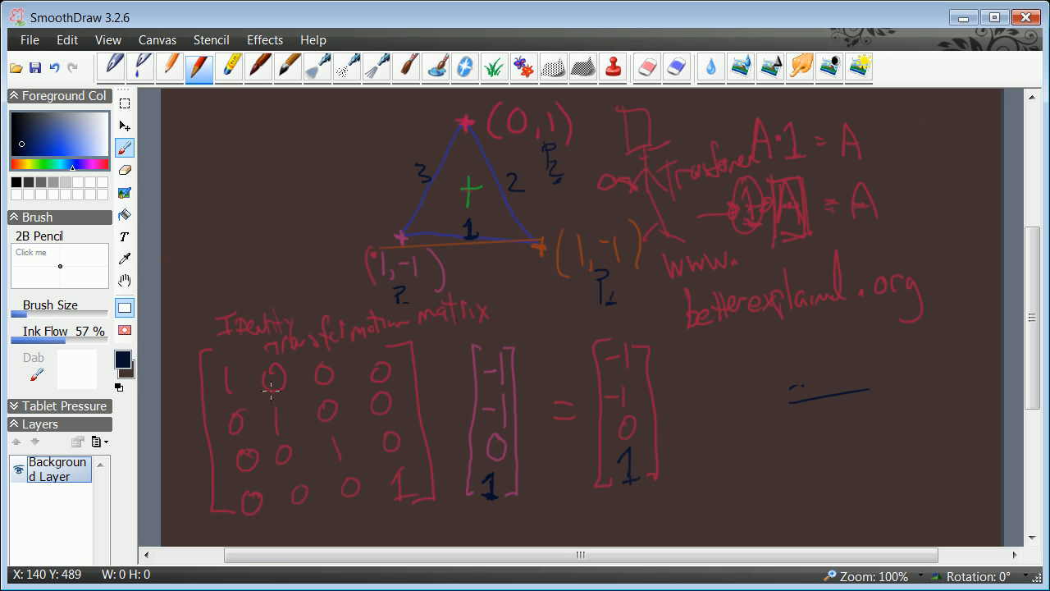
mouse_move(591, 385)
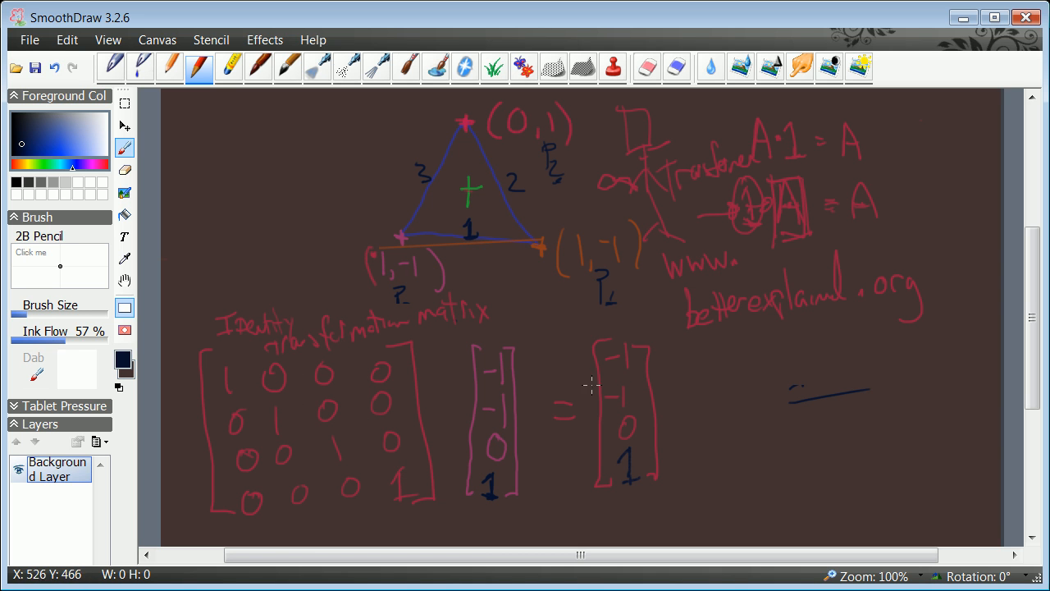
mouse_move(600, 412)
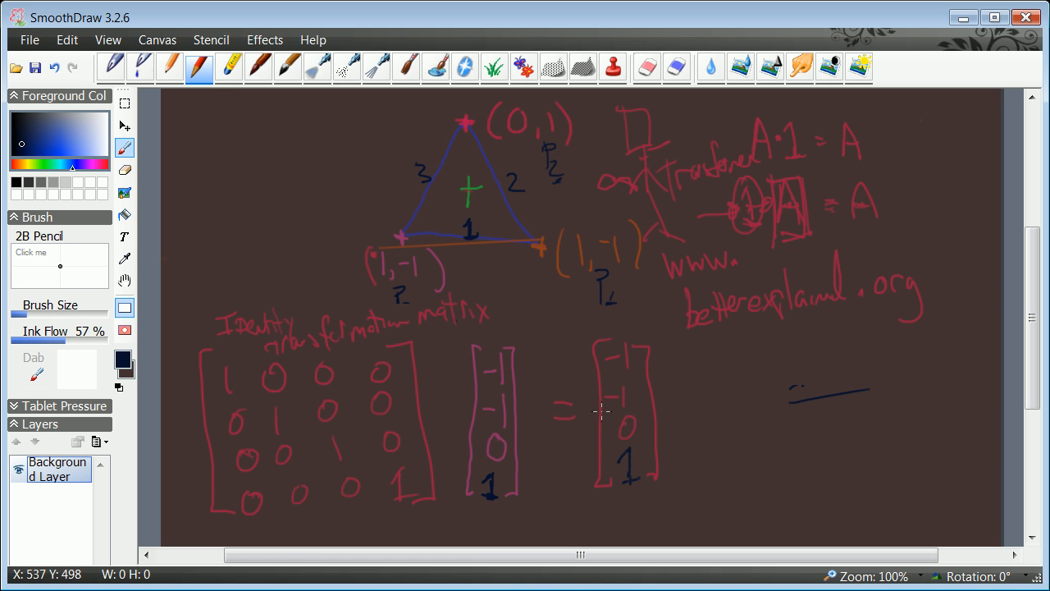
mouse_move(575, 395)
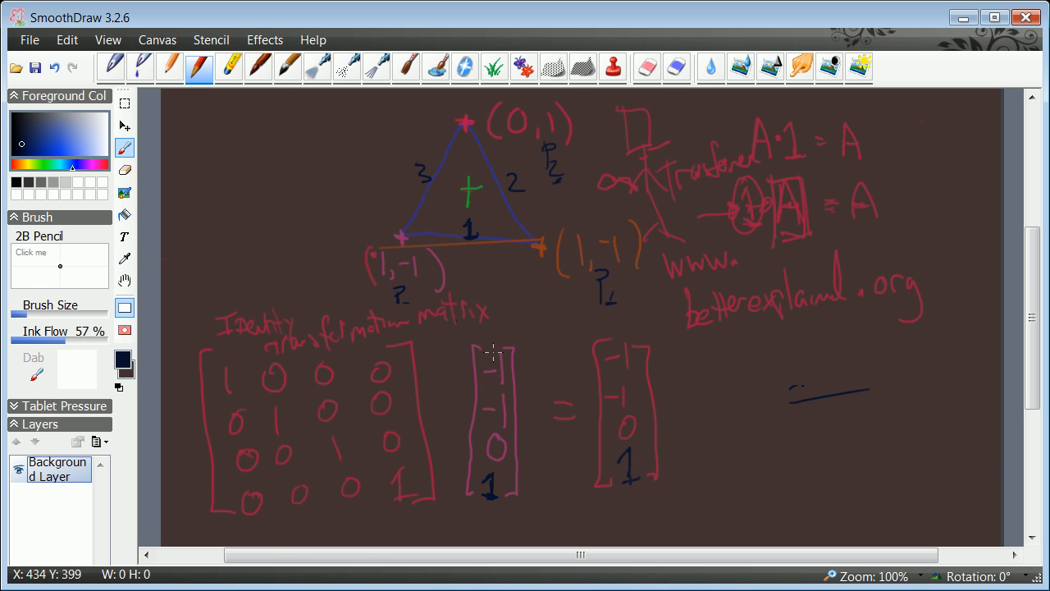
mouse_move(305, 416)
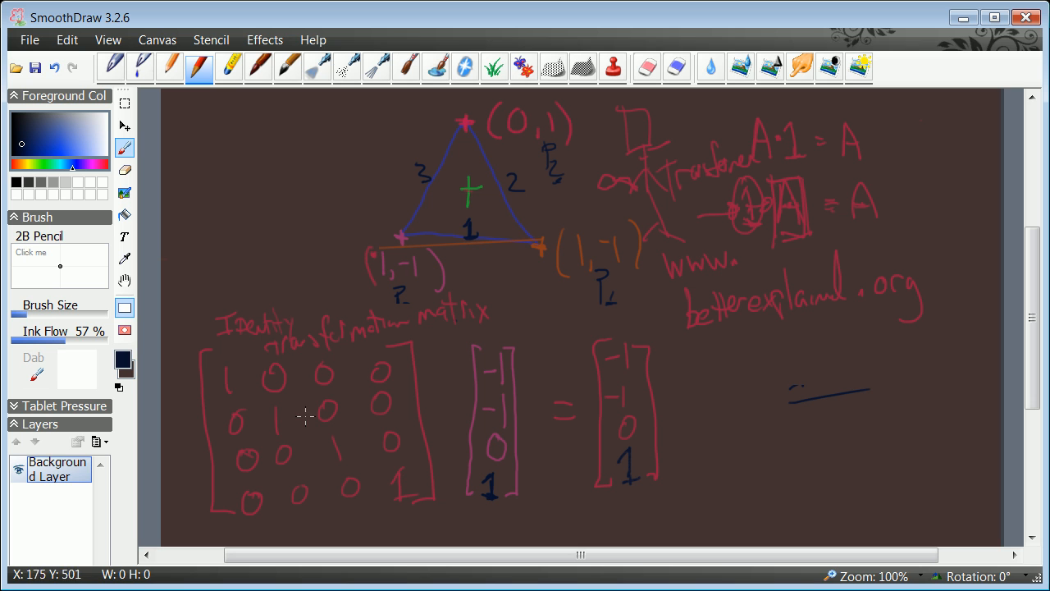
mouse_move(328, 378)
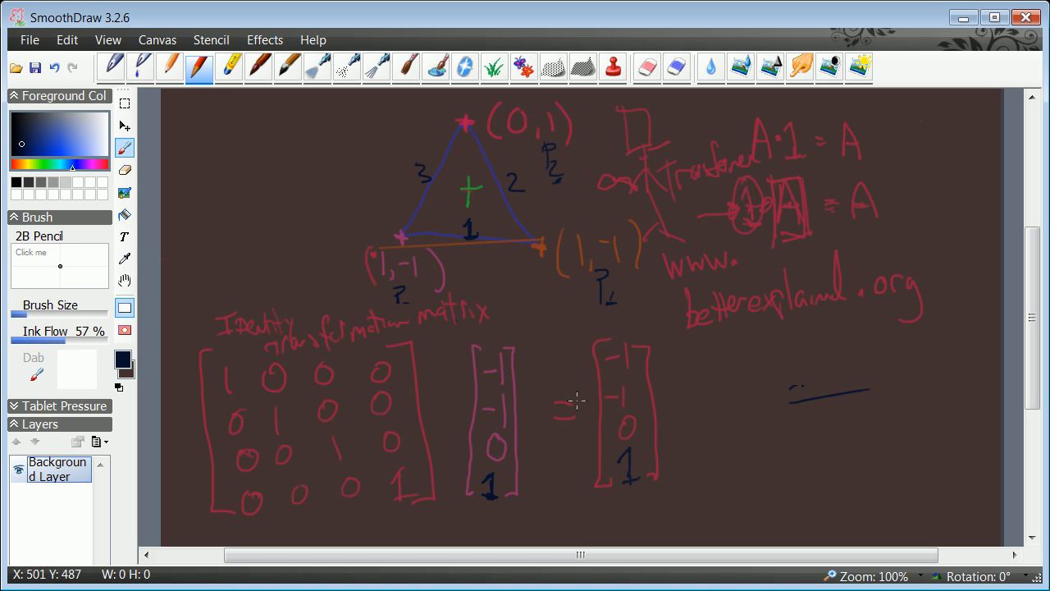
mouse_move(230, 398)
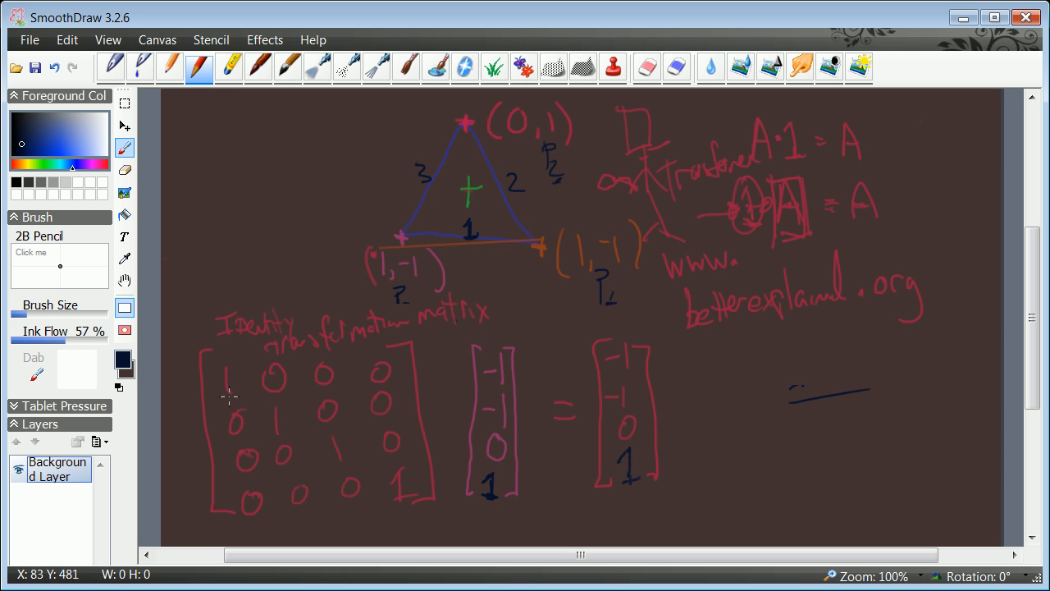
mouse_move(246, 443)
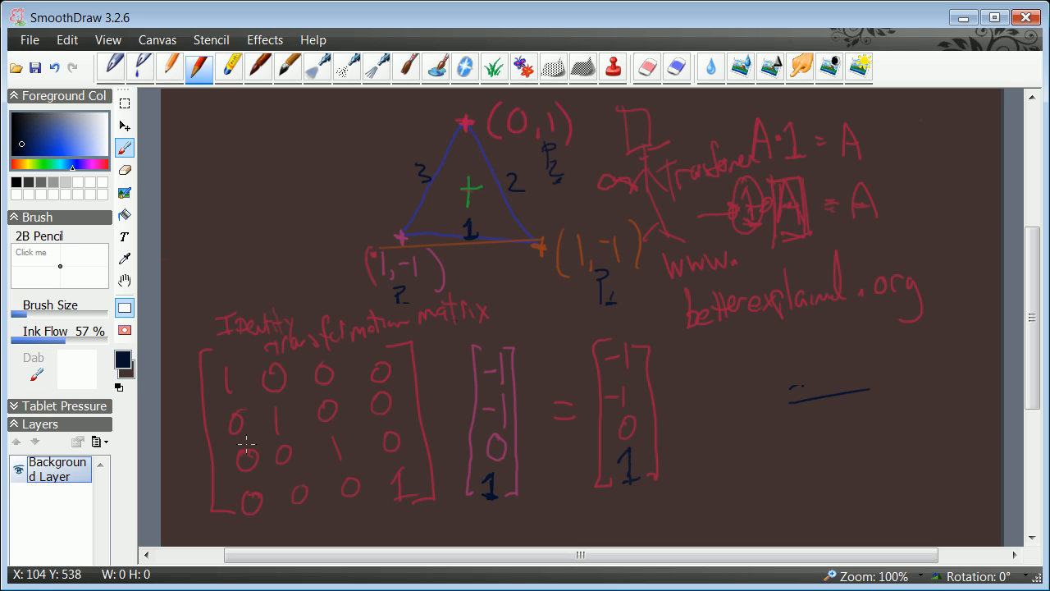
mouse_move(357, 392)
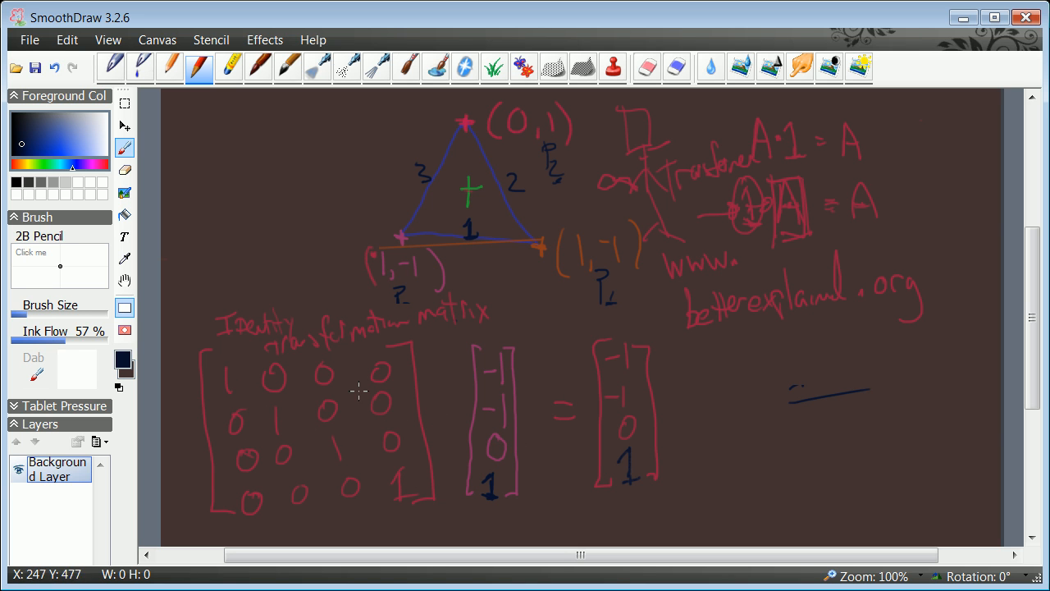
mouse_move(336, 447)
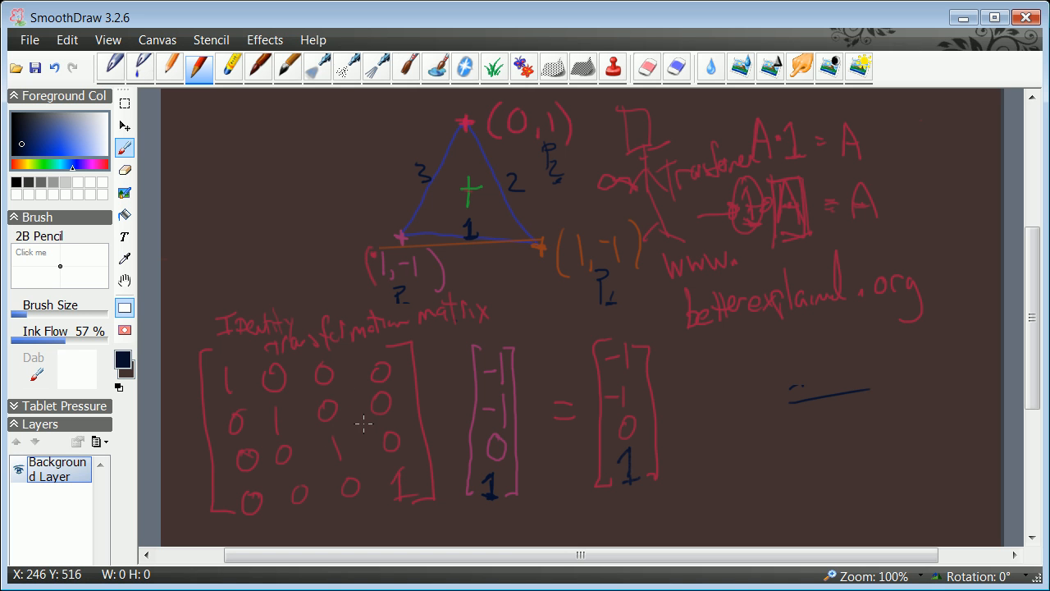
mouse_move(341, 424)
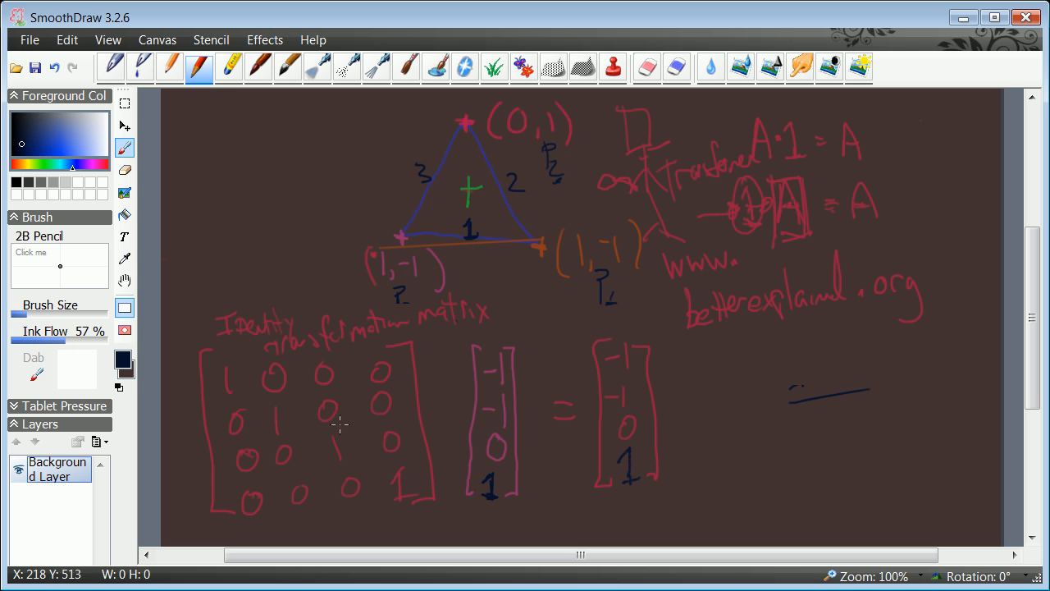
mouse_move(406, 373)
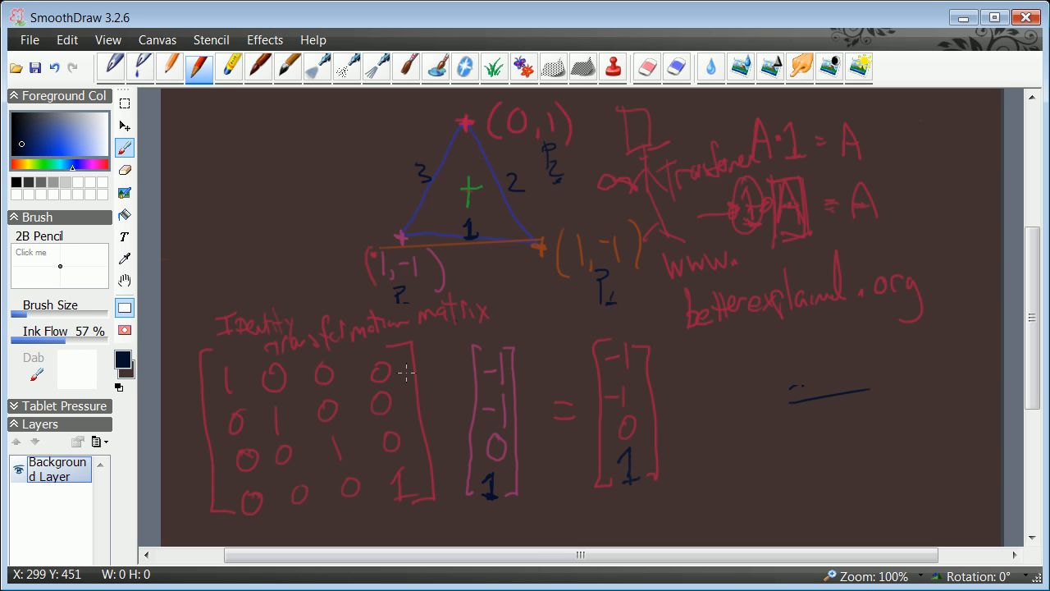
mouse_move(357, 373)
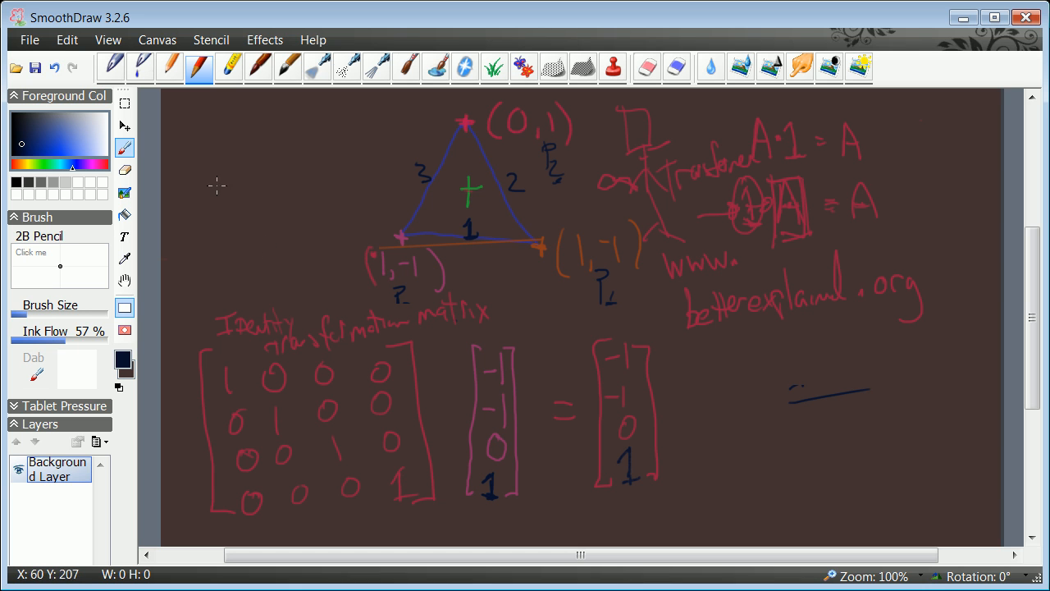
left_click_drag(194, 131, 197, 152)
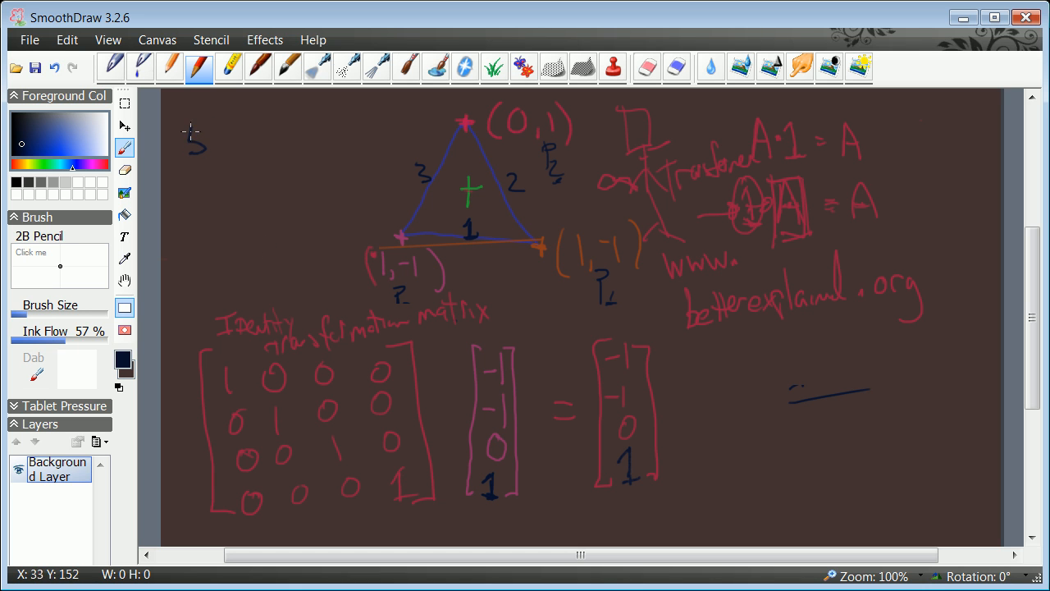
left_click_drag(190, 135, 259, 143)
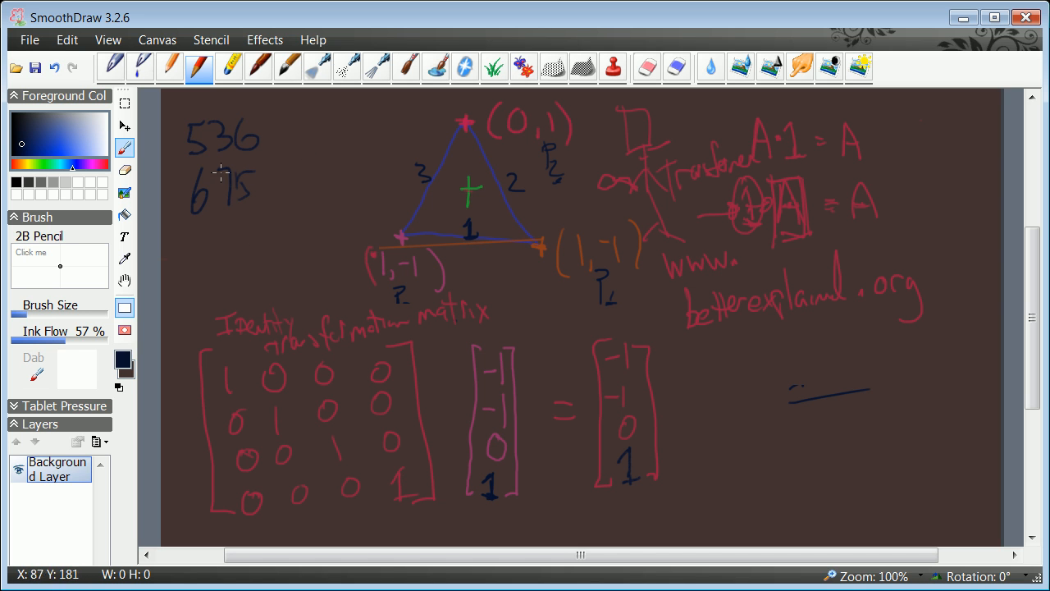
mouse_move(240, 138)
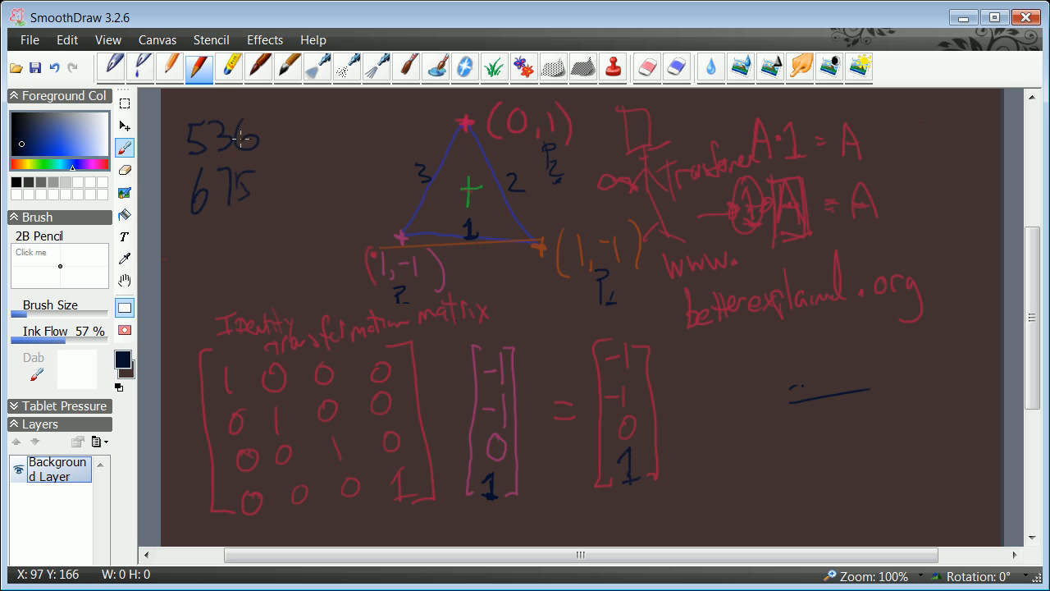
mouse_move(197, 388)
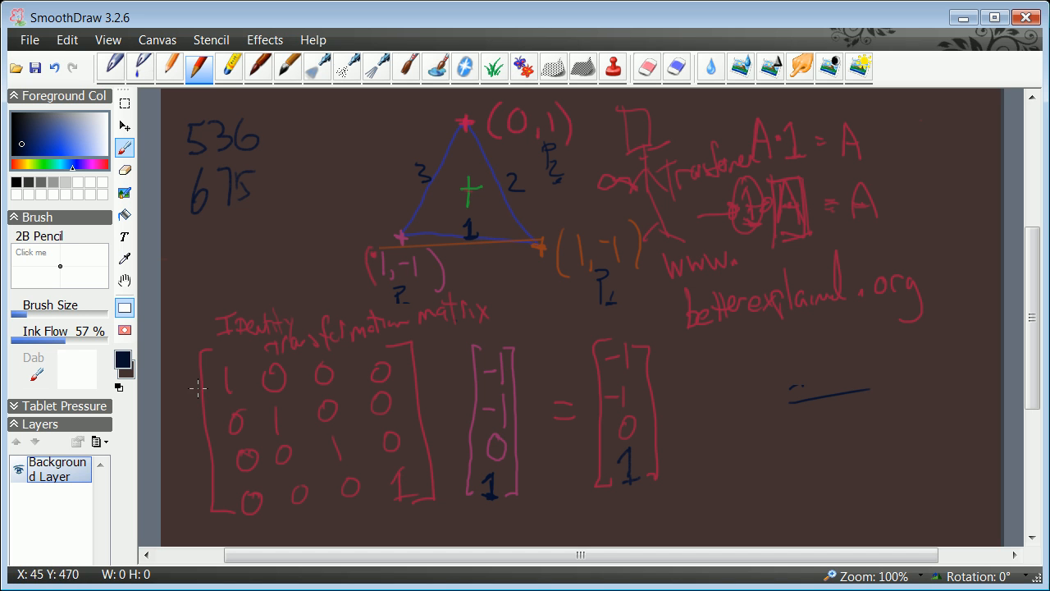
mouse_move(237, 402)
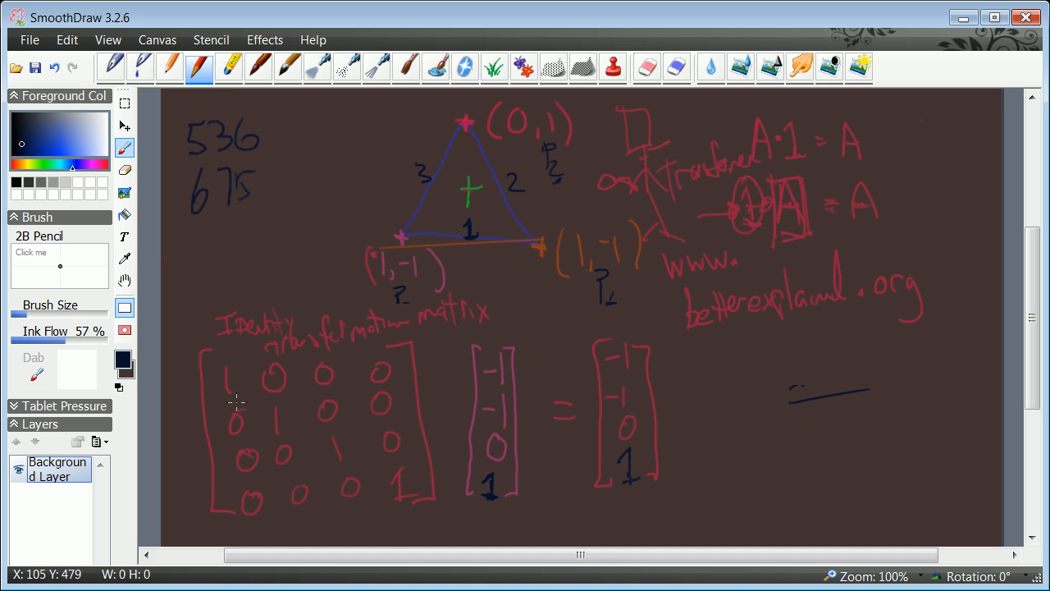
mouse_move(322, 441)
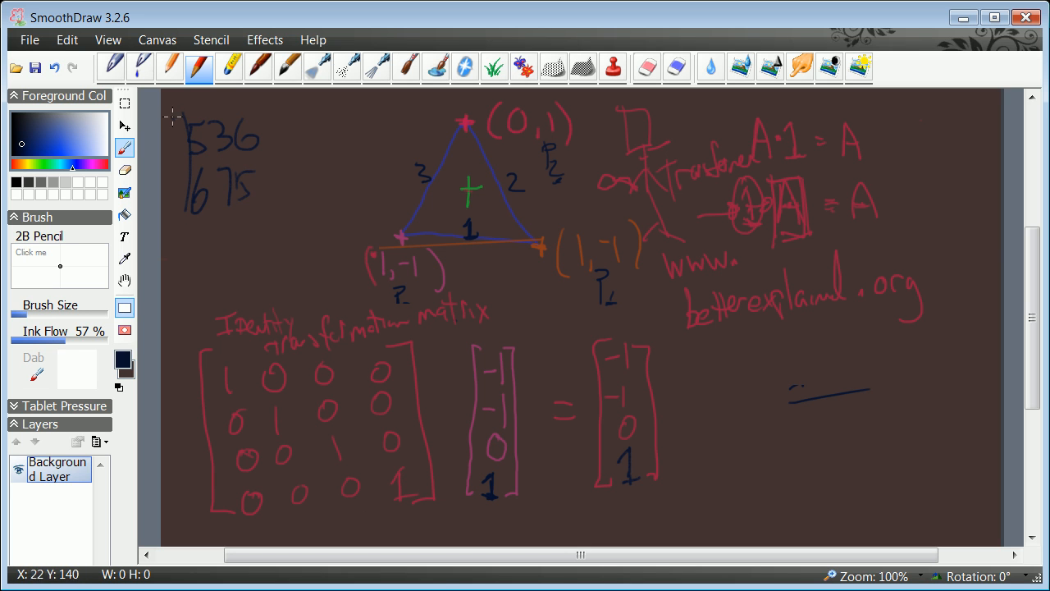
left_click_drag(180, 119, 254, 218)
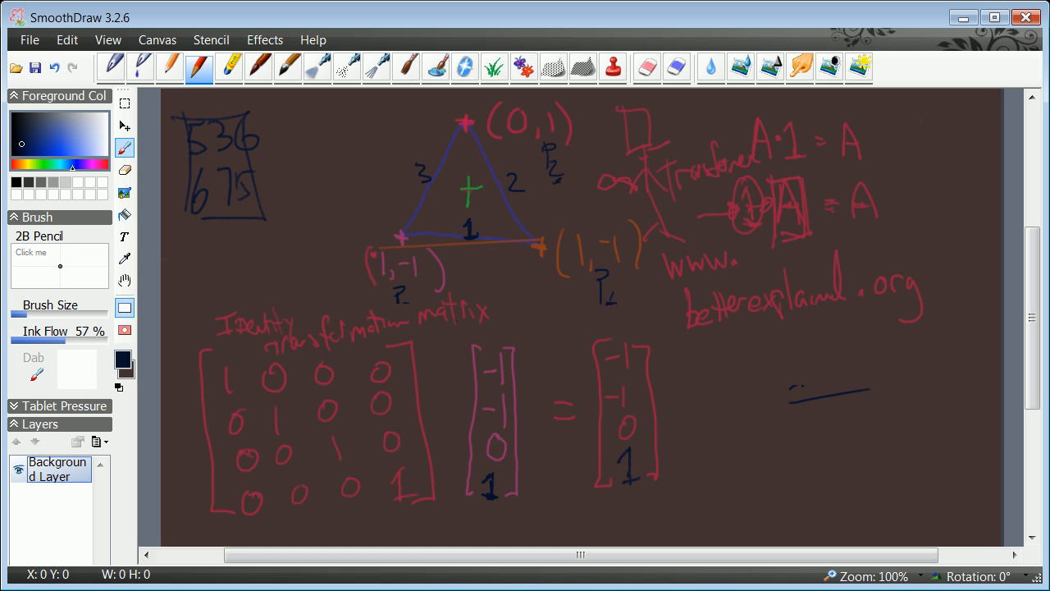
mouse_move(236, 382)
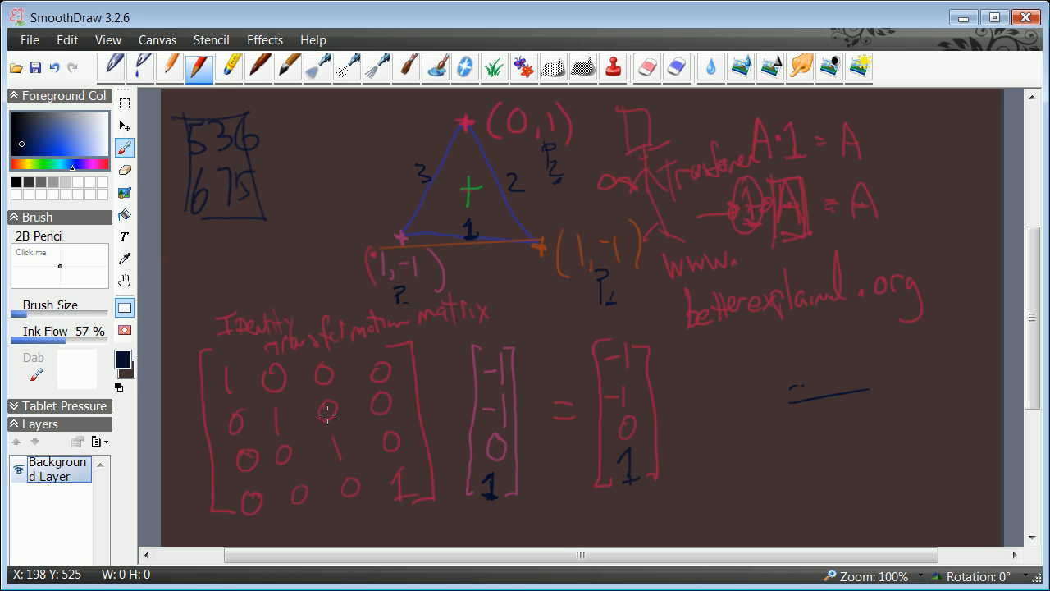
mouse_move(492, 353)
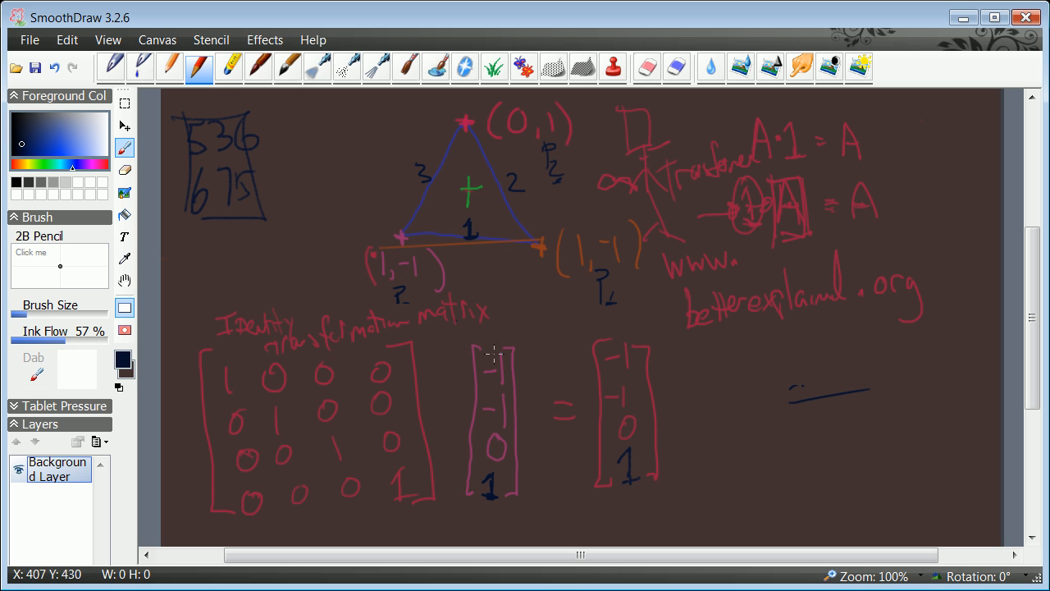
mouse_move(502, 473)
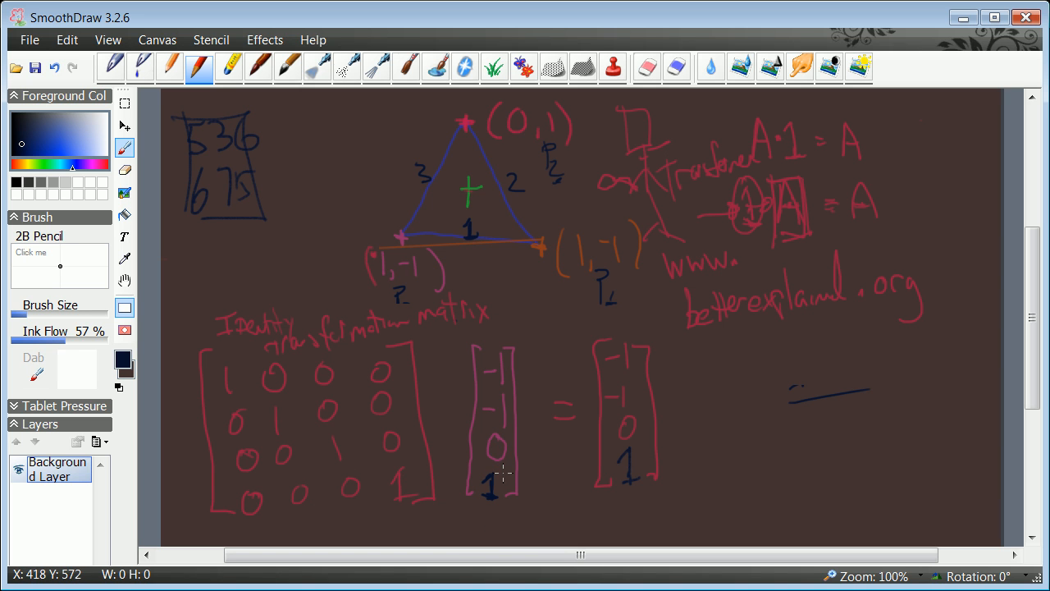
mouse_move(493, 484)
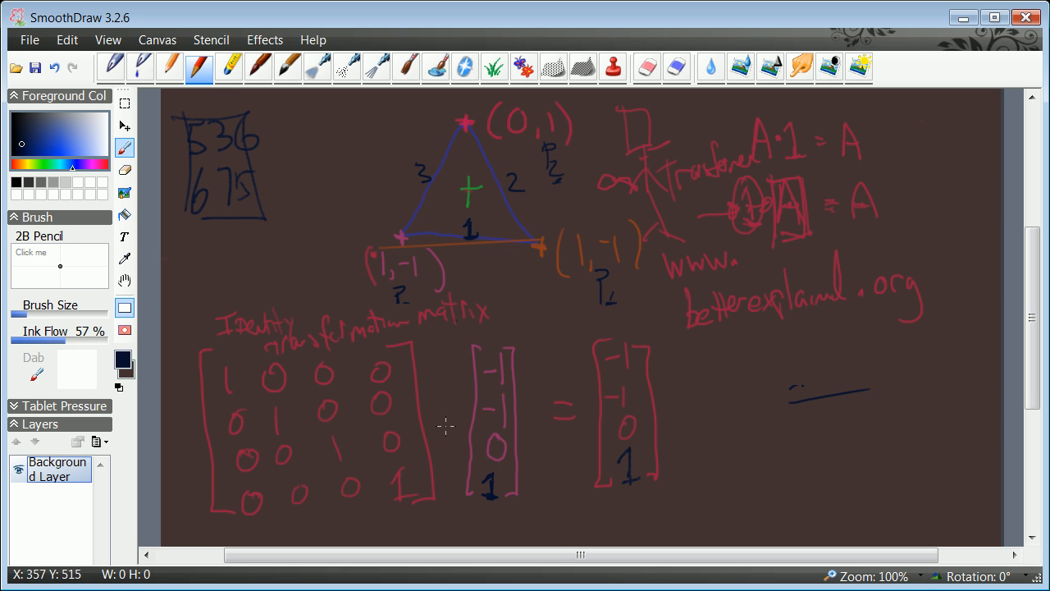
mouse_move(224, 204)
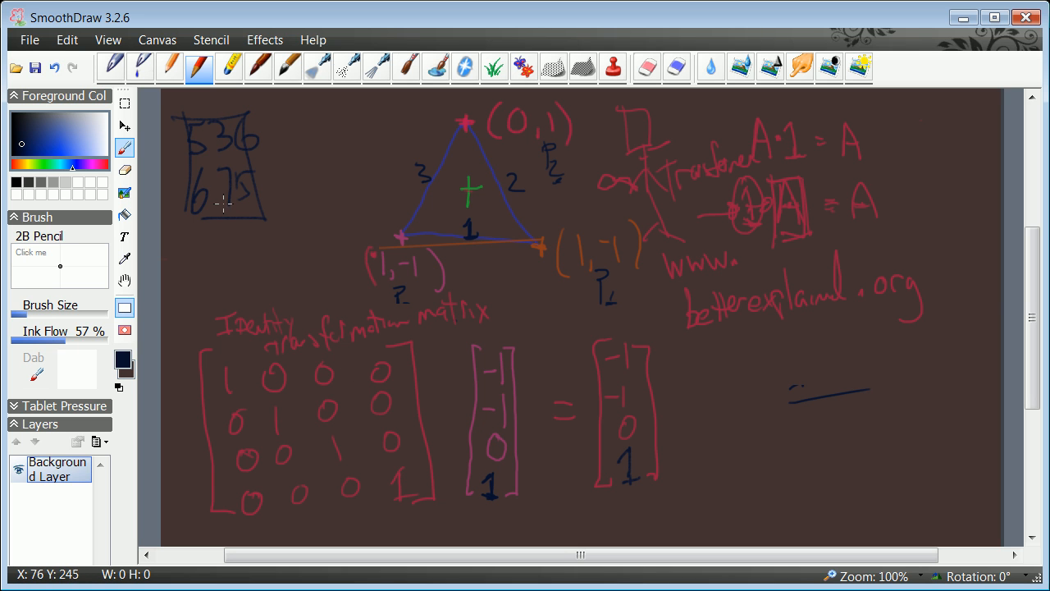
mouse_move(762, 363)
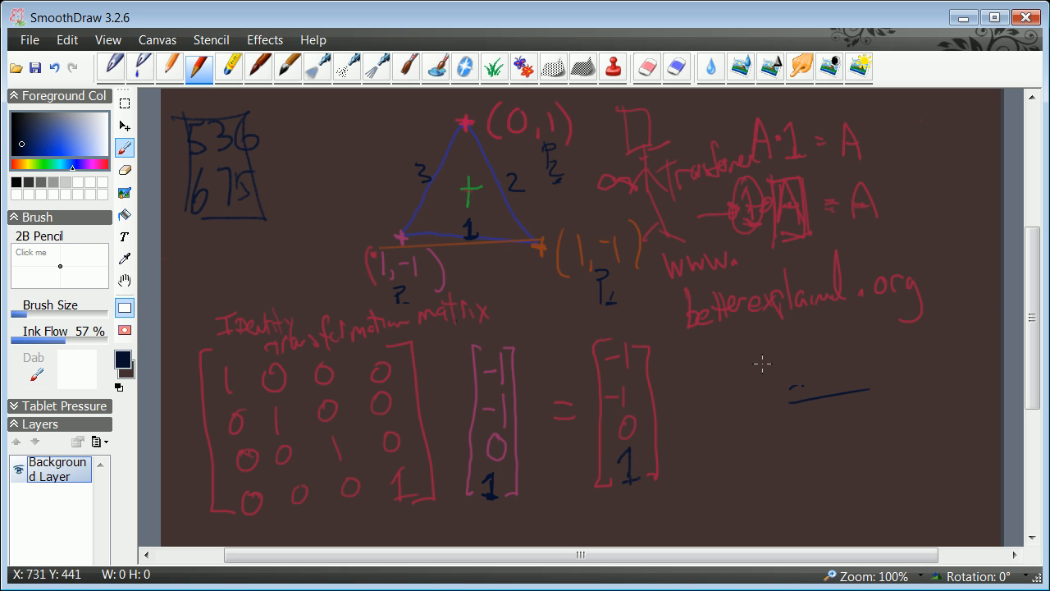
Step: Handwrite 'crowdsourcing' right of the matrix equation, with 'opensourcing' beneath it, in dark blue
left_click_drag(701, 377, 763, 378)
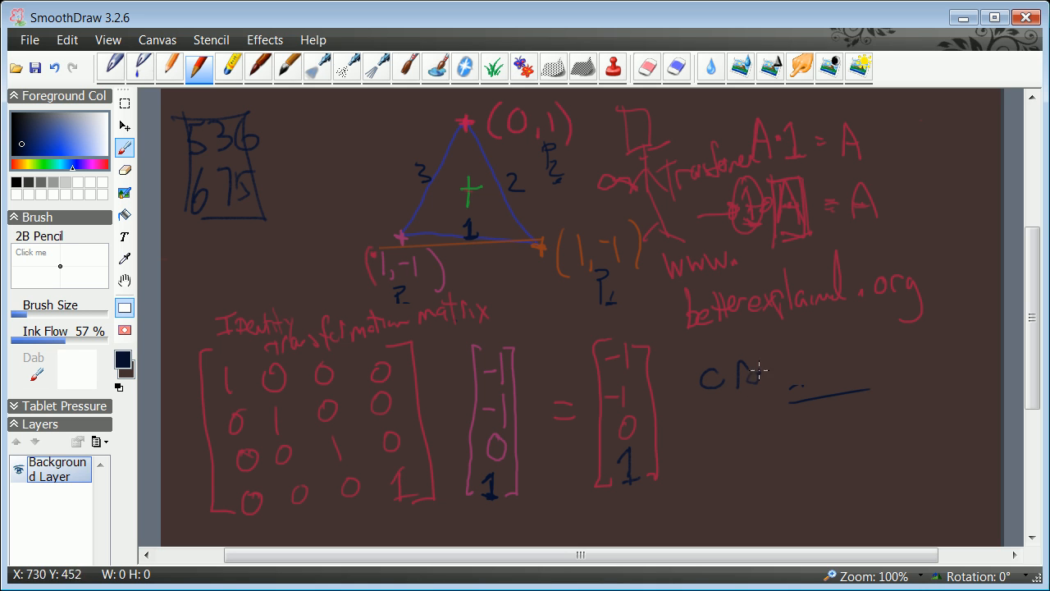
left_click_drag(755, 369, 862, 369)
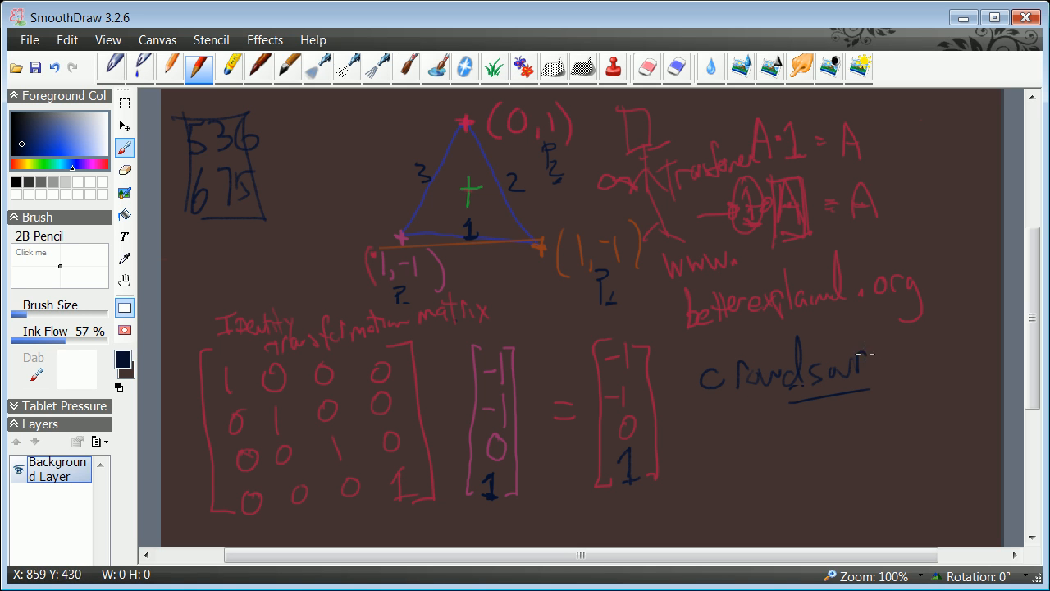
left_click_drag(866, 369, 944, 369)
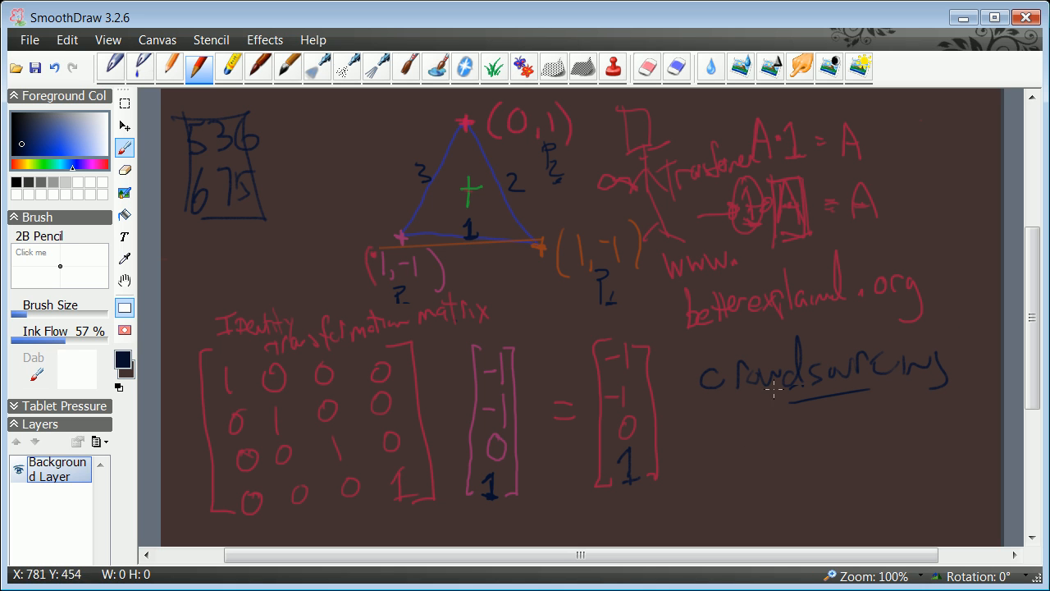
mouse_move(671, 453)
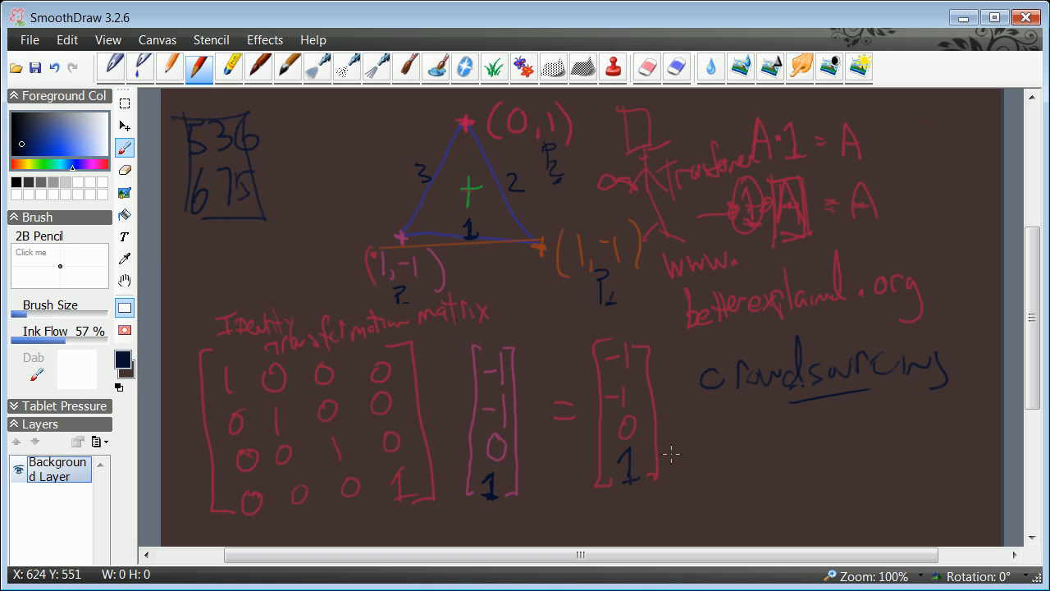
mouse_move(675, 437)
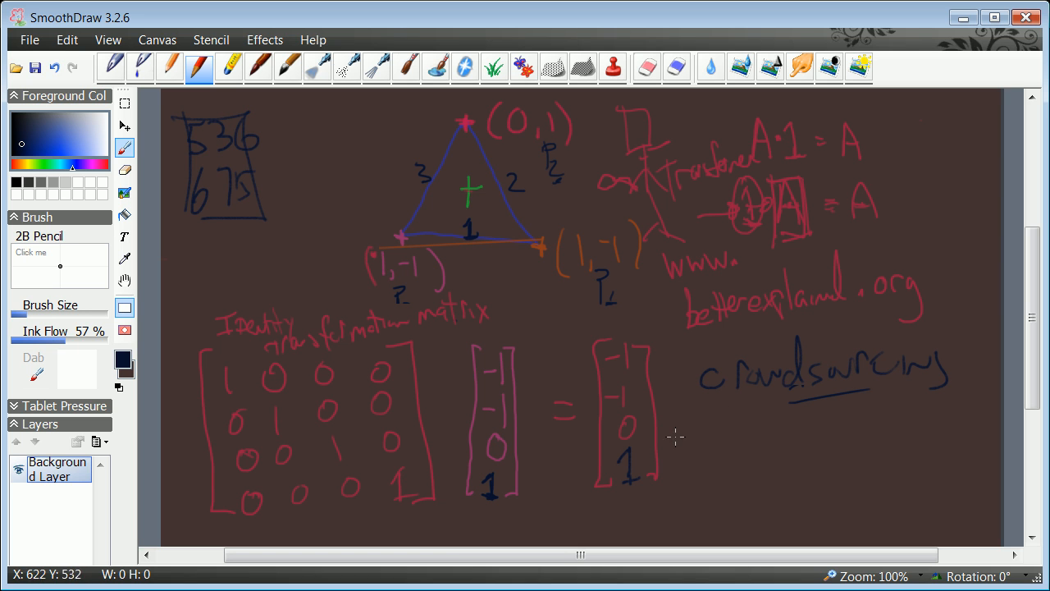
mouse_move(756, 390)
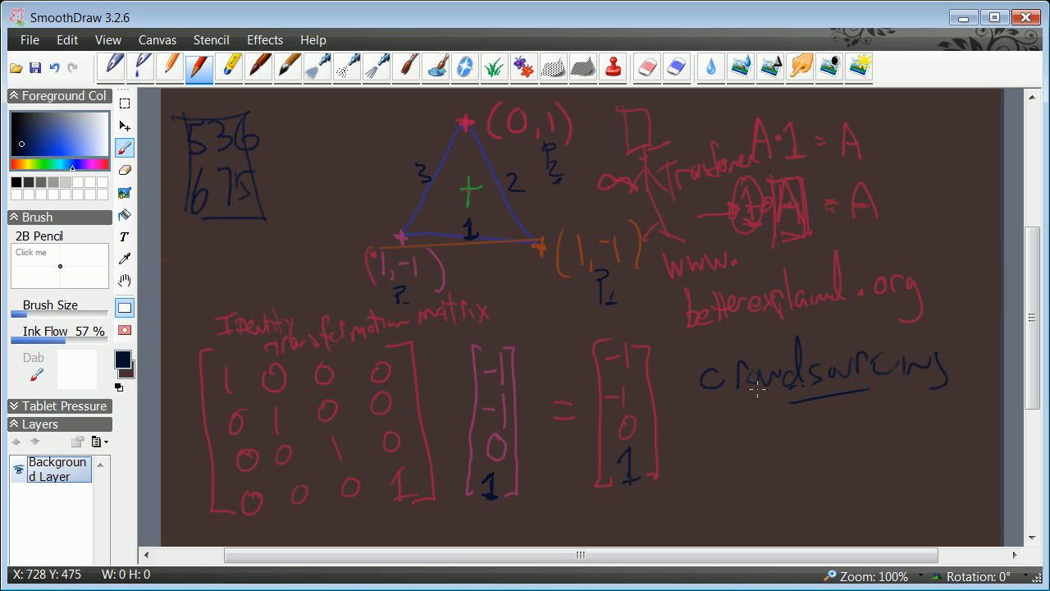
left_click_drag(702, 447, 783, 447)
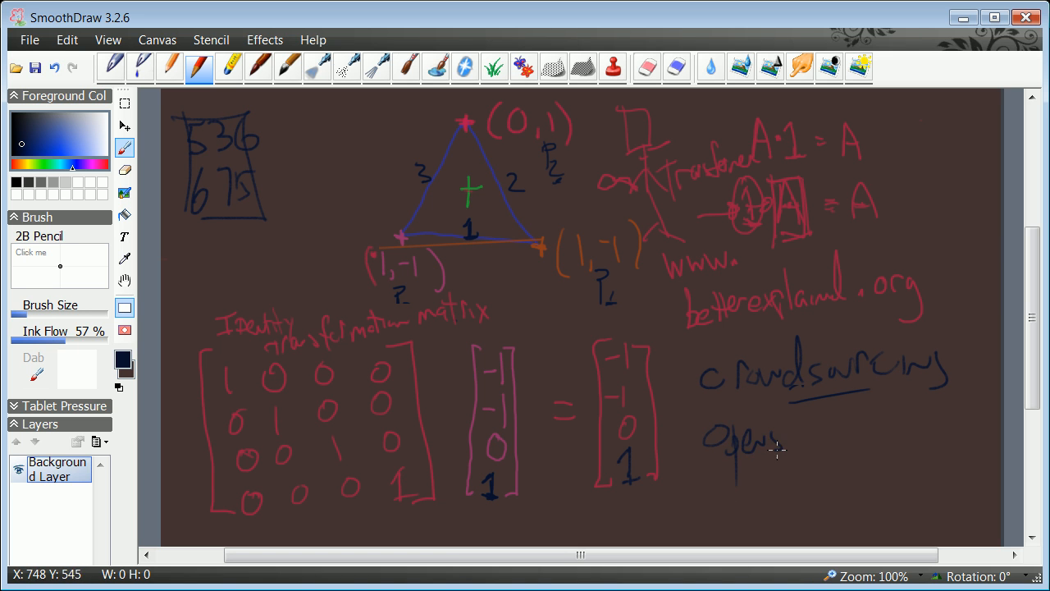
left_click_drag(775, 449, 858, 435)
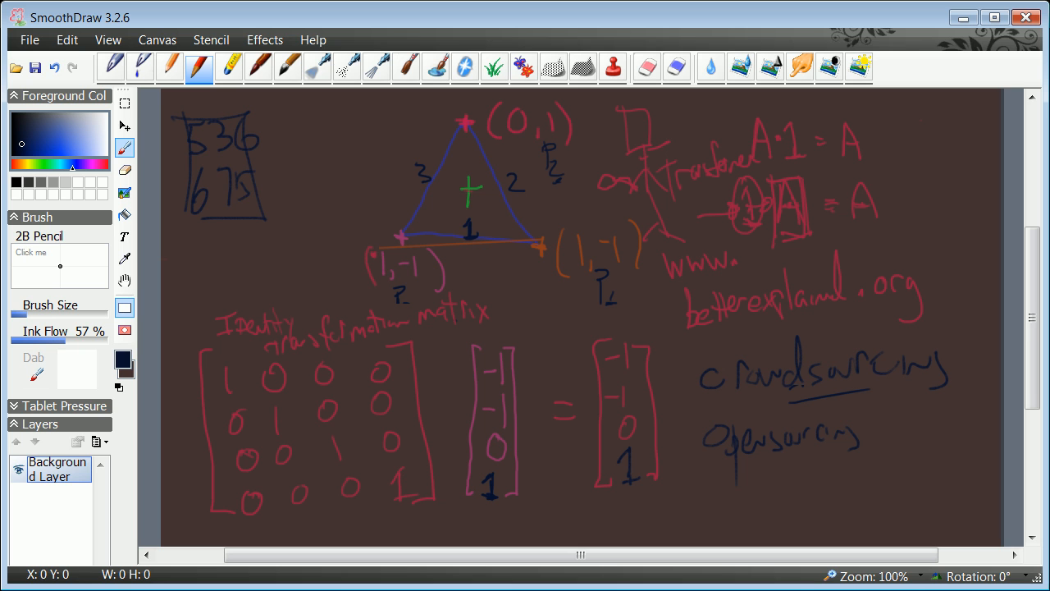
mouse_move(411, 261)
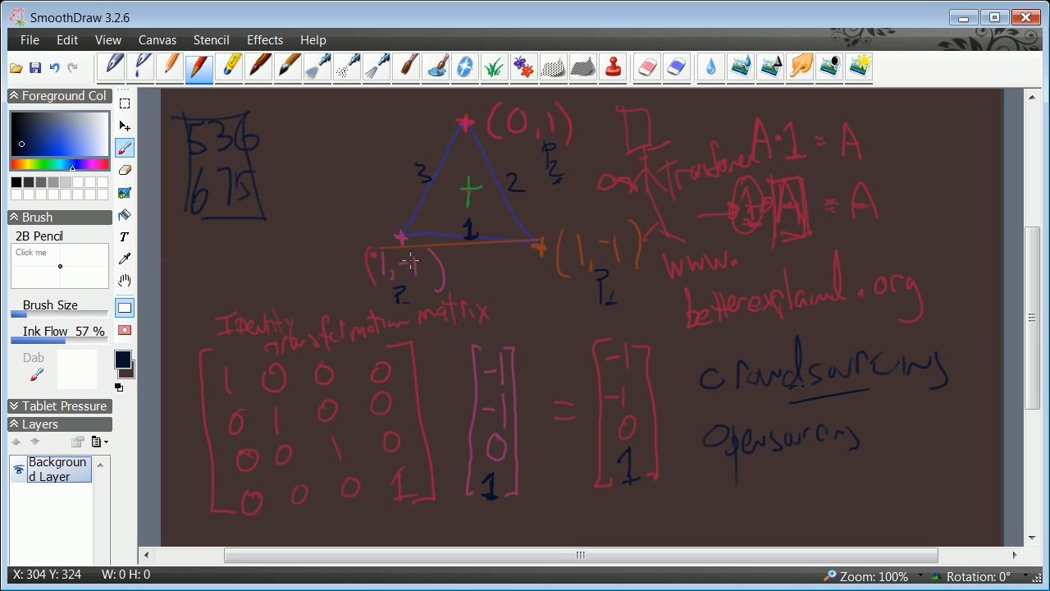
mouse_move(398, 246)
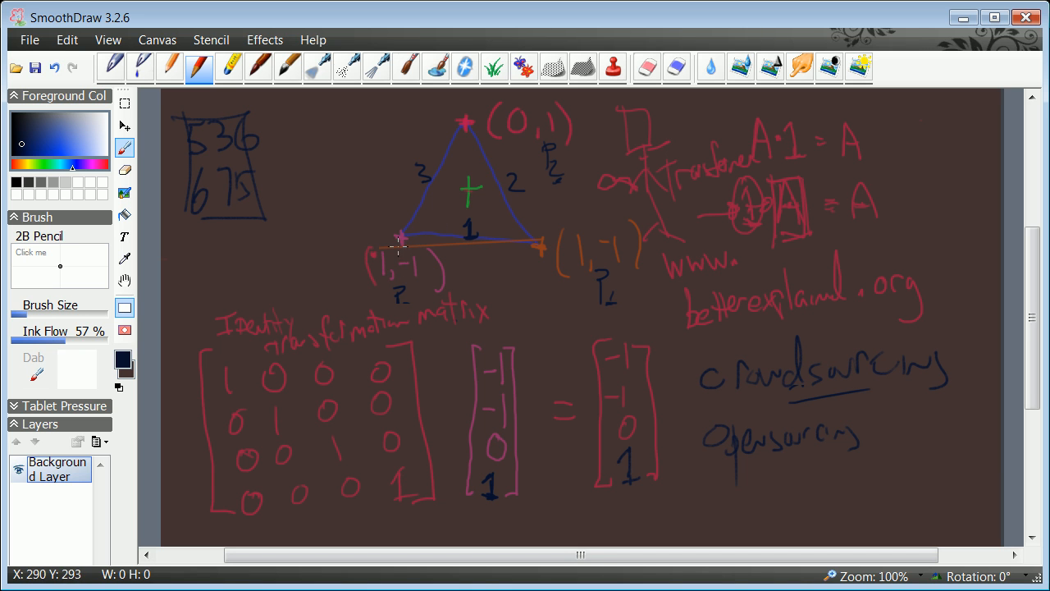
mouse_move(455, 211)
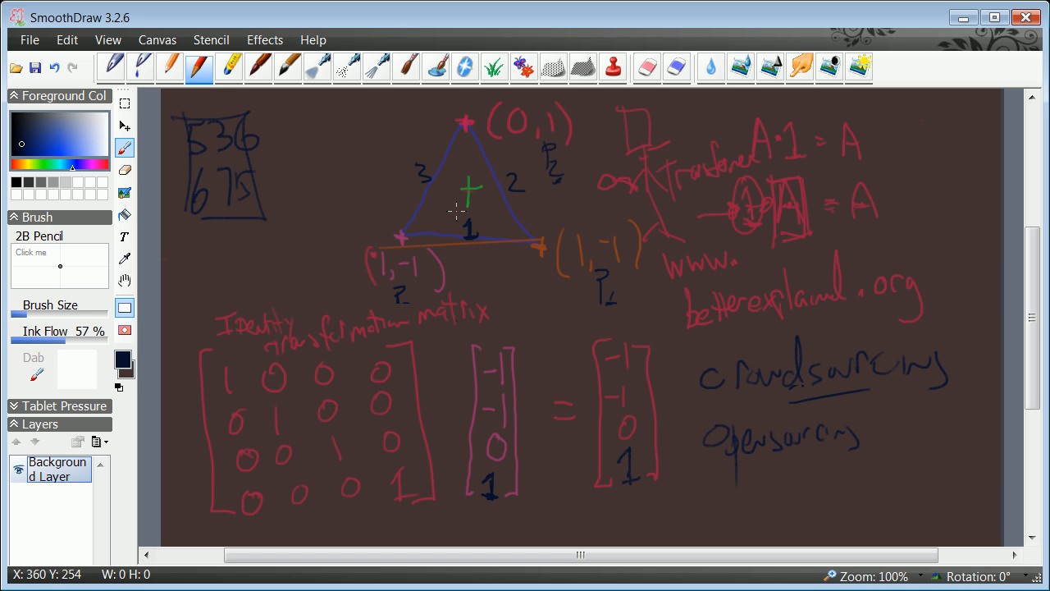
mouse_move(456, 225)
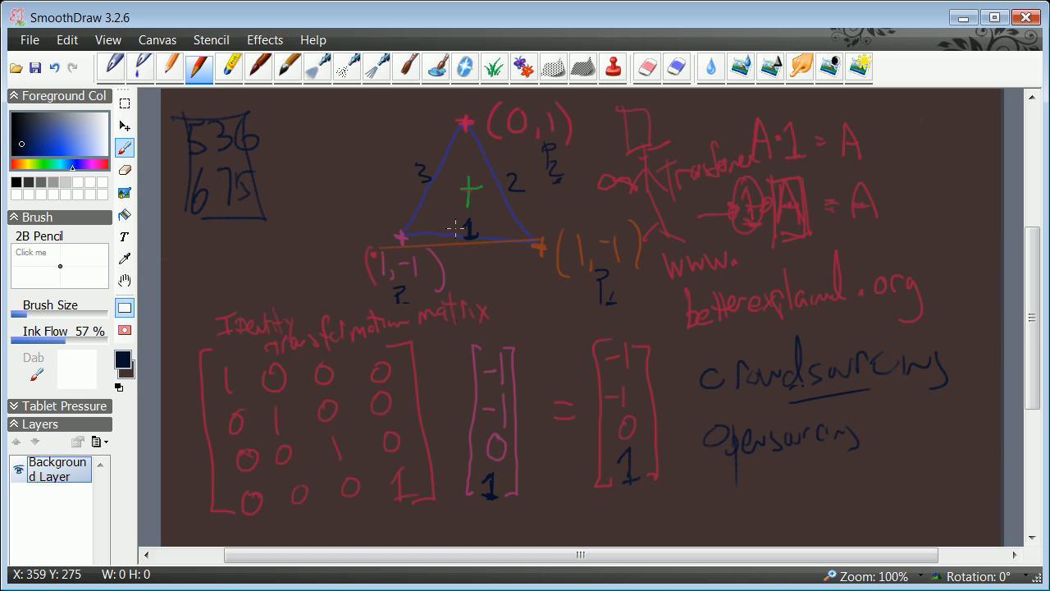
mouse_move(455, 221)
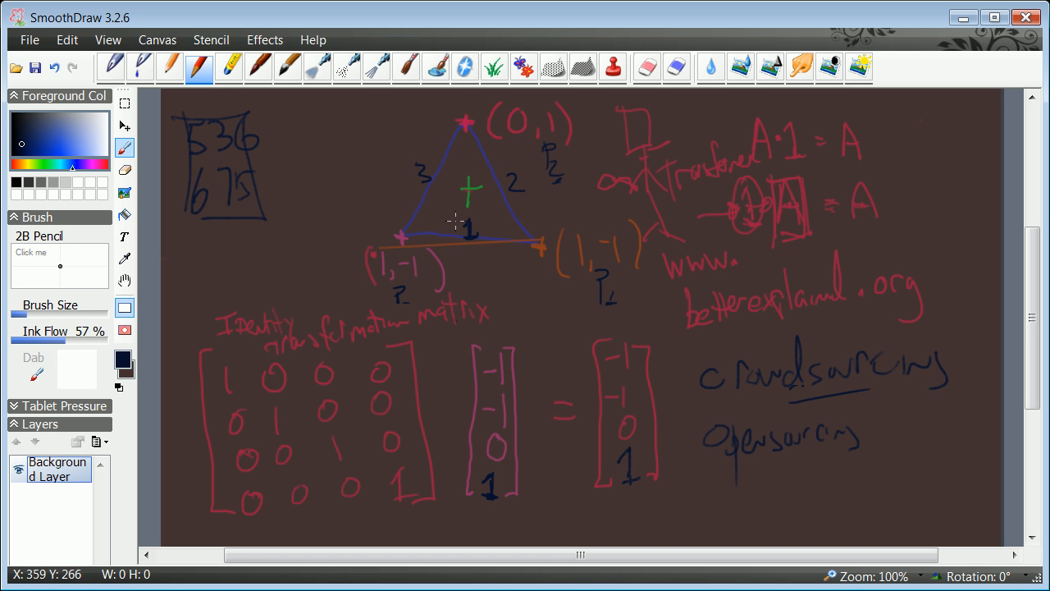
mouse_move(466, 151)
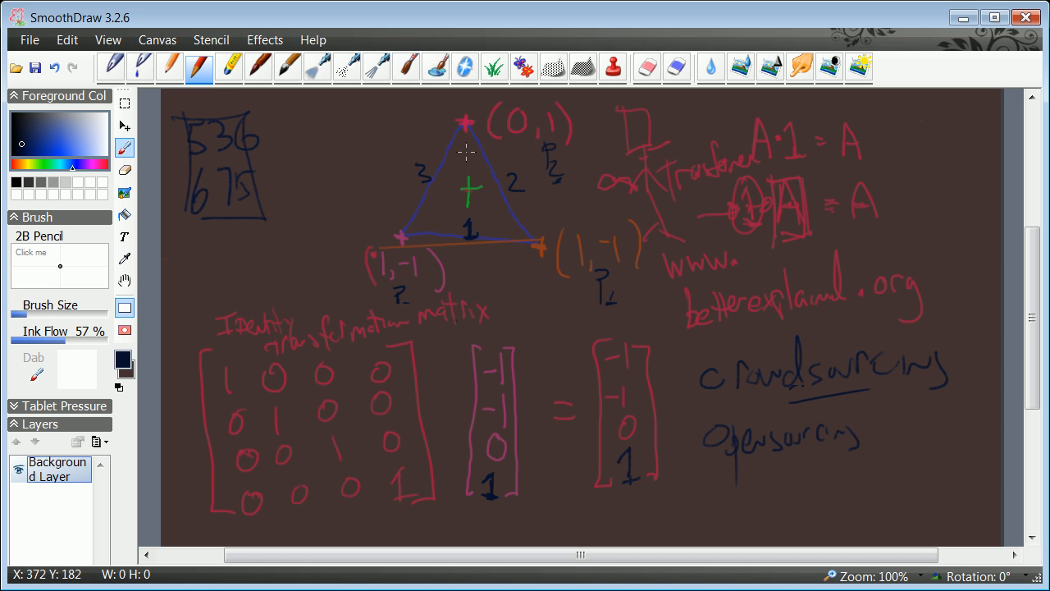
mouse_move(472, 168)
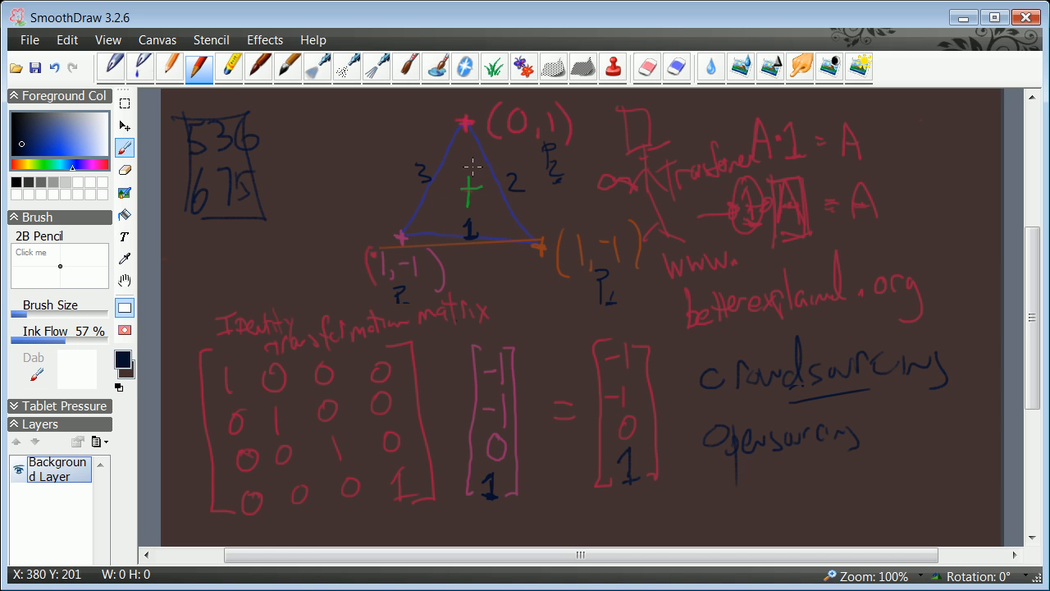
mouse_move(542, 242)
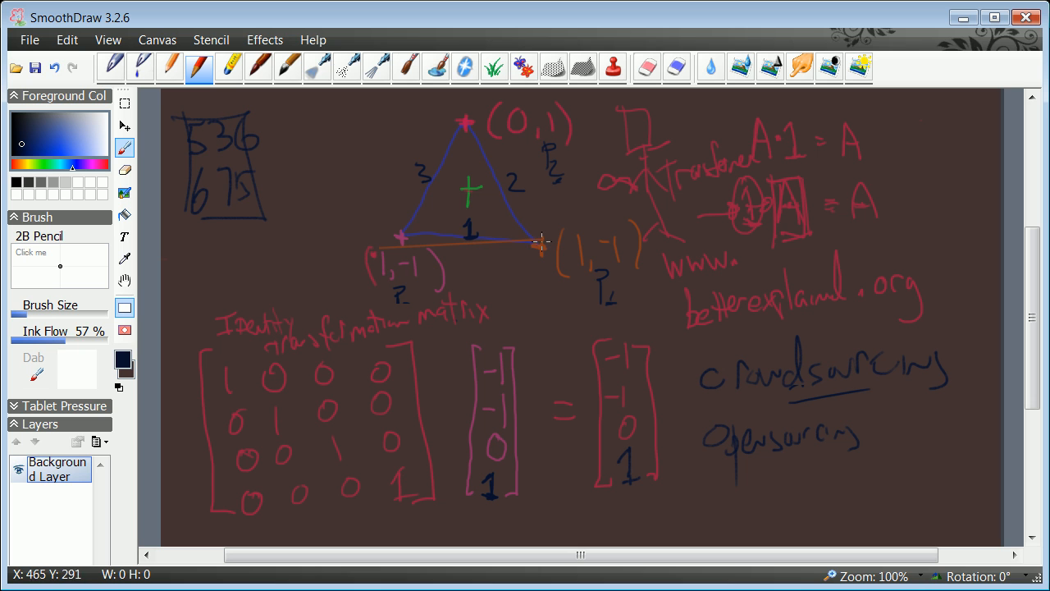
mouse_move(528, 239)
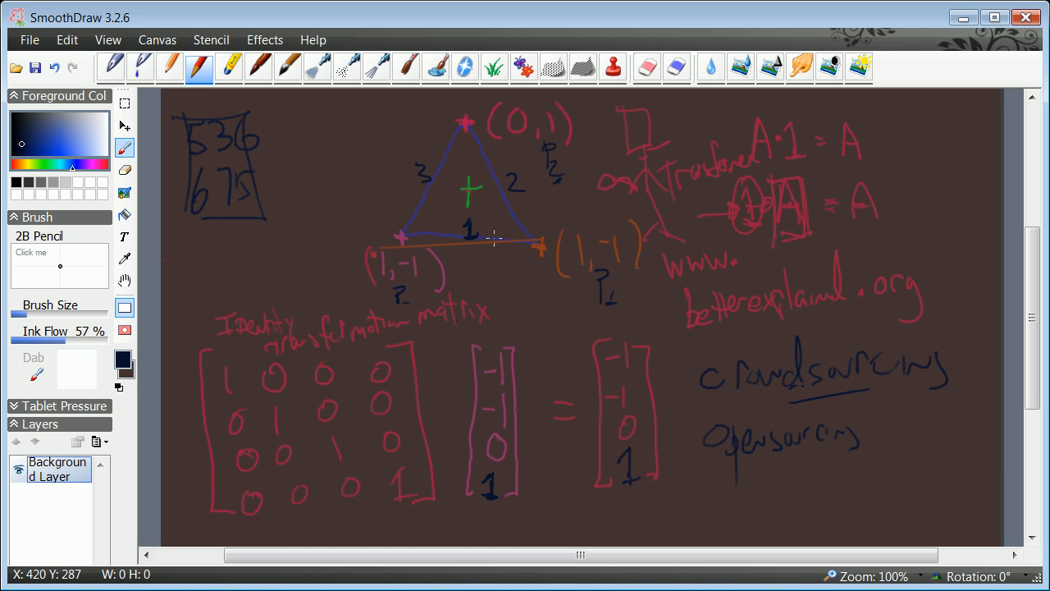
mouse_move(586, 272)
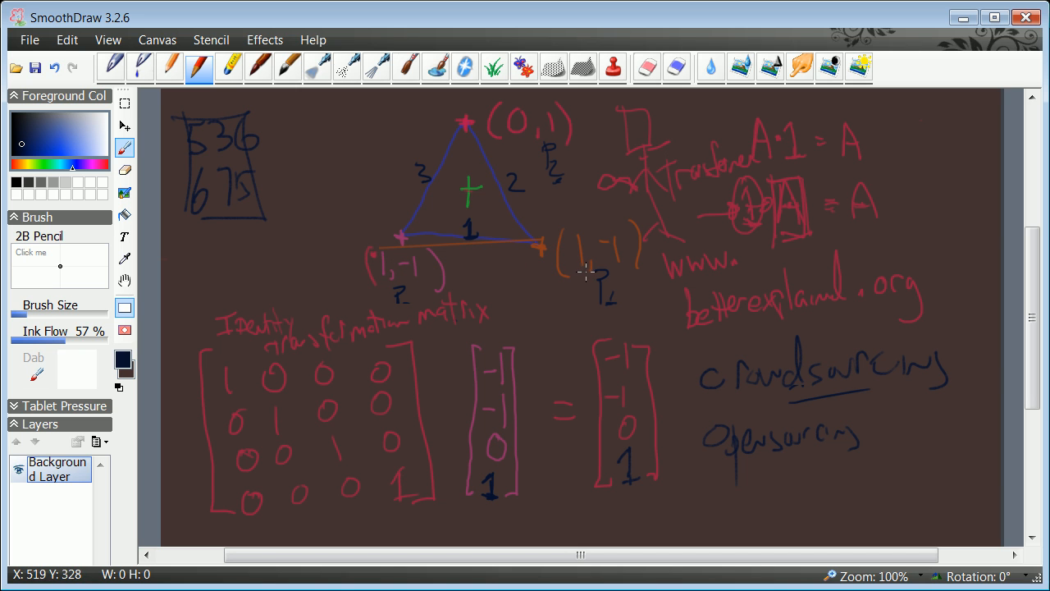
mouse_move(468, 320)
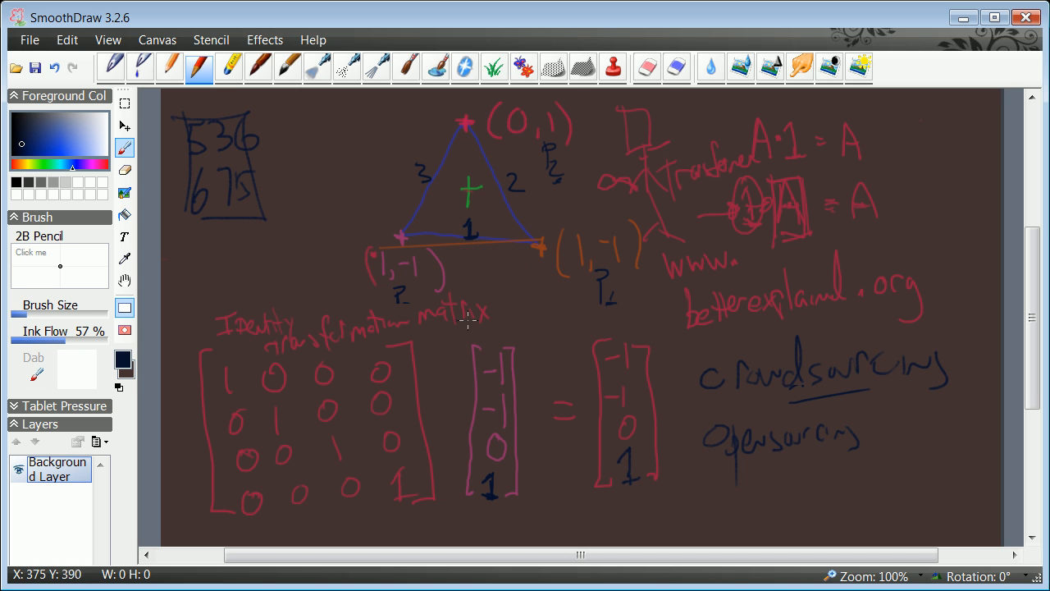
mouse_move(471, 363)
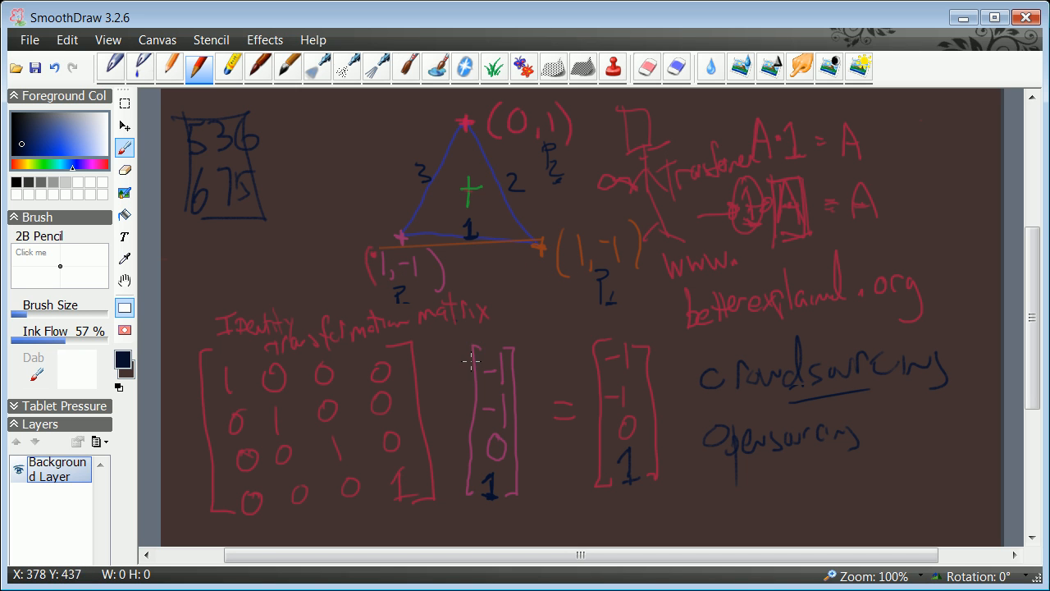
mouse_move(474, 357)
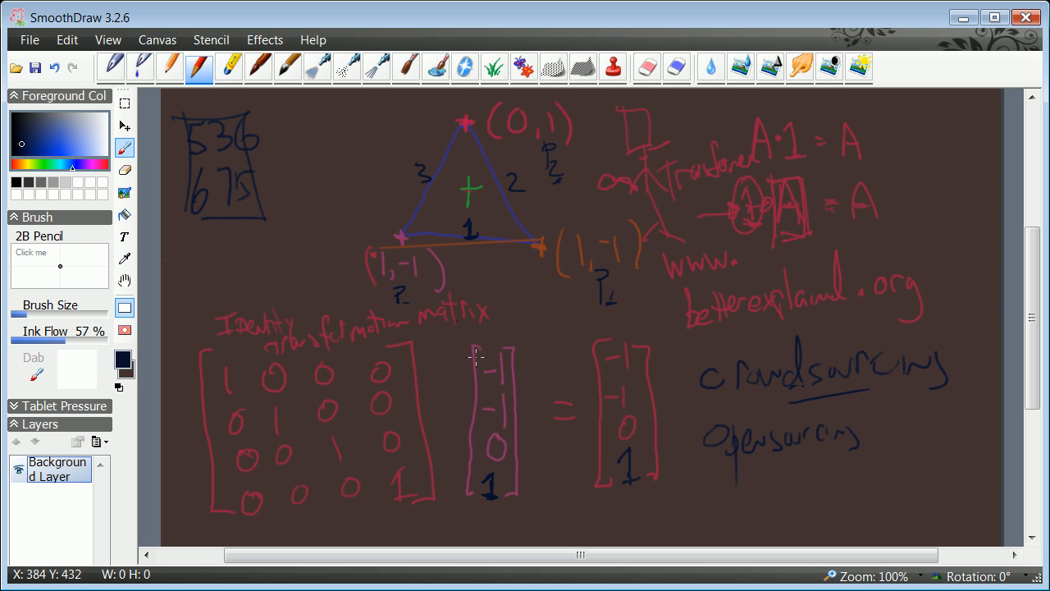
mouse_move(381, 292)
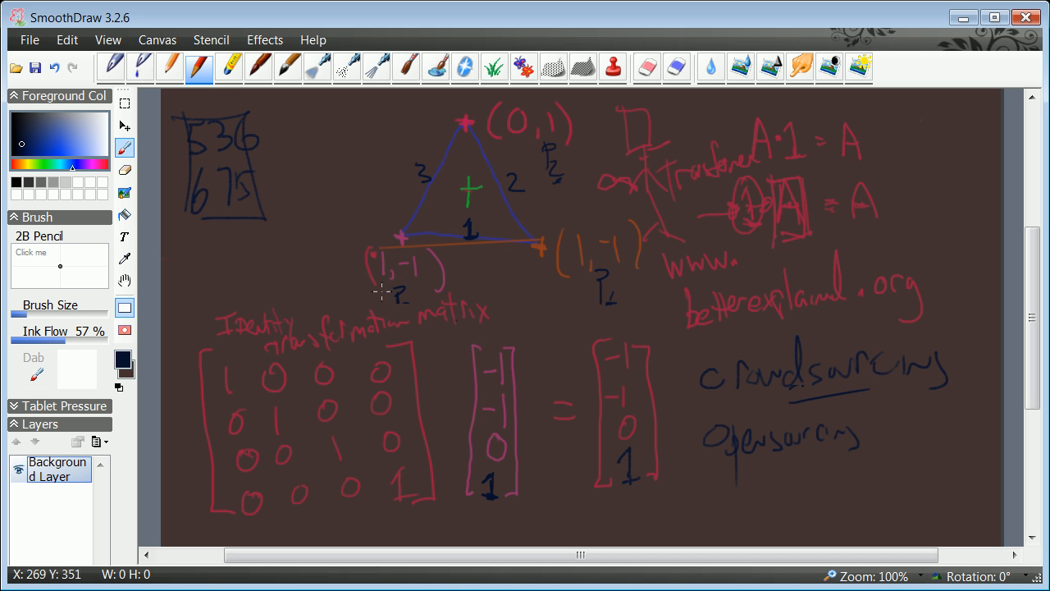
mouse_move(390, 285)
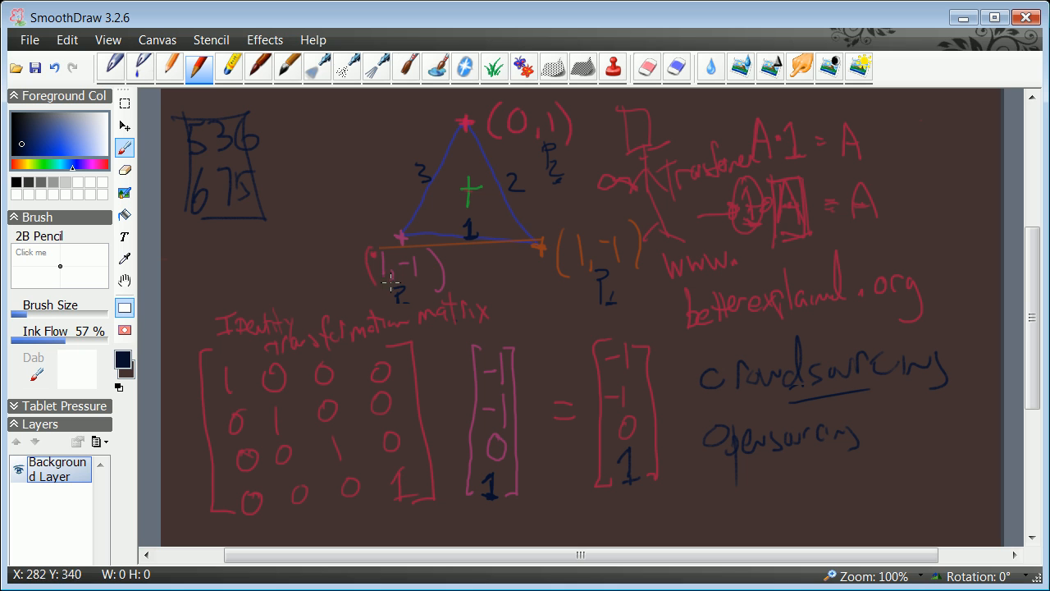
mouse_move(463, 474)
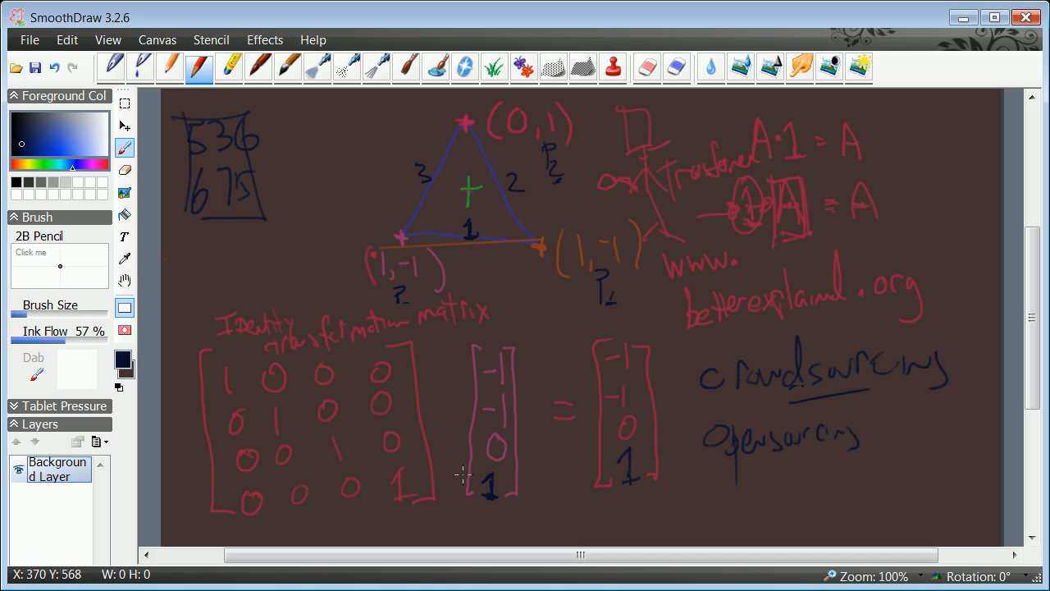
mouse_move(495, 347)
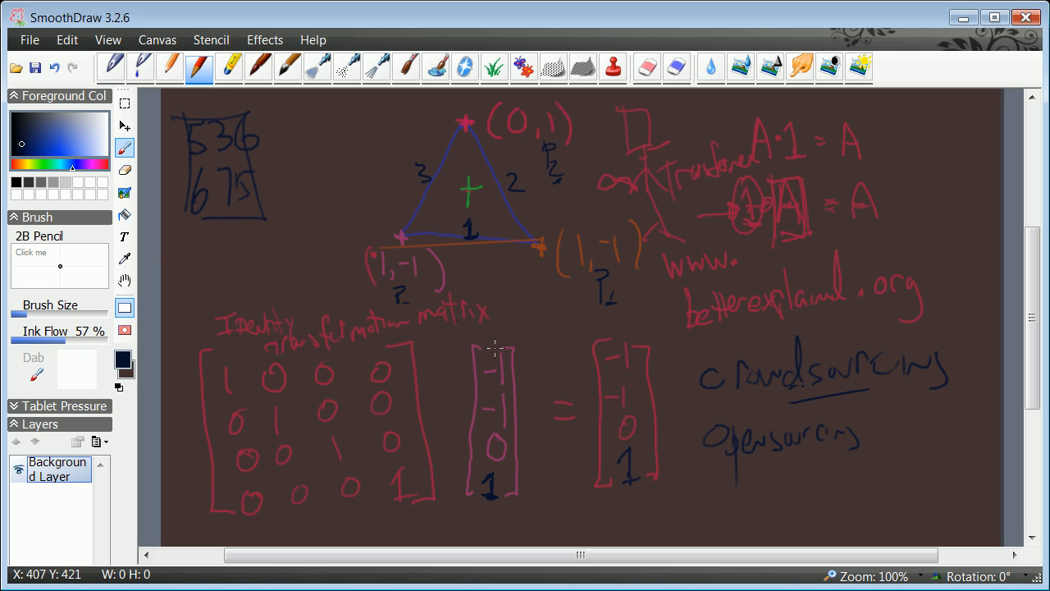
mouse_move(480, 361)
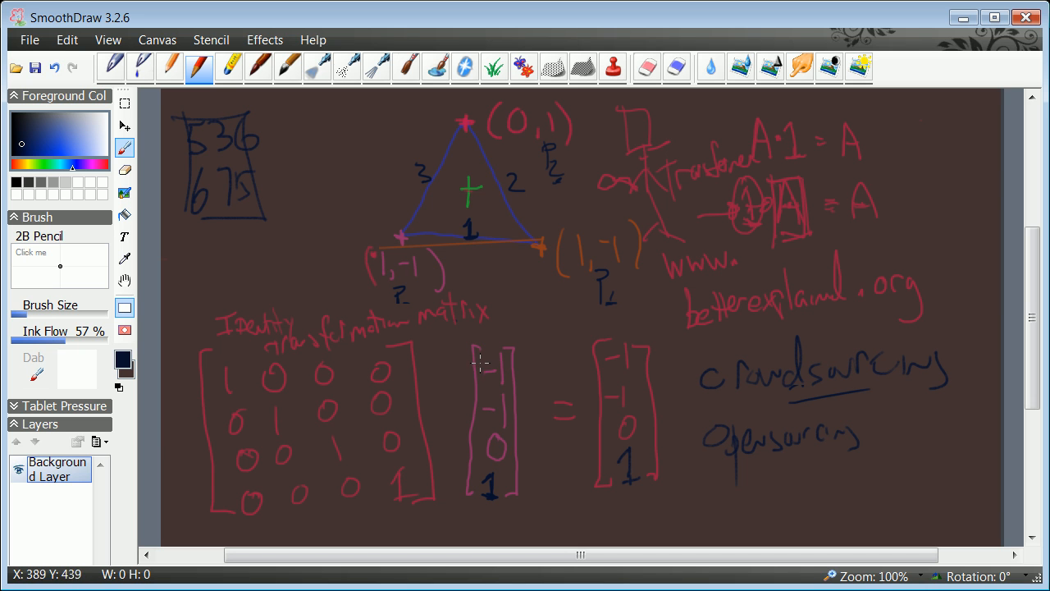
mouse_move(492, 358)
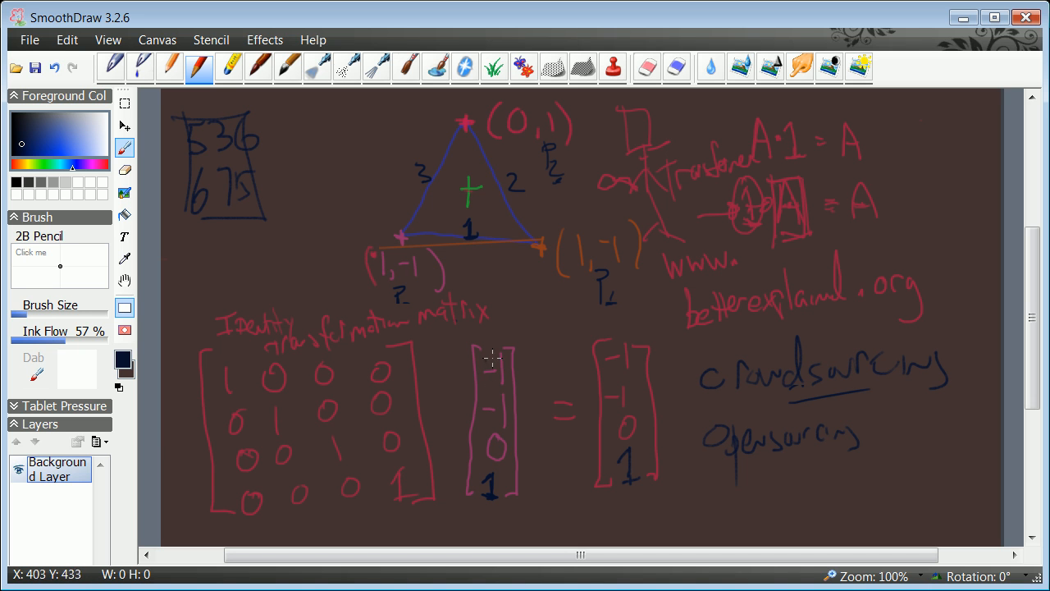
mouse_move(498, 448)
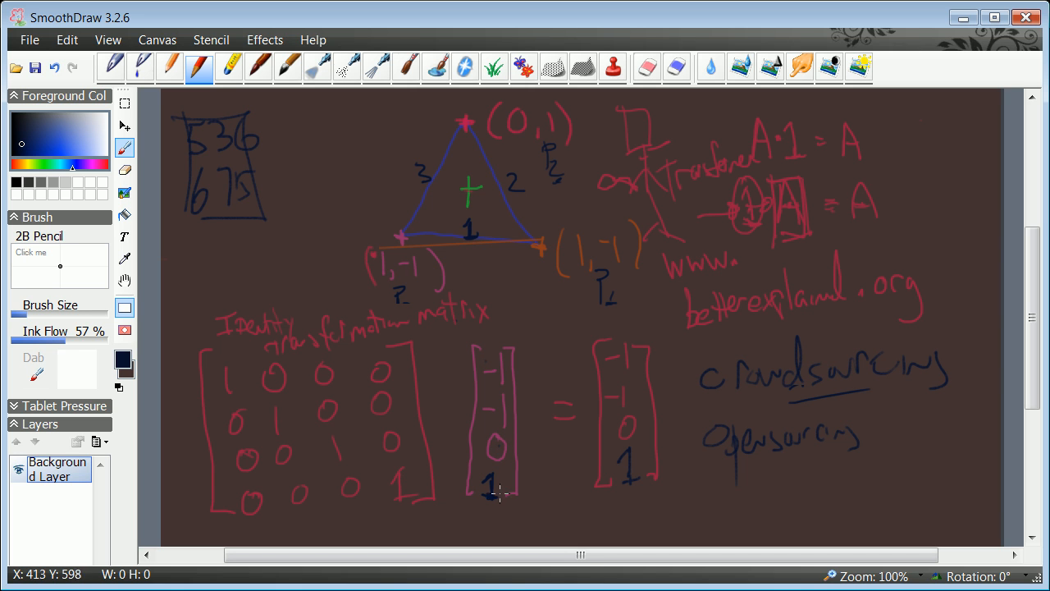
mouse_move(515, 505)
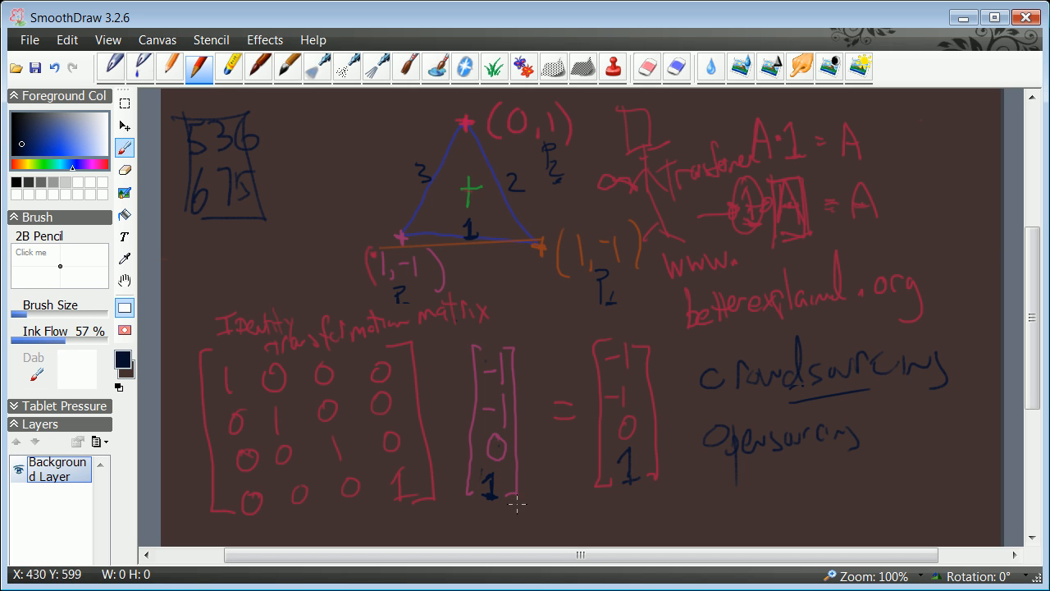
mouse_move(458, 343)
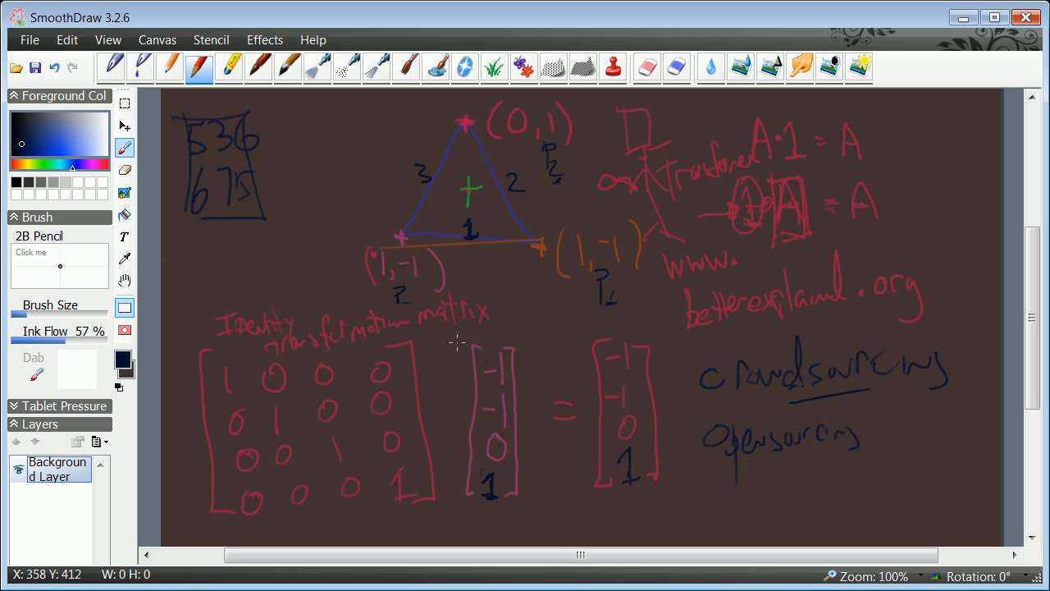
mouse_move(457, 109)
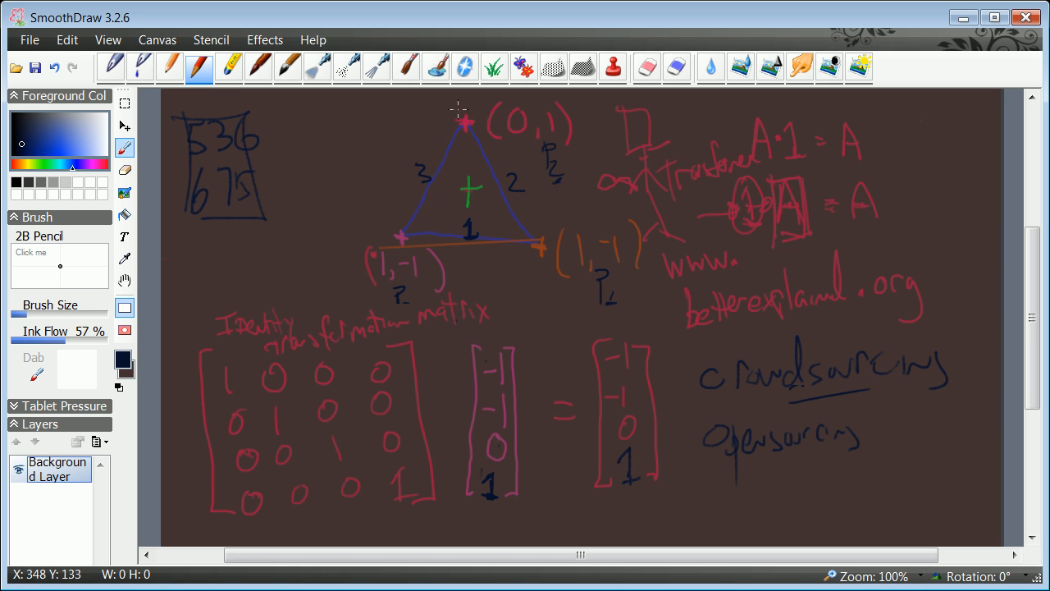
mouse_move(490, 329)
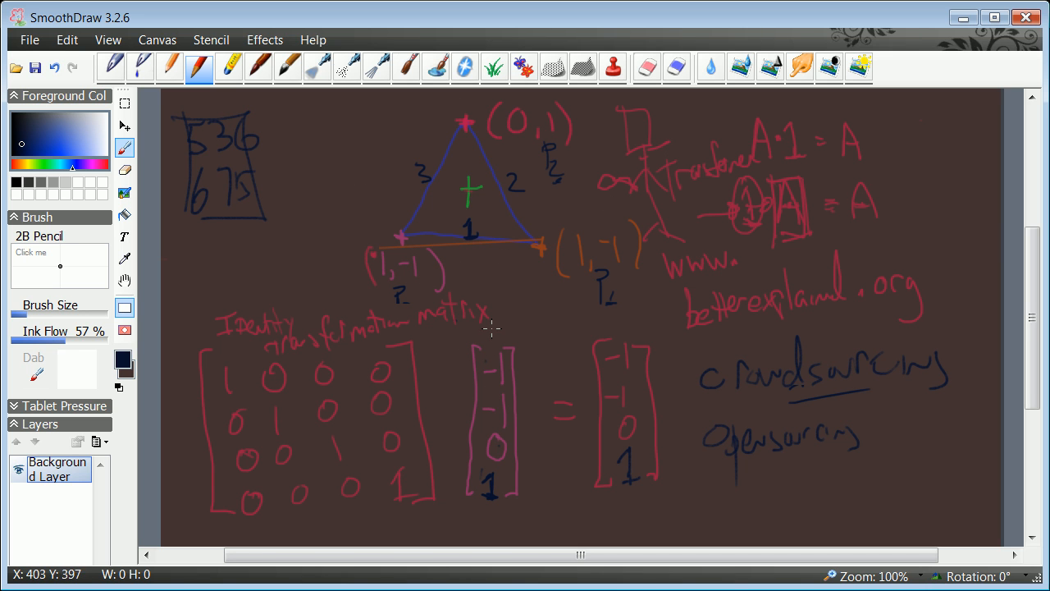
mouse_move(320, 386)
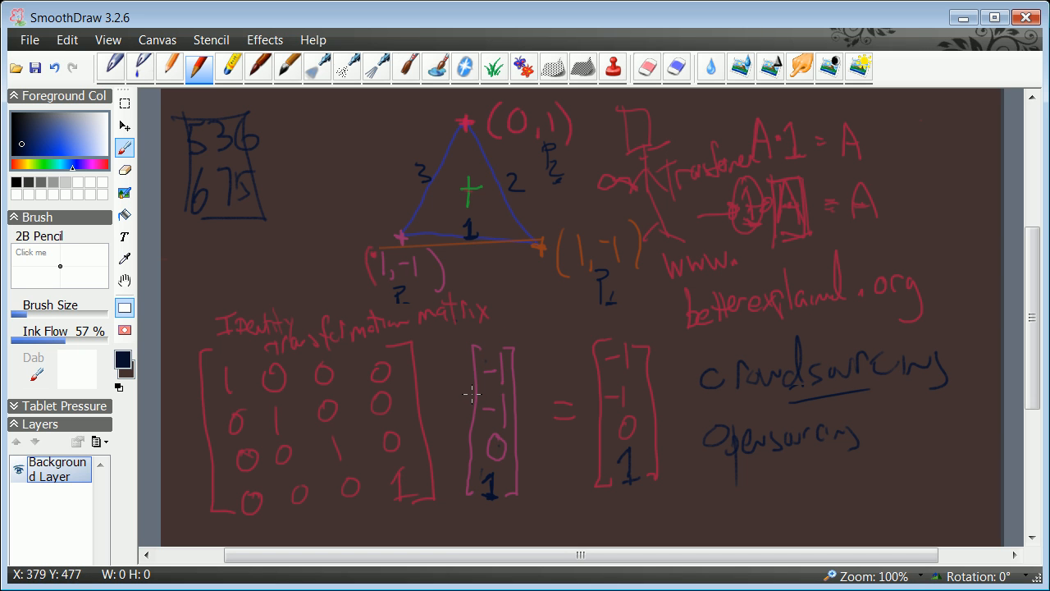
mouse_move(271, 353)
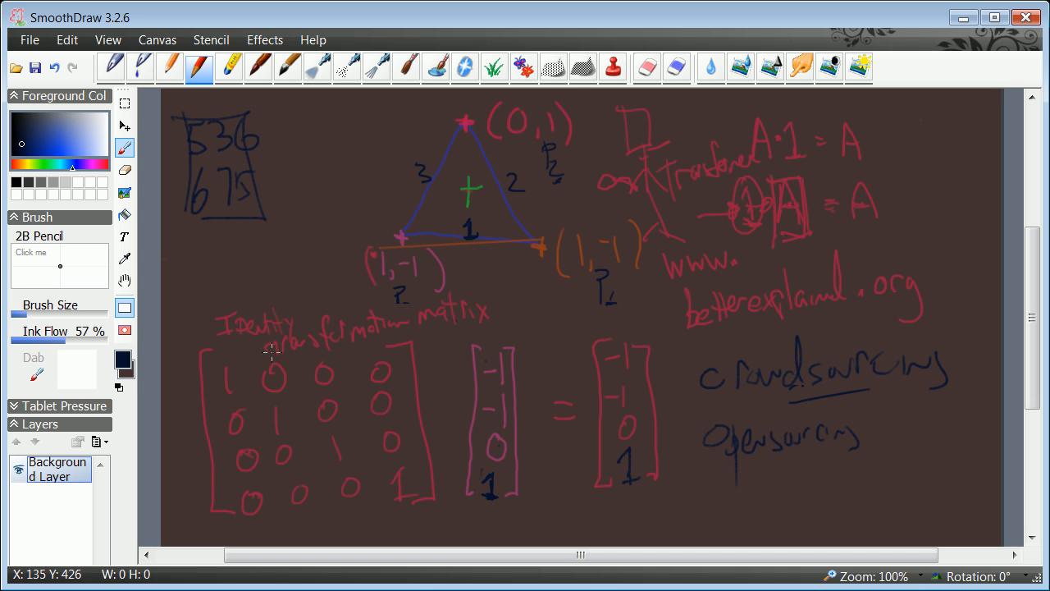
mouse_move(305, 403)
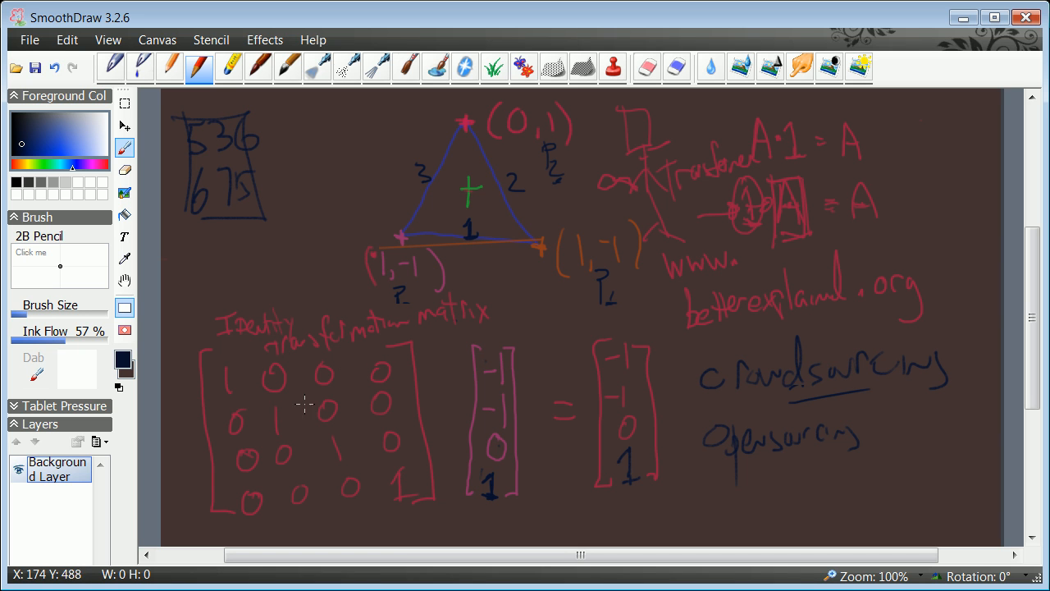
mouse_move(425, 390)
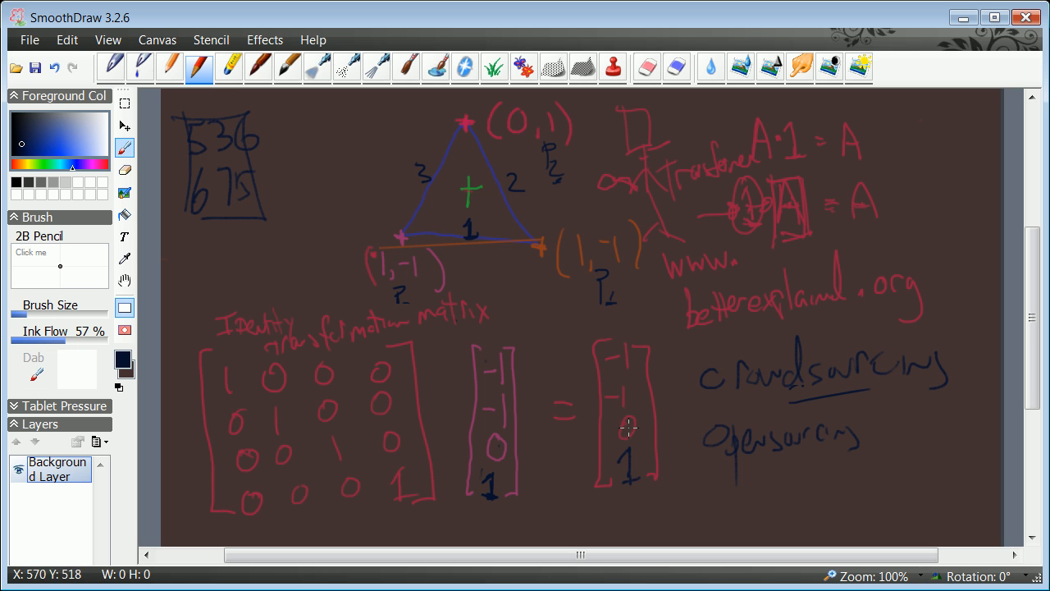
mouse_move(627, 420)
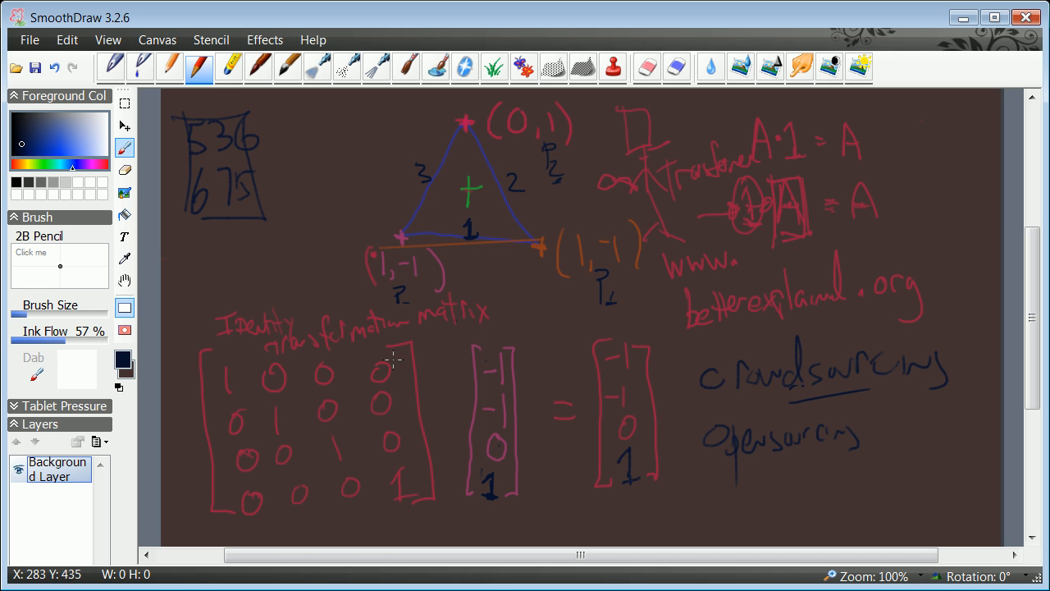
mouse_move(441, 381)
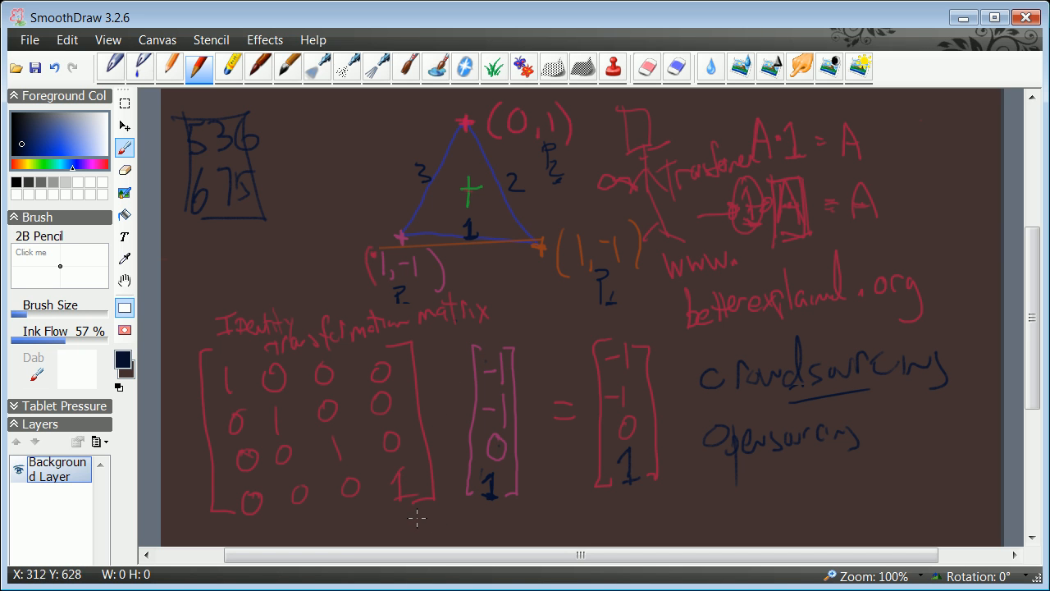
mouse_move(429, 526)
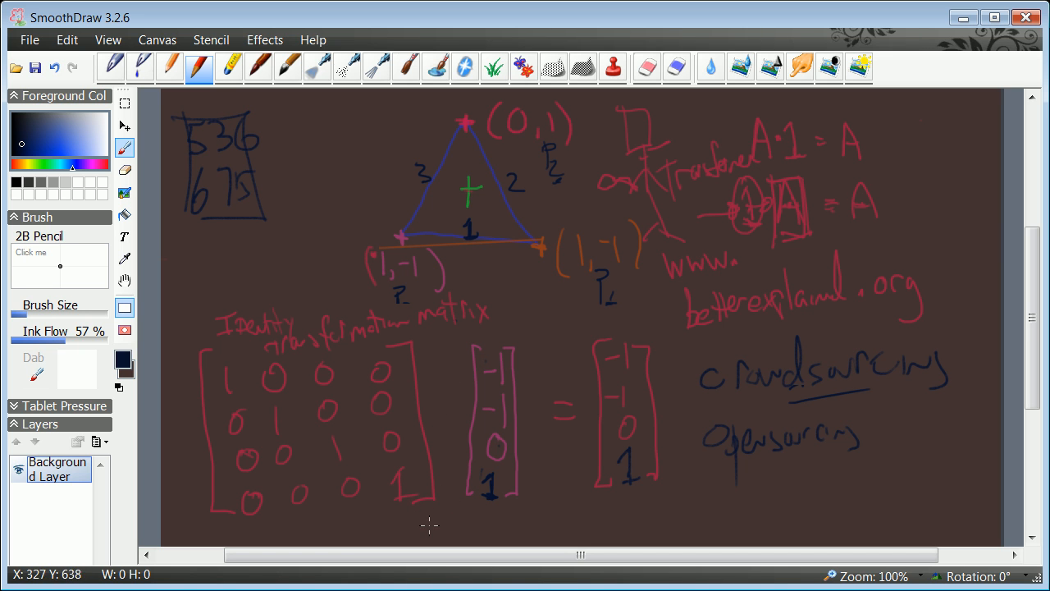
mouse_move(426, 517)
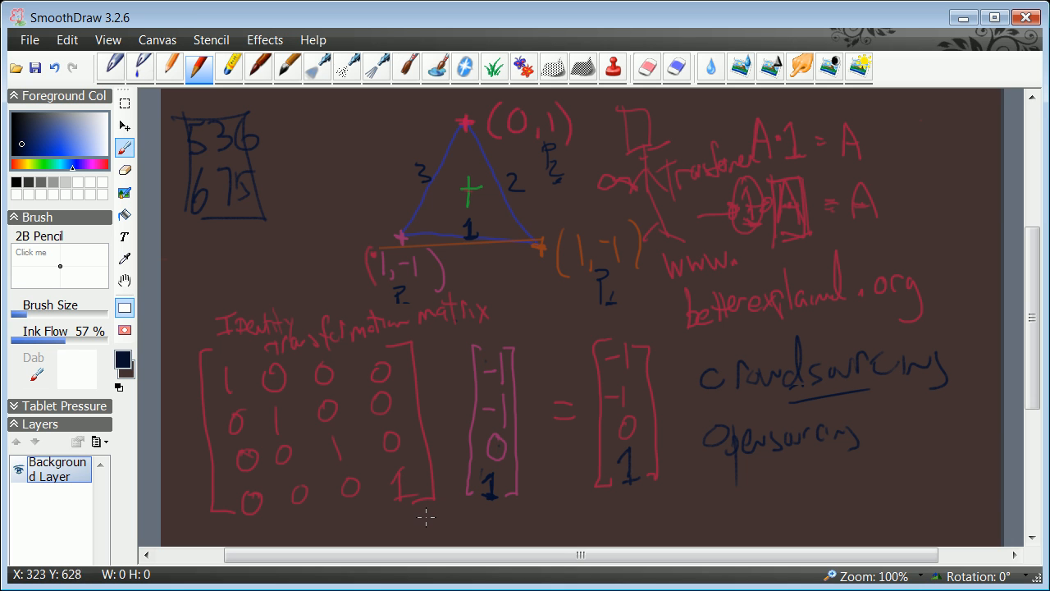
mouse_move(428, 518)
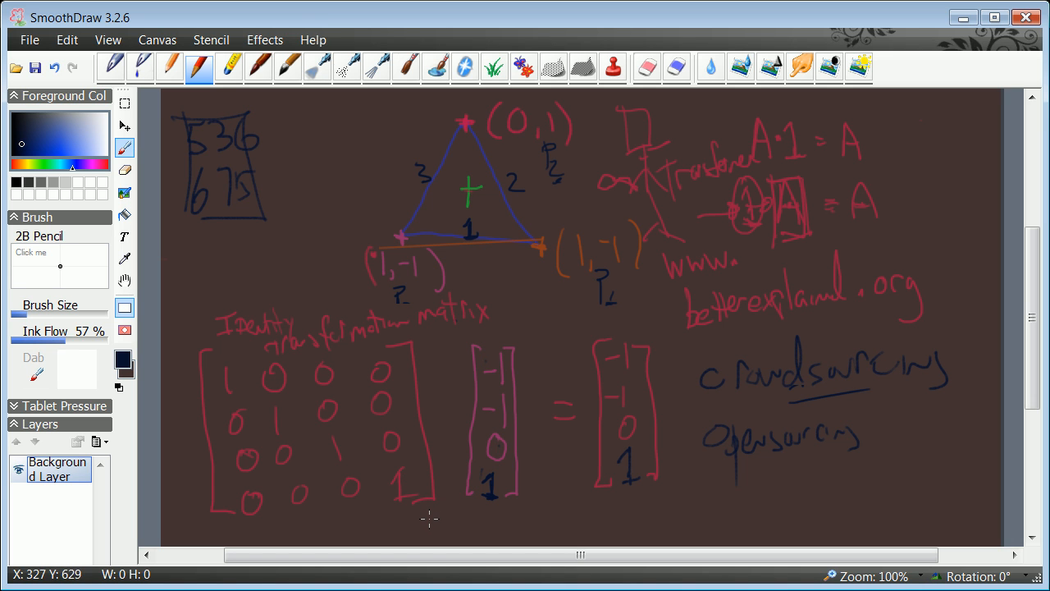
mouse_move(430, 518)
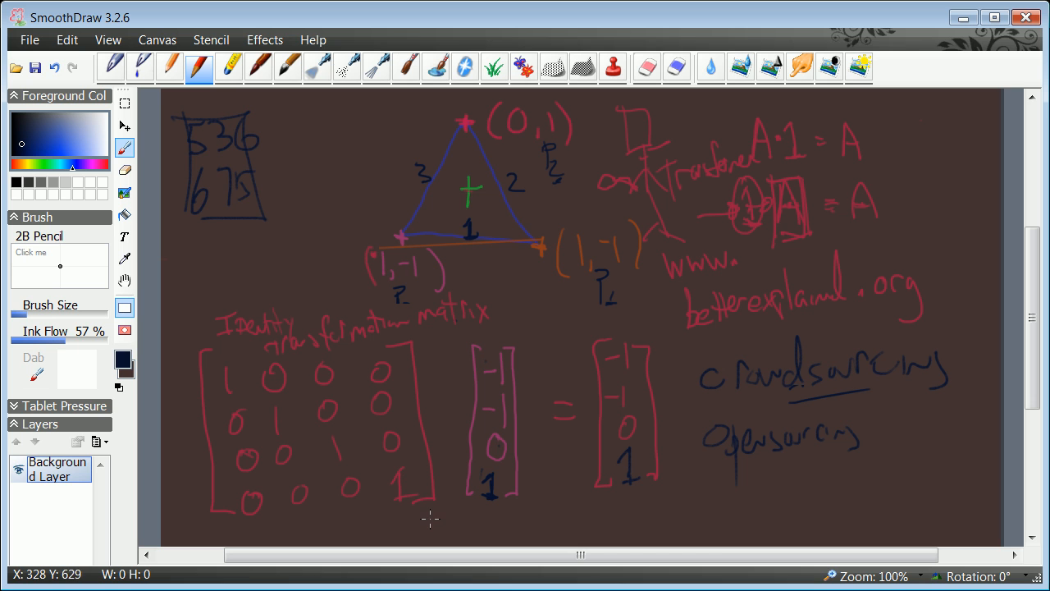
mouse_move(413, 484)
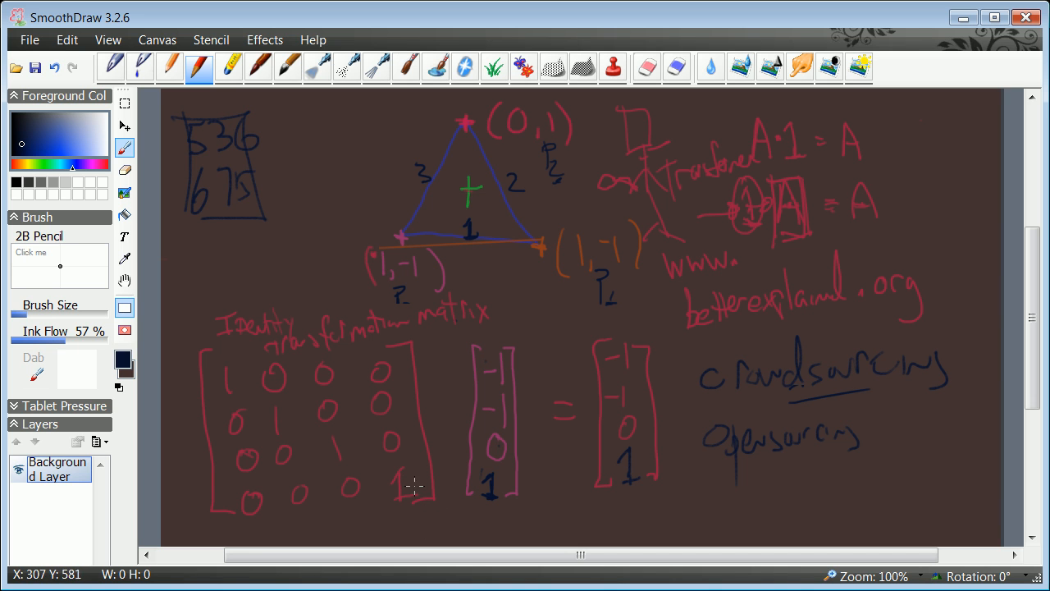
mouse_move(408, 398)
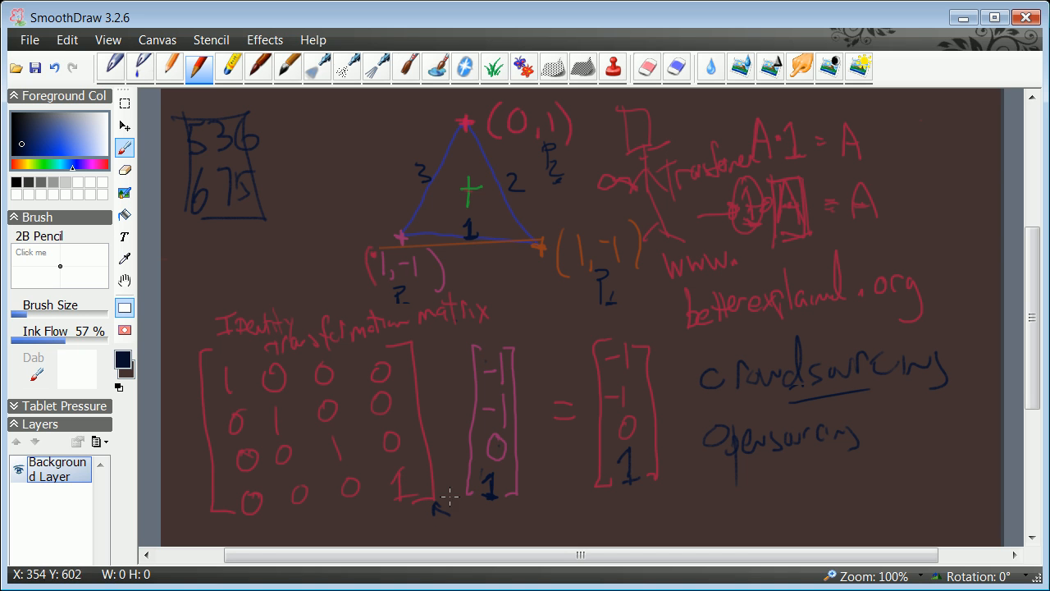
mouse_move(385, 424)
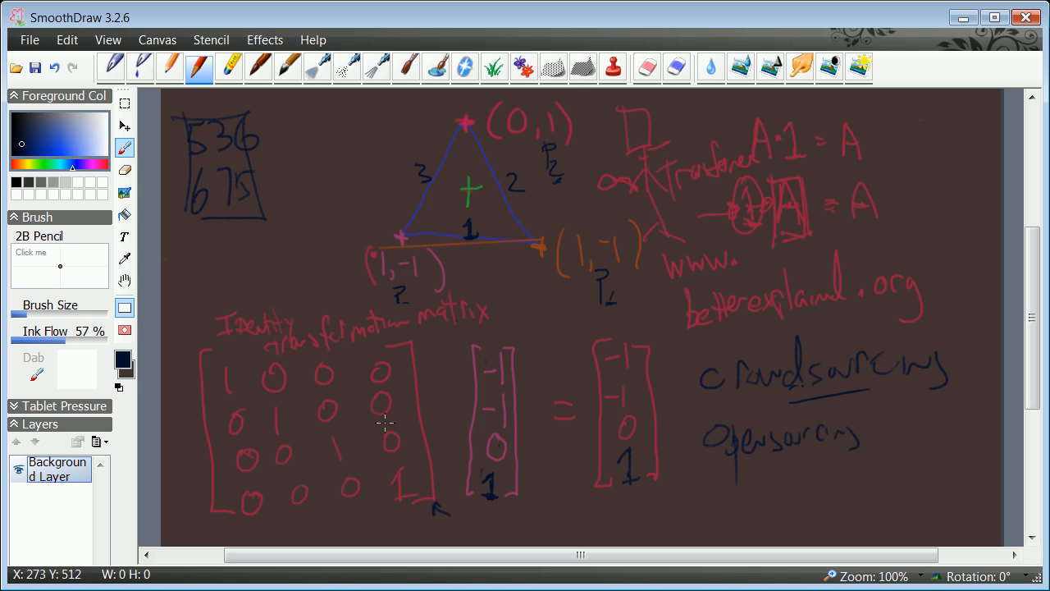
mouse_move(367, 446)
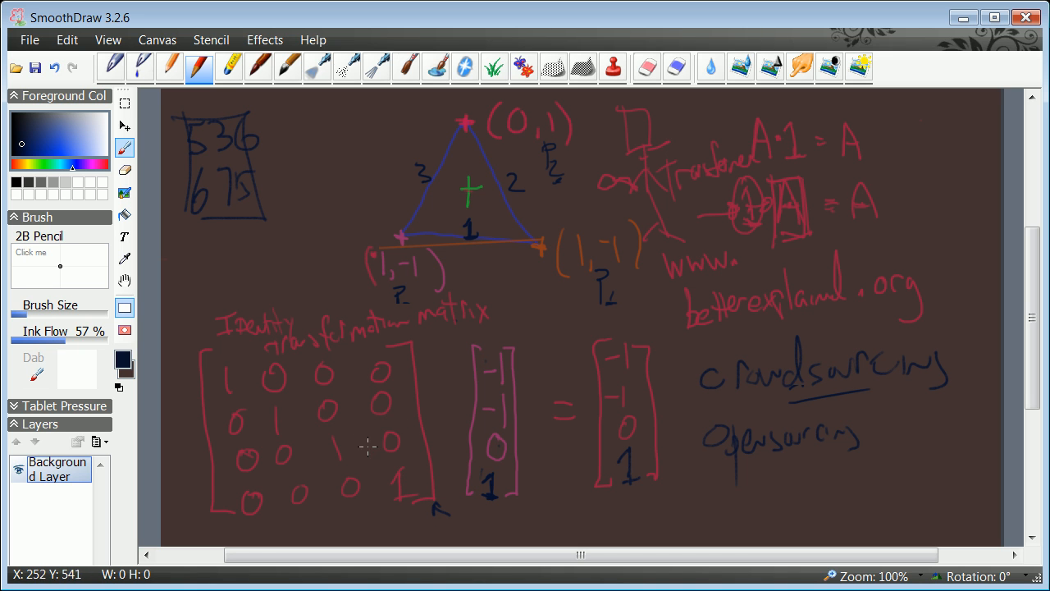
mouse_move(374, 457)
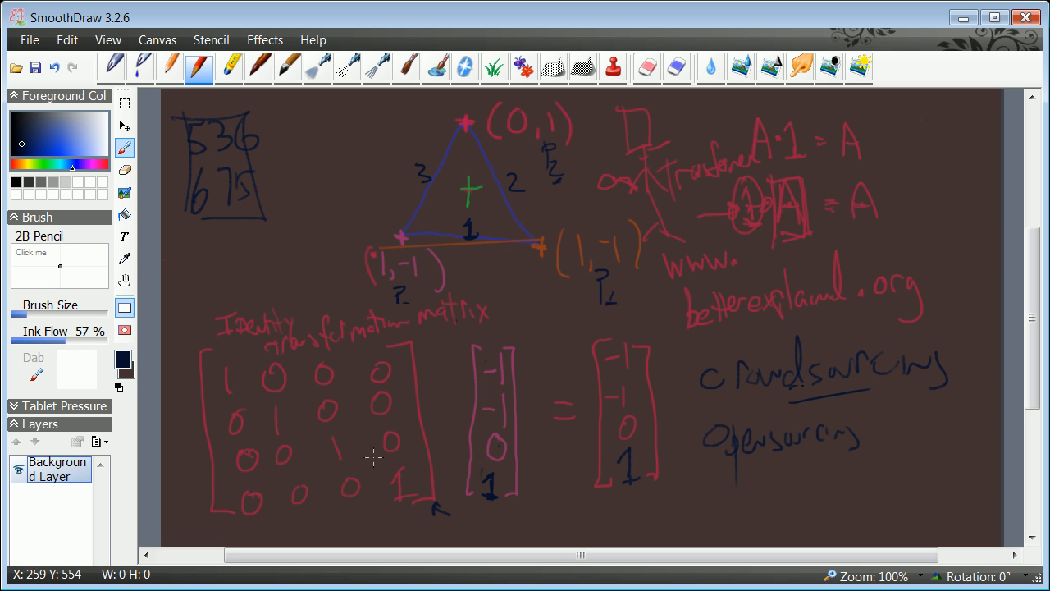